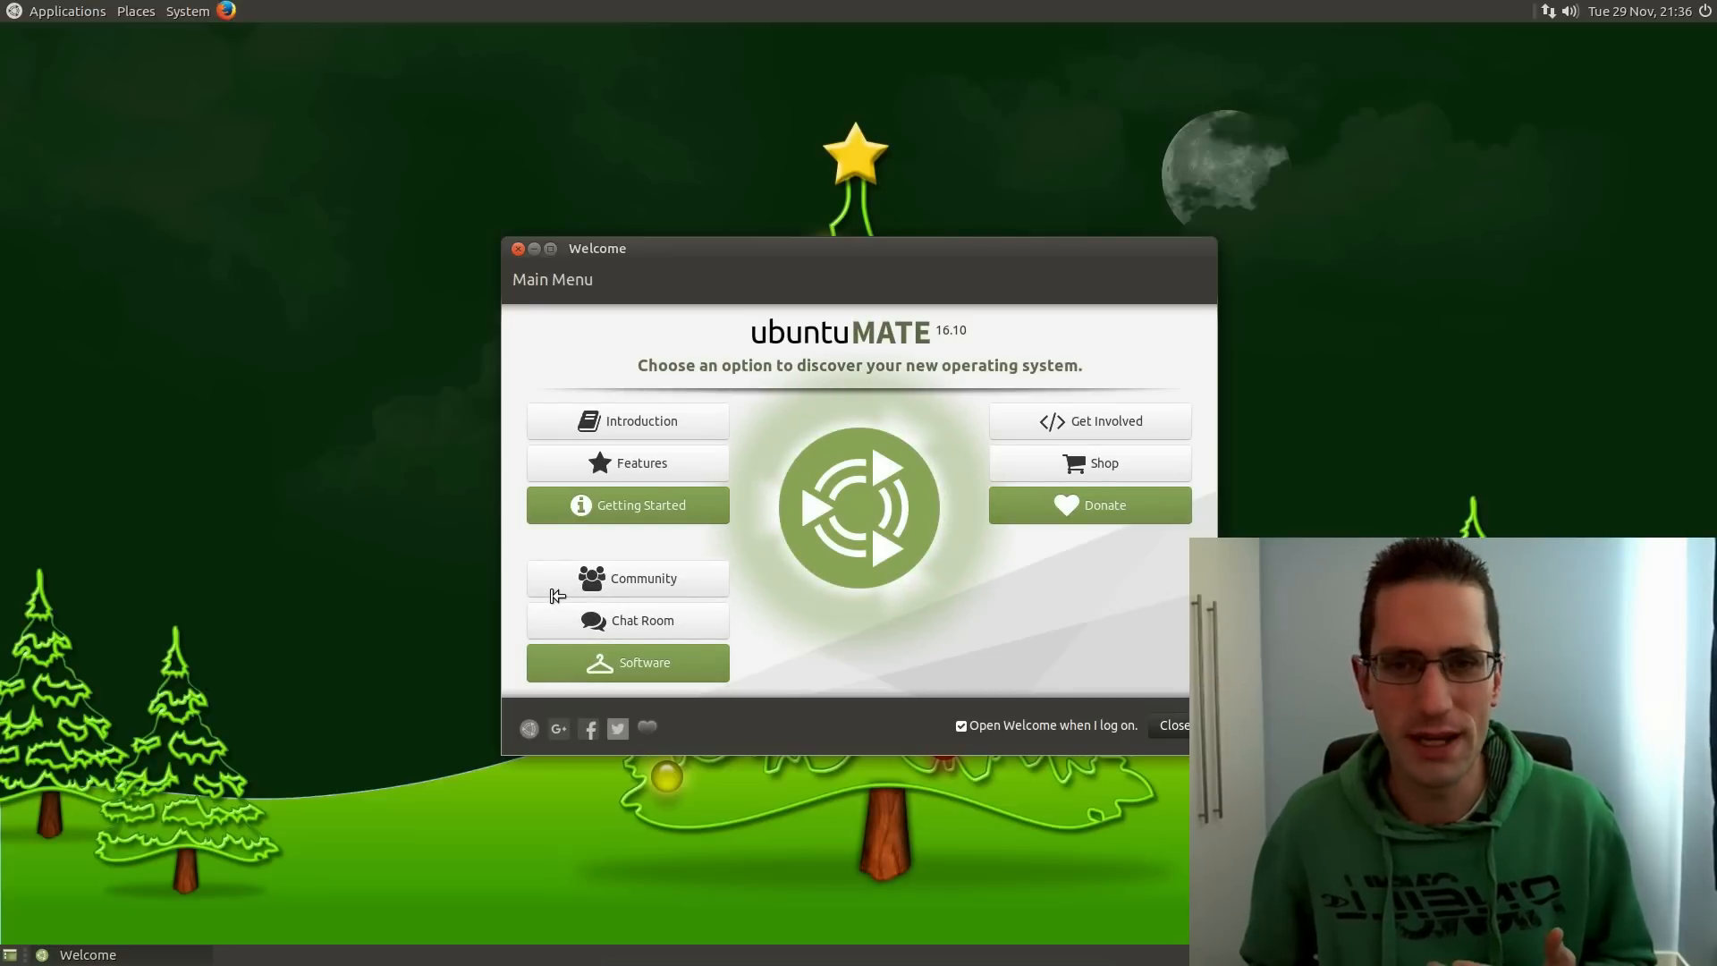
mouse_move(532, 260)
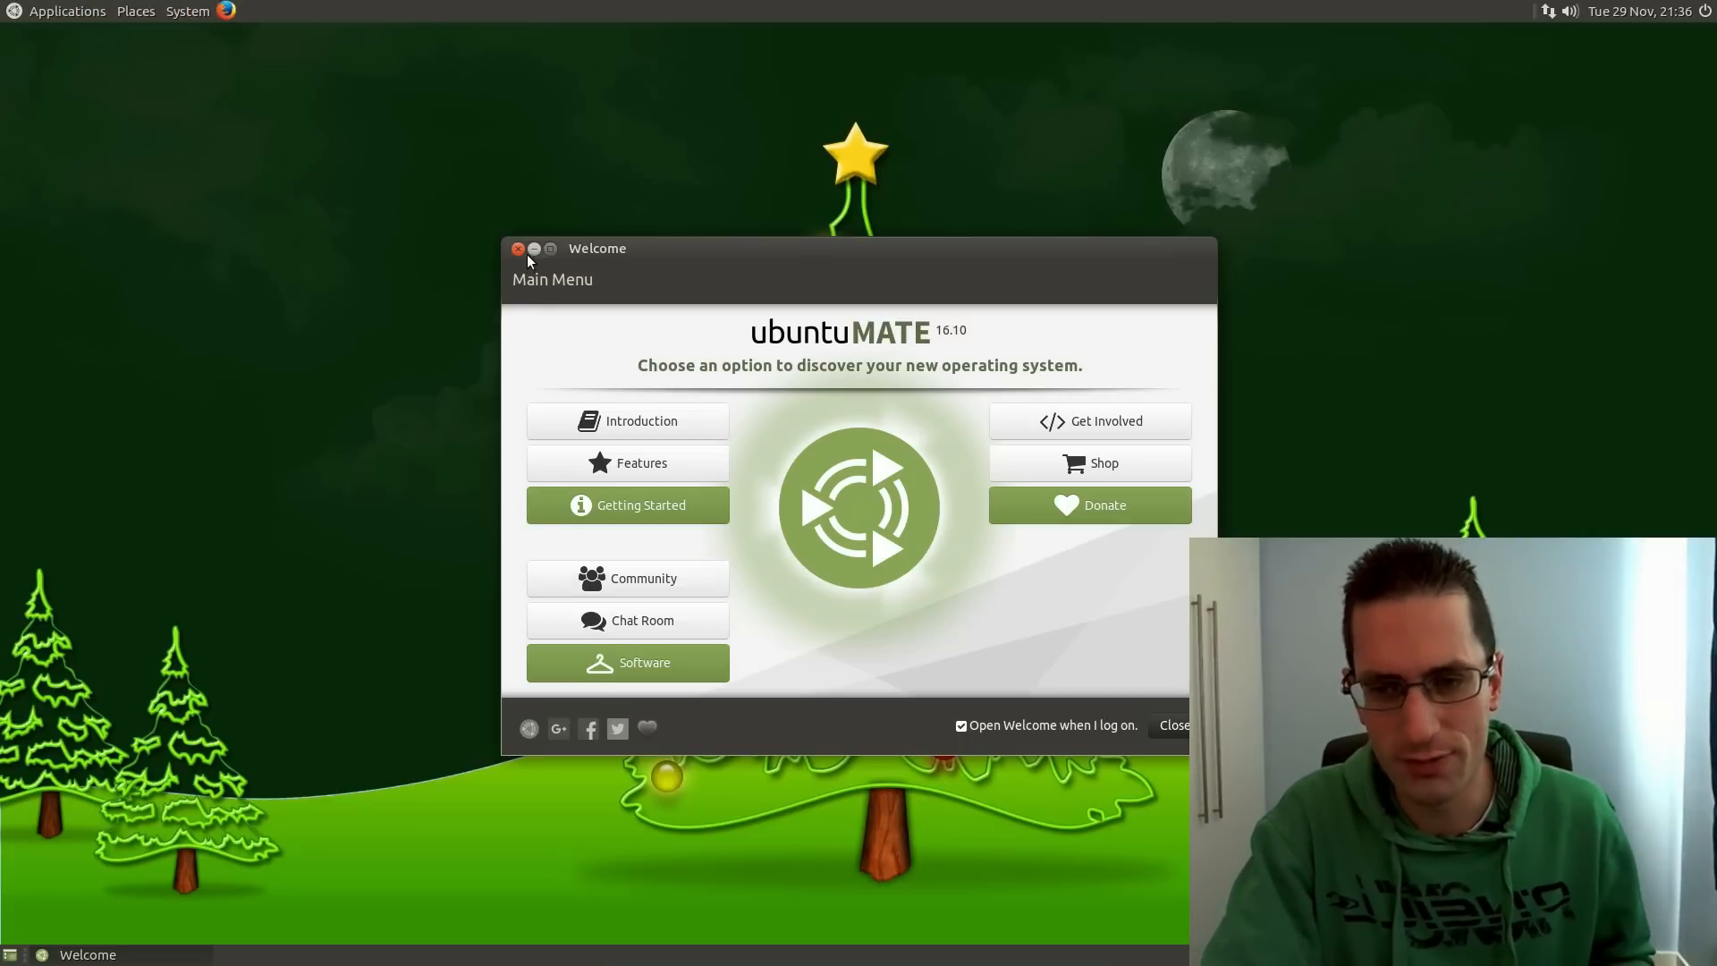
Close the Welcome window and browse the Applications, Places and System menus
left_click(535, 248)
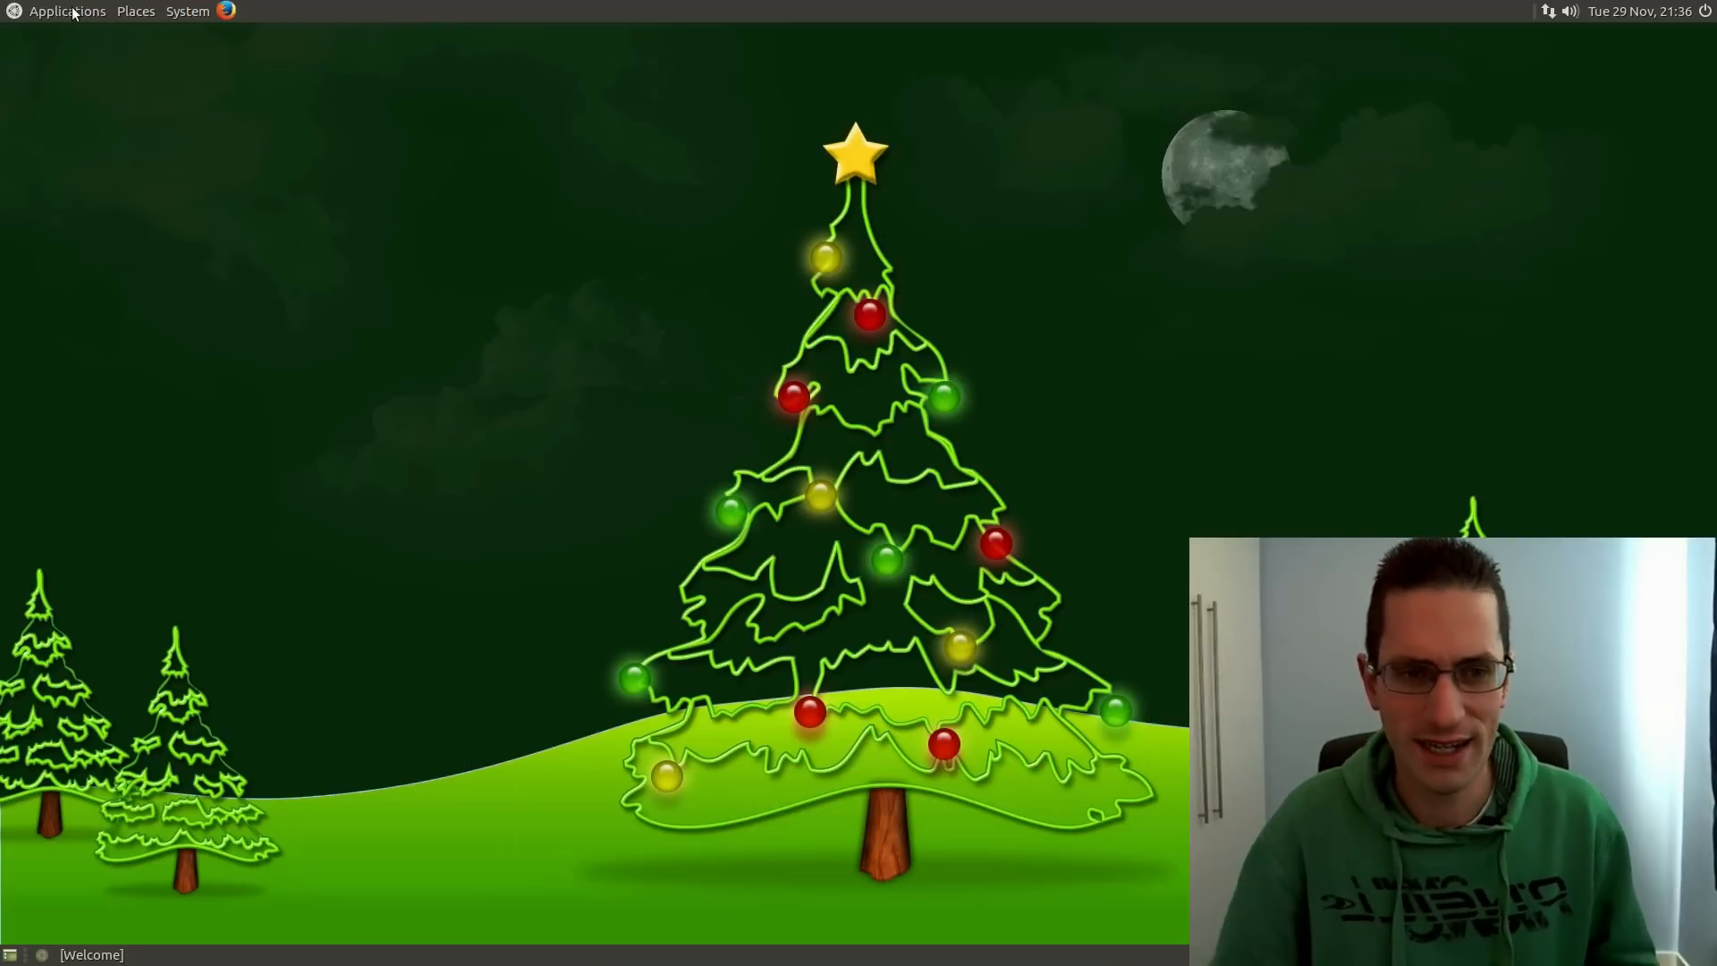
left_click(67, 11)
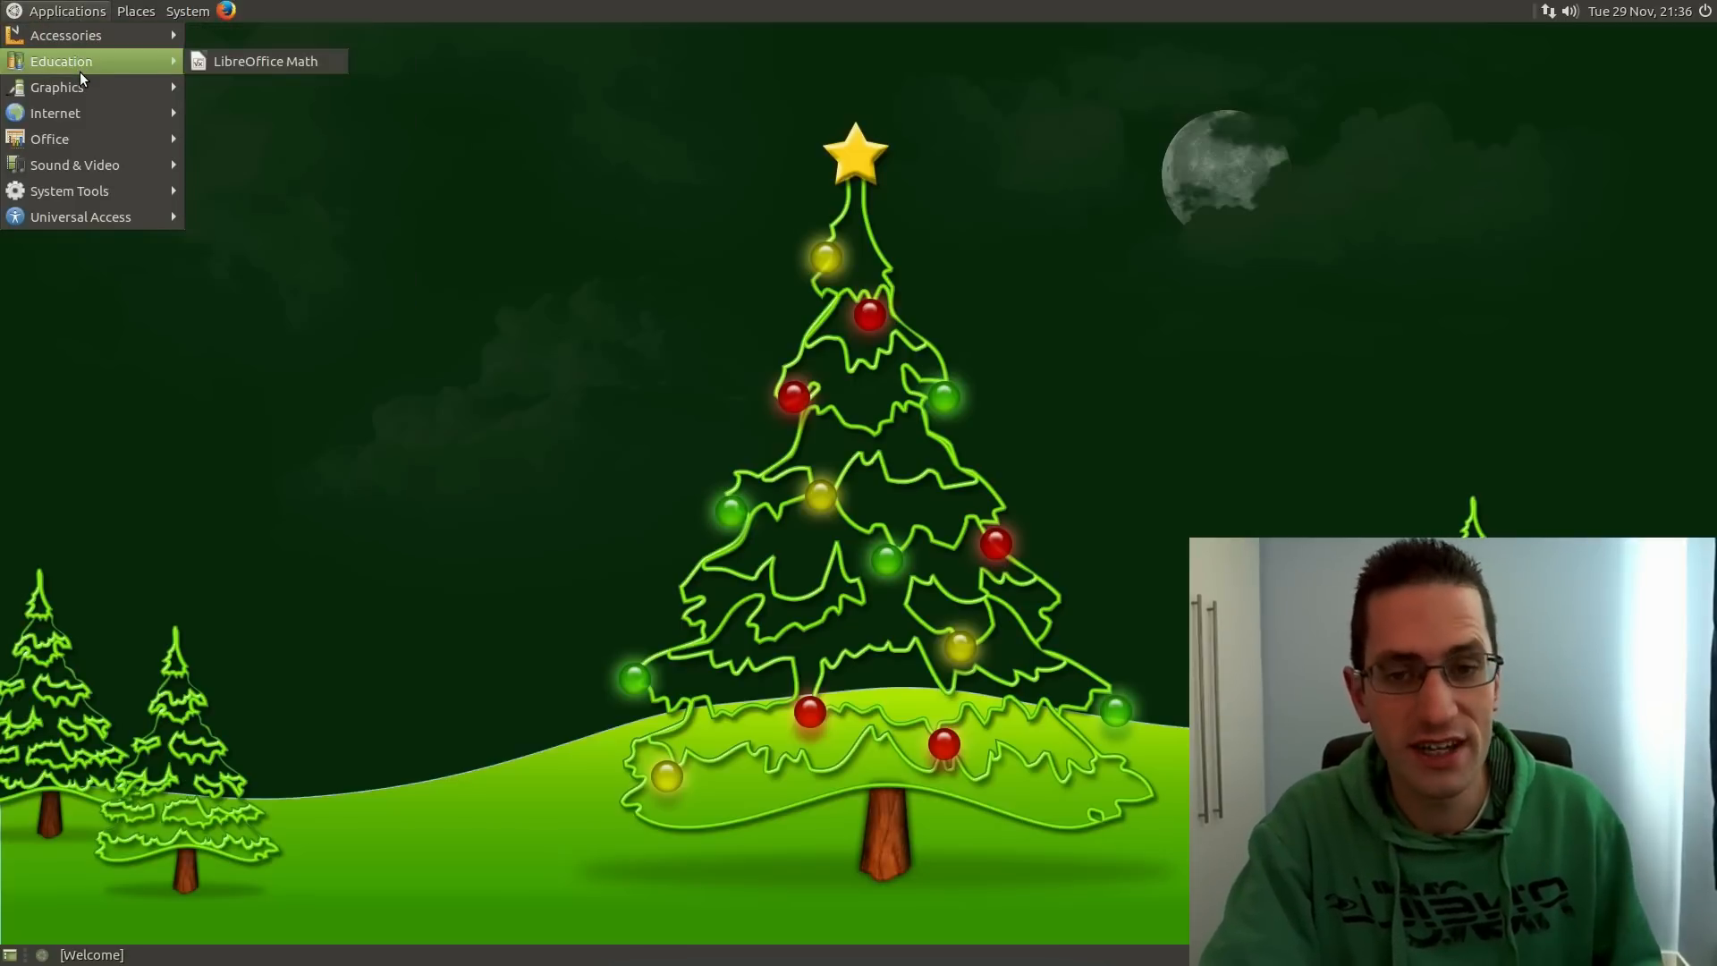
left_click(135, 11)
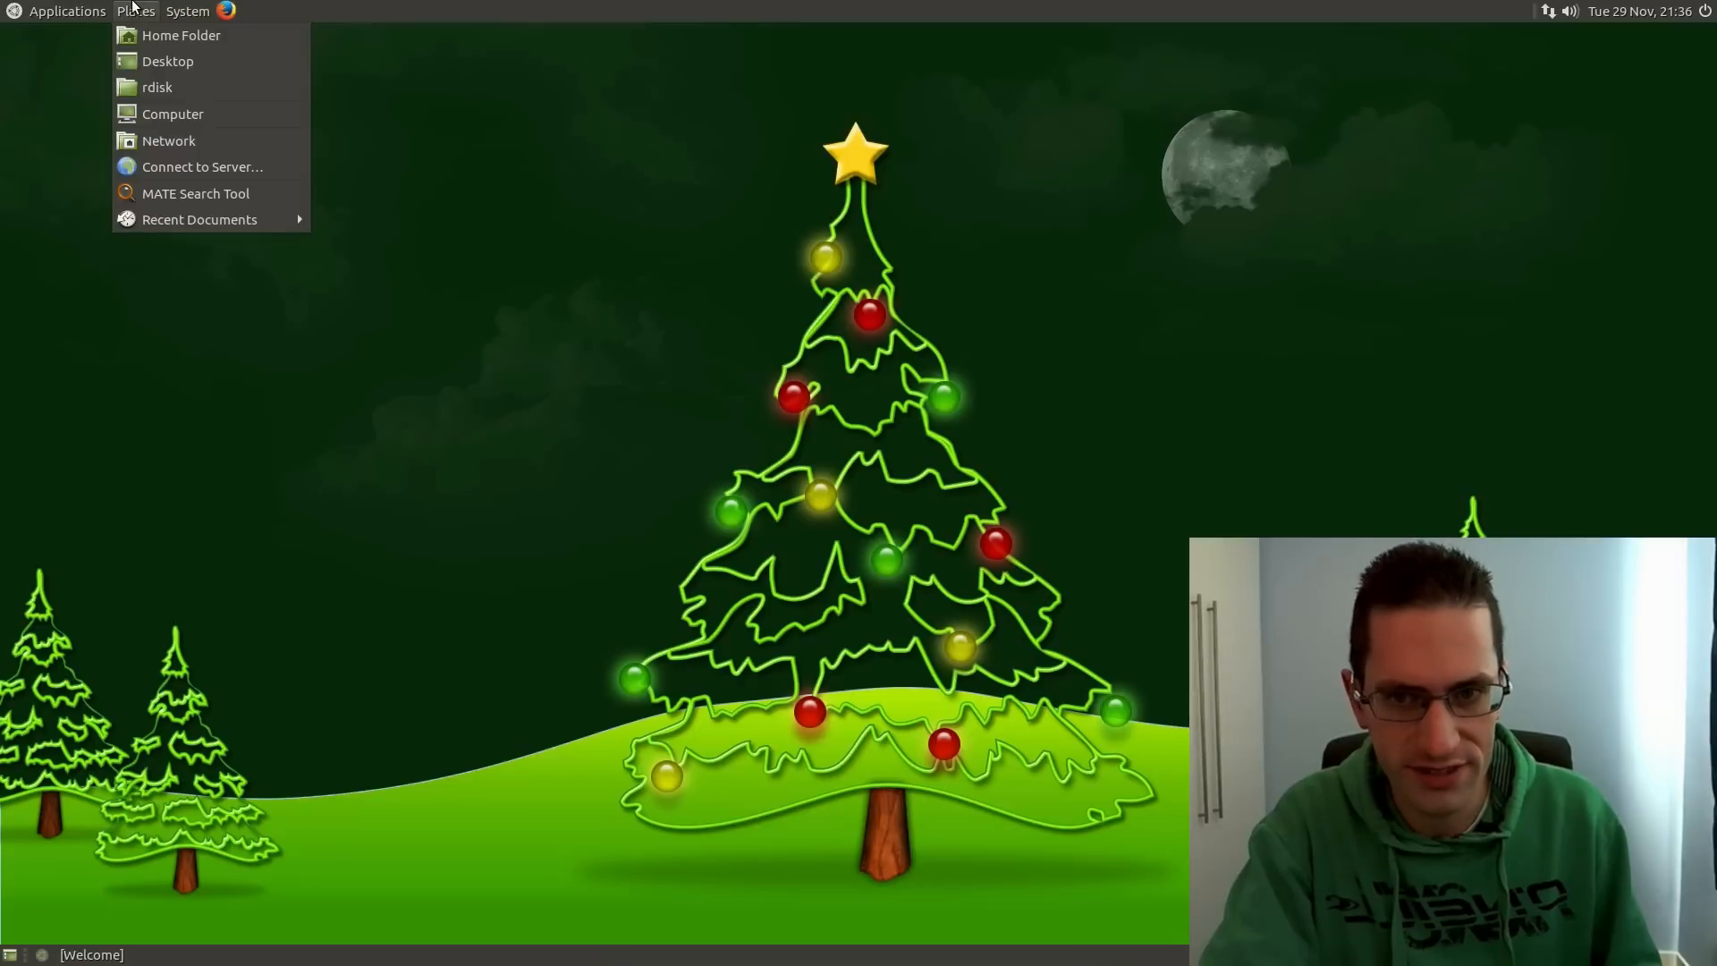
left_click(187, 11)
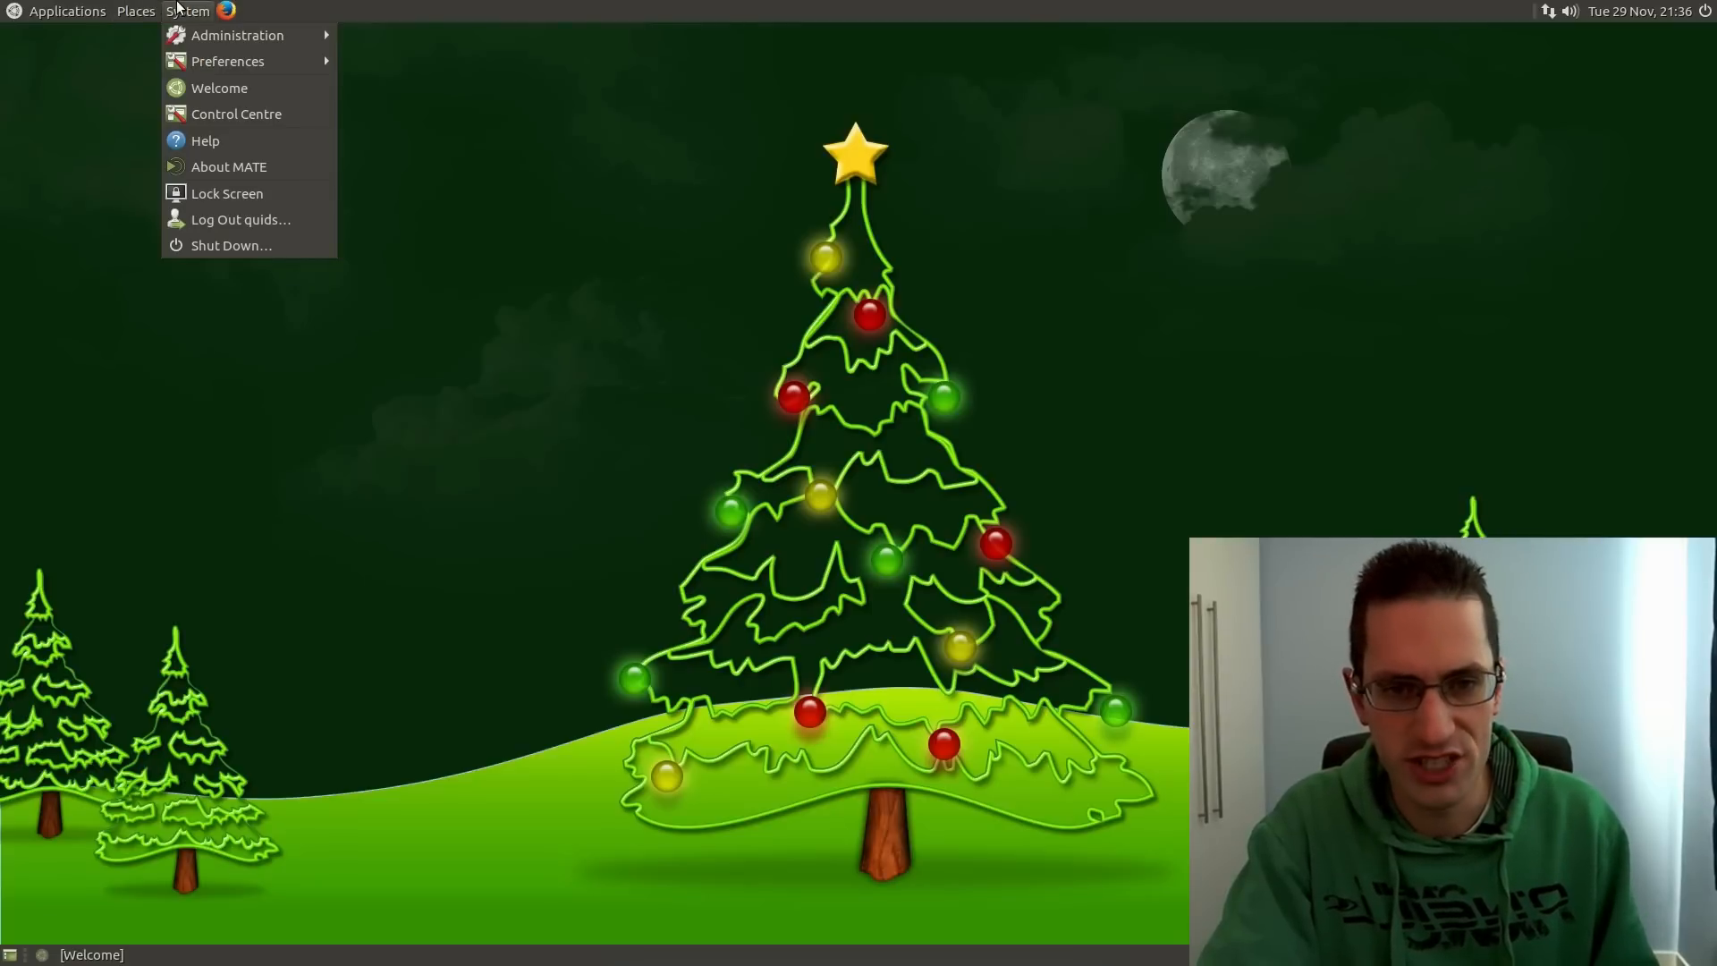
mouse_move(410, 183)
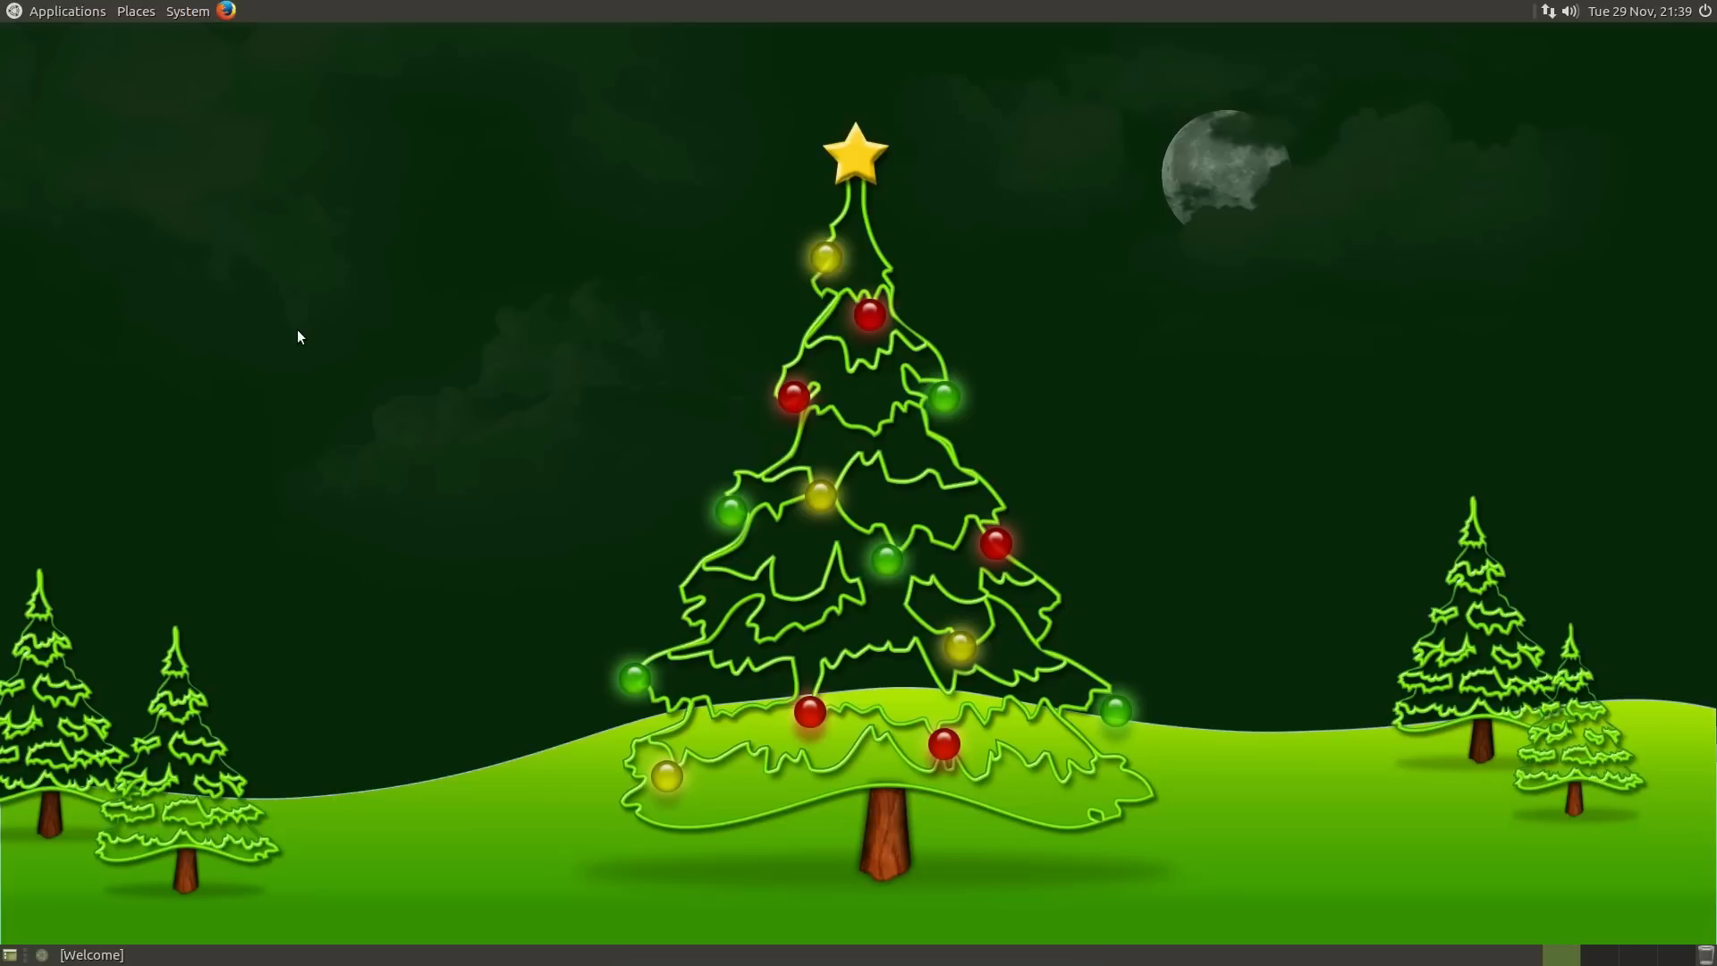
mouse_move(294, 348)
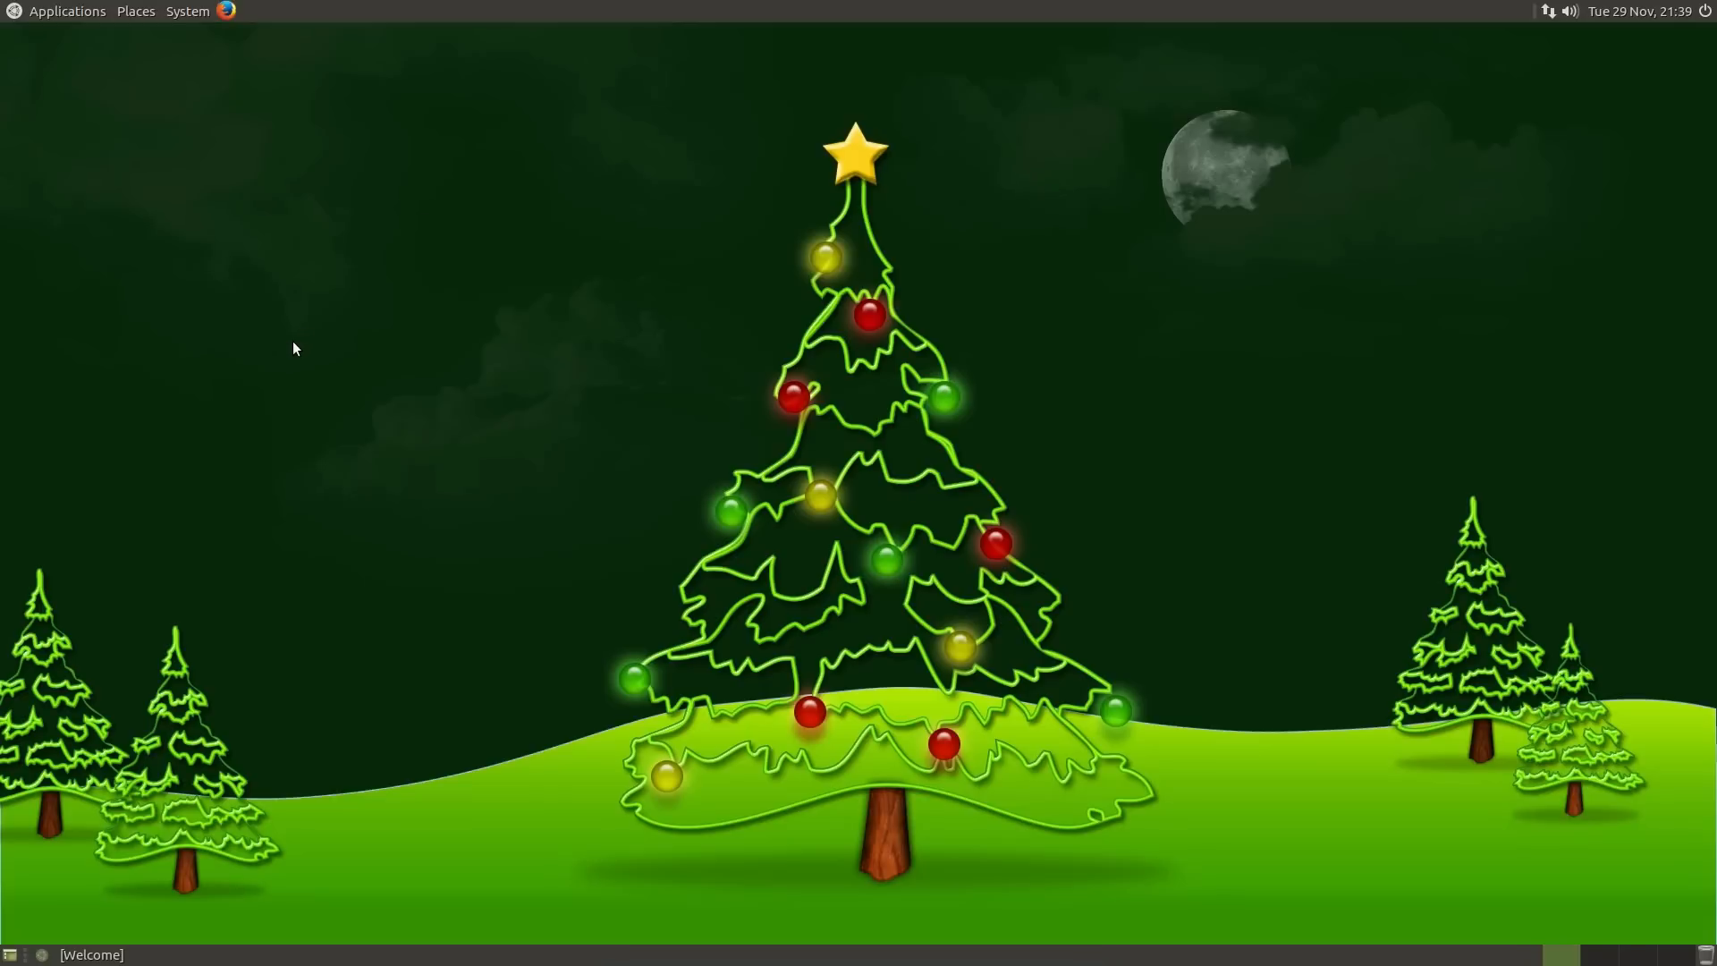
mouse_move(60, 14)
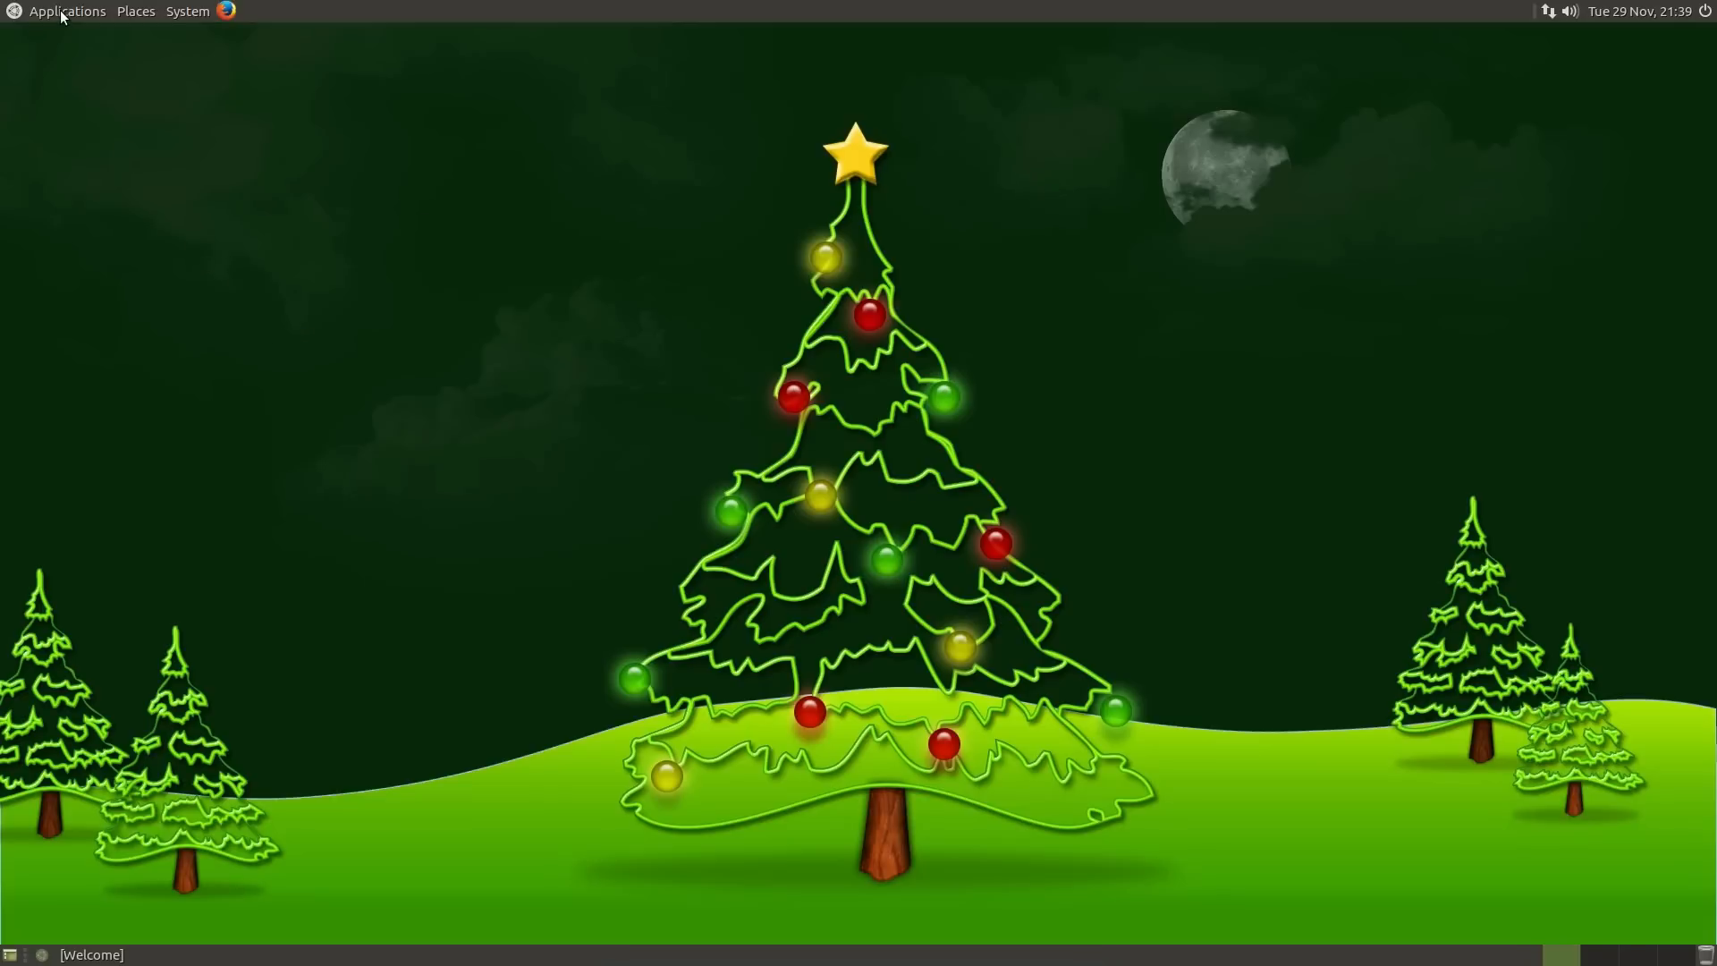
Revisit the Applications and System menus, then open the home folder from Places
left_click(67, 11)
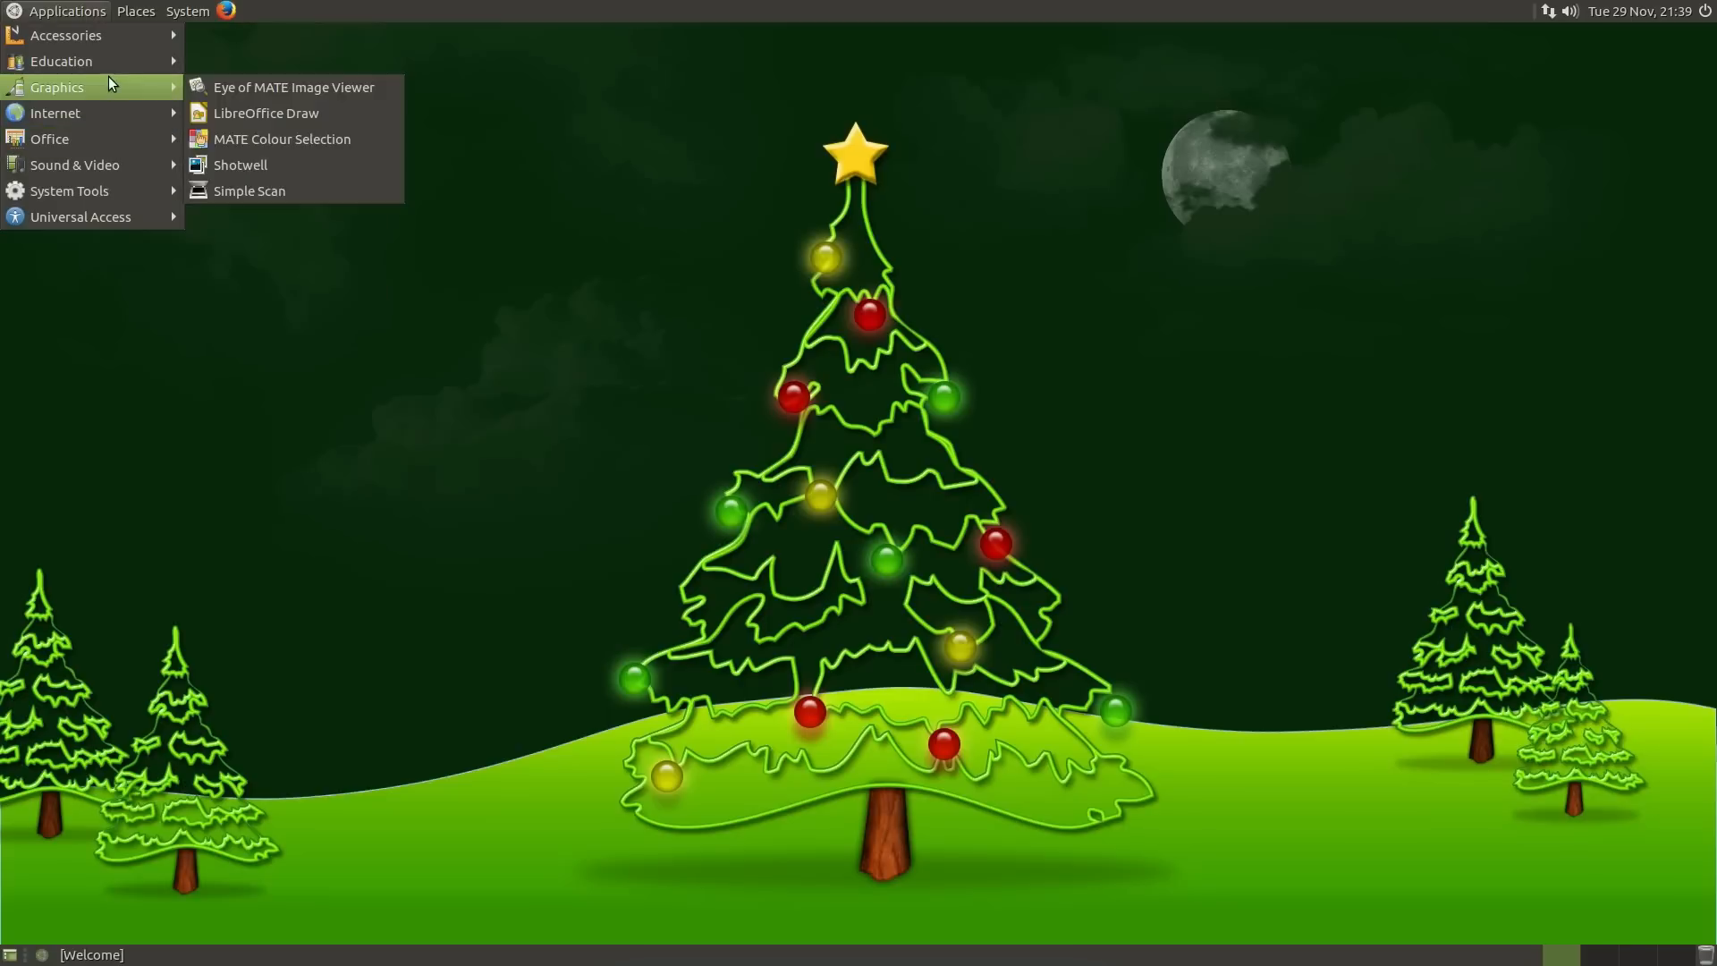
left_click(186, 10)
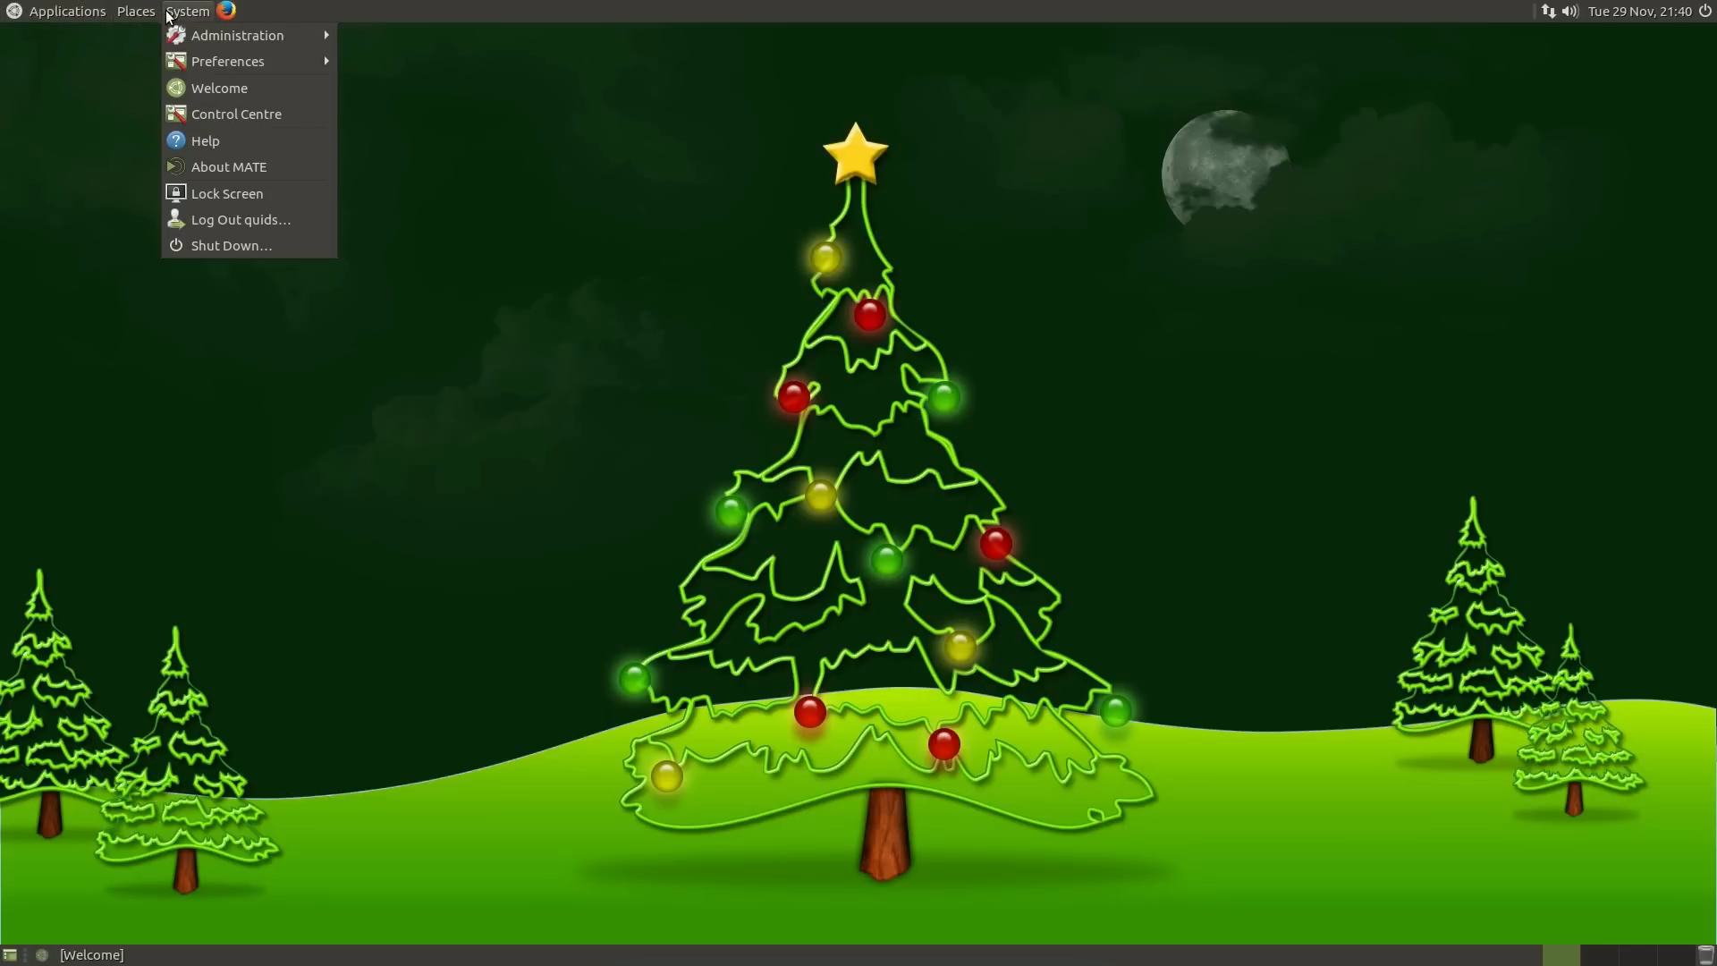
left_click(135, 11)
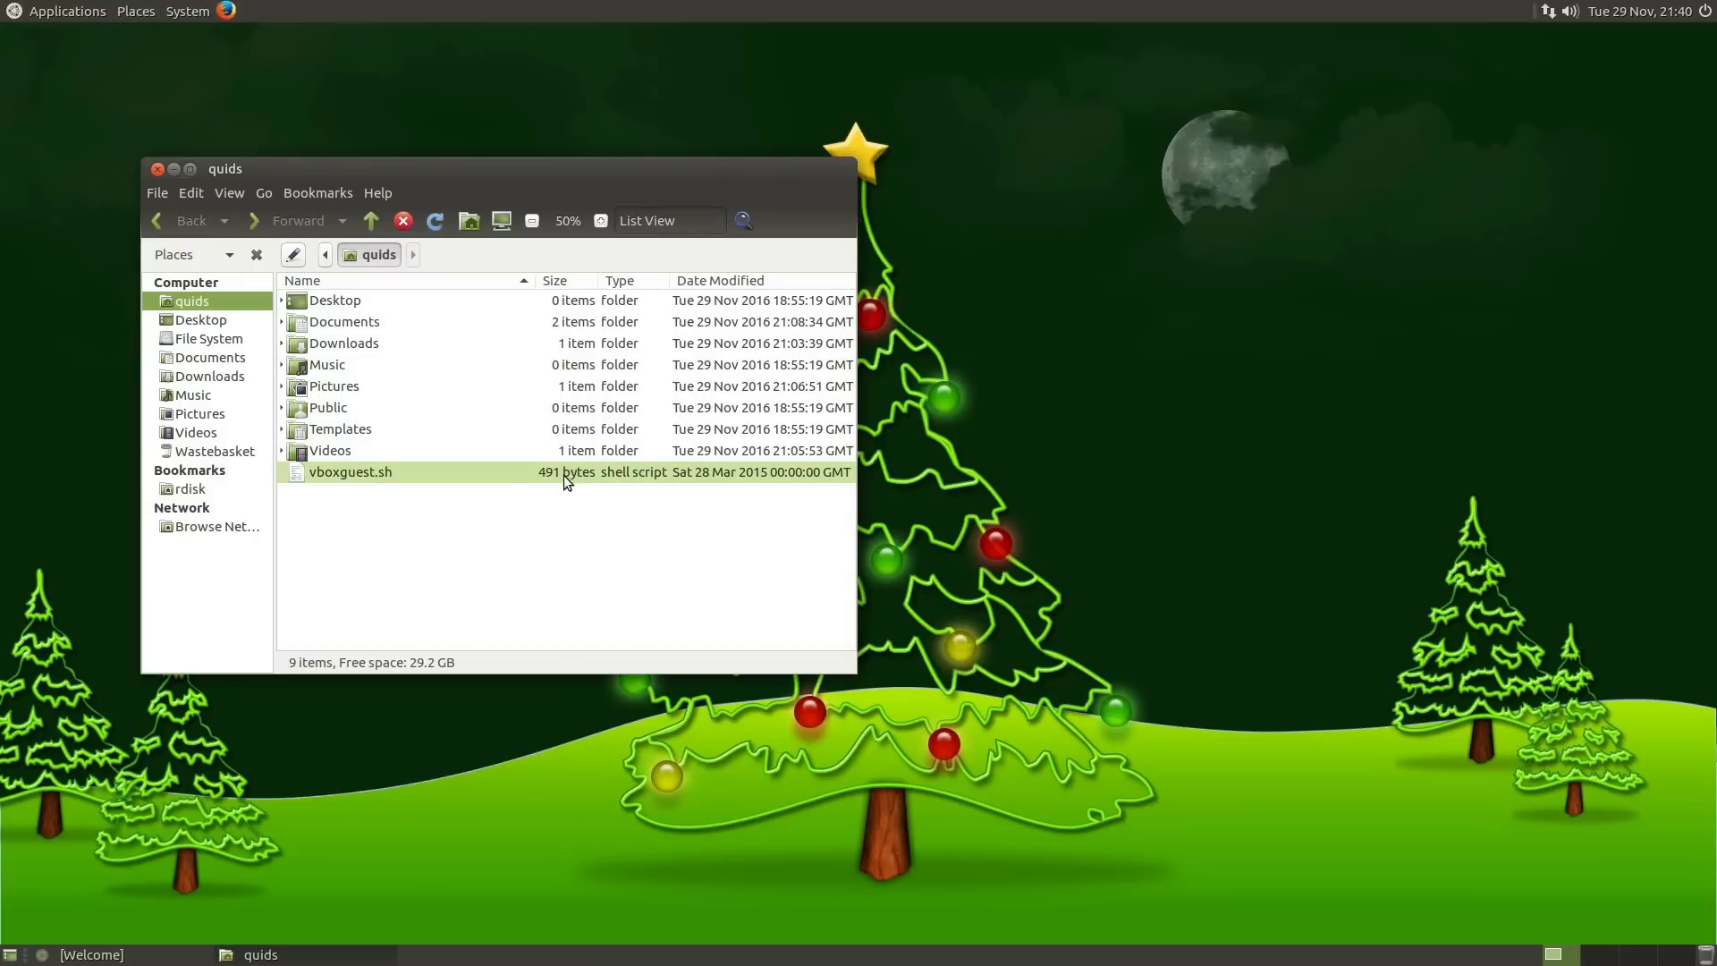
mouse_move(551, 480)
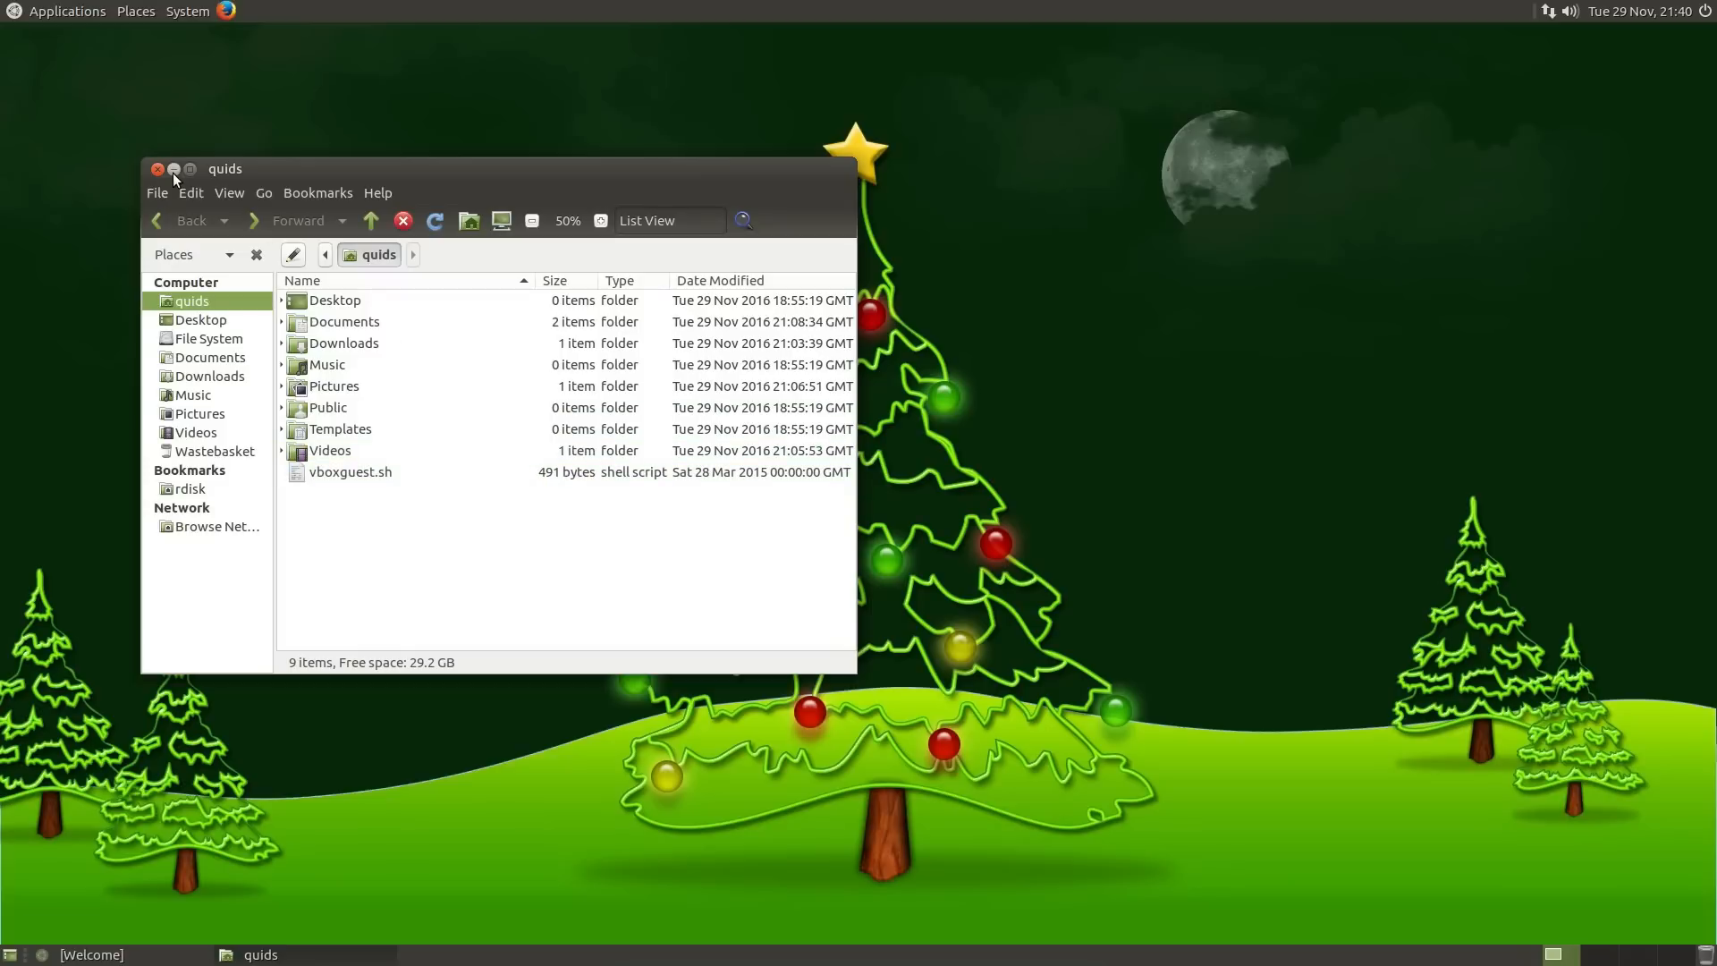
Minimize the Caja home folder window to the panel
left_click(173, 169)
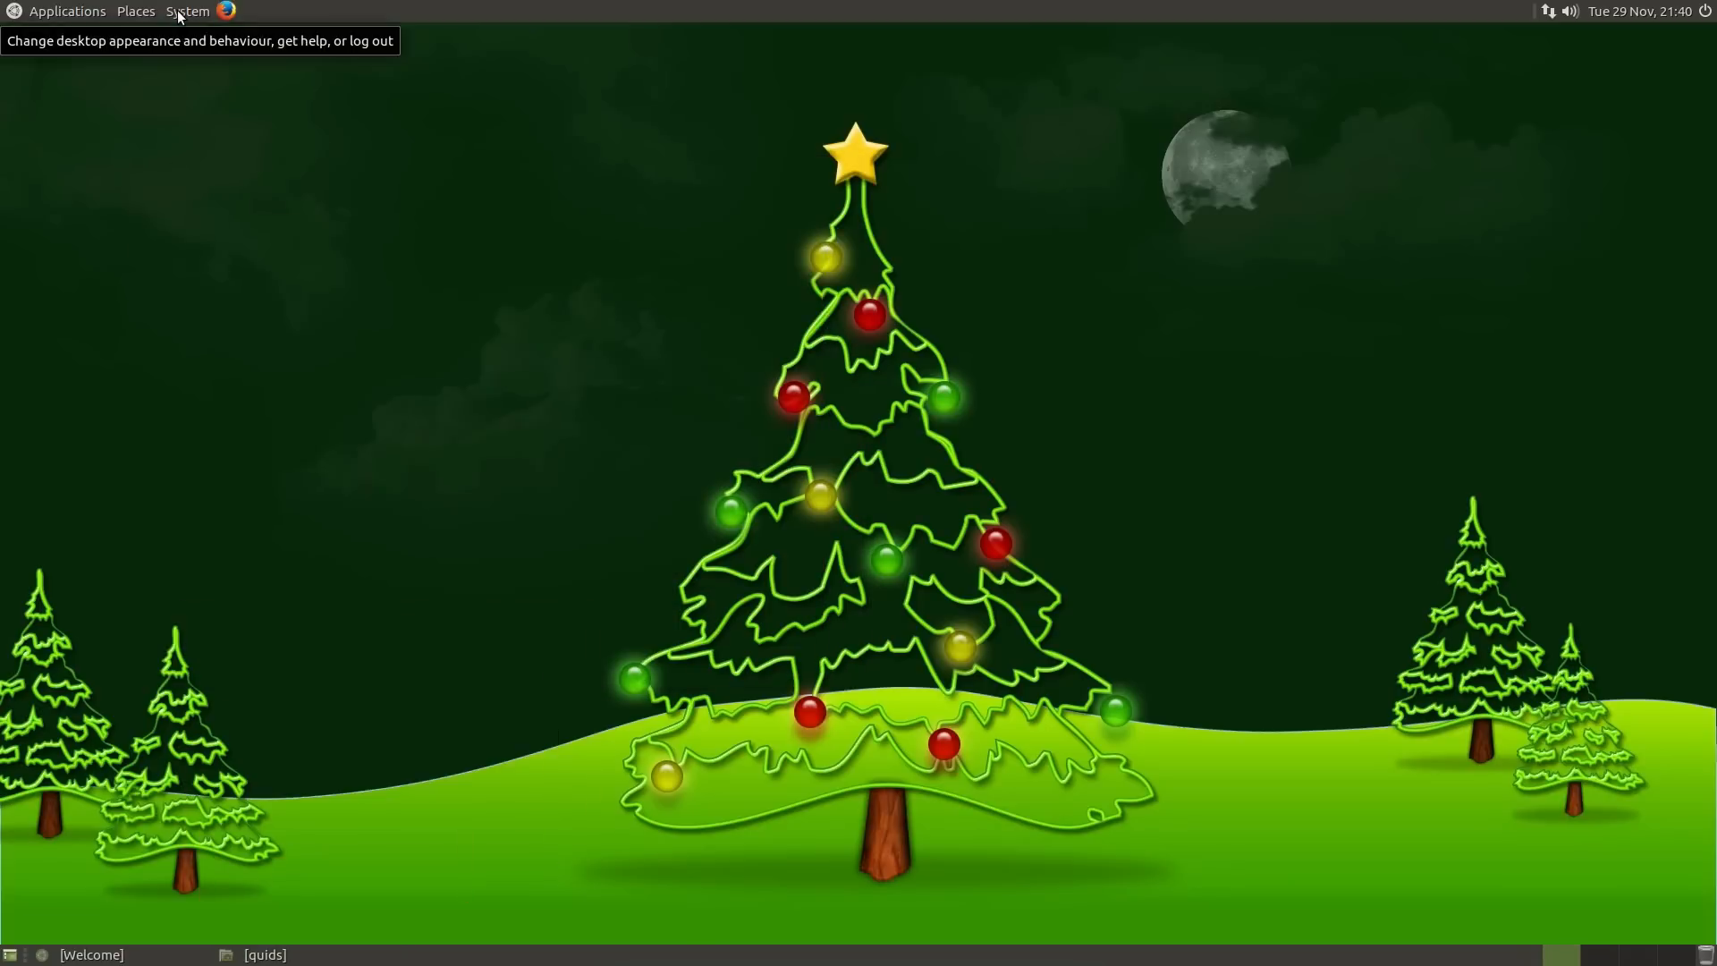
Launch MATE Terminal from Applications > System Tools
left_click(67, 10)
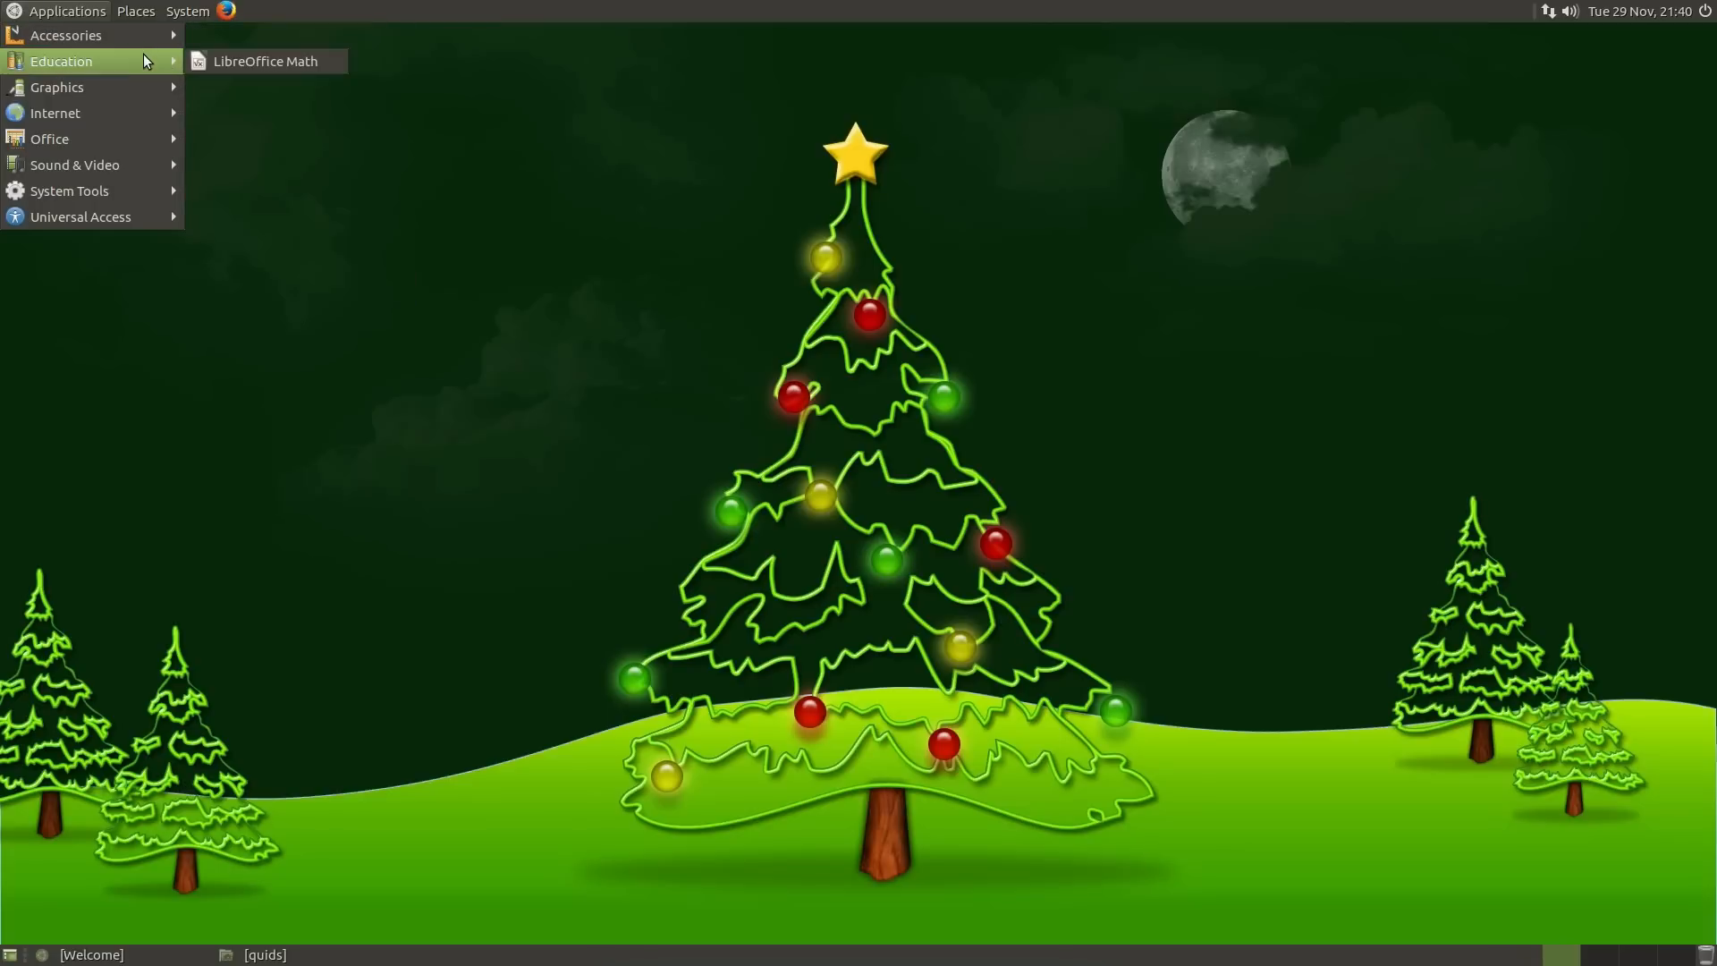
mouse_move(141, 166)
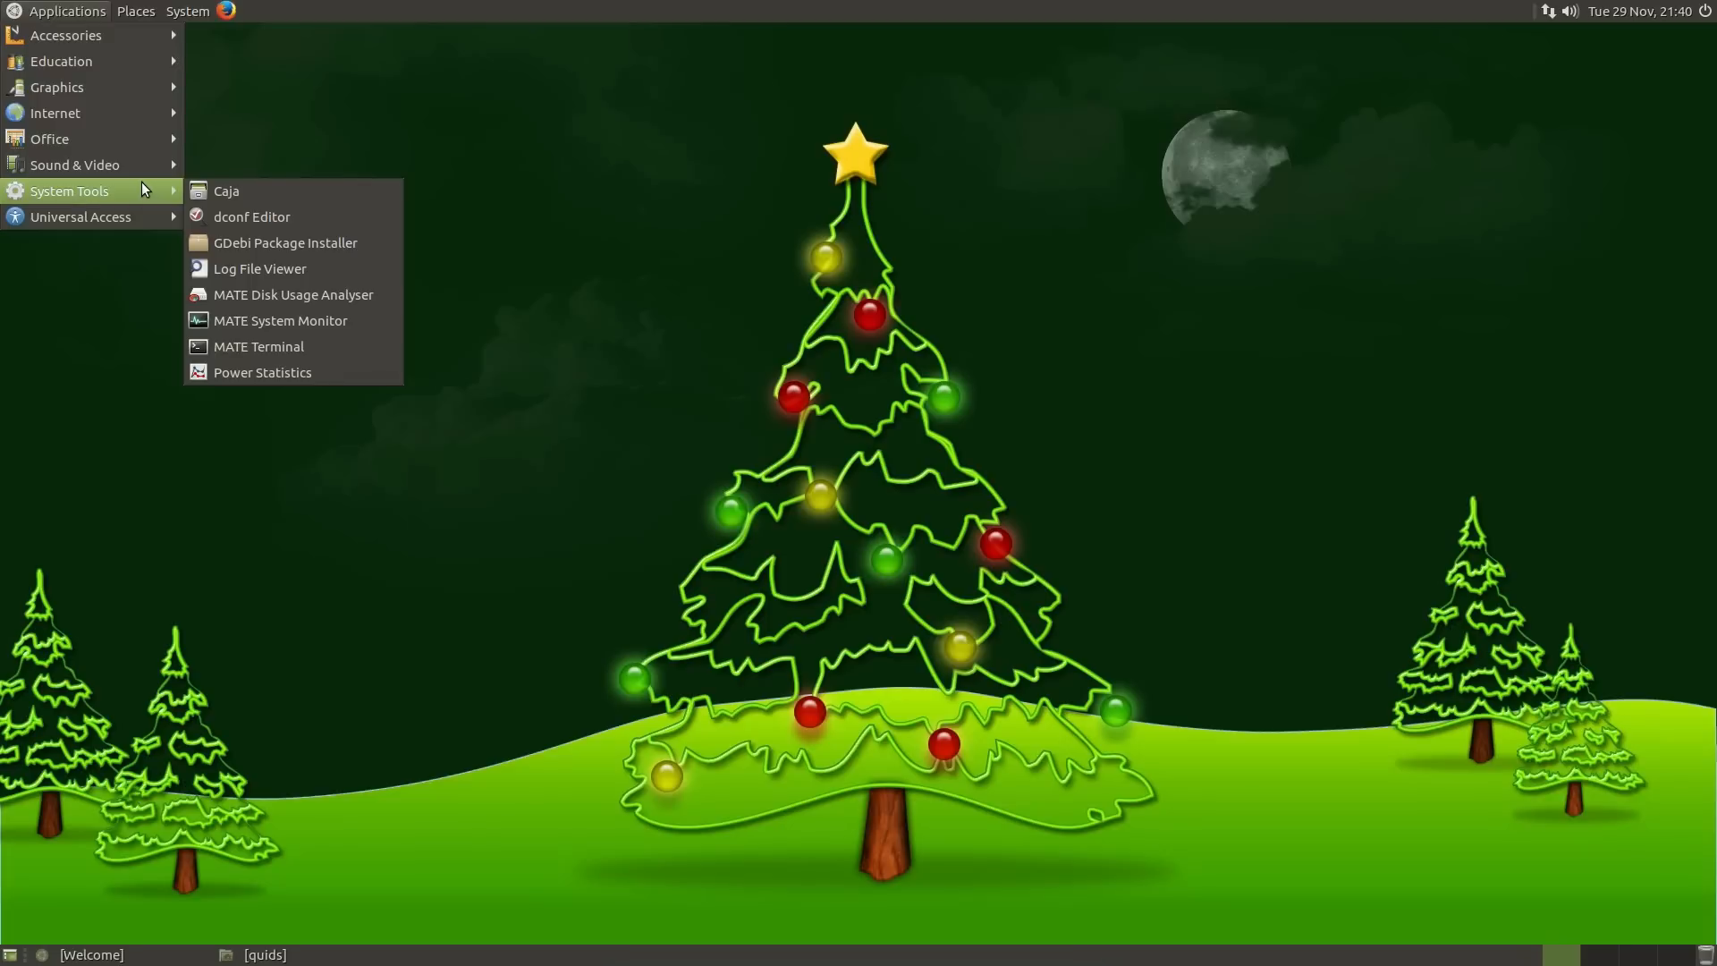
left_click(259, 346)
type("free -m")
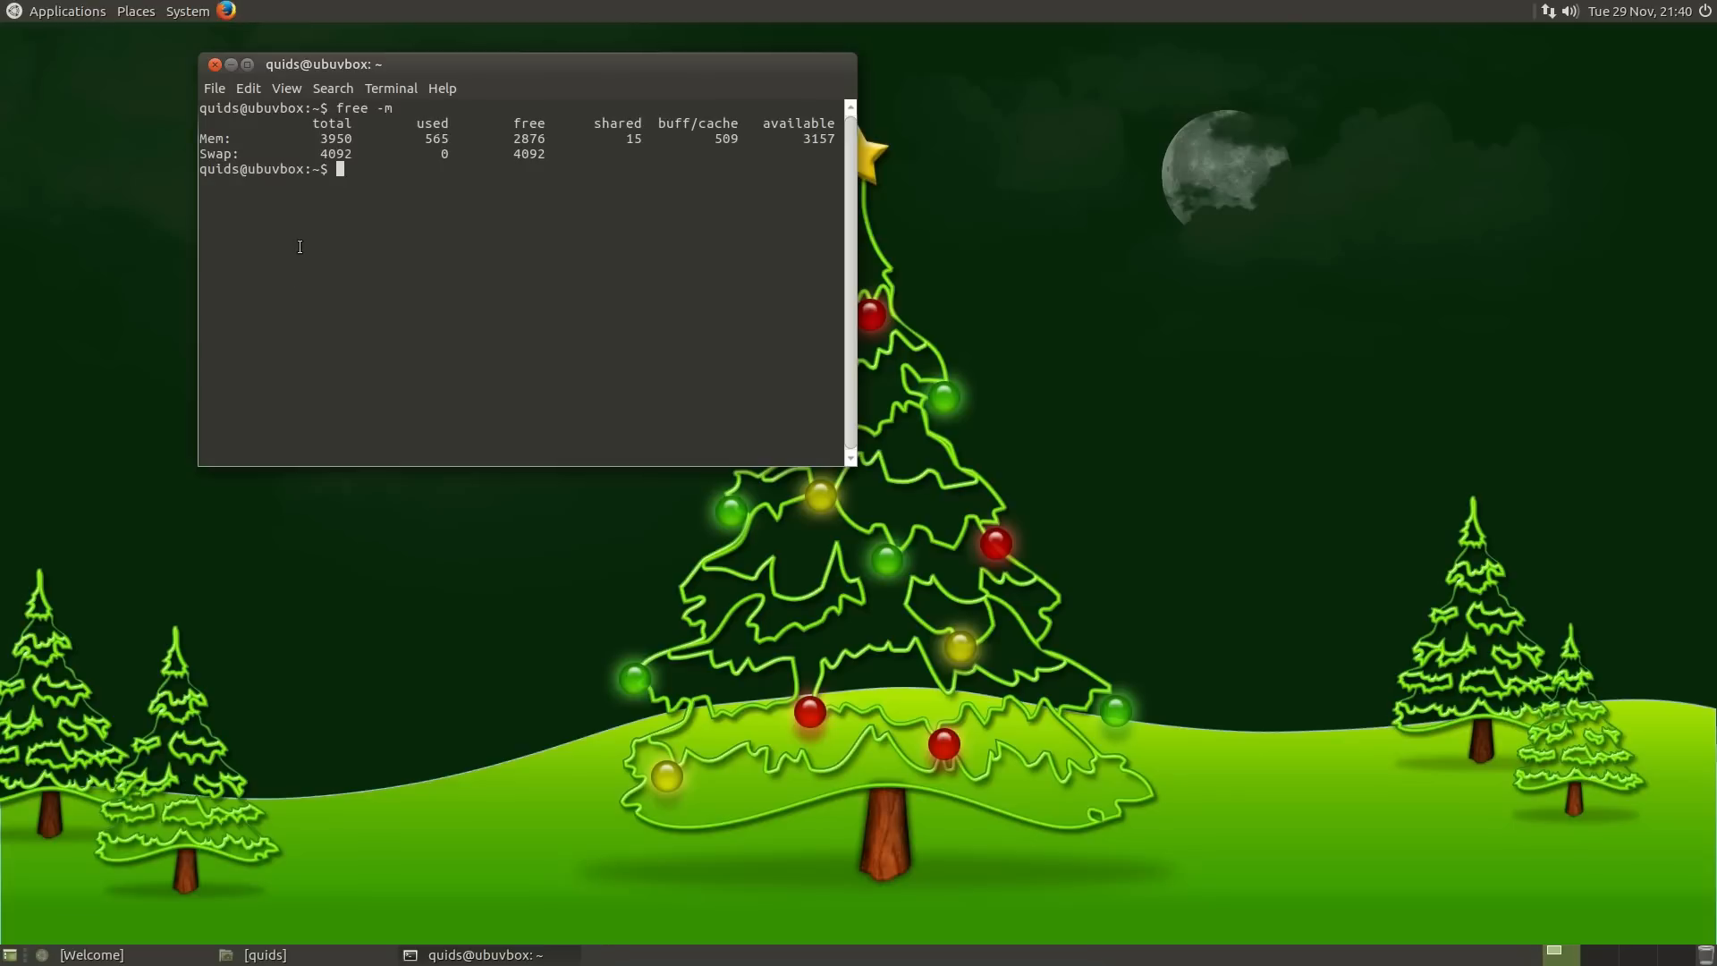
mouse_move(306, 246)
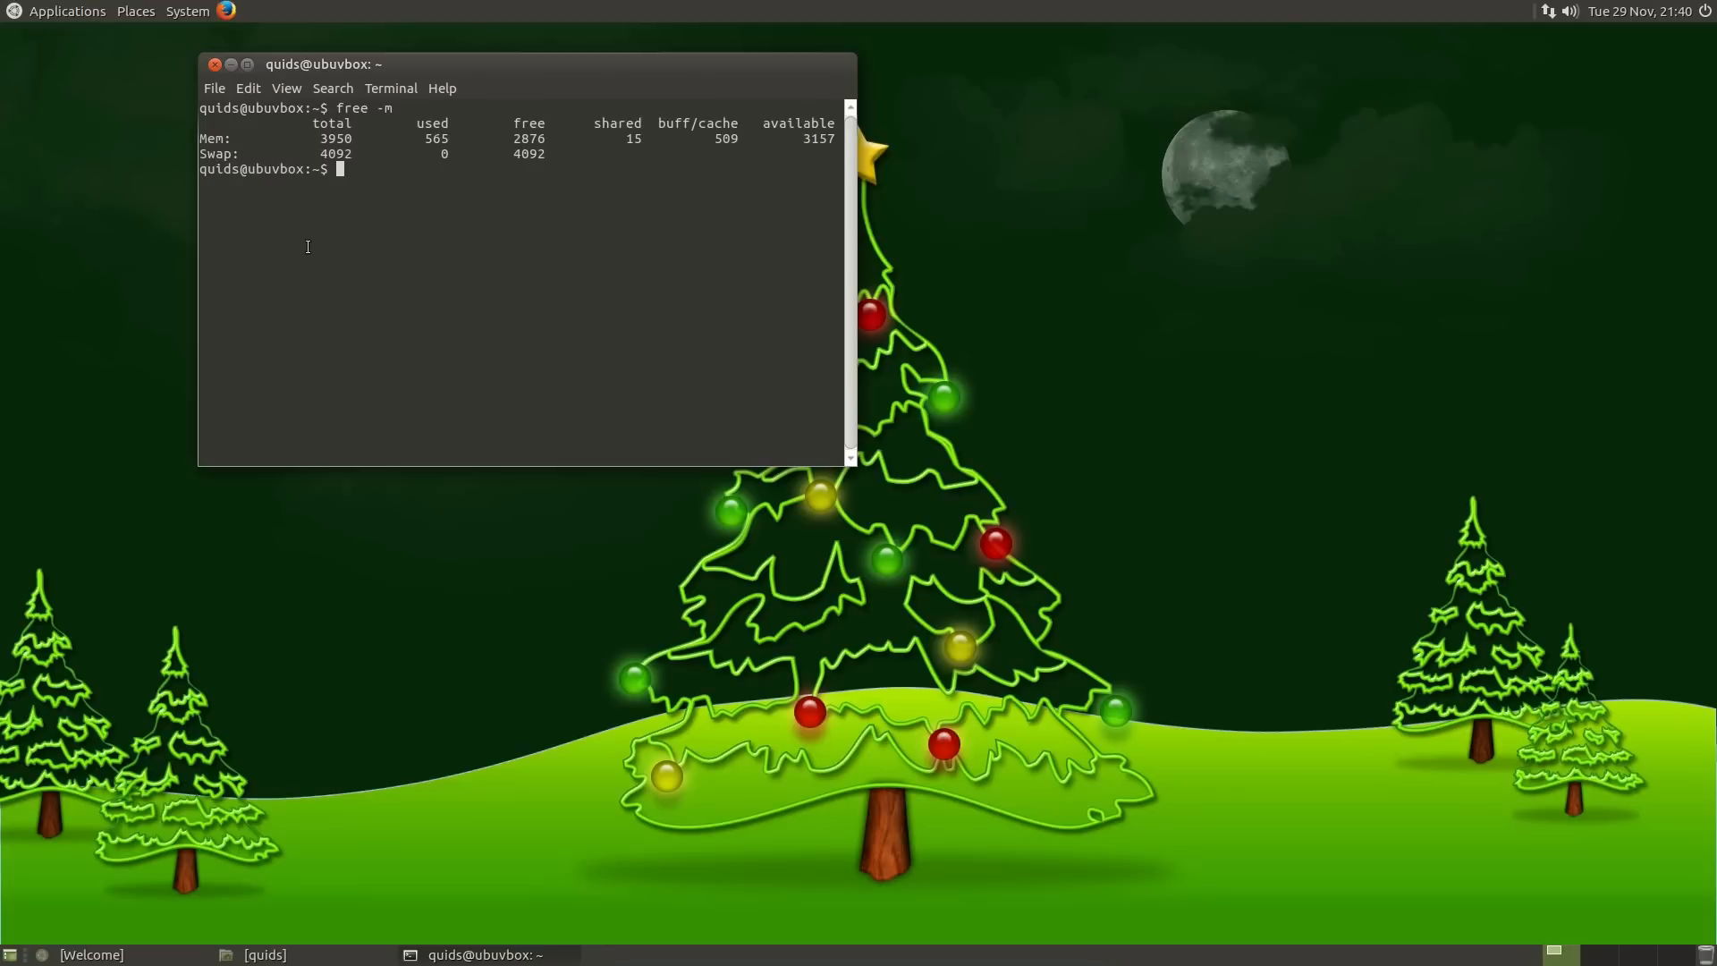
mouse_move(116, 893)
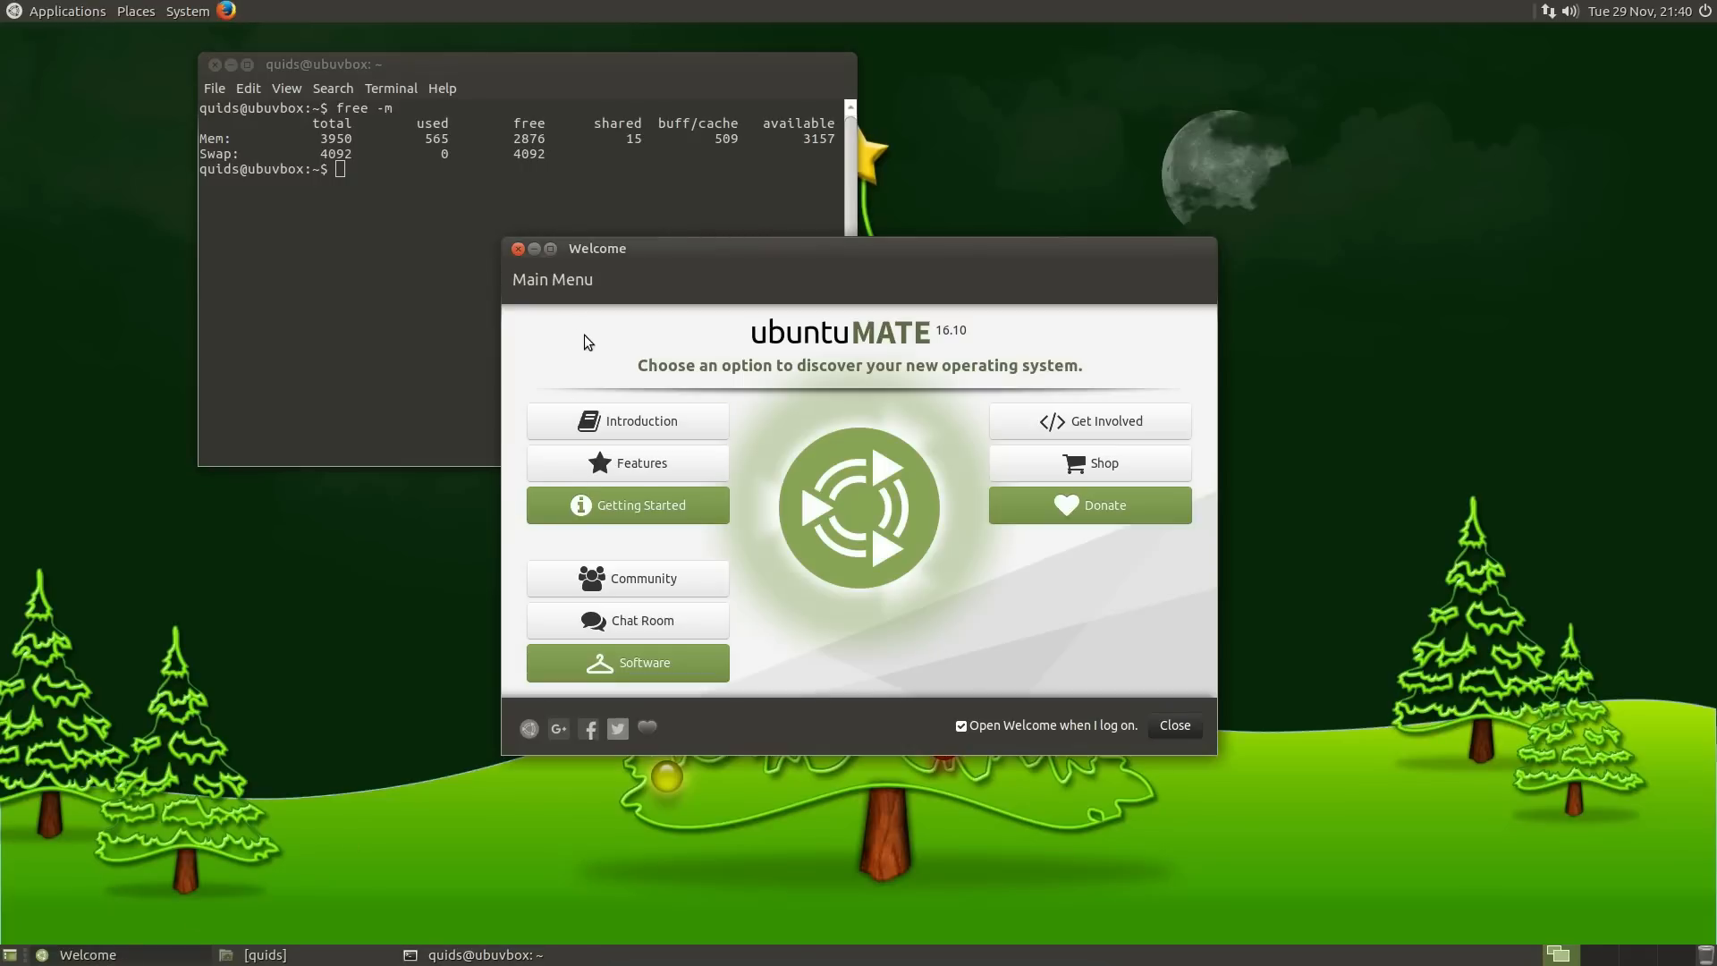
mouse_move(517, 249)
type("free -m")
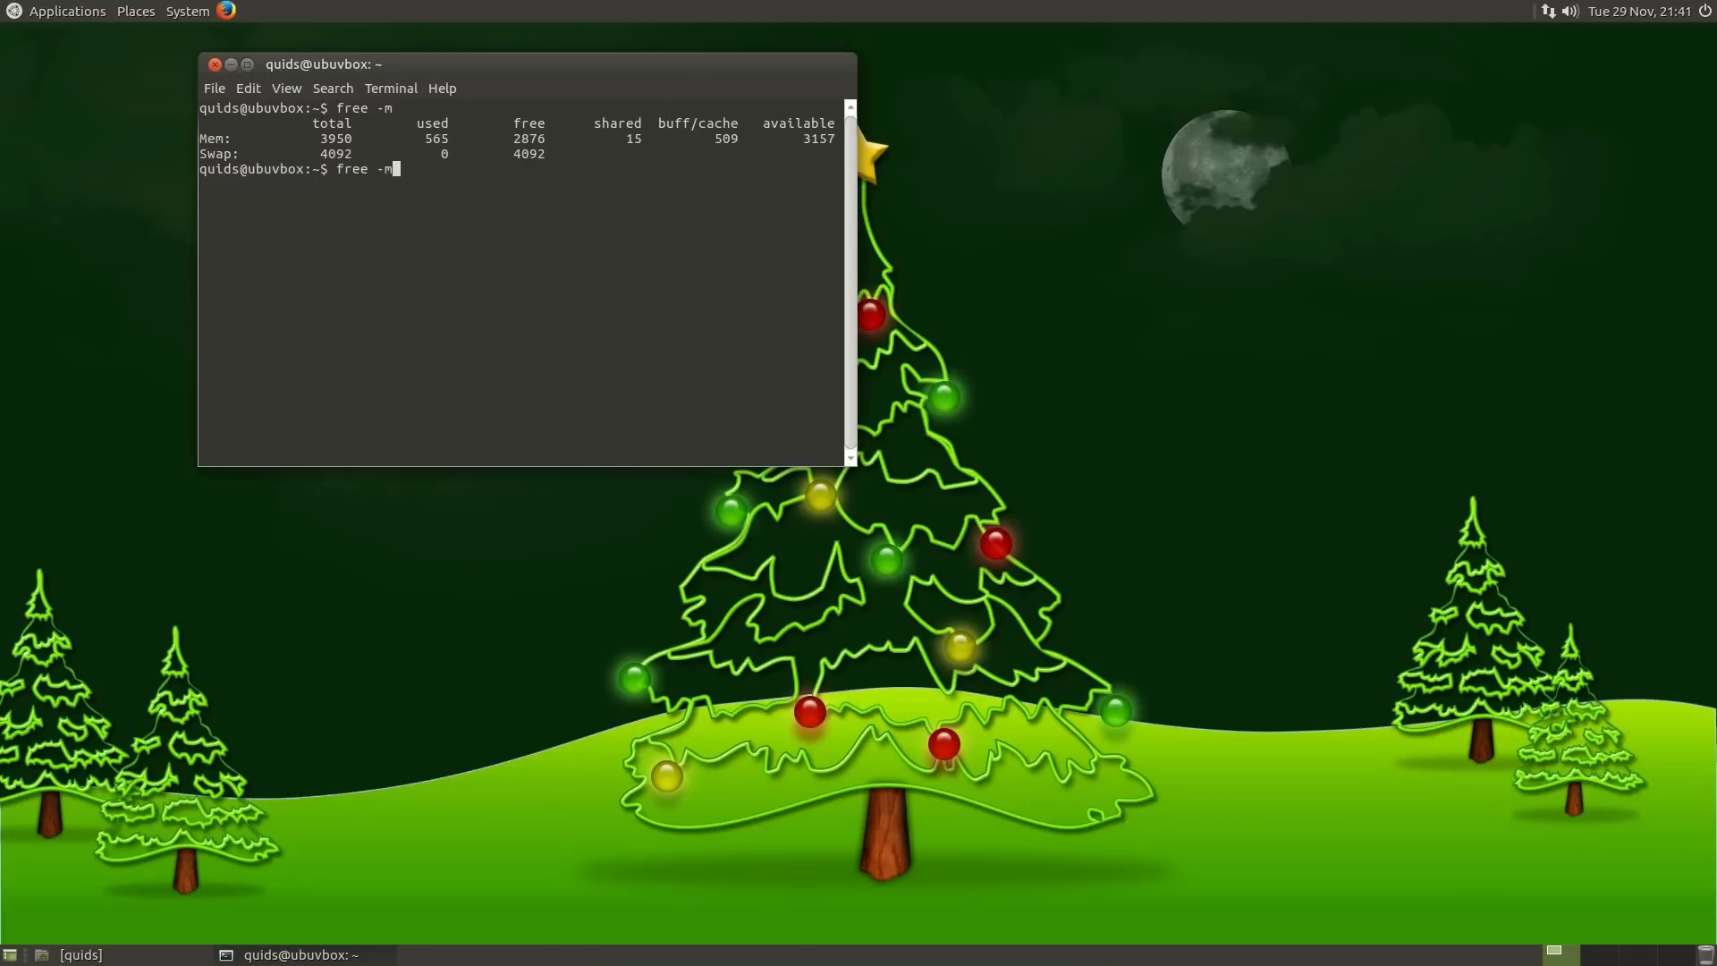
Rerun free -m, now showing 411 MB used and 3029 MB free
key("Return")
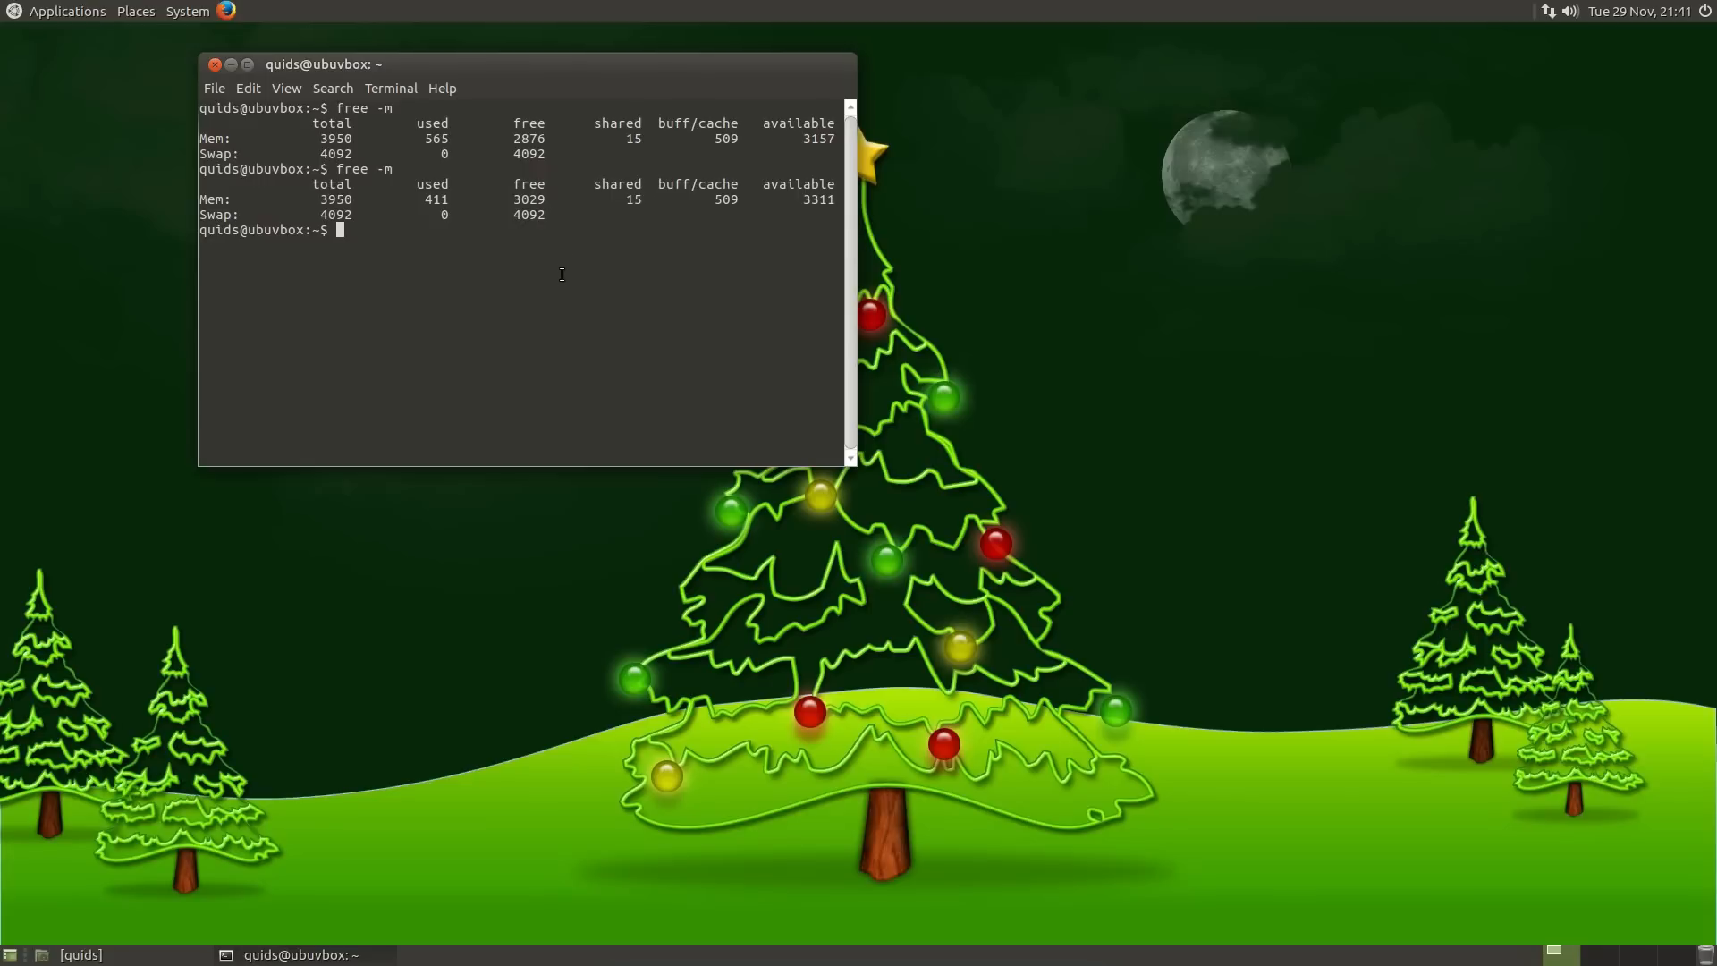
mouse_move(220, 65)
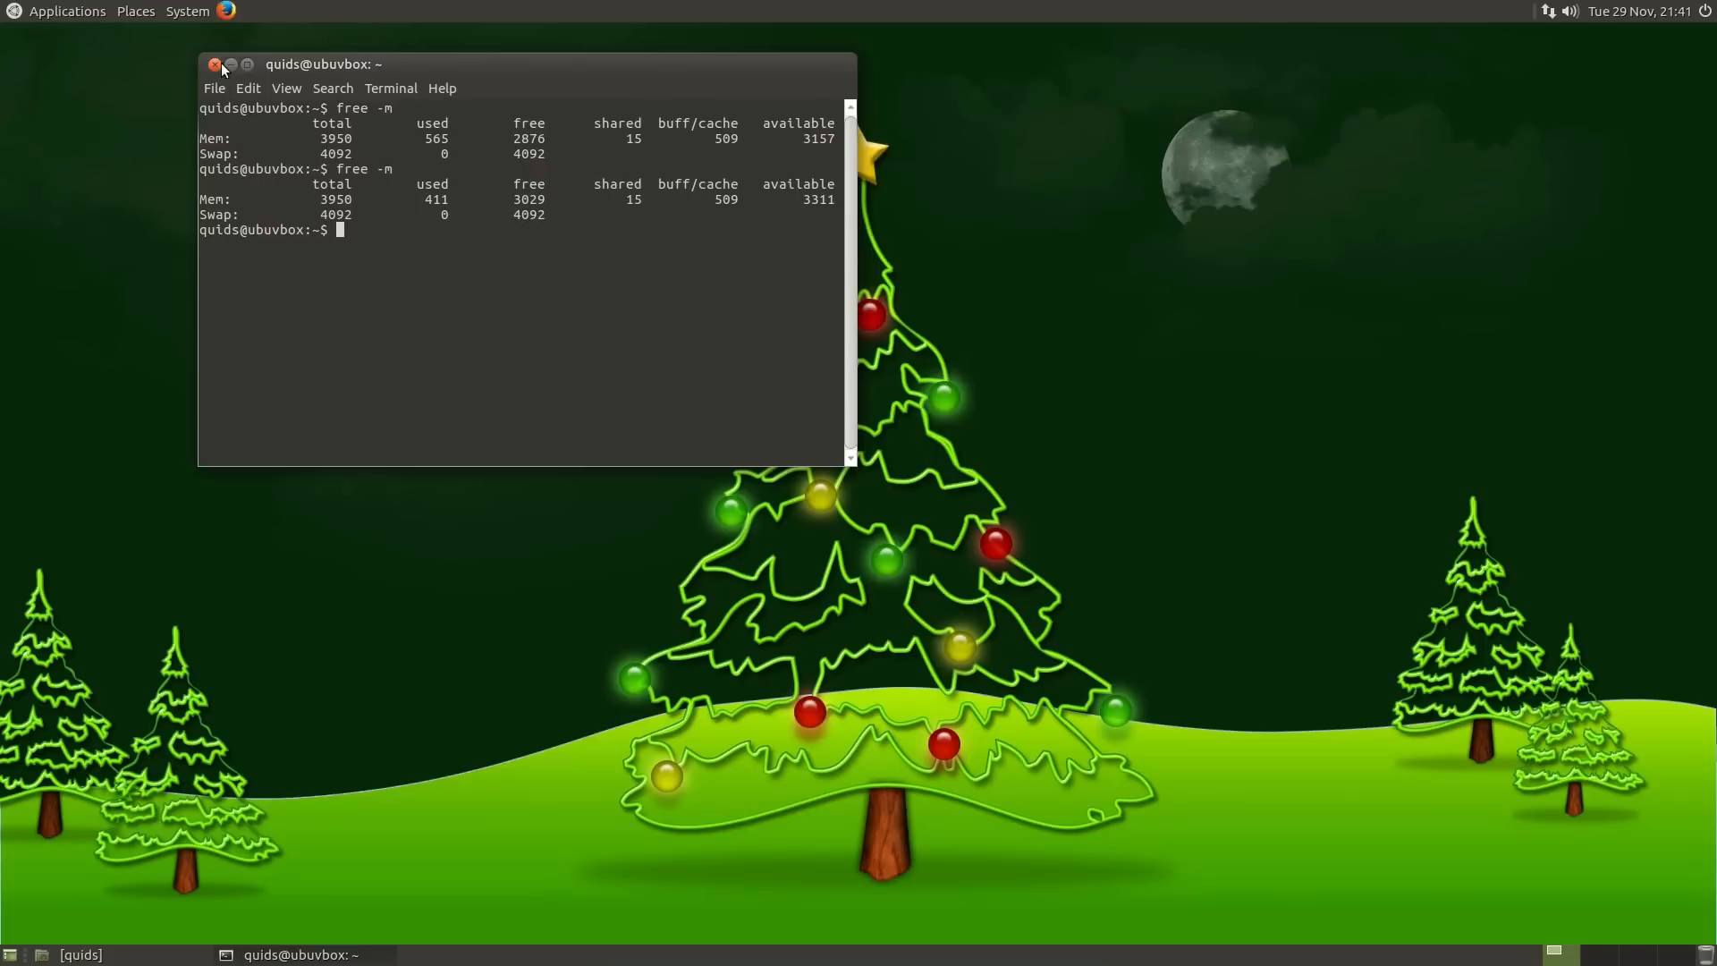
Minimize the terminal and restore the Caja home folder window
left_click(215, 64)
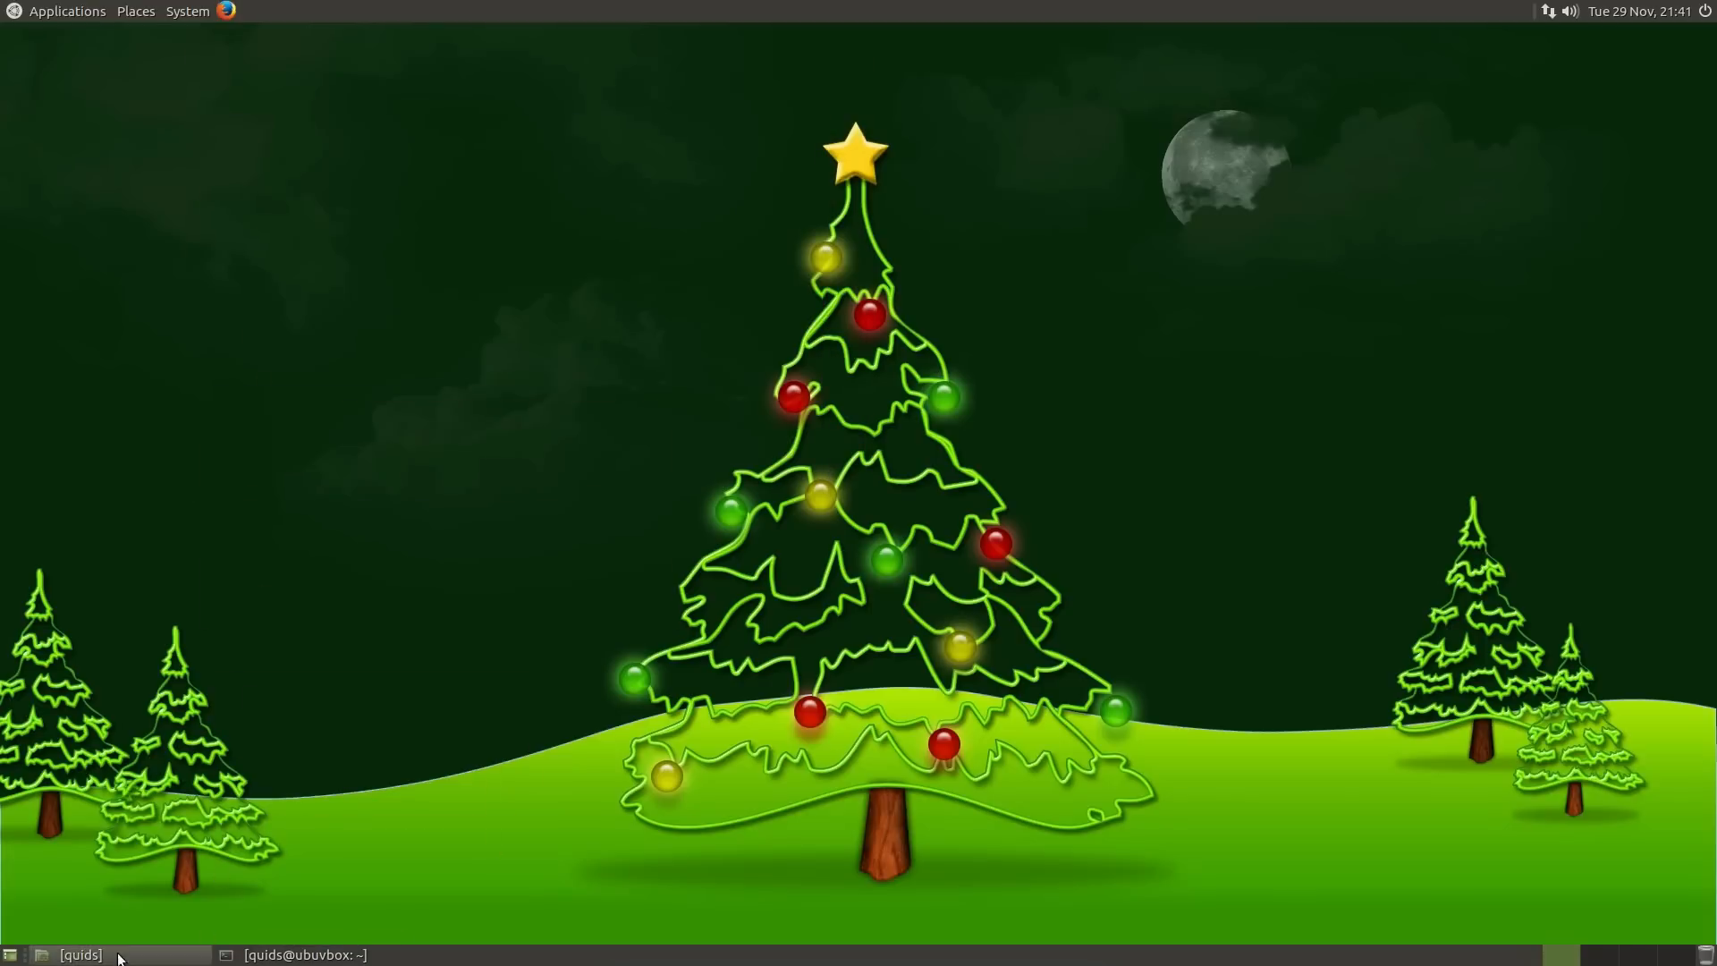
left_click(83, 955)
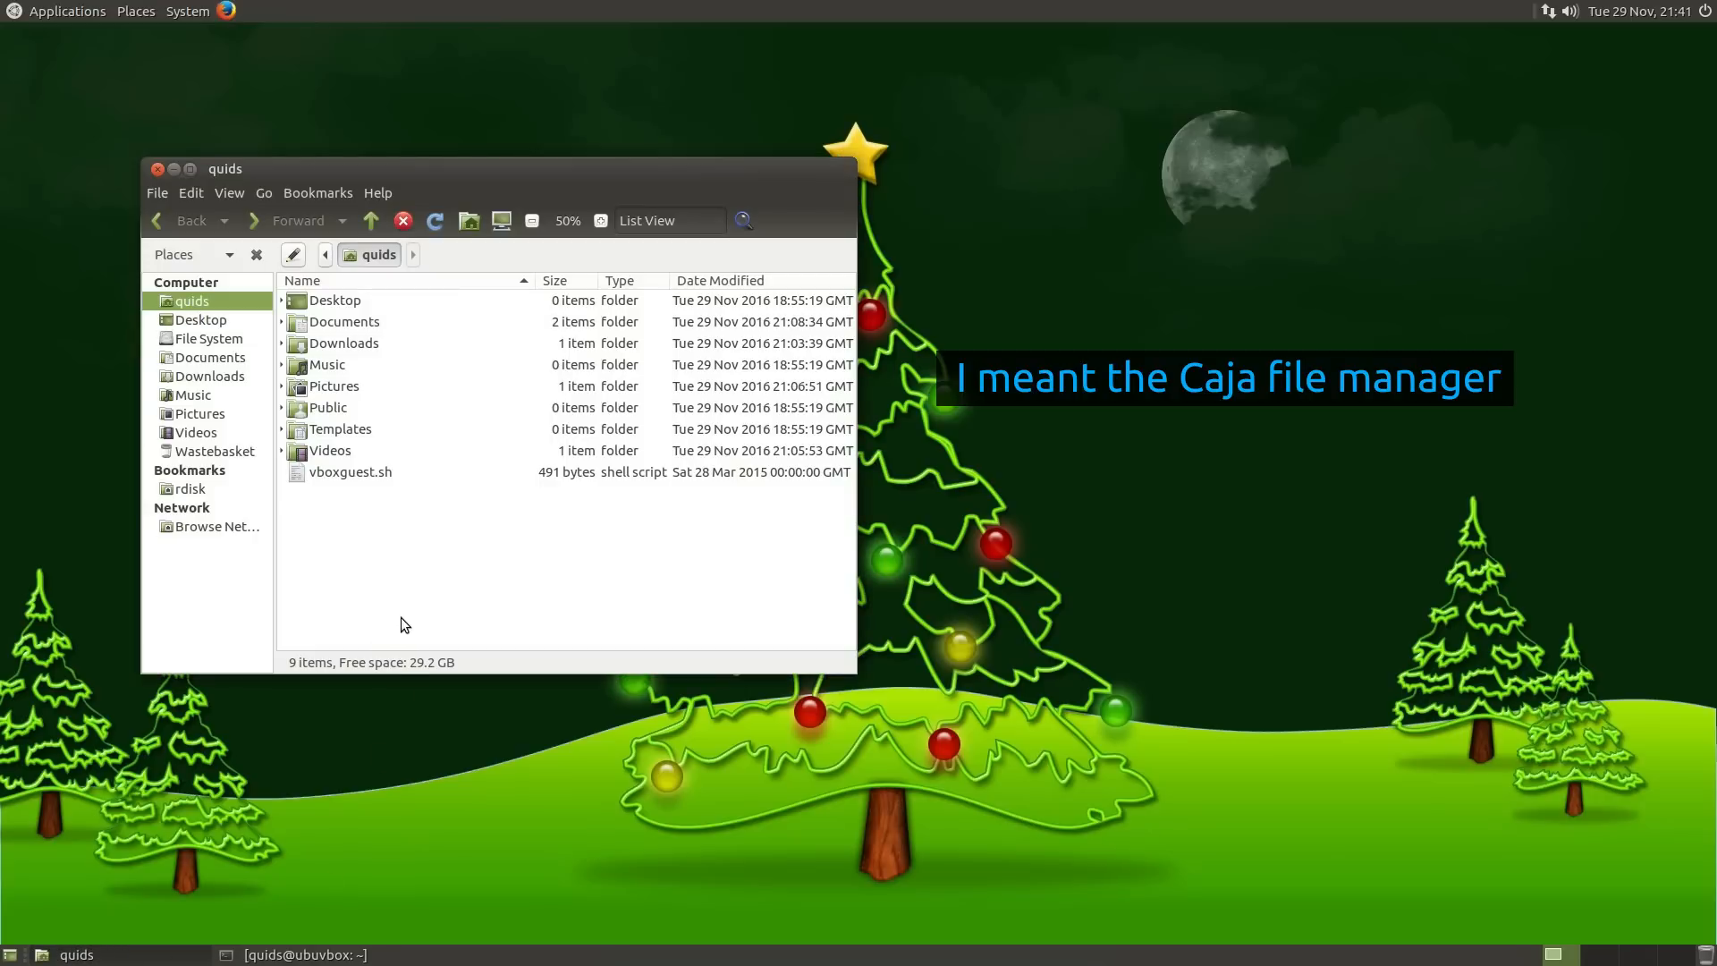
left_click(329, 450)
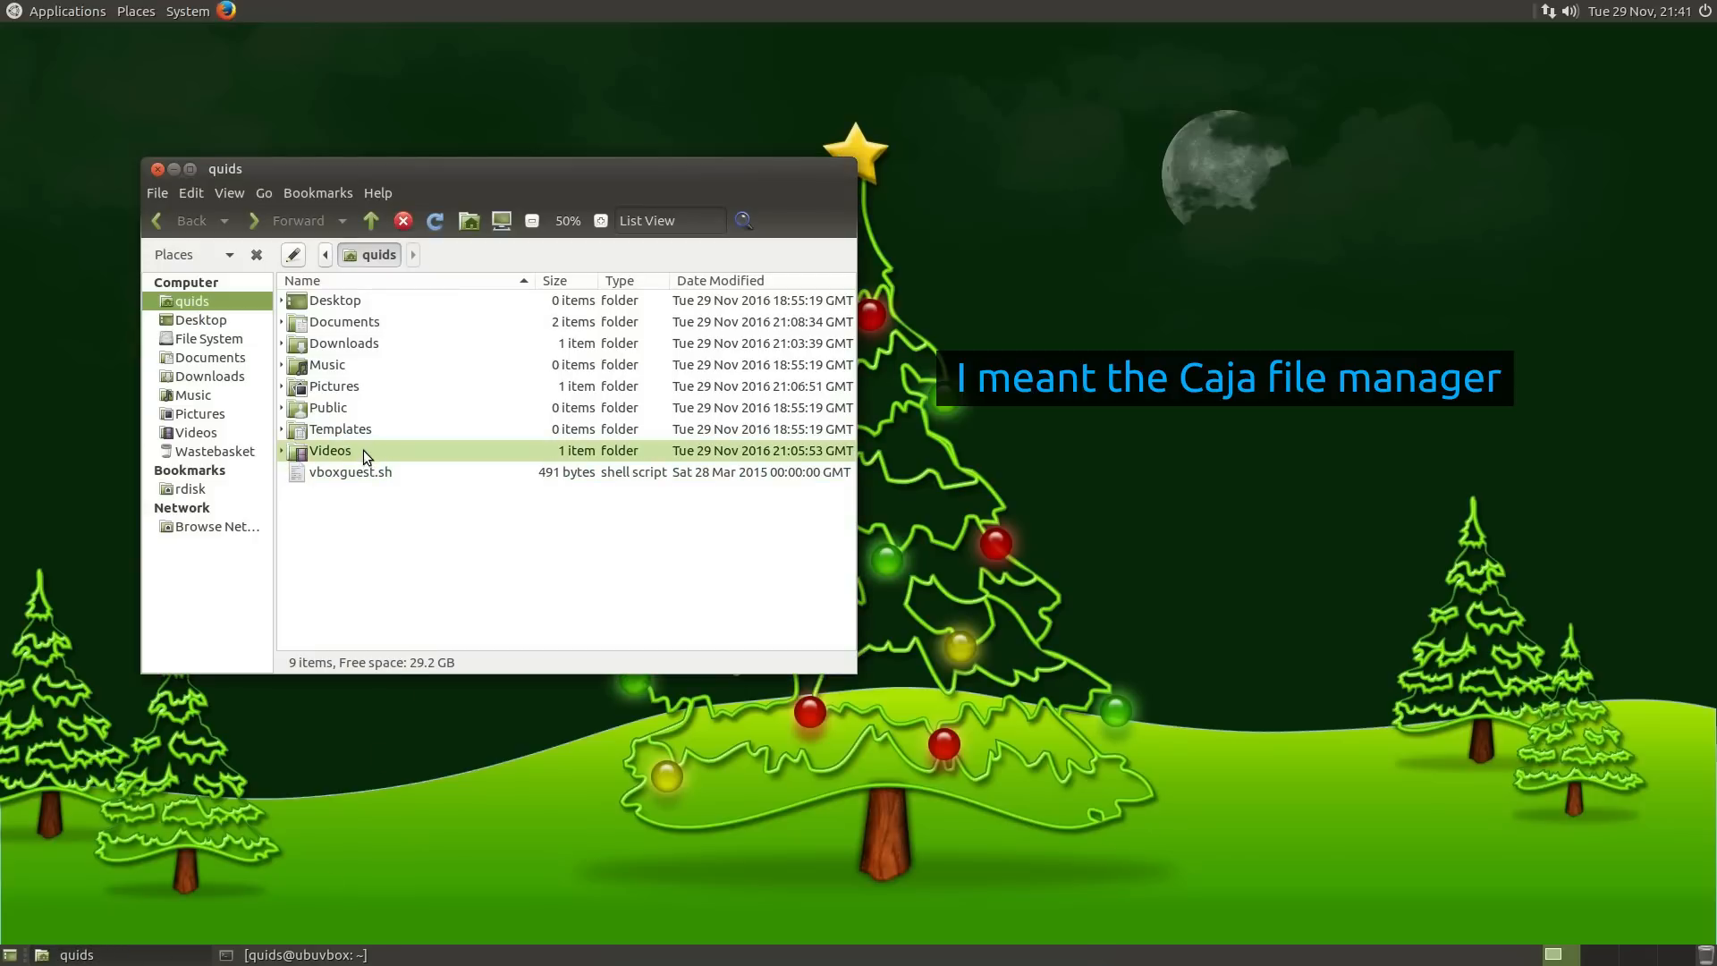
left_click(334, 385)
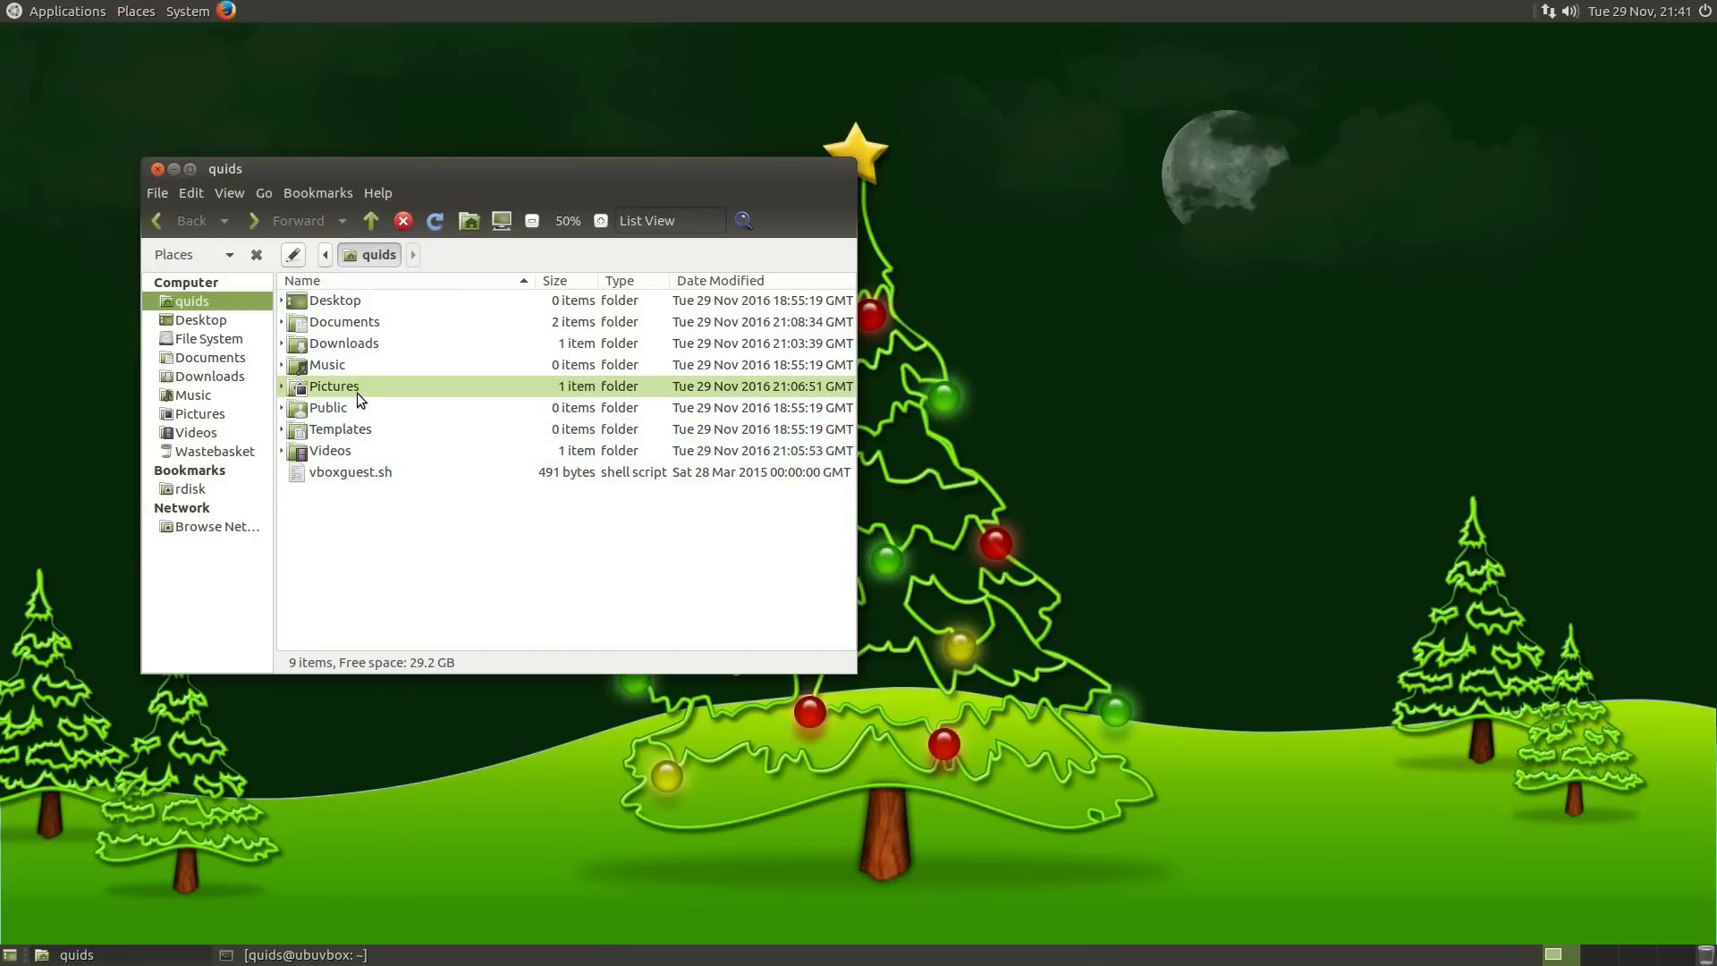
Open the Pictures folder, then go back to the home folder
double_click(333, 385)
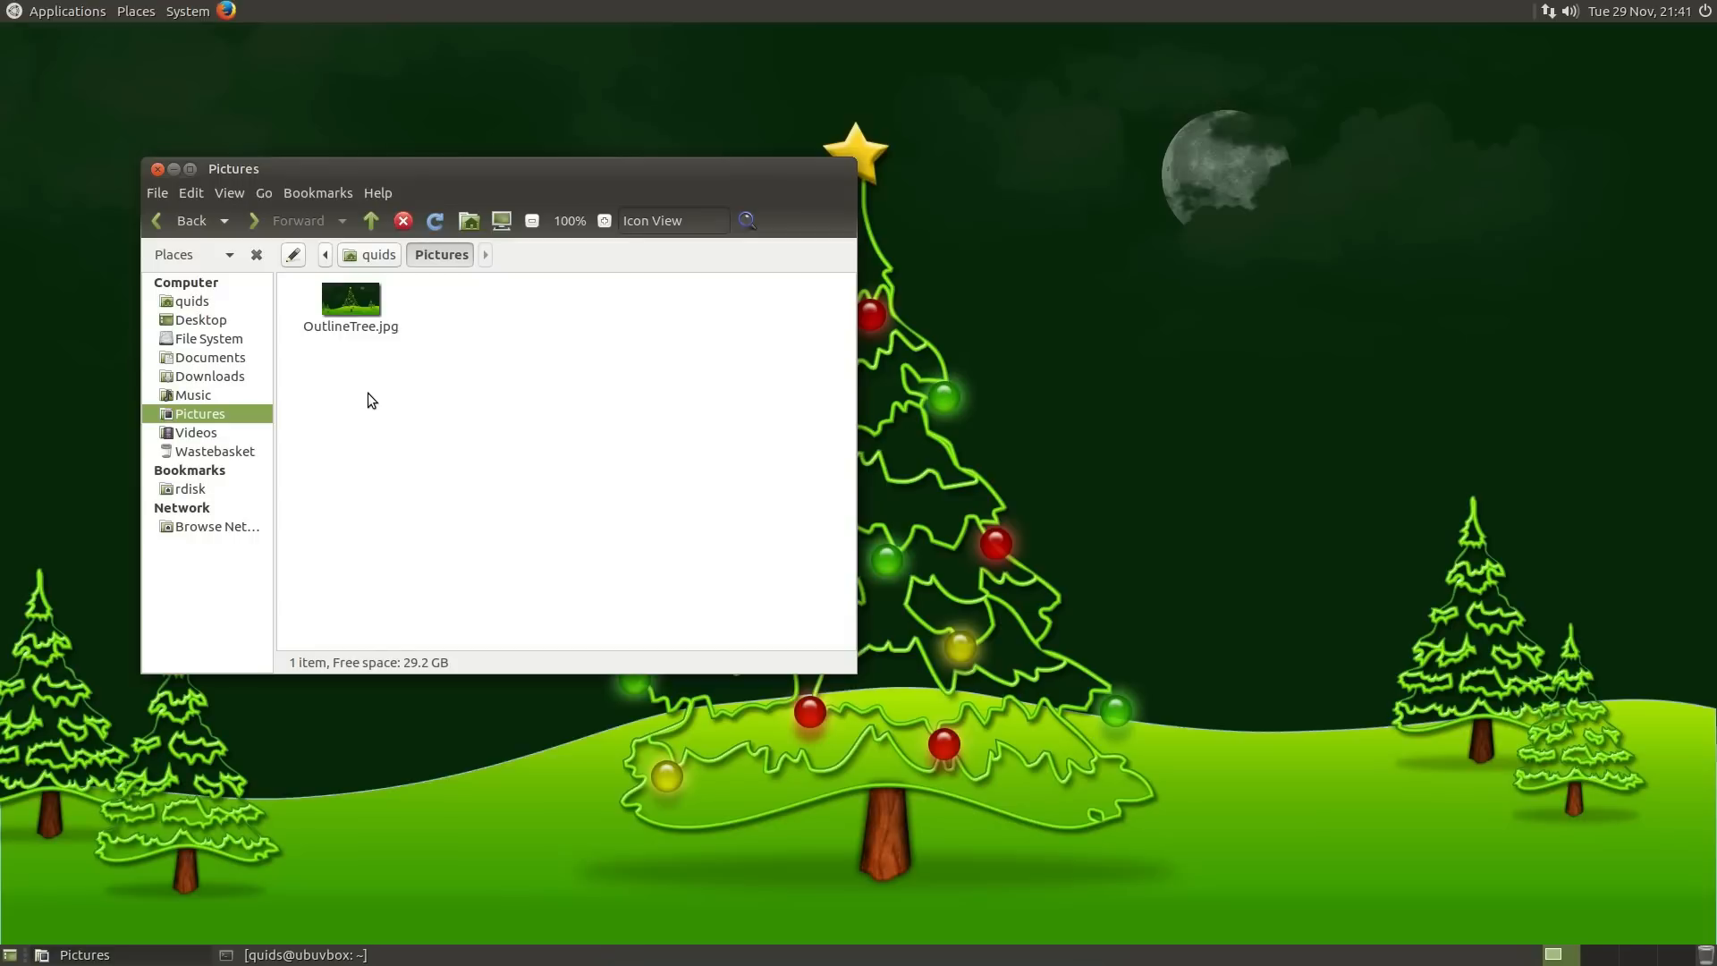
left_click(379, 254)
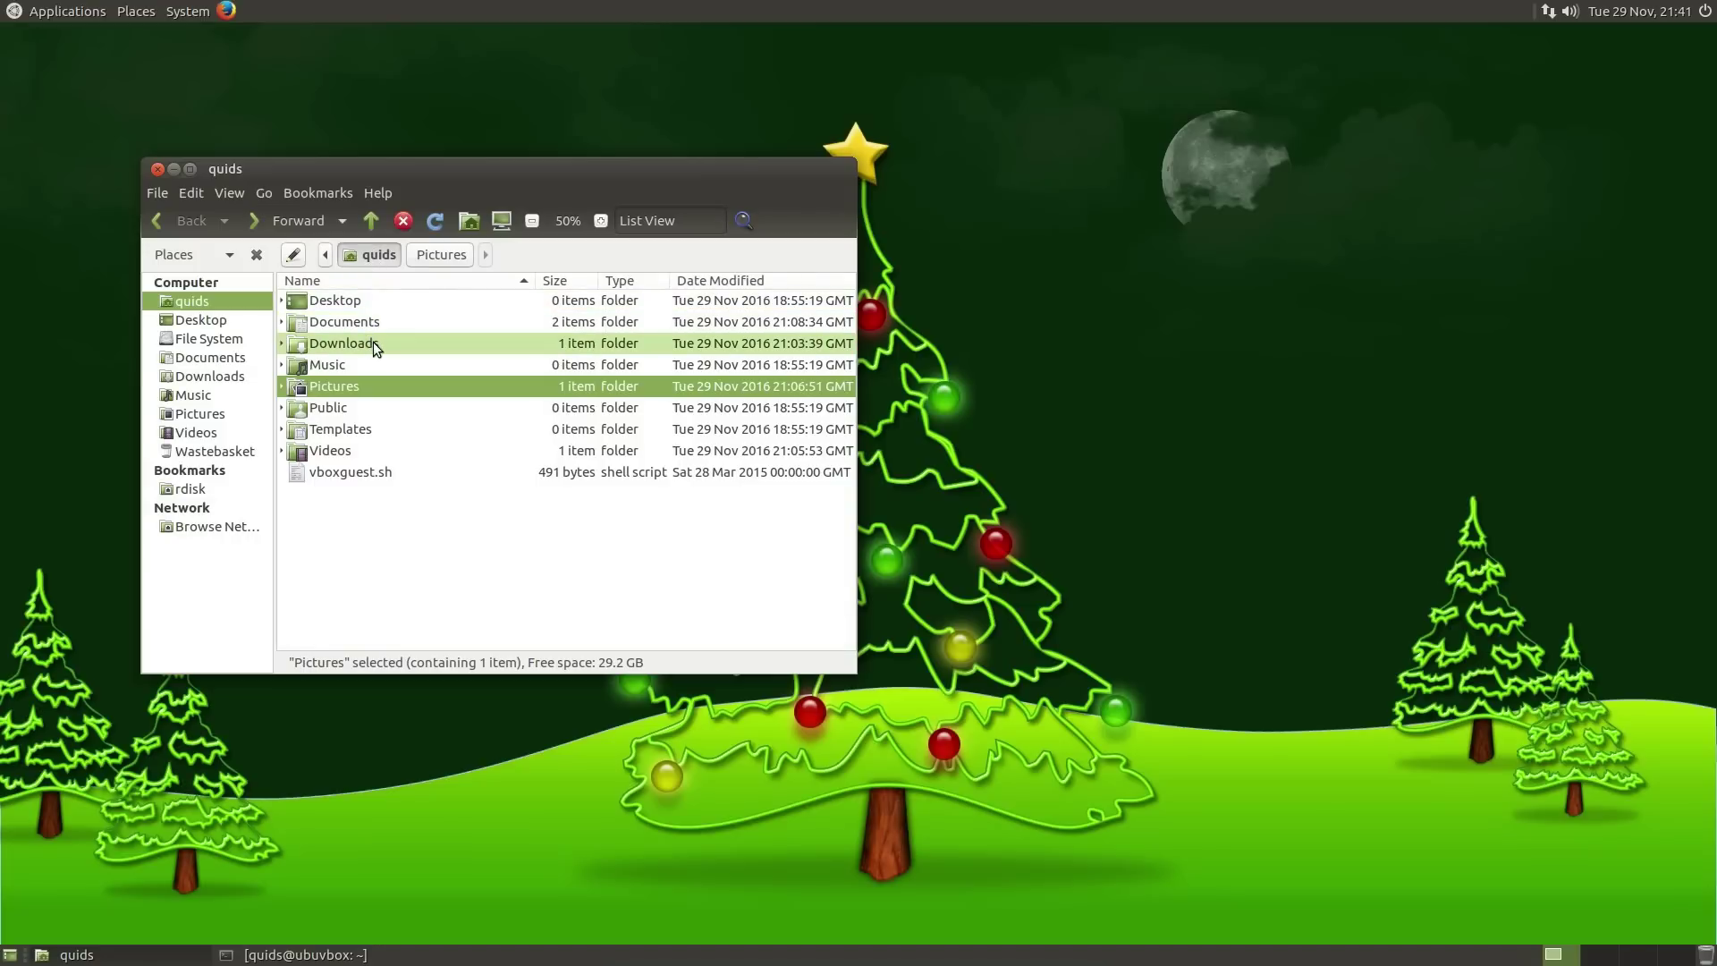
mouse_move(366, 365)
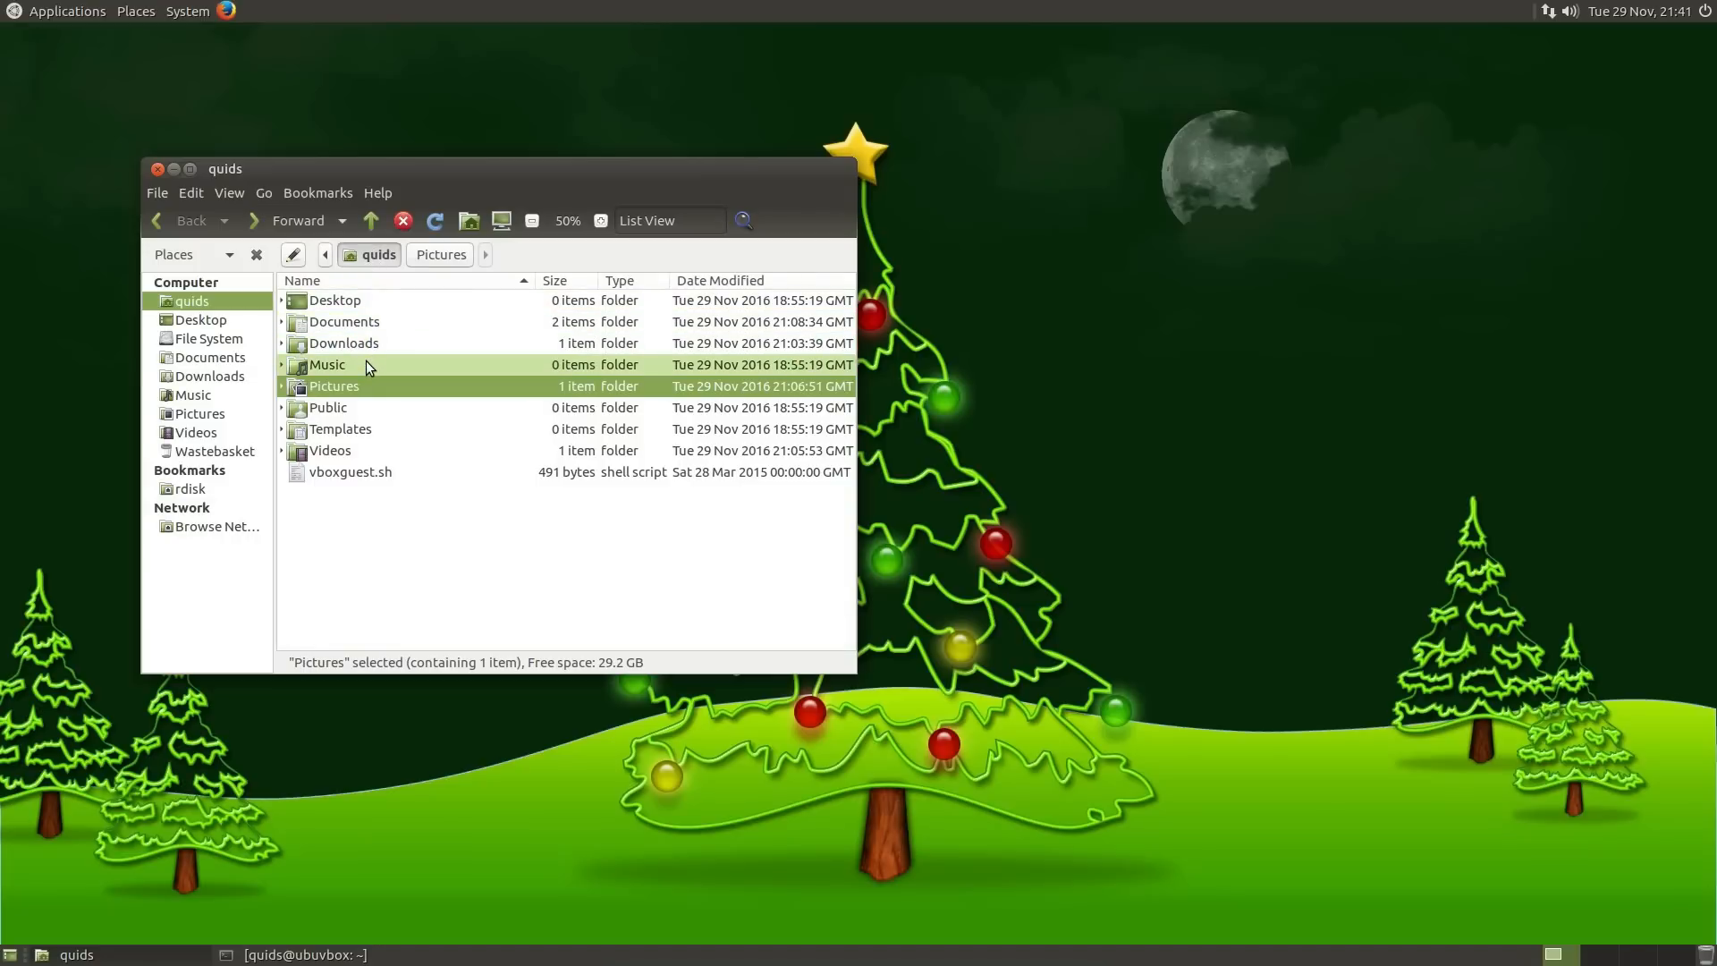
left_click(188, 169)
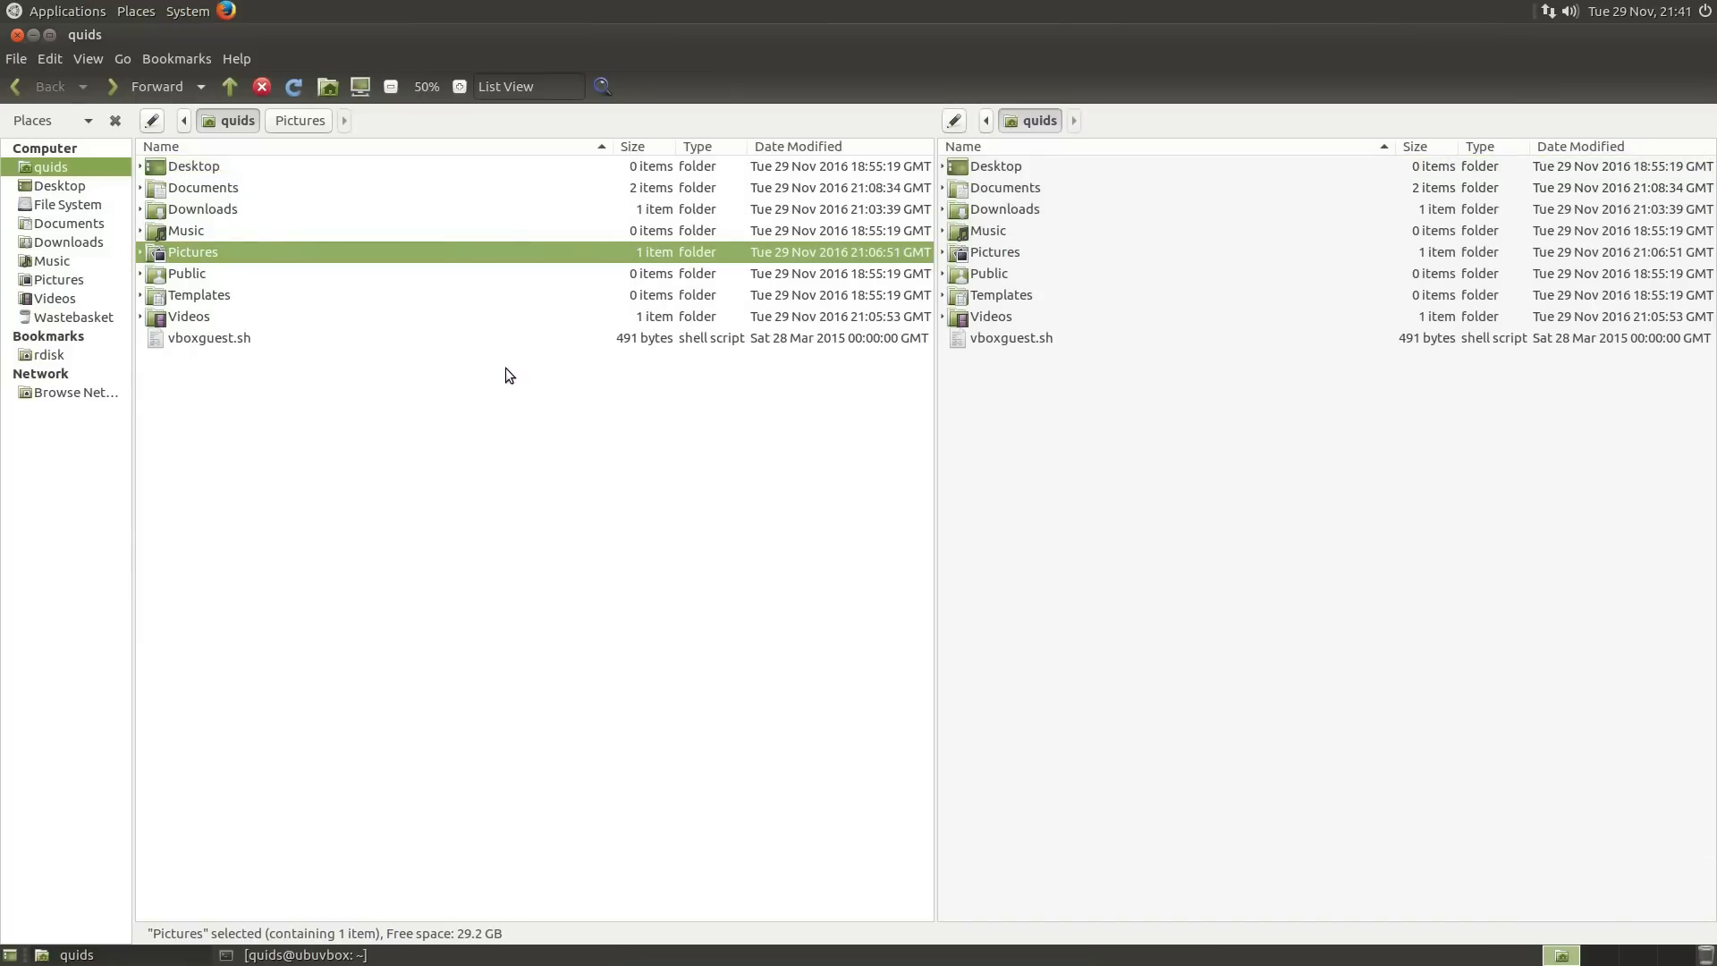
View the context menus for OutlineTree.jpg and the Pictures folder, then dismiss them
right_click(208, 160)
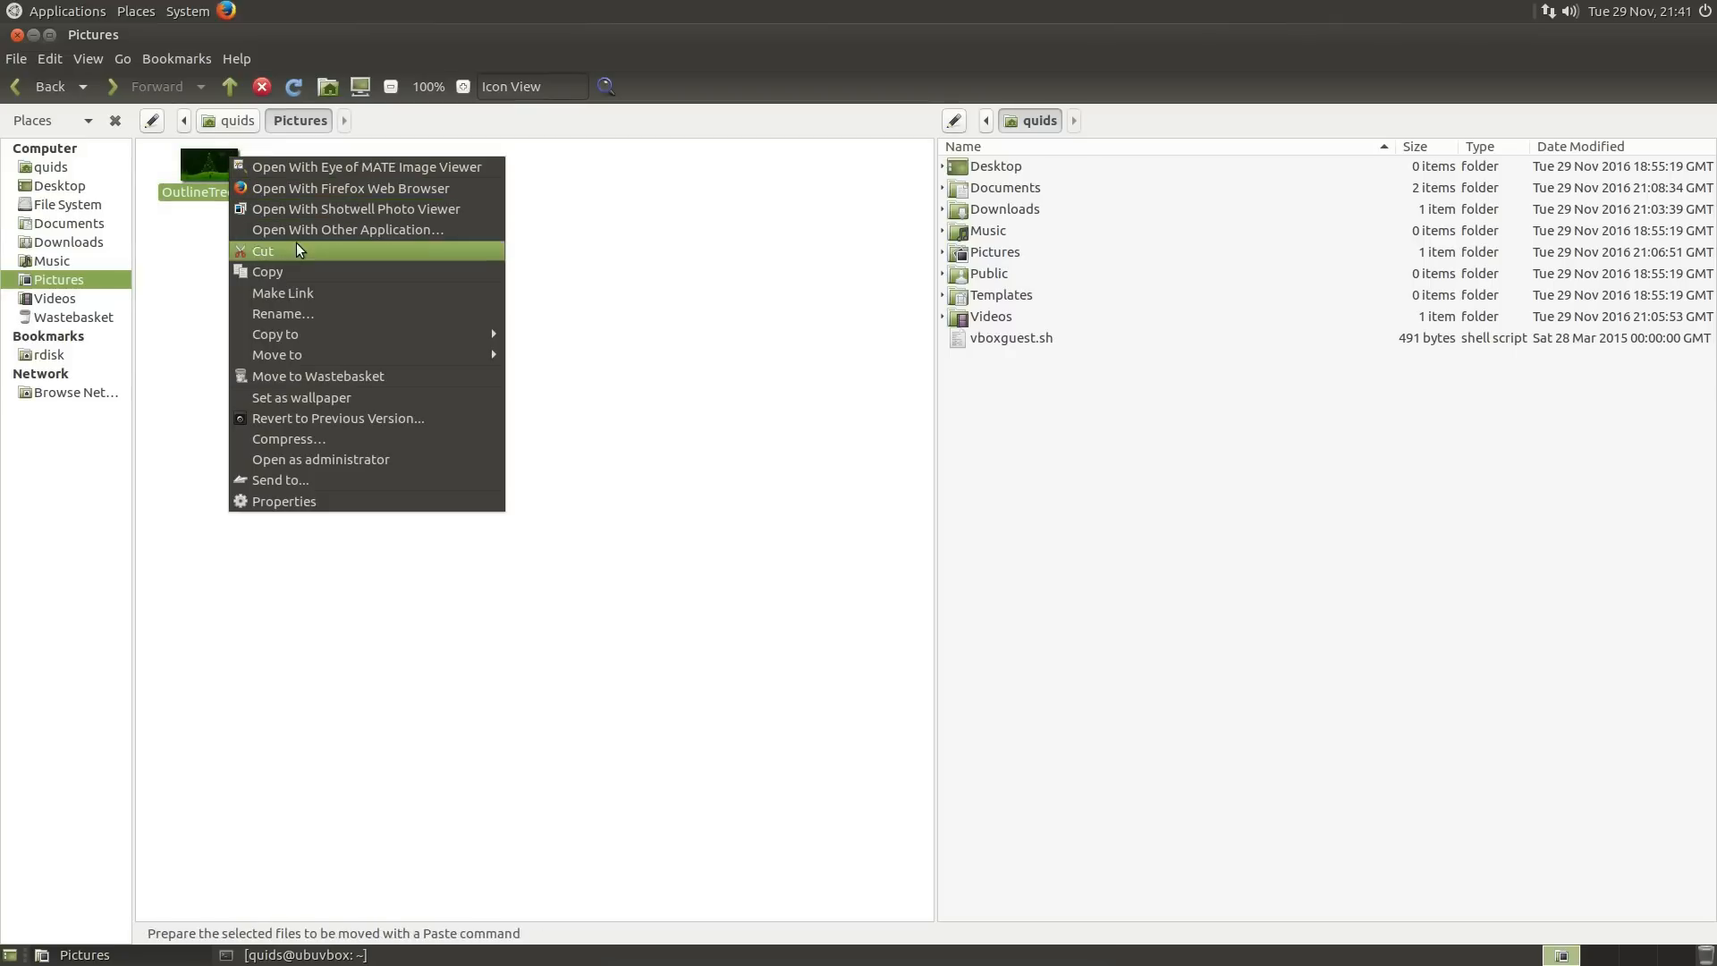
mouse_move(352, 229)
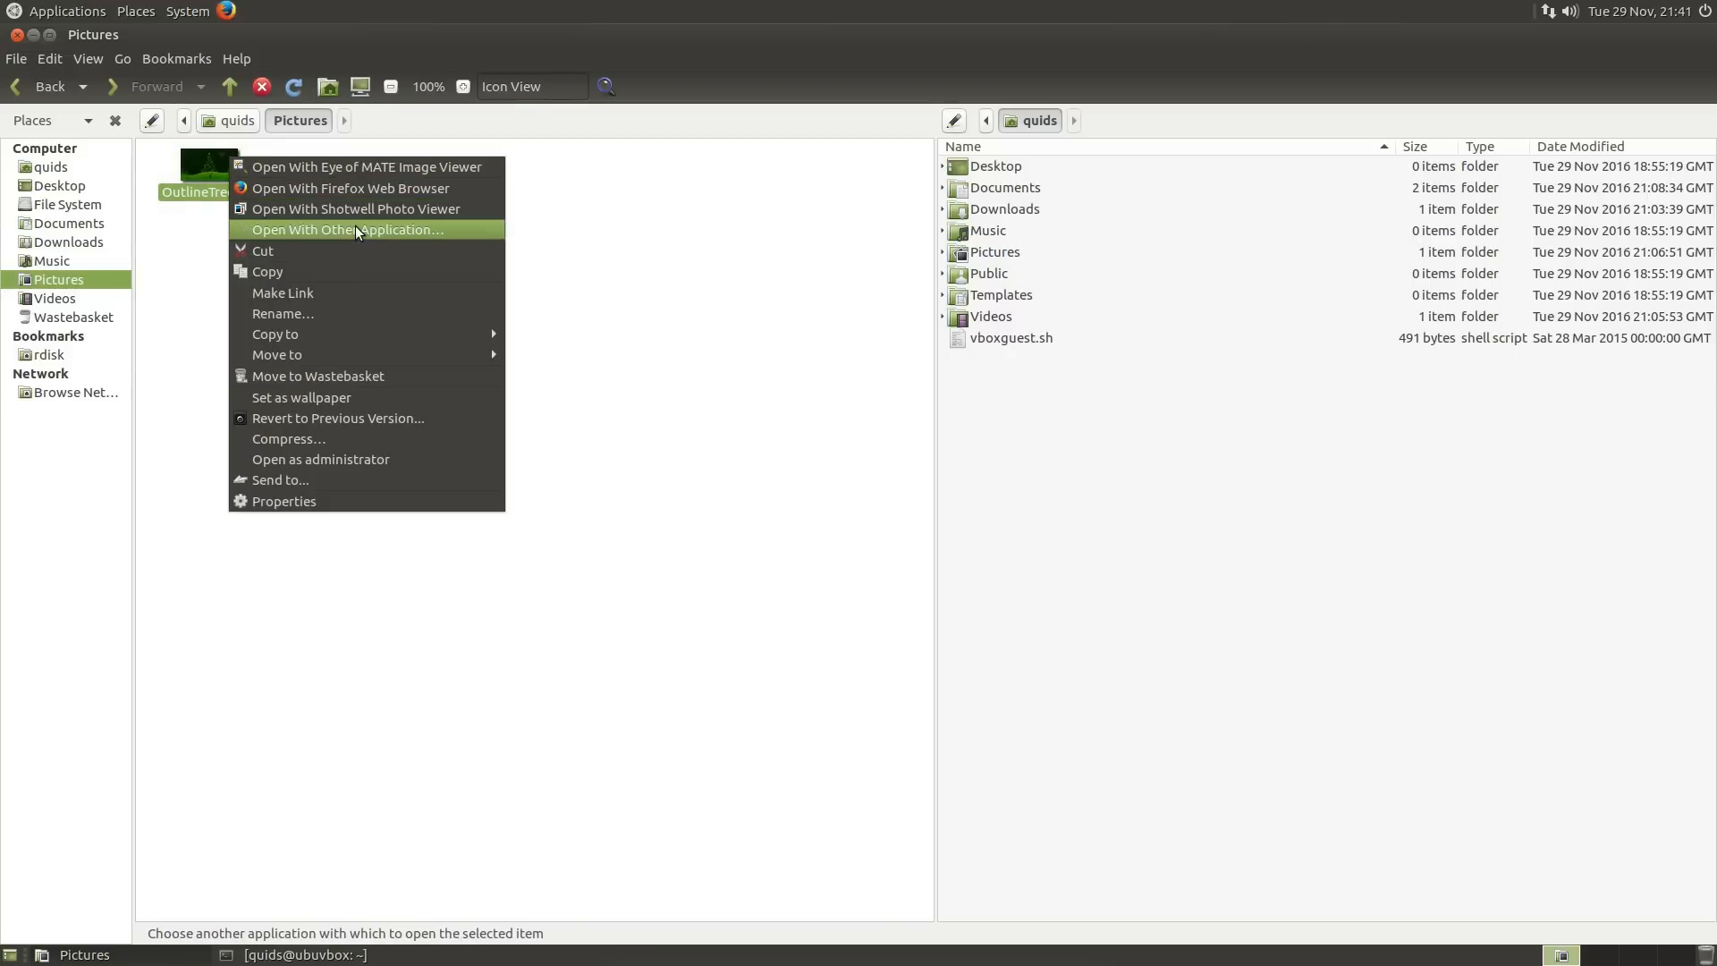
mouse_move(367, 167)
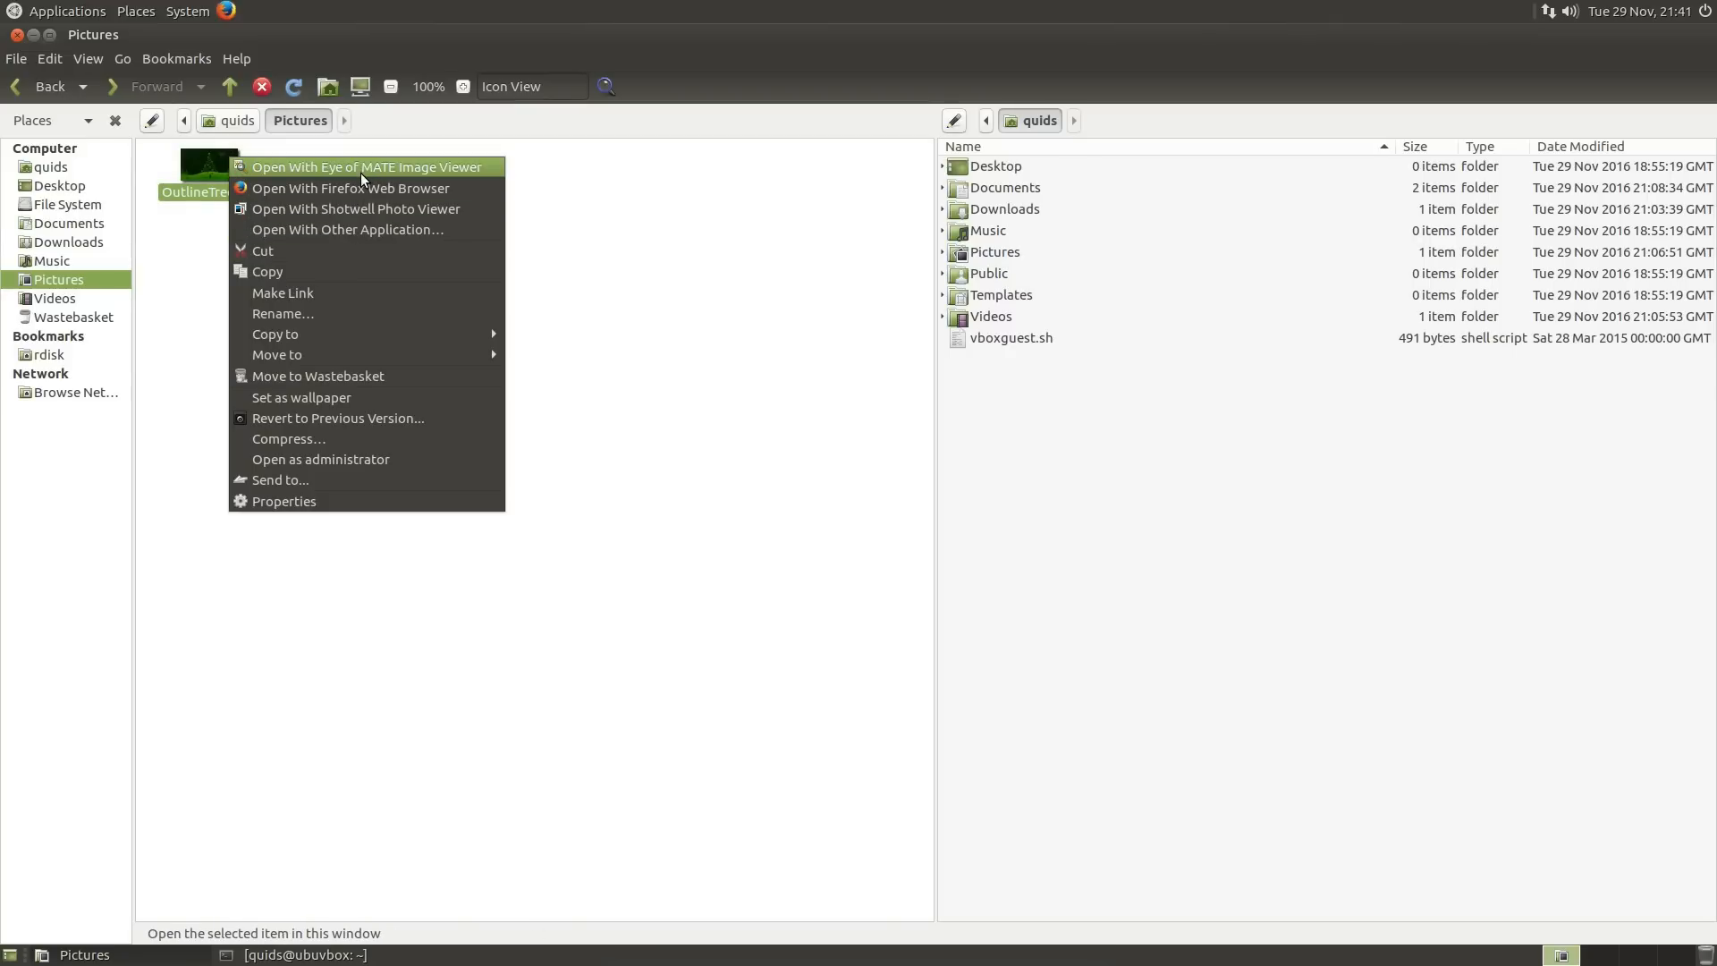
mouse_move(343, 272)
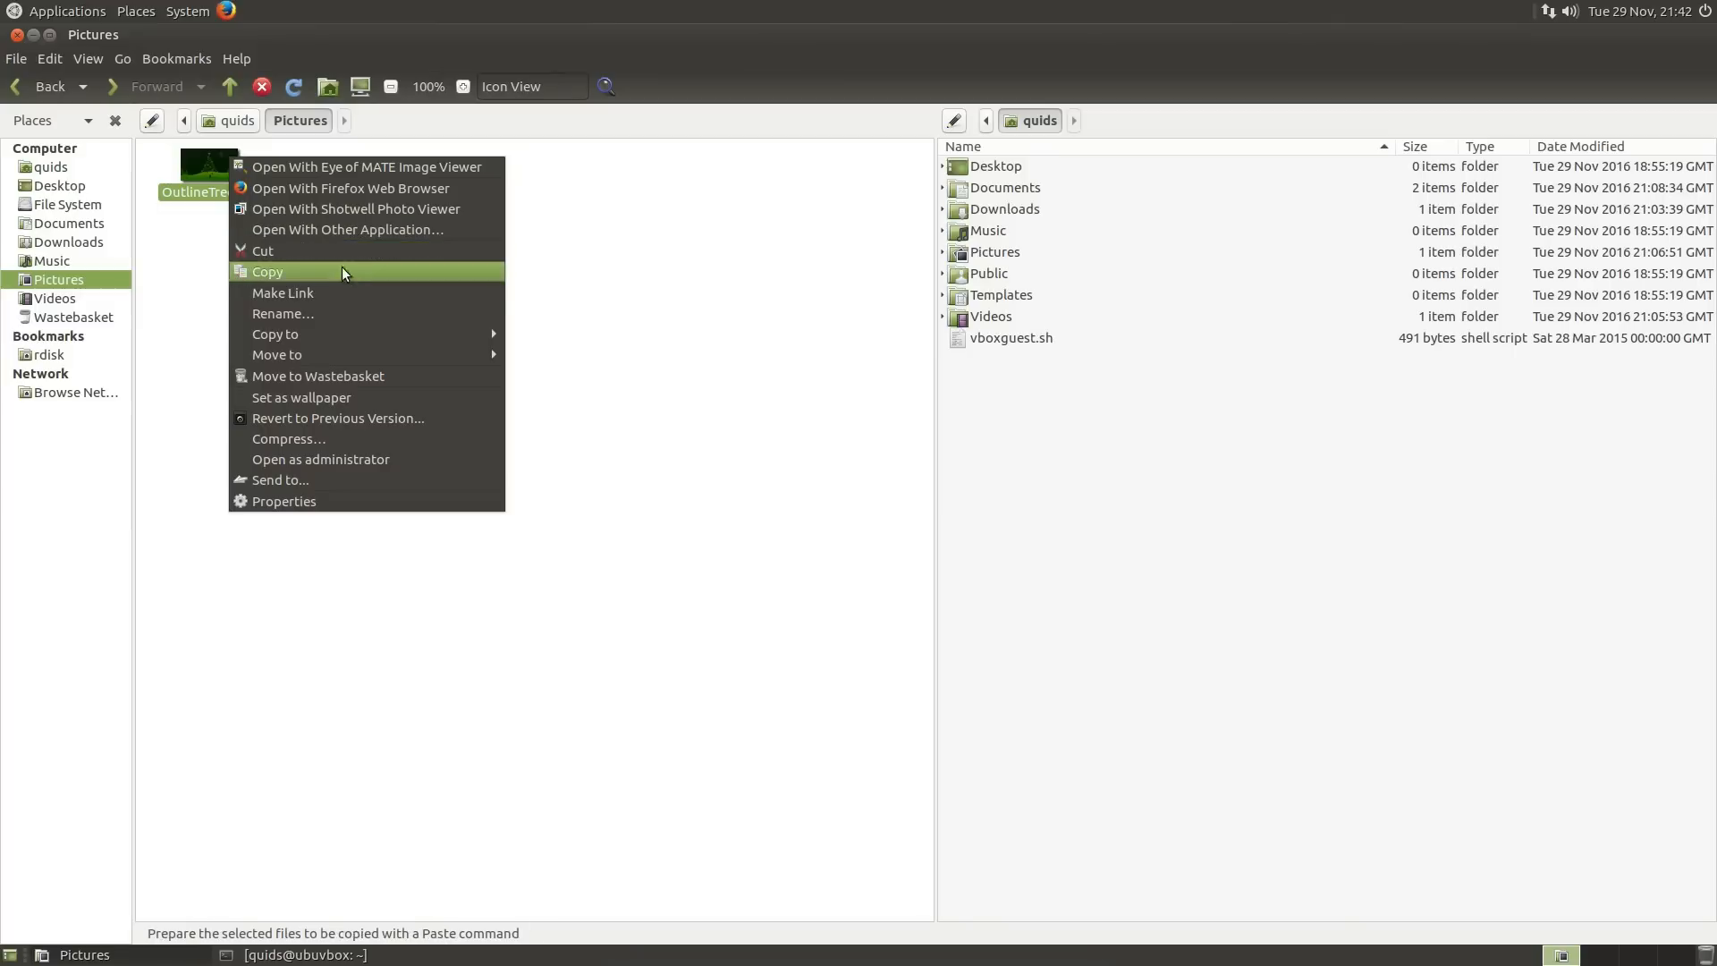
mouse_move(352, 437)
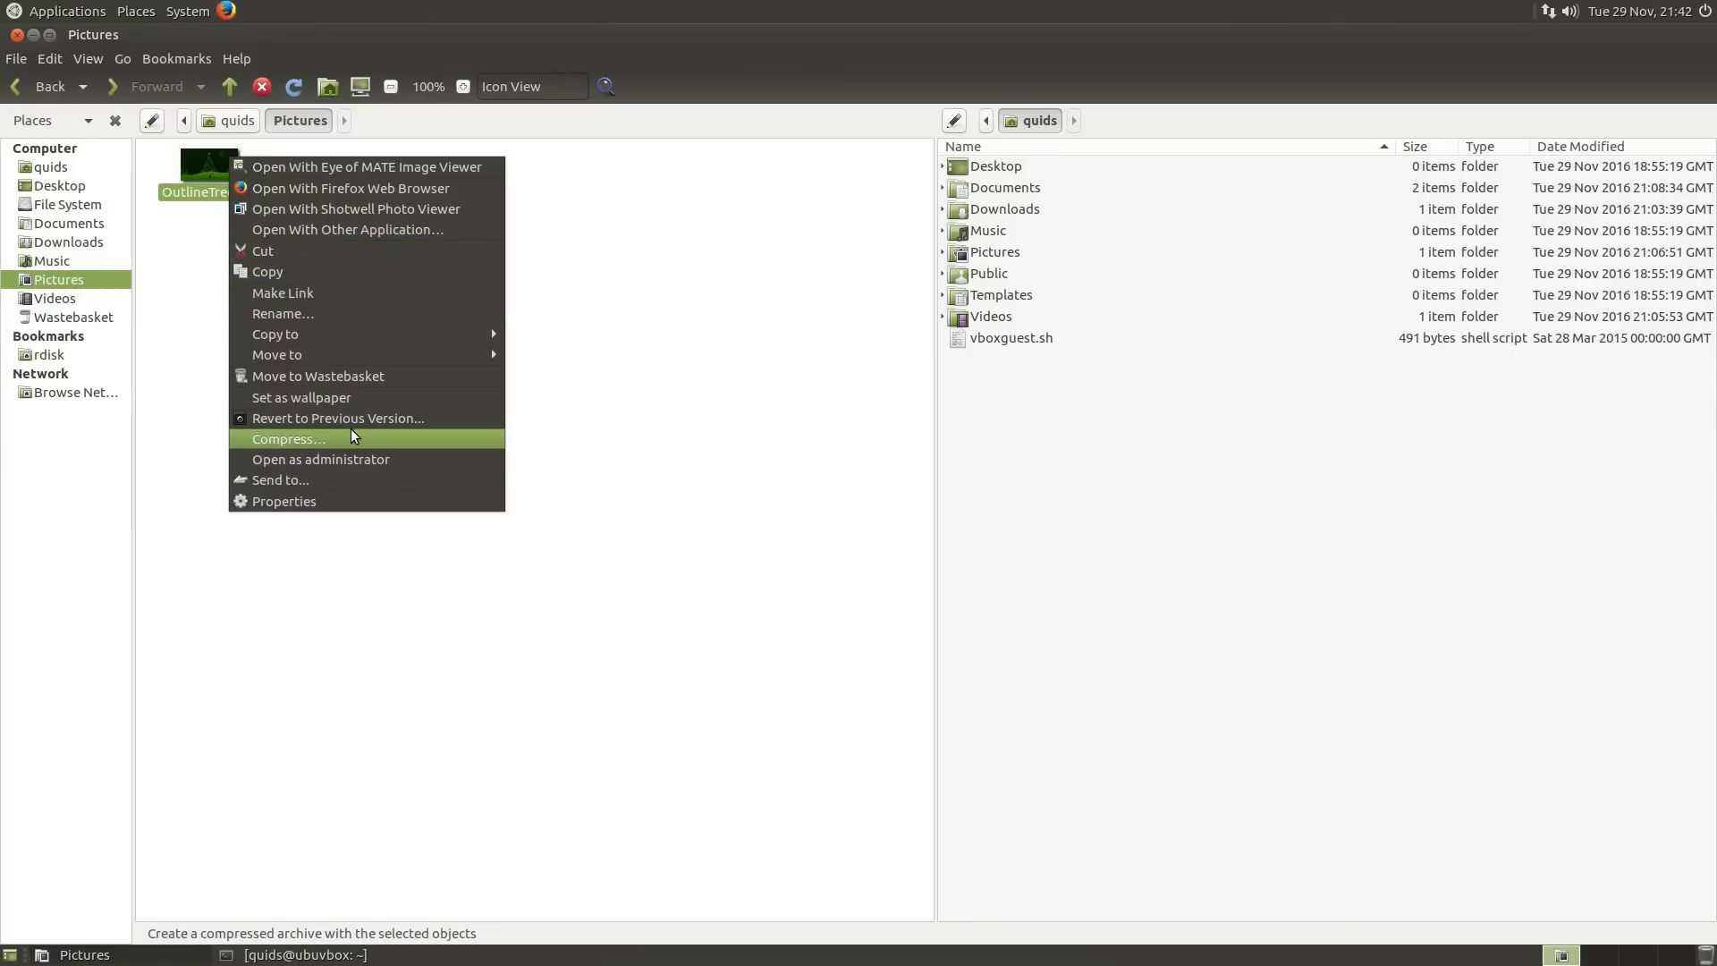
right_click(504, 372)
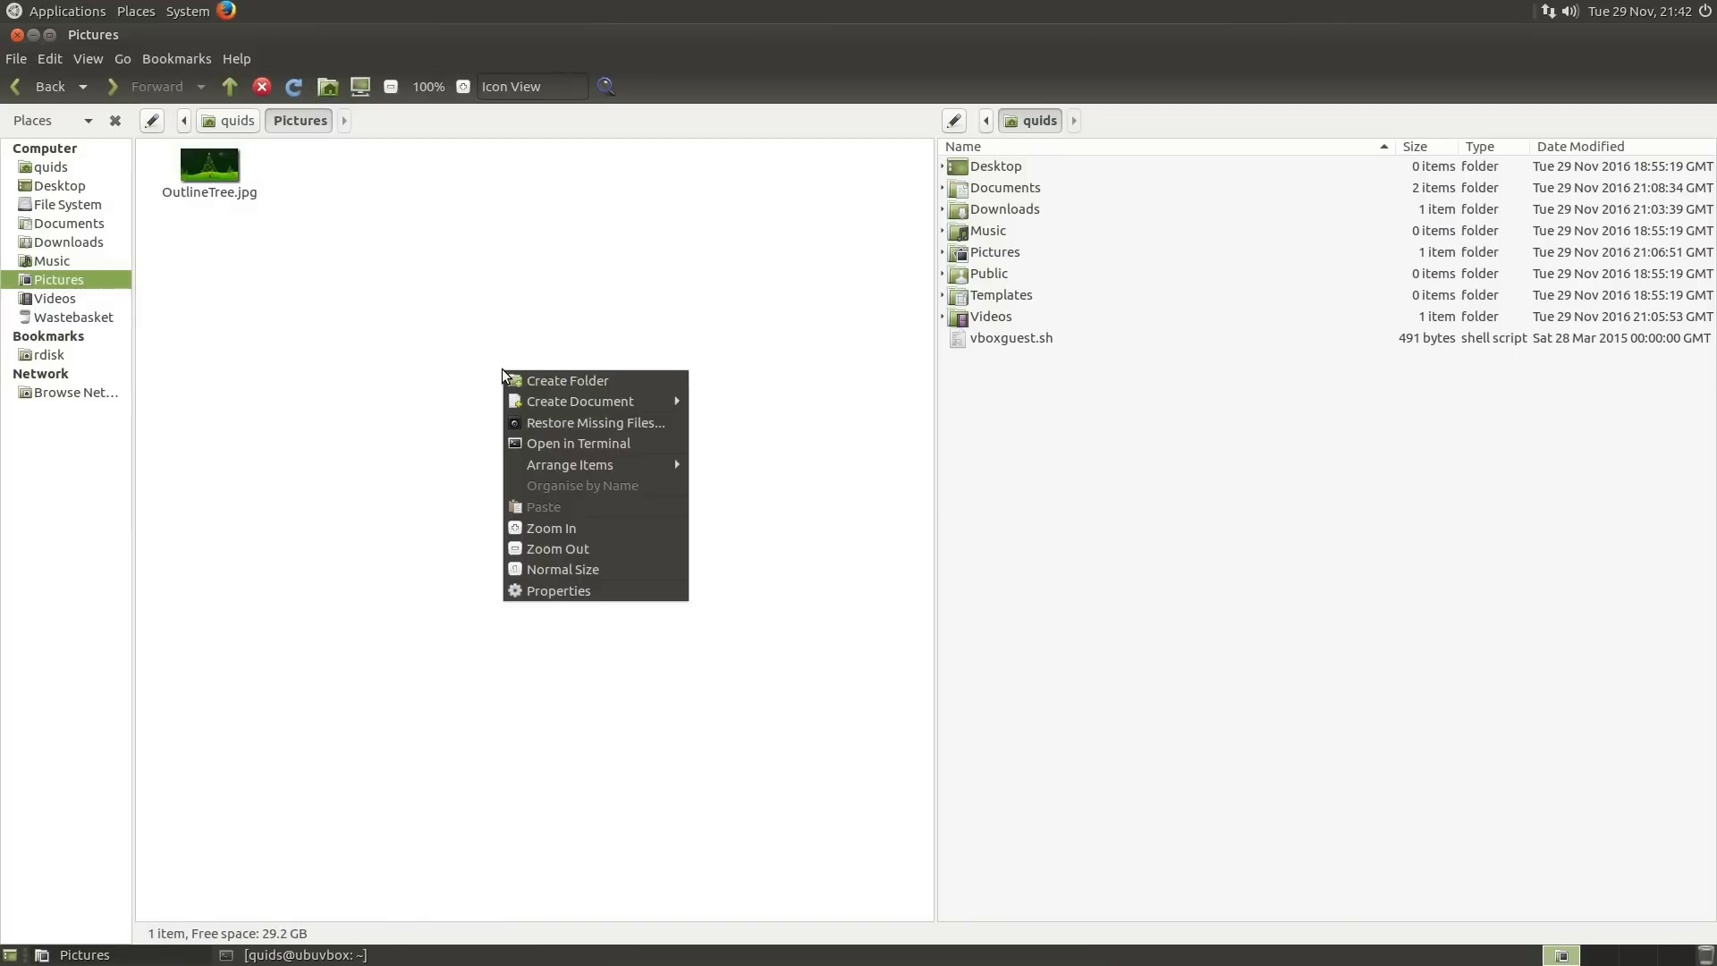
mouse_move(578, 443)
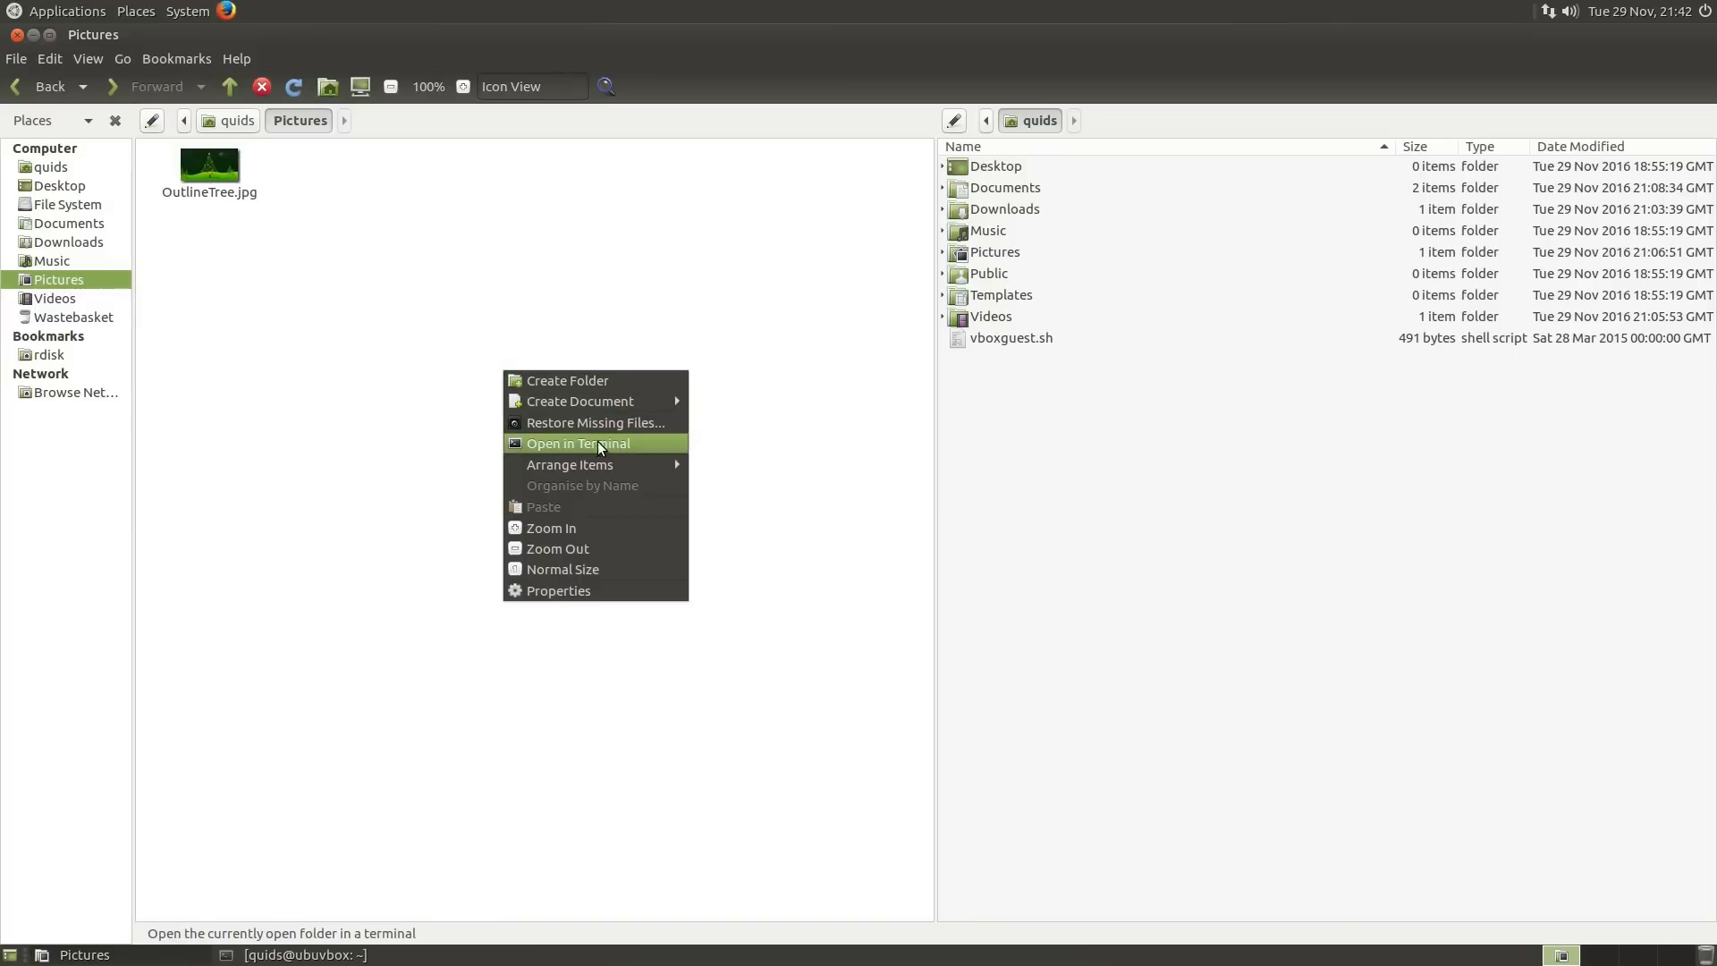
mouse_move(428, 375)
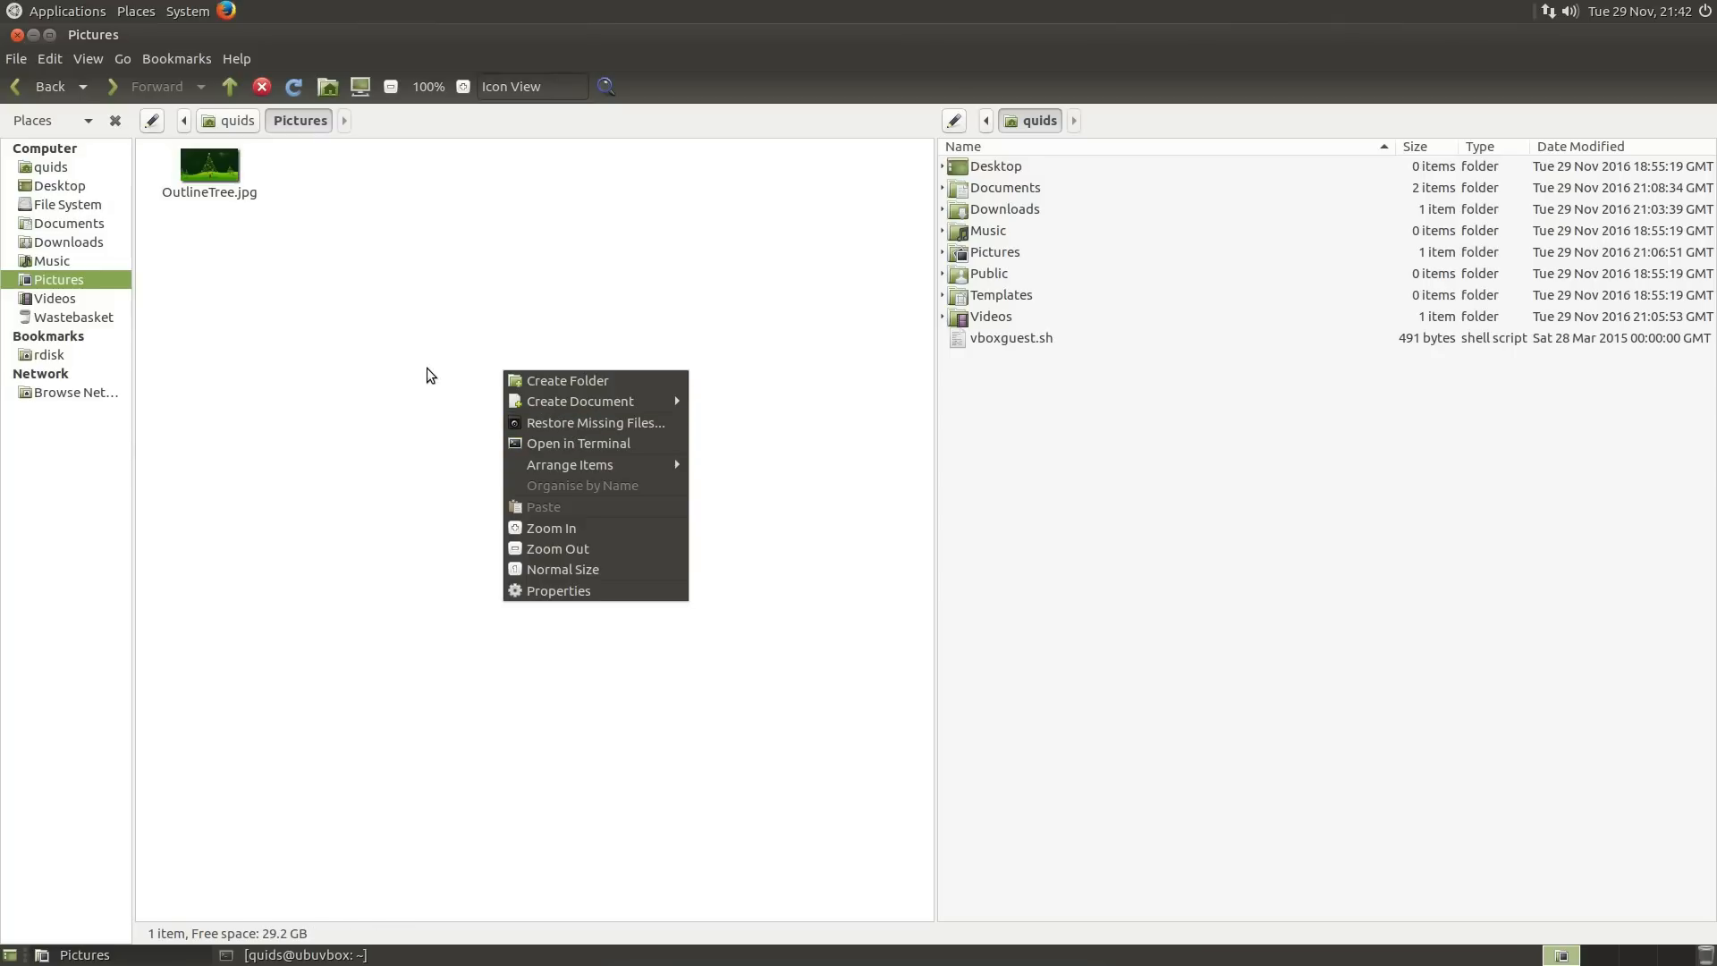
left_click(304, 293)
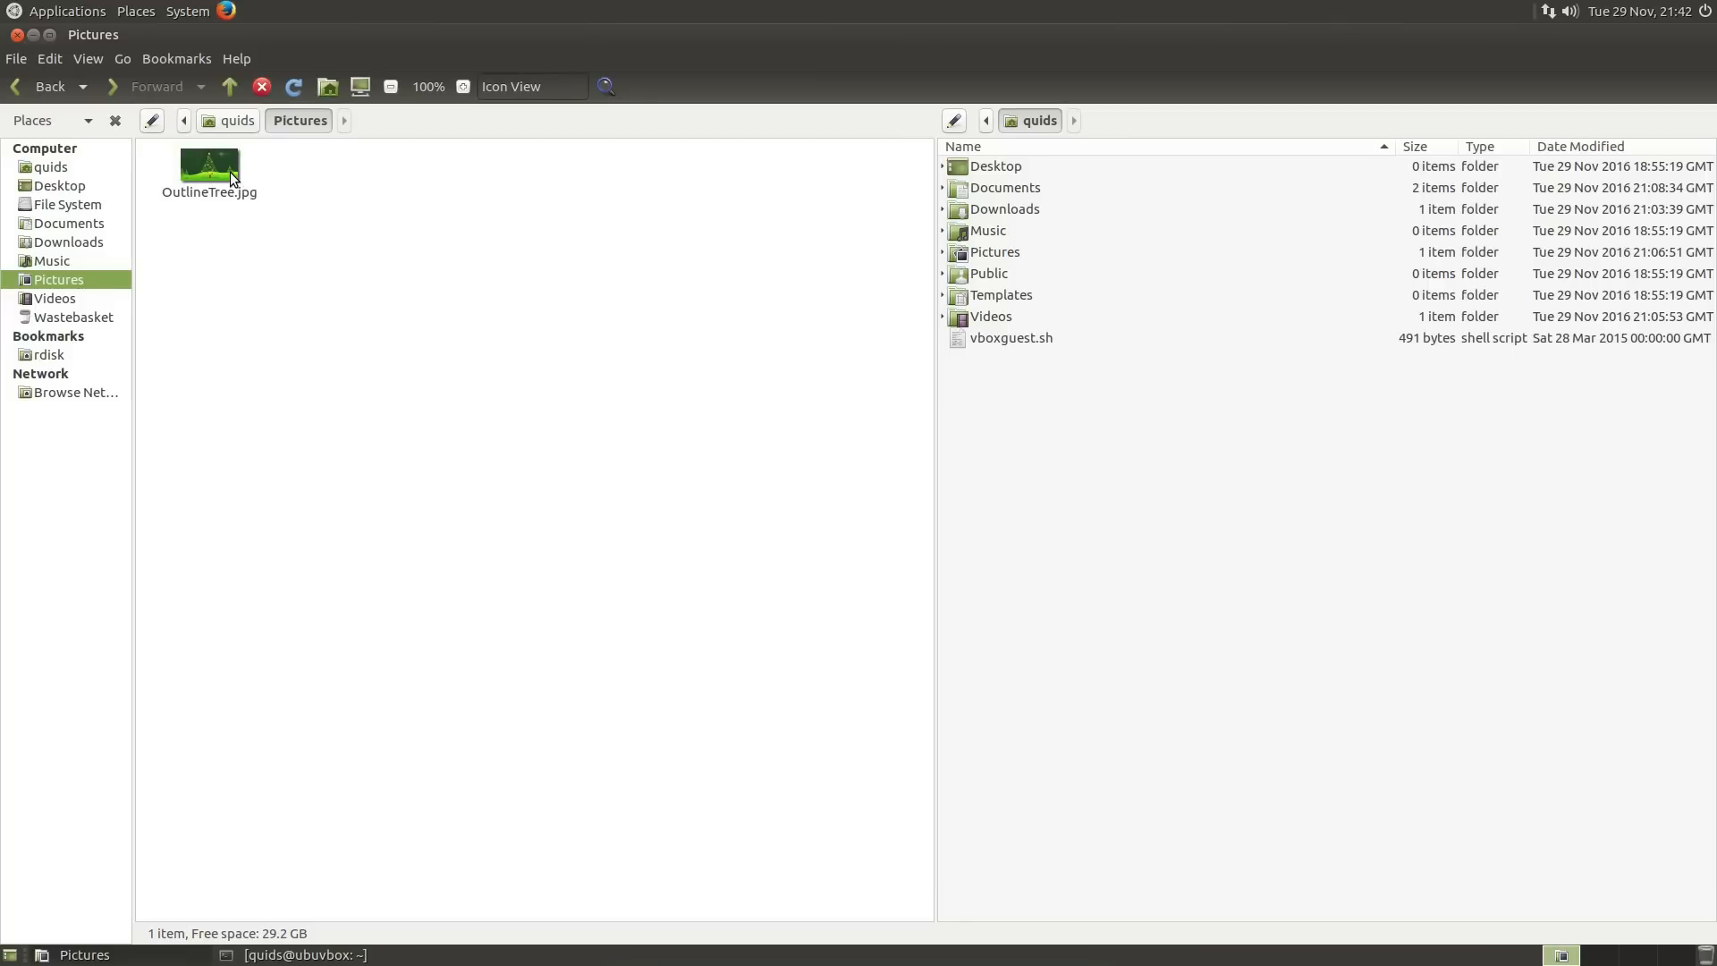
Open OutlineTree.jpg in Eye of MATE and view its About information
left_click(208, 167)
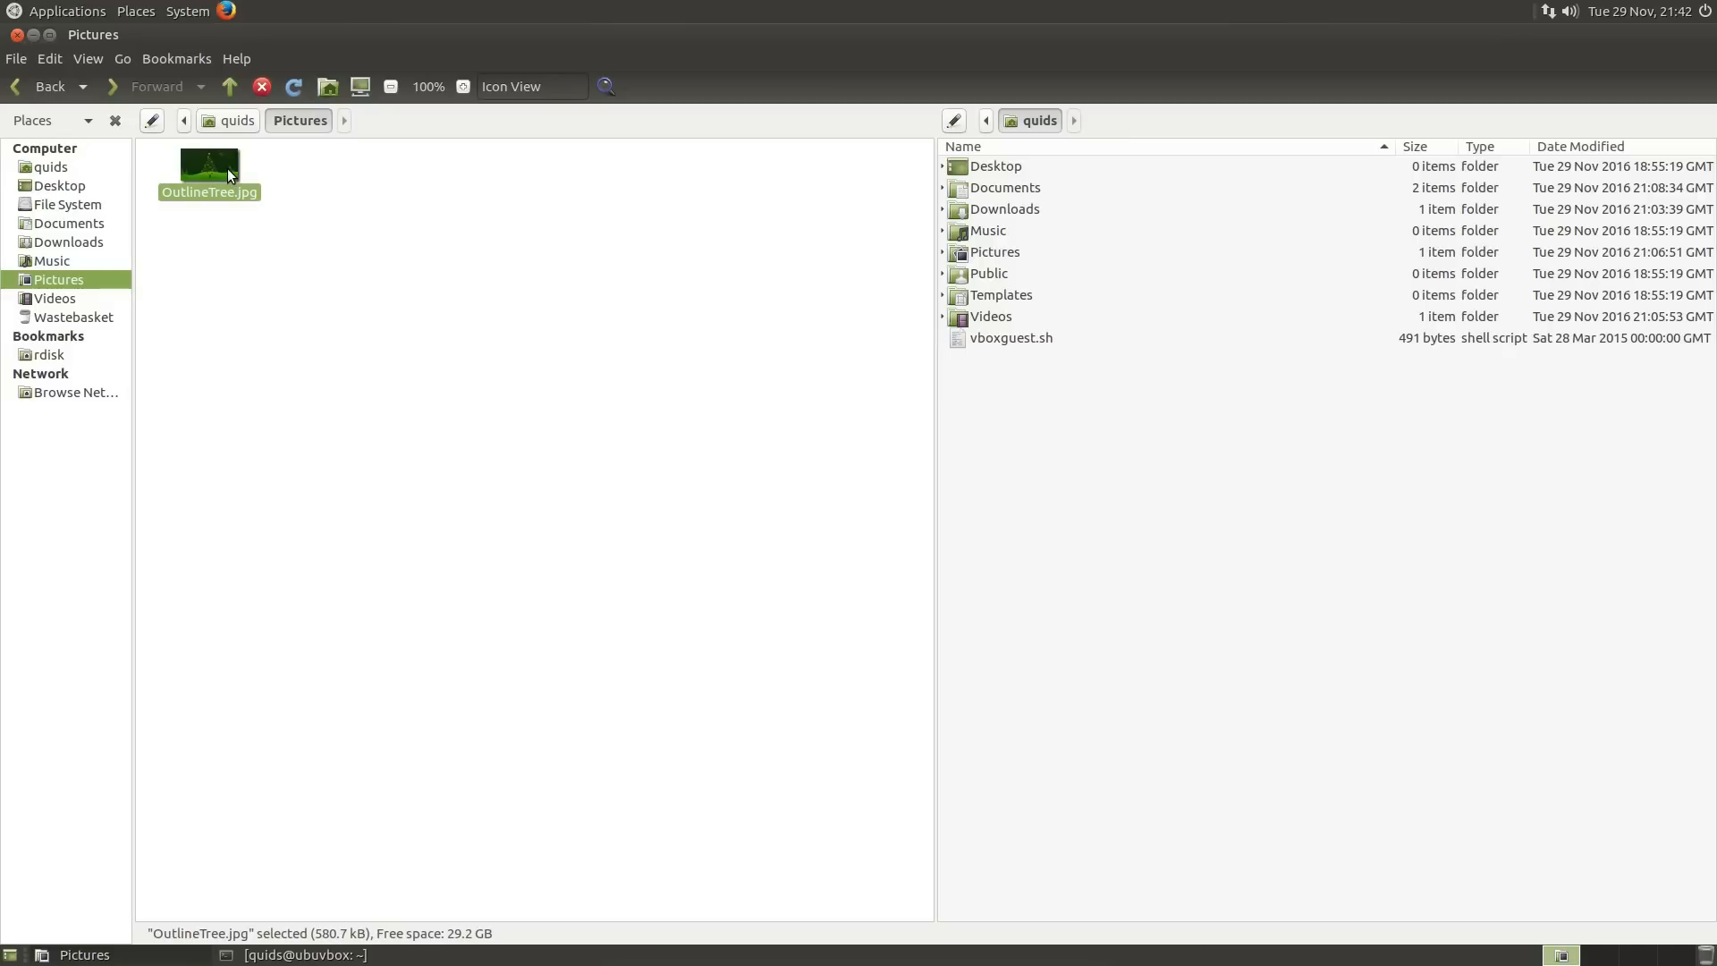
double_click(208, 165)
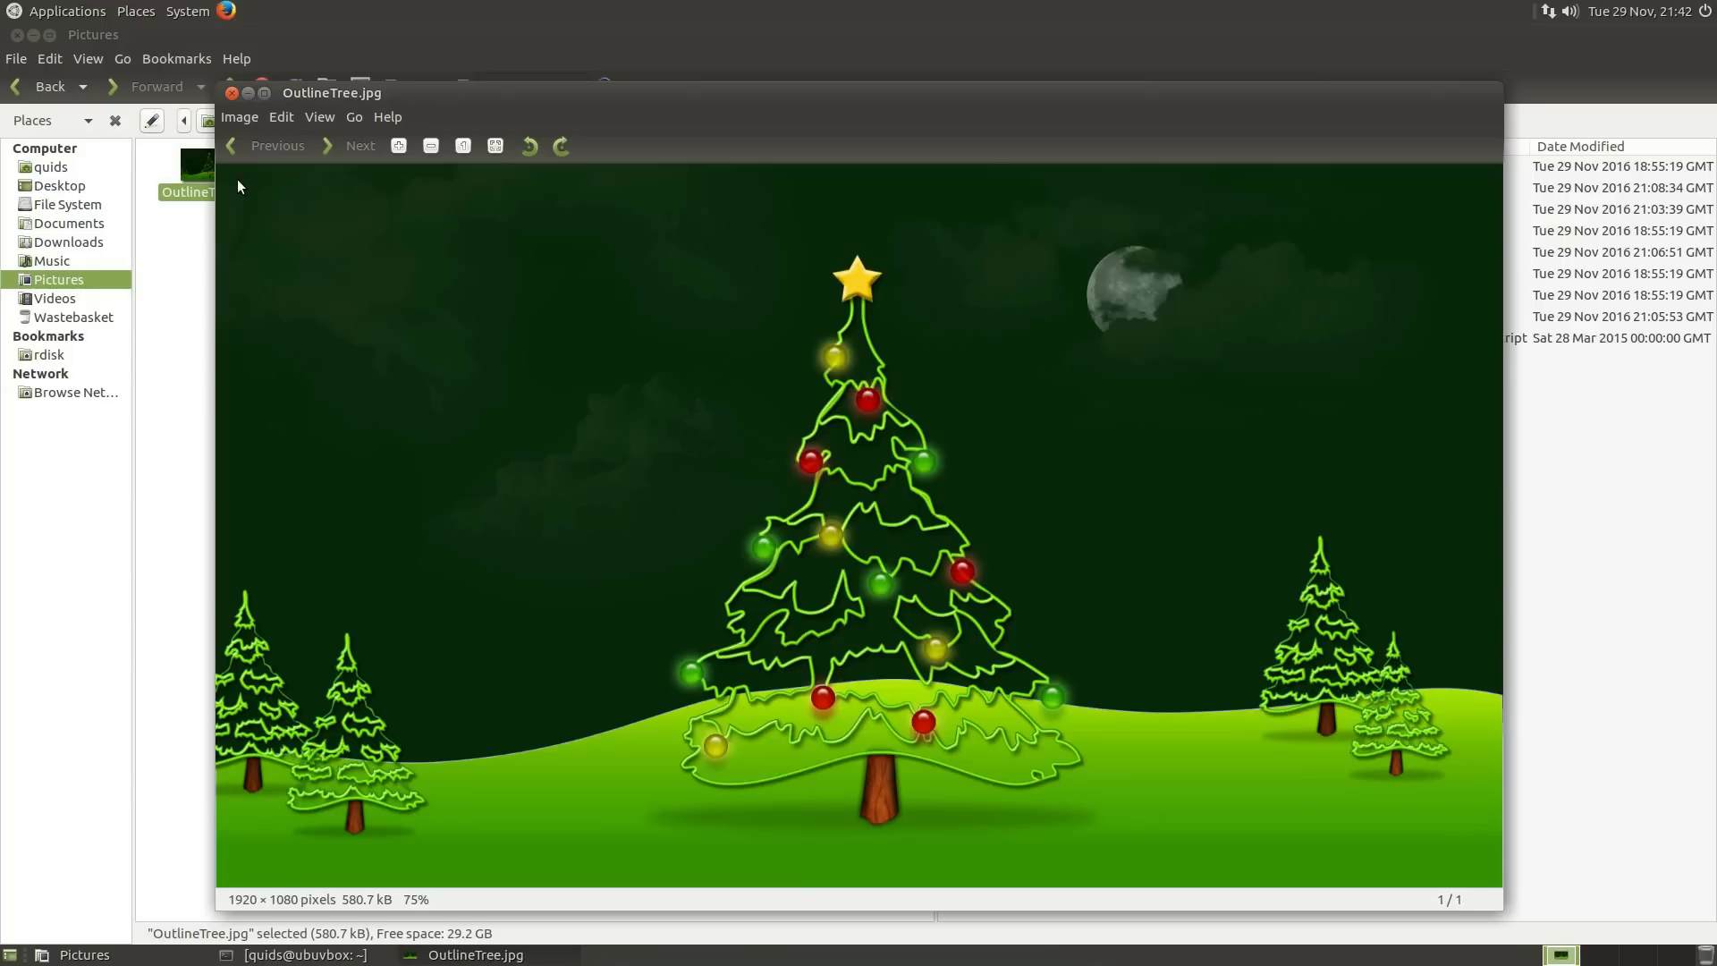
mouse_move(377, 118)
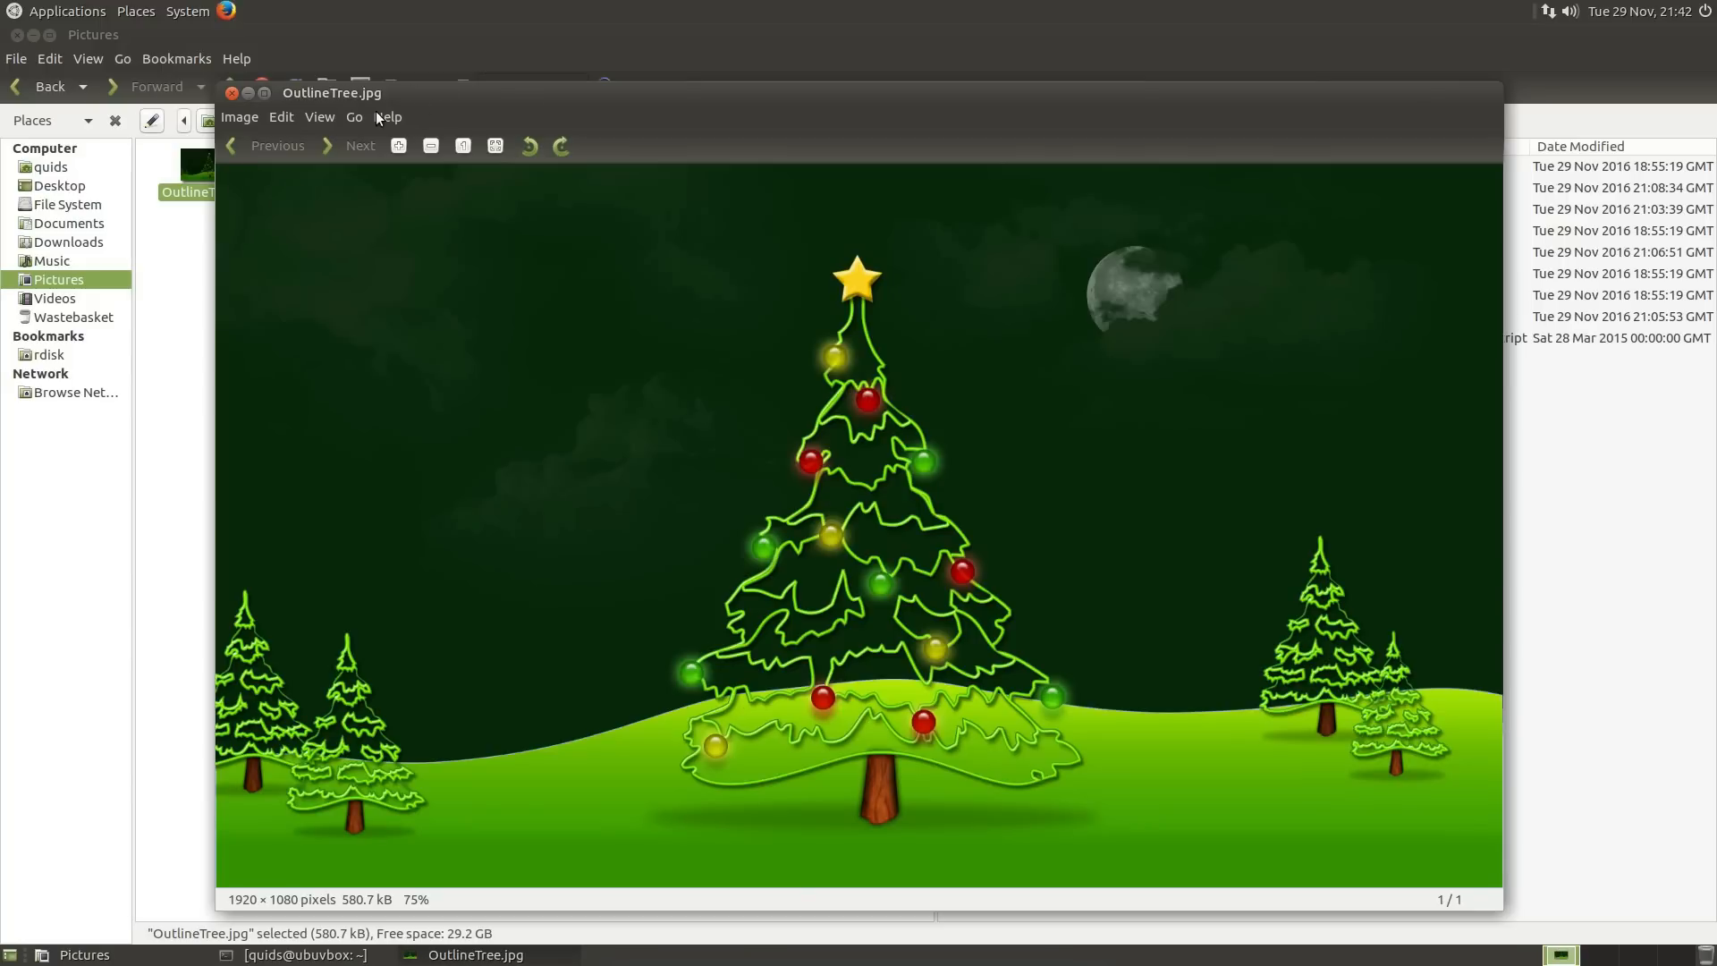
left_click(386, 117)
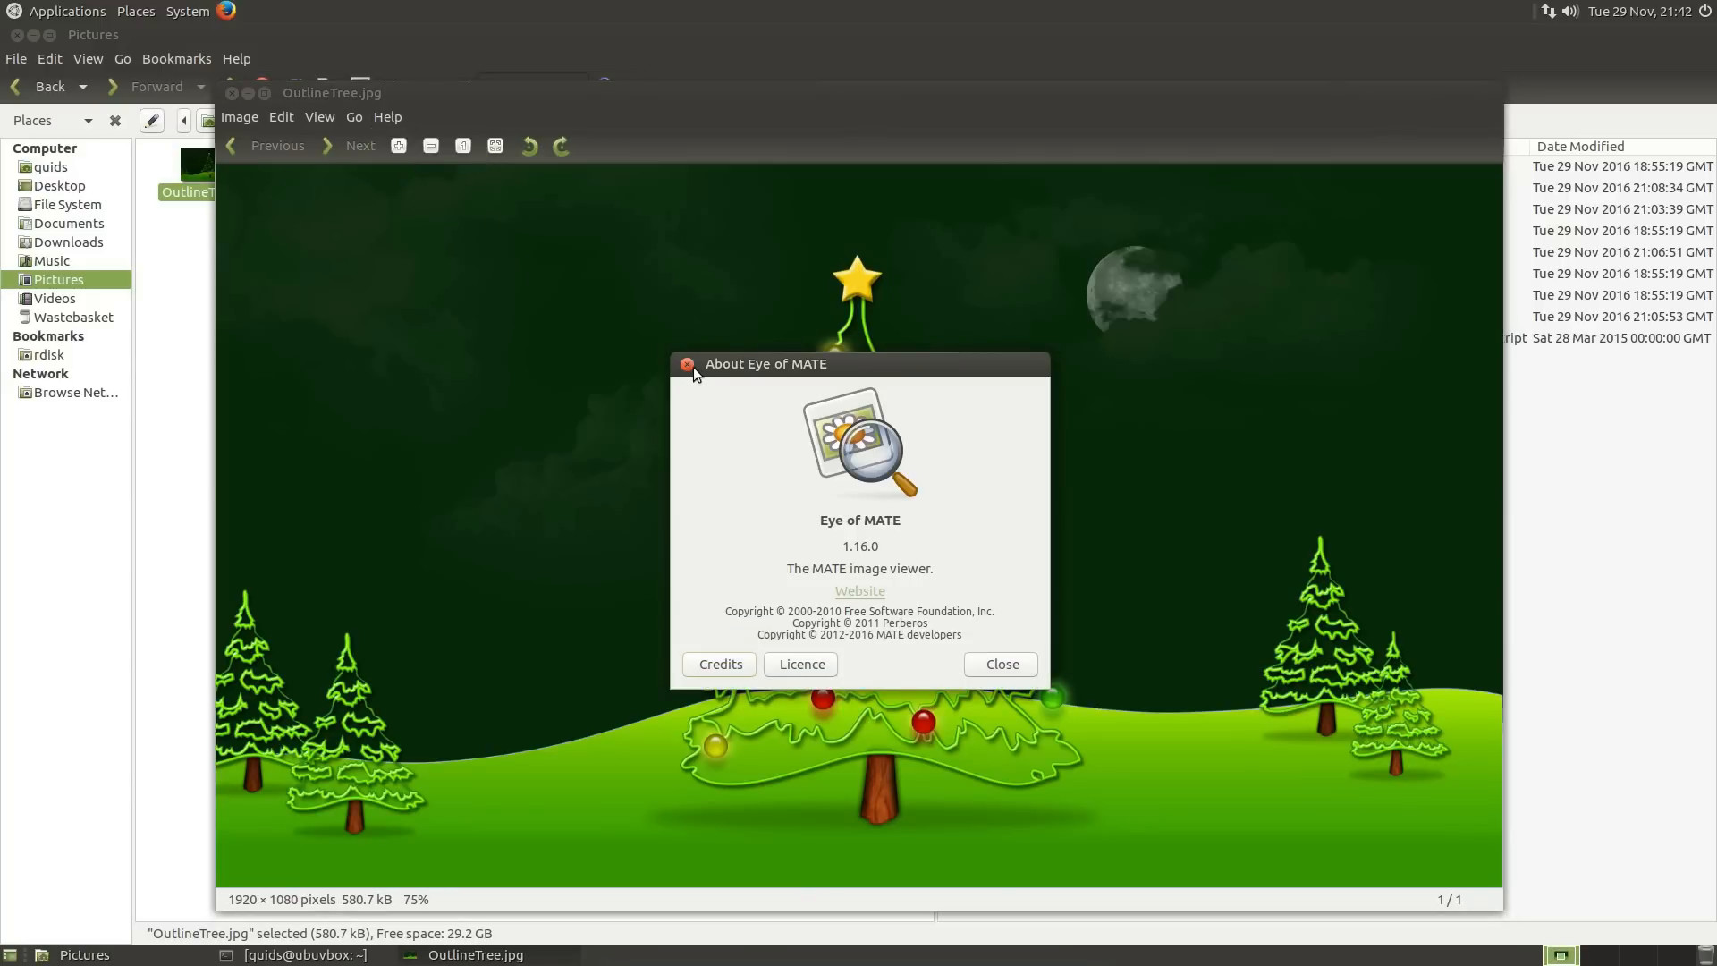
mouse_move(688, 364)
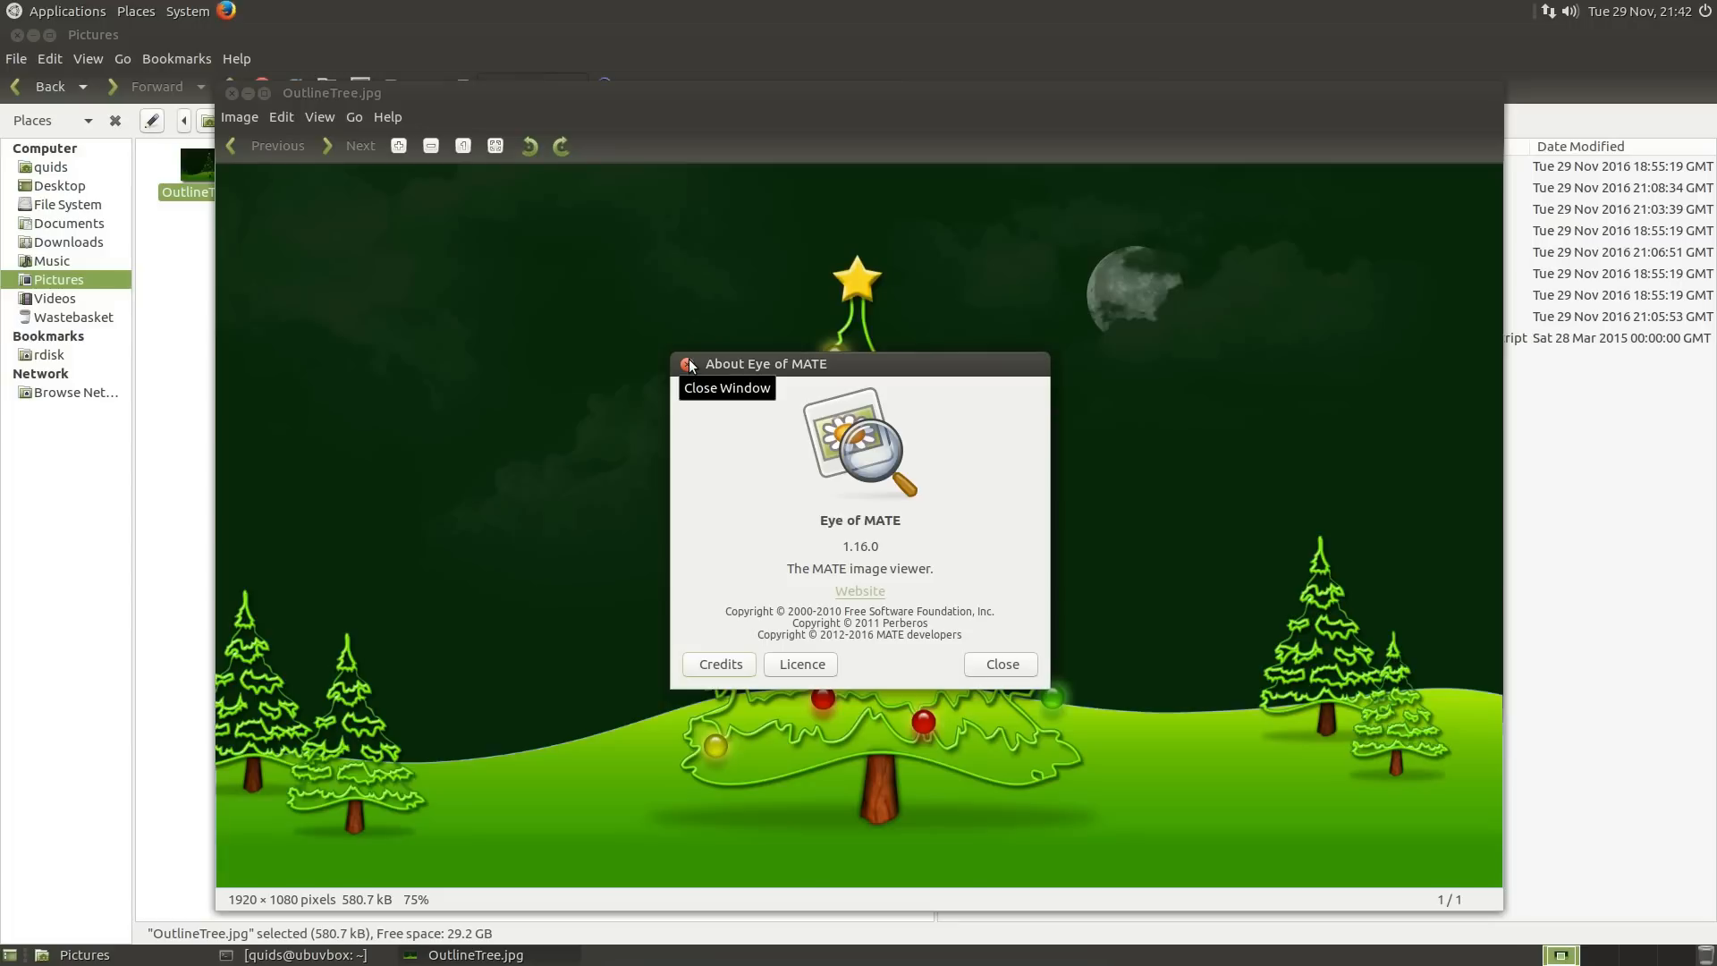
left_click(998, 664)
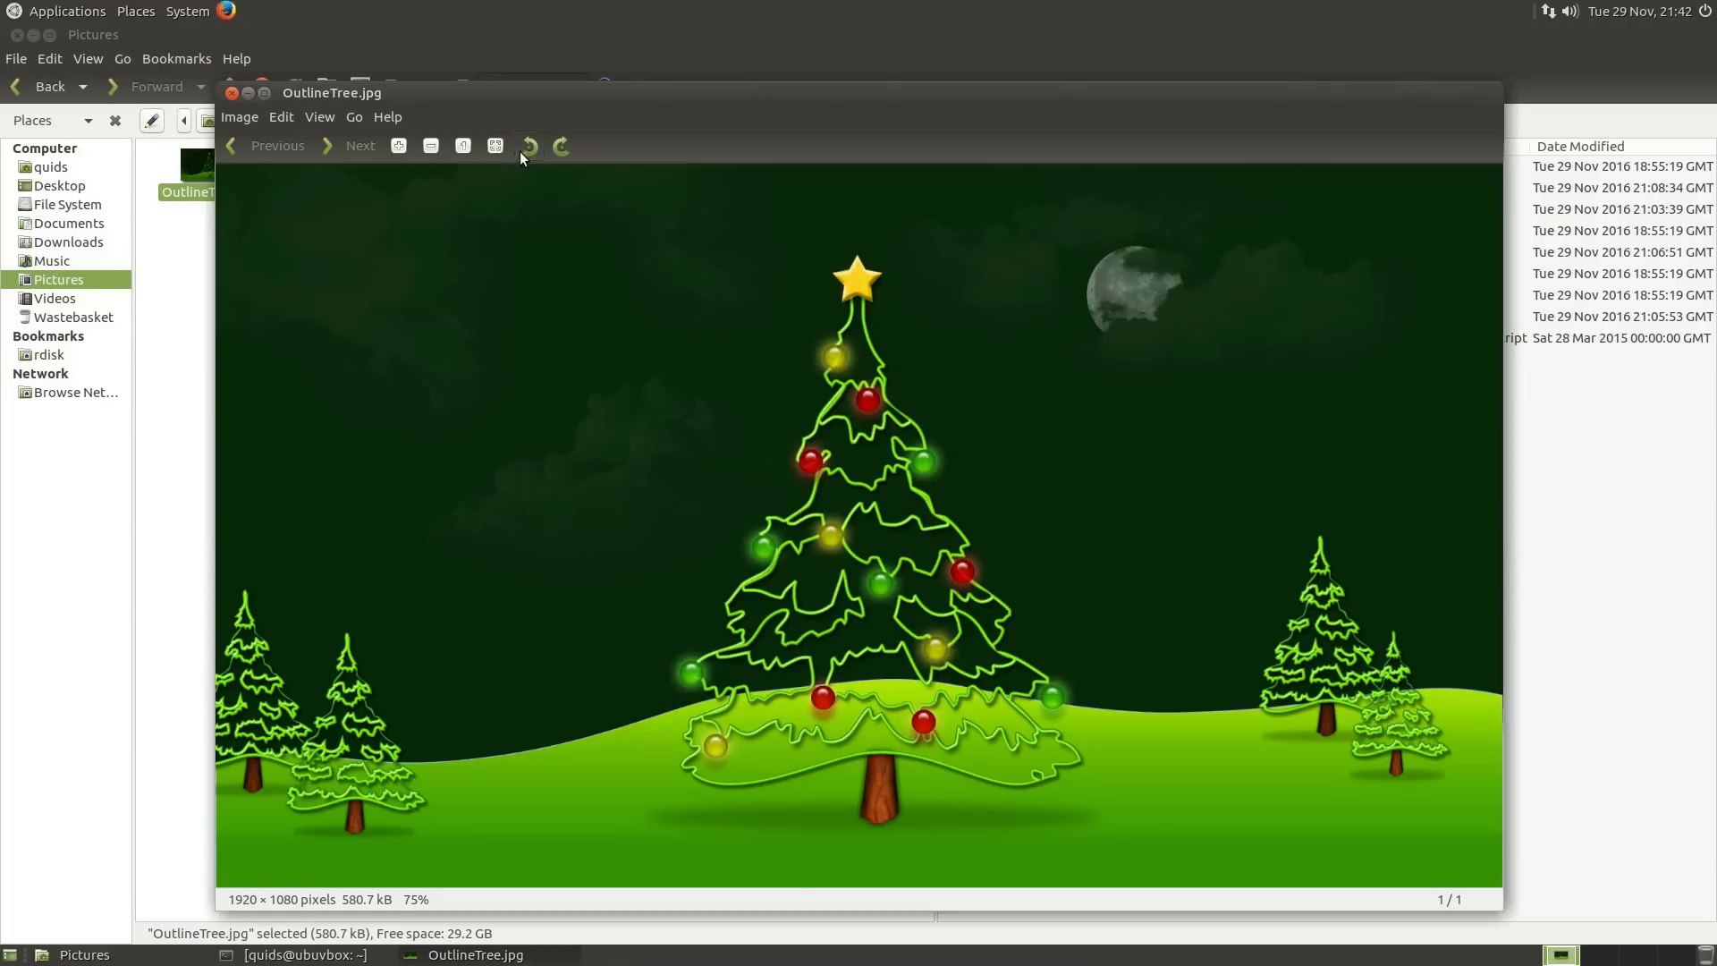
Rotate the image and back, then close the viewer without saving
left_click(528, 146)
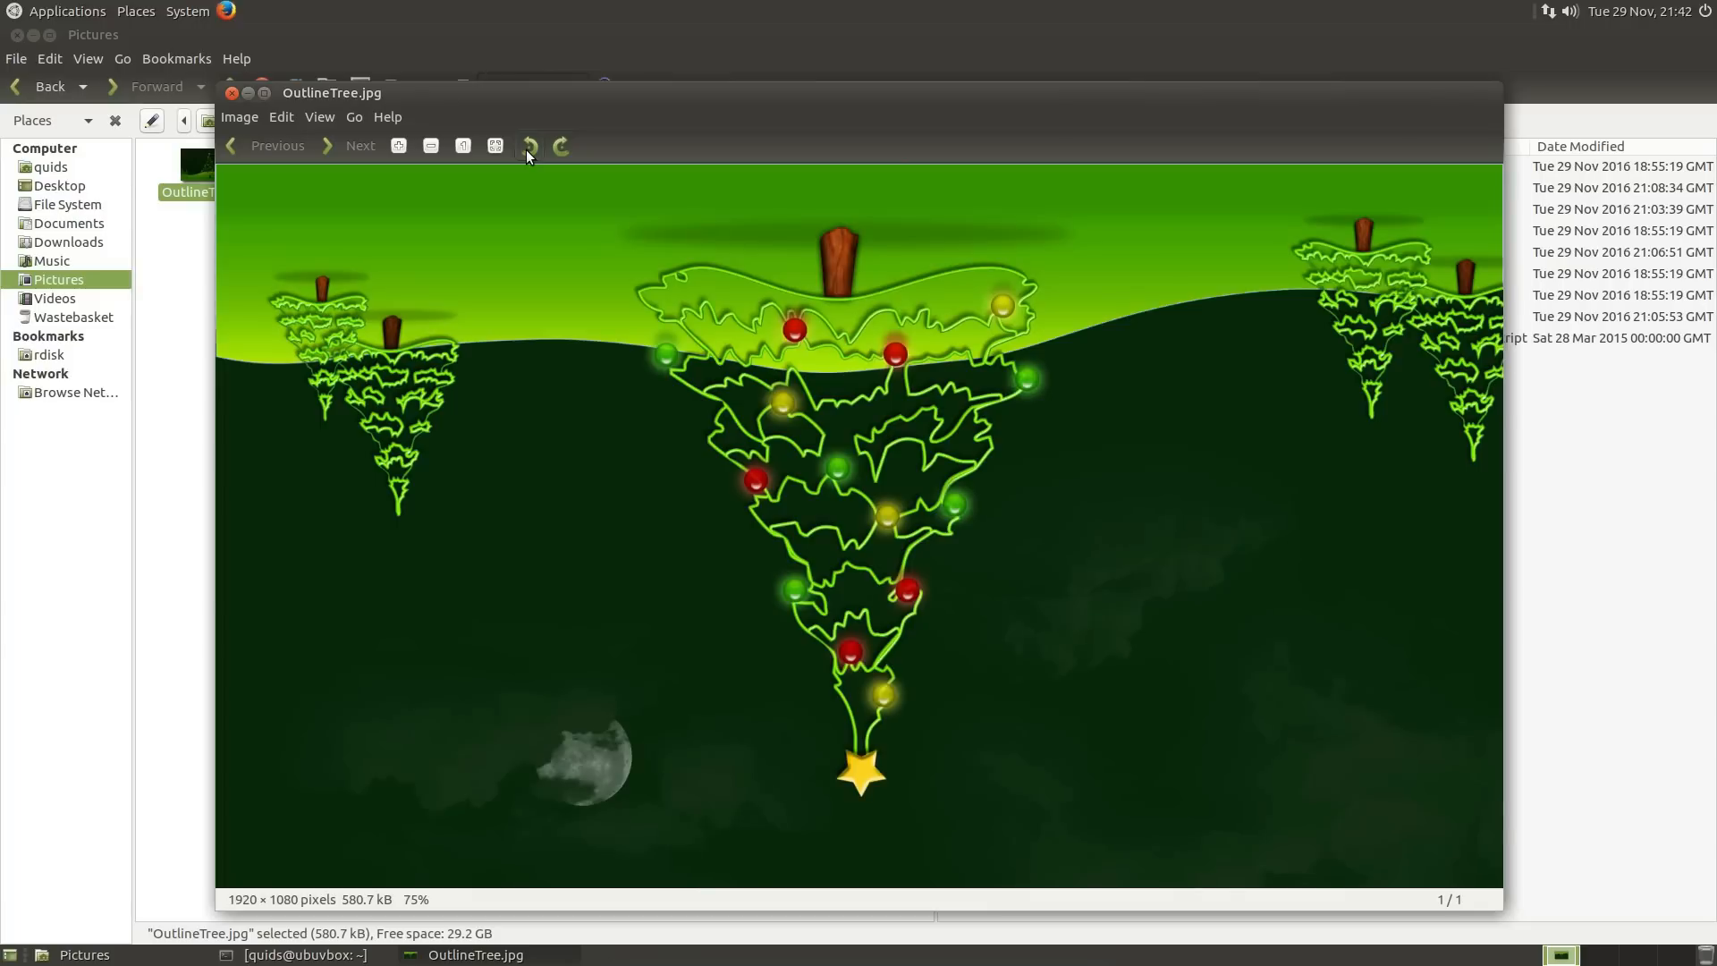
left_click(558, 146)
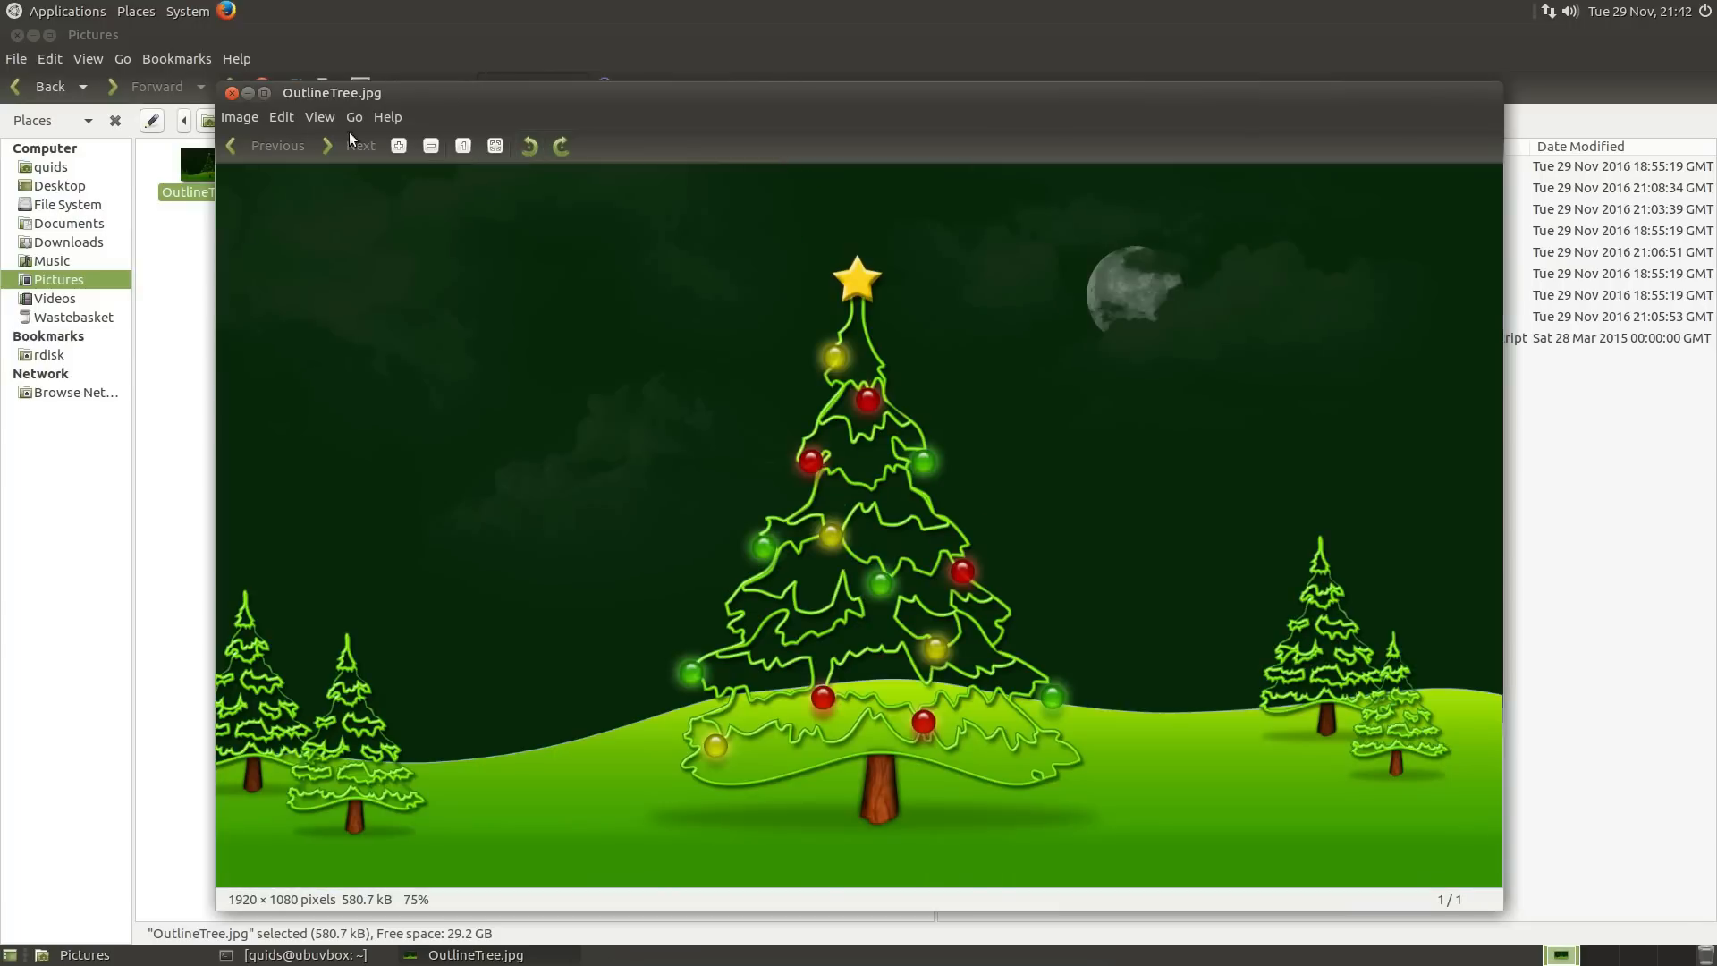
left_click(319, 117)
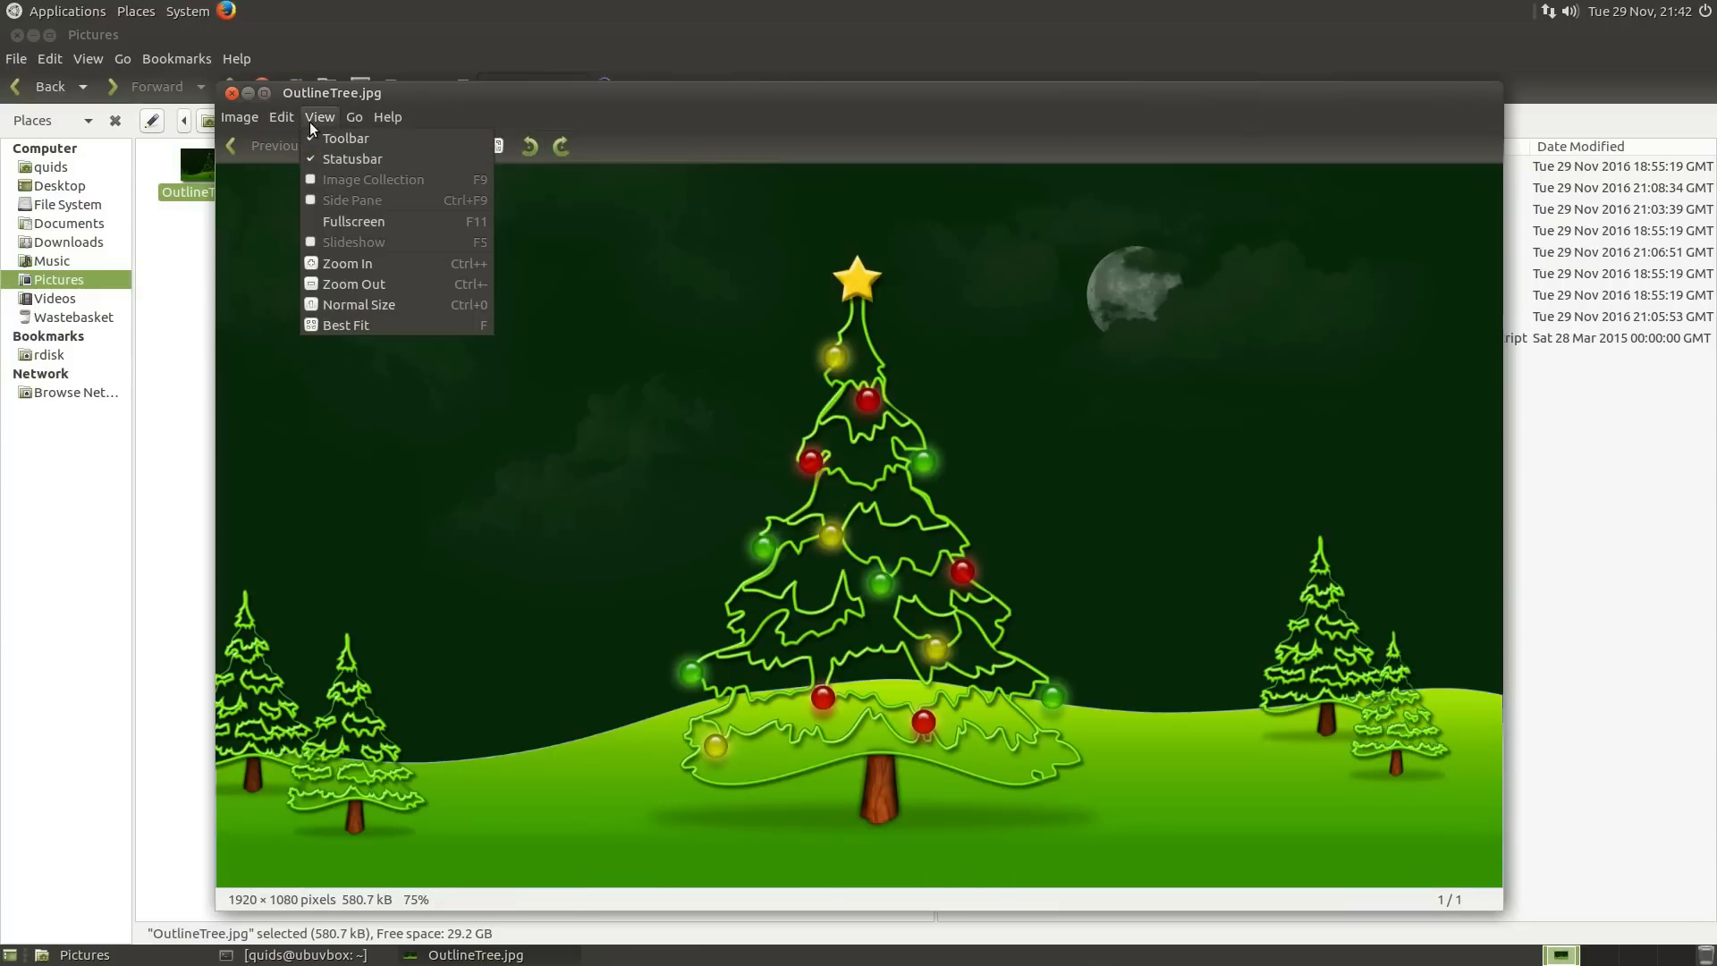
left_click(282, 116)
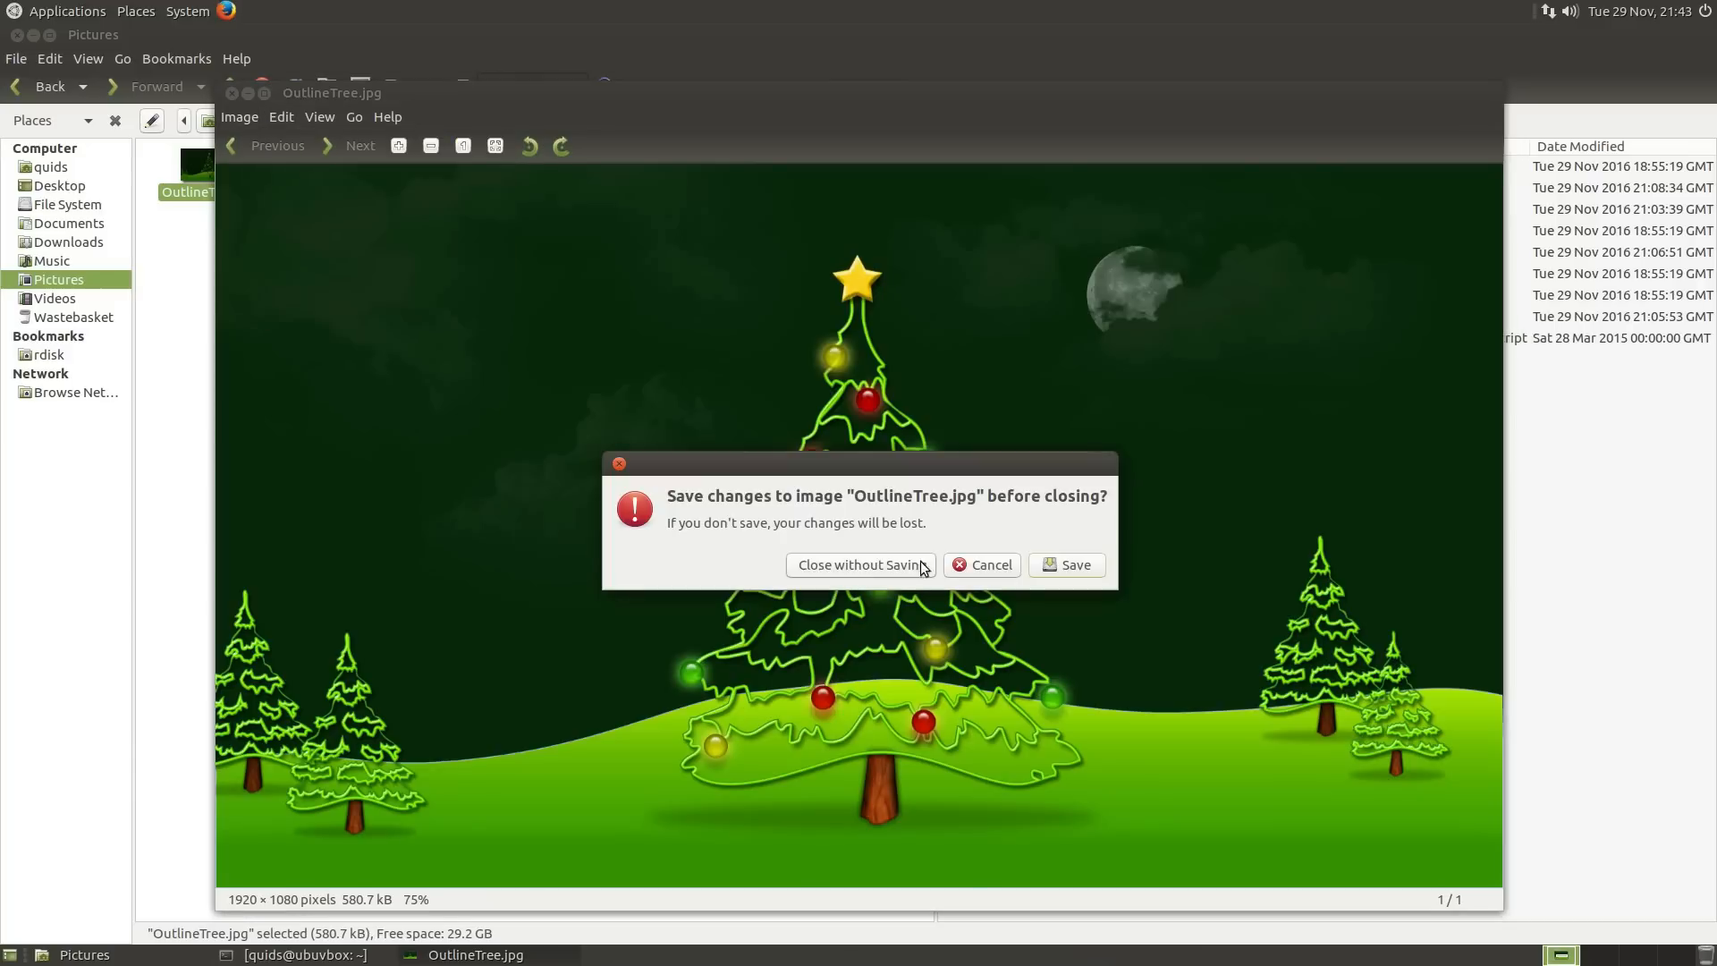
left_click(860, 566)
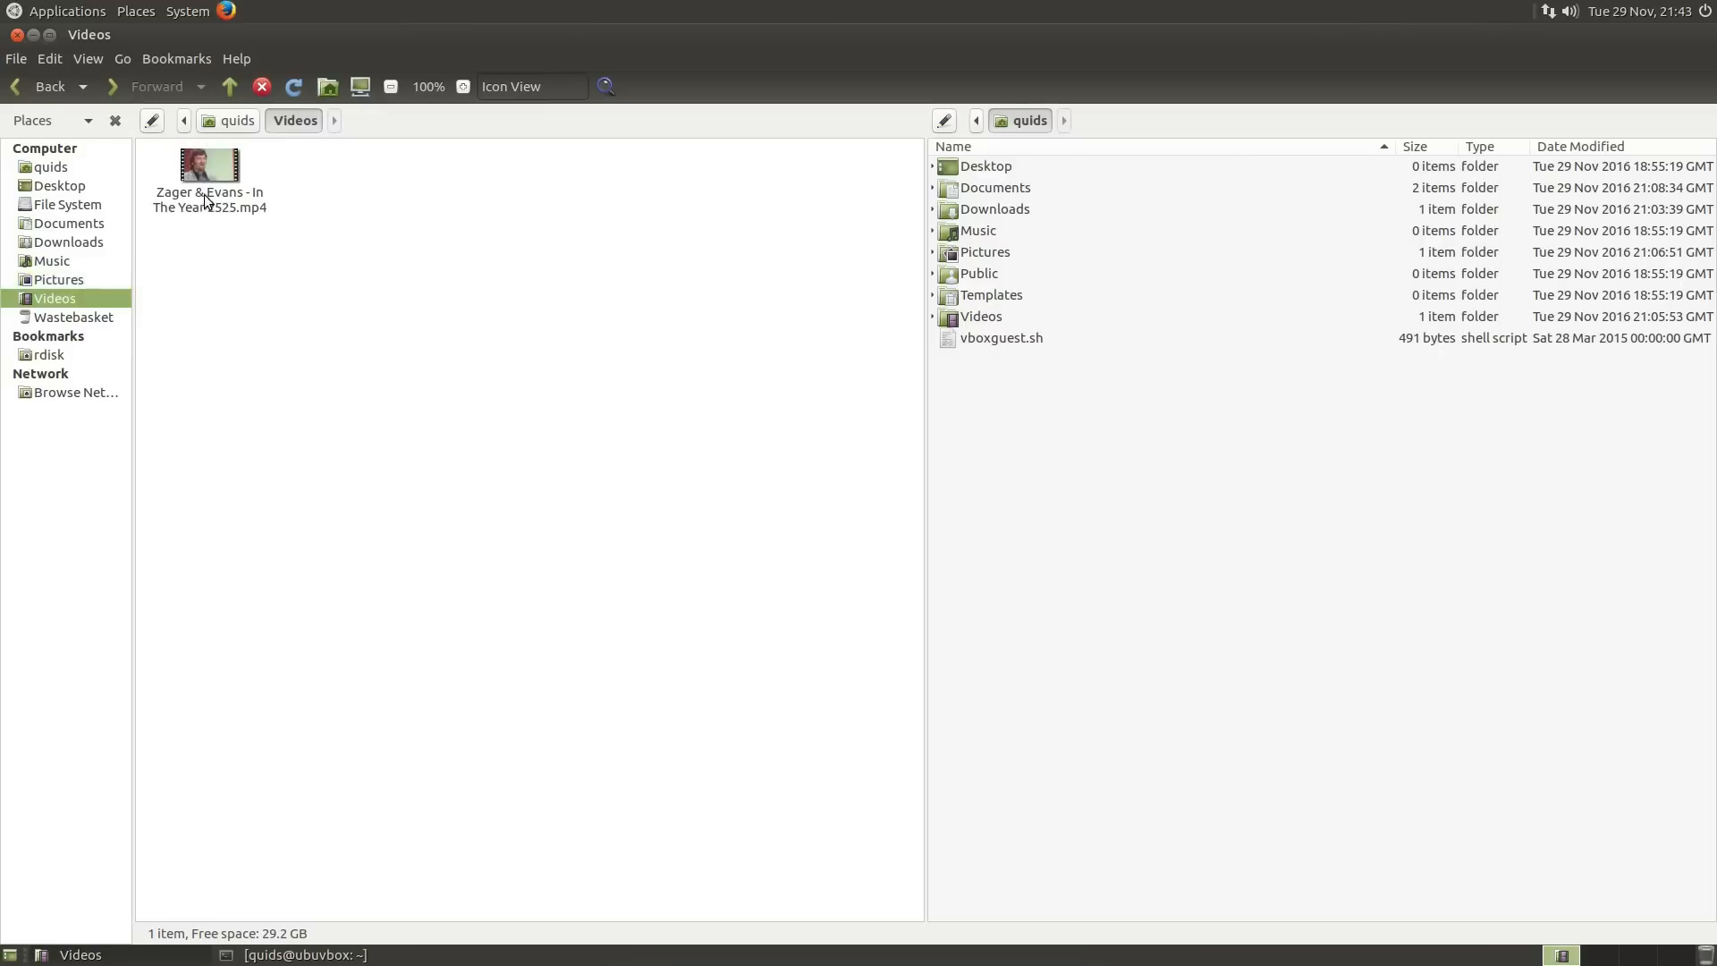
Play the In The Year 2525 video in VLC, then hide the player window
double_click(208, 164)
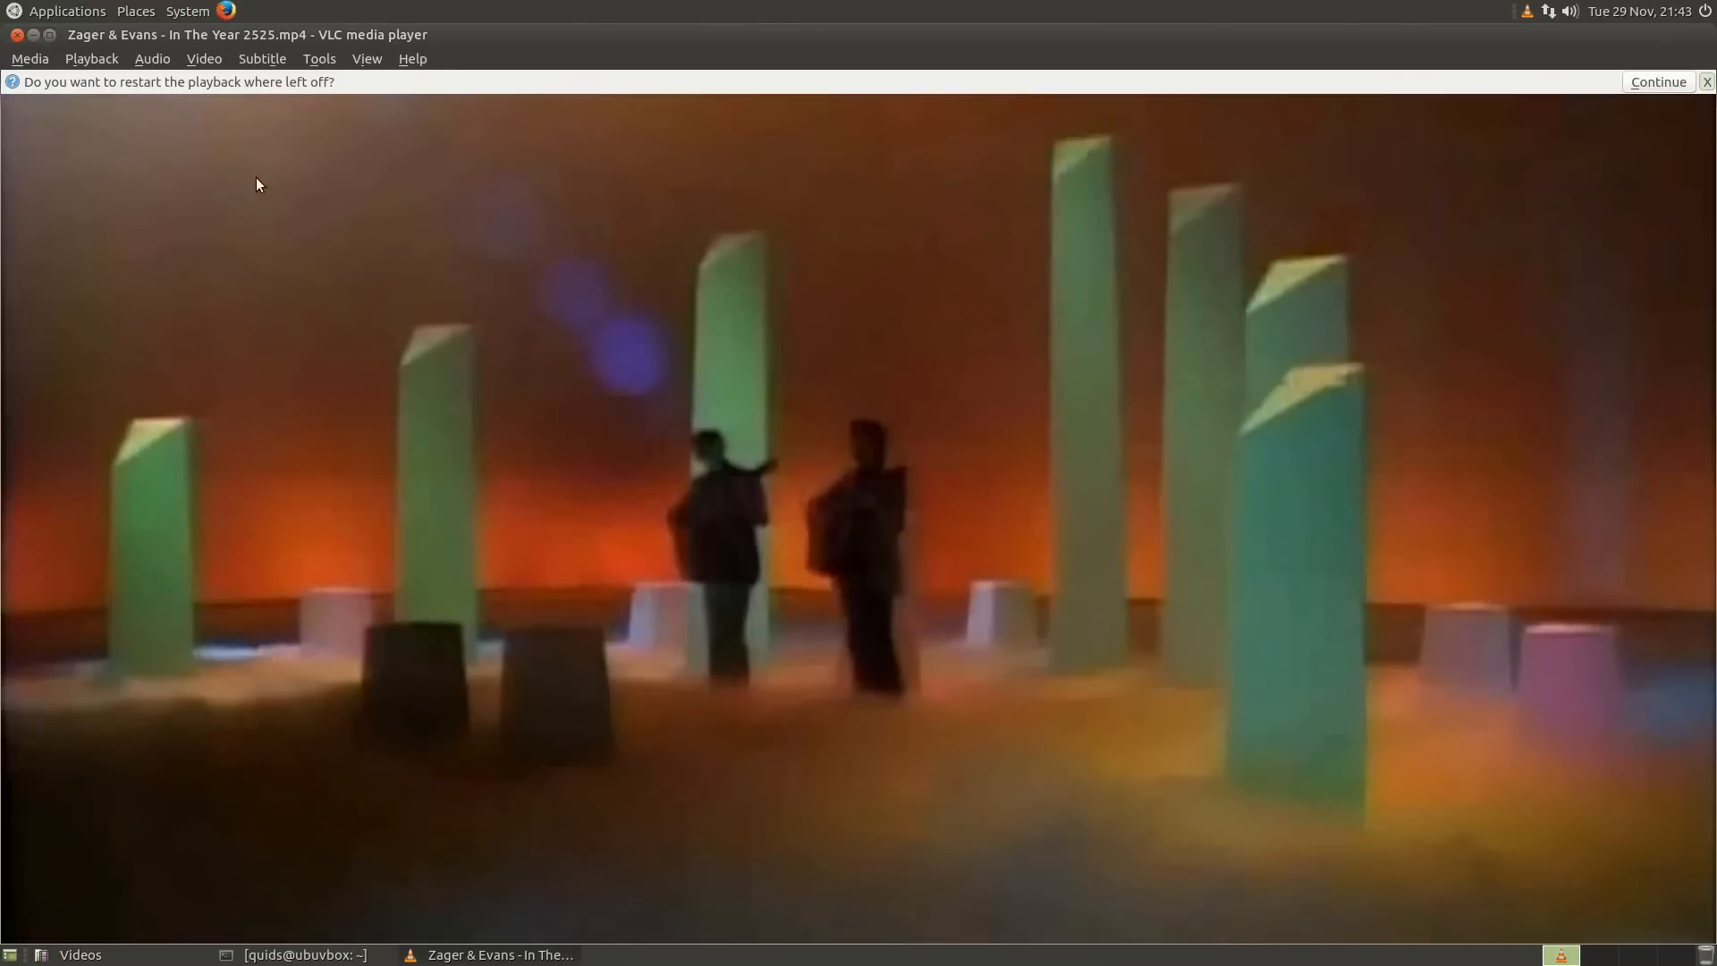
mouse_move(270, 614)
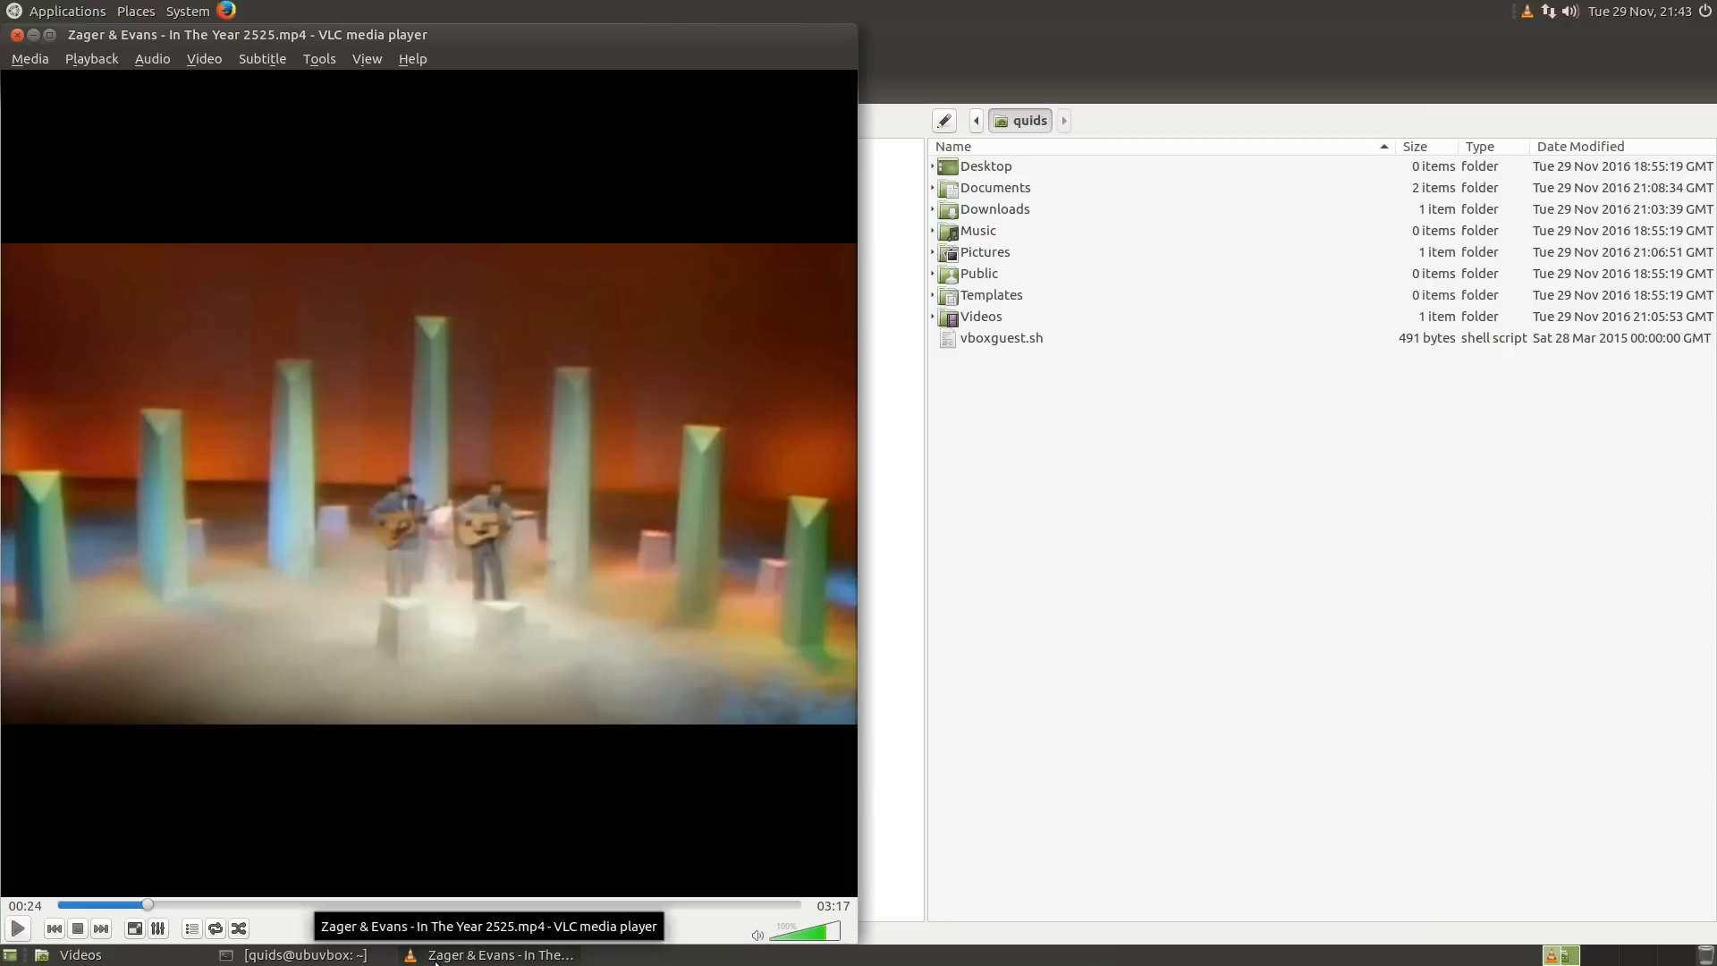
right_click(497, 955)
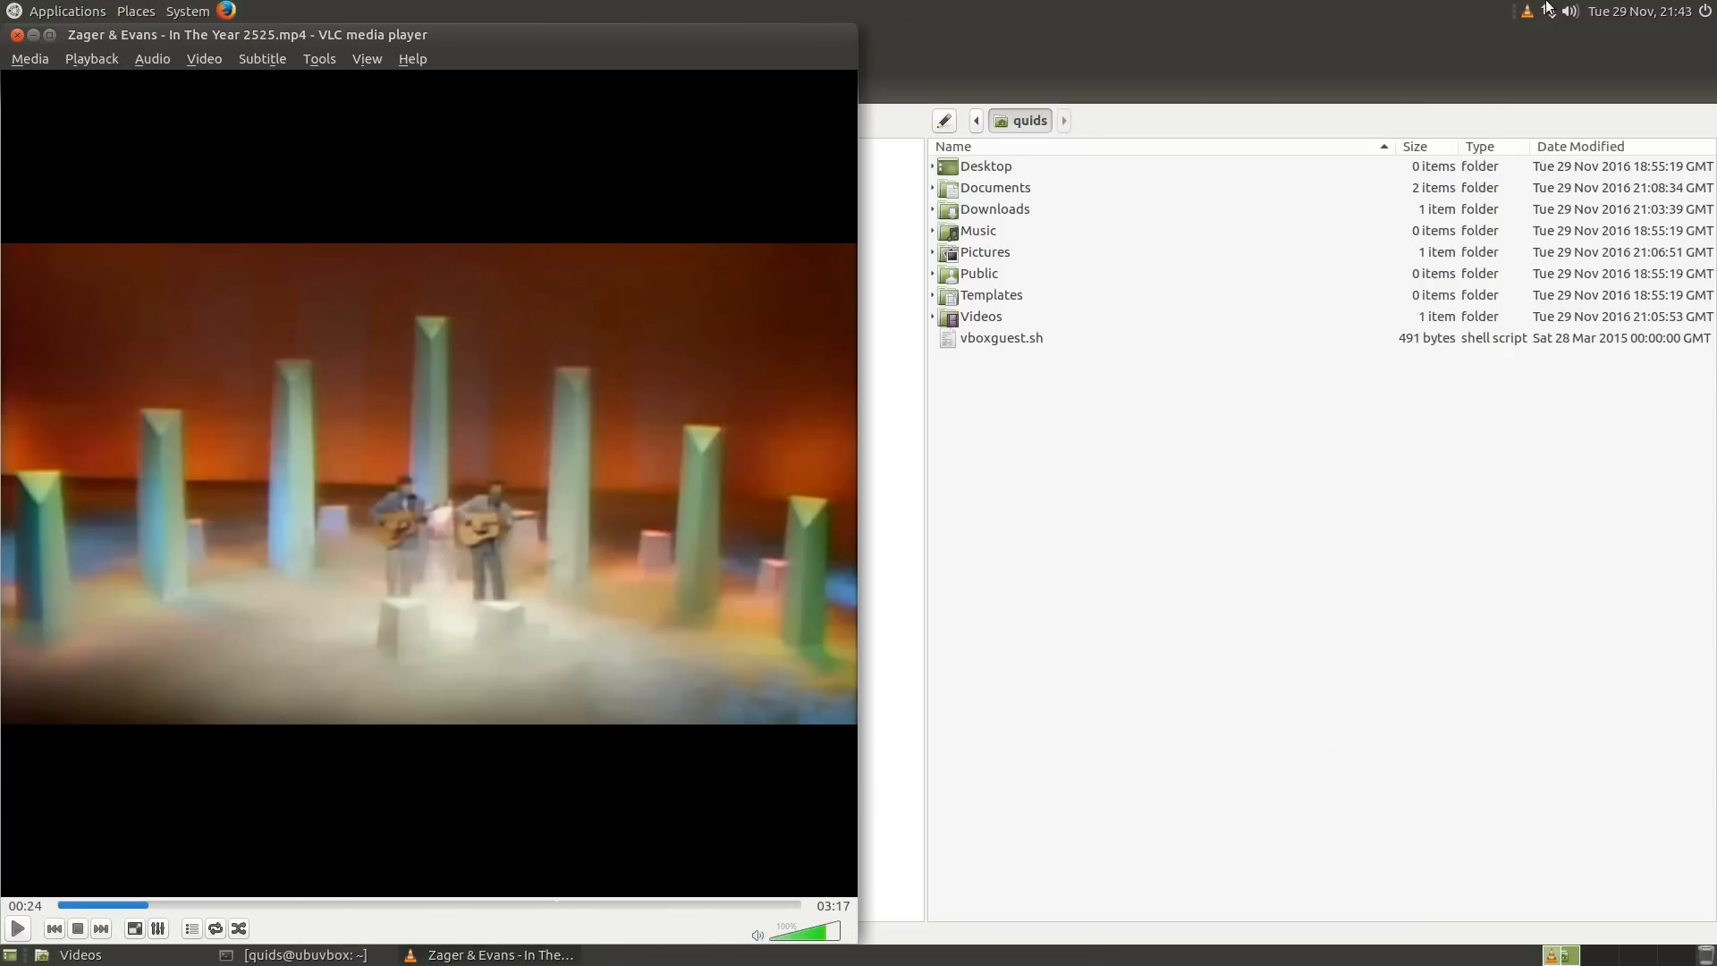
left_click(80, 955)
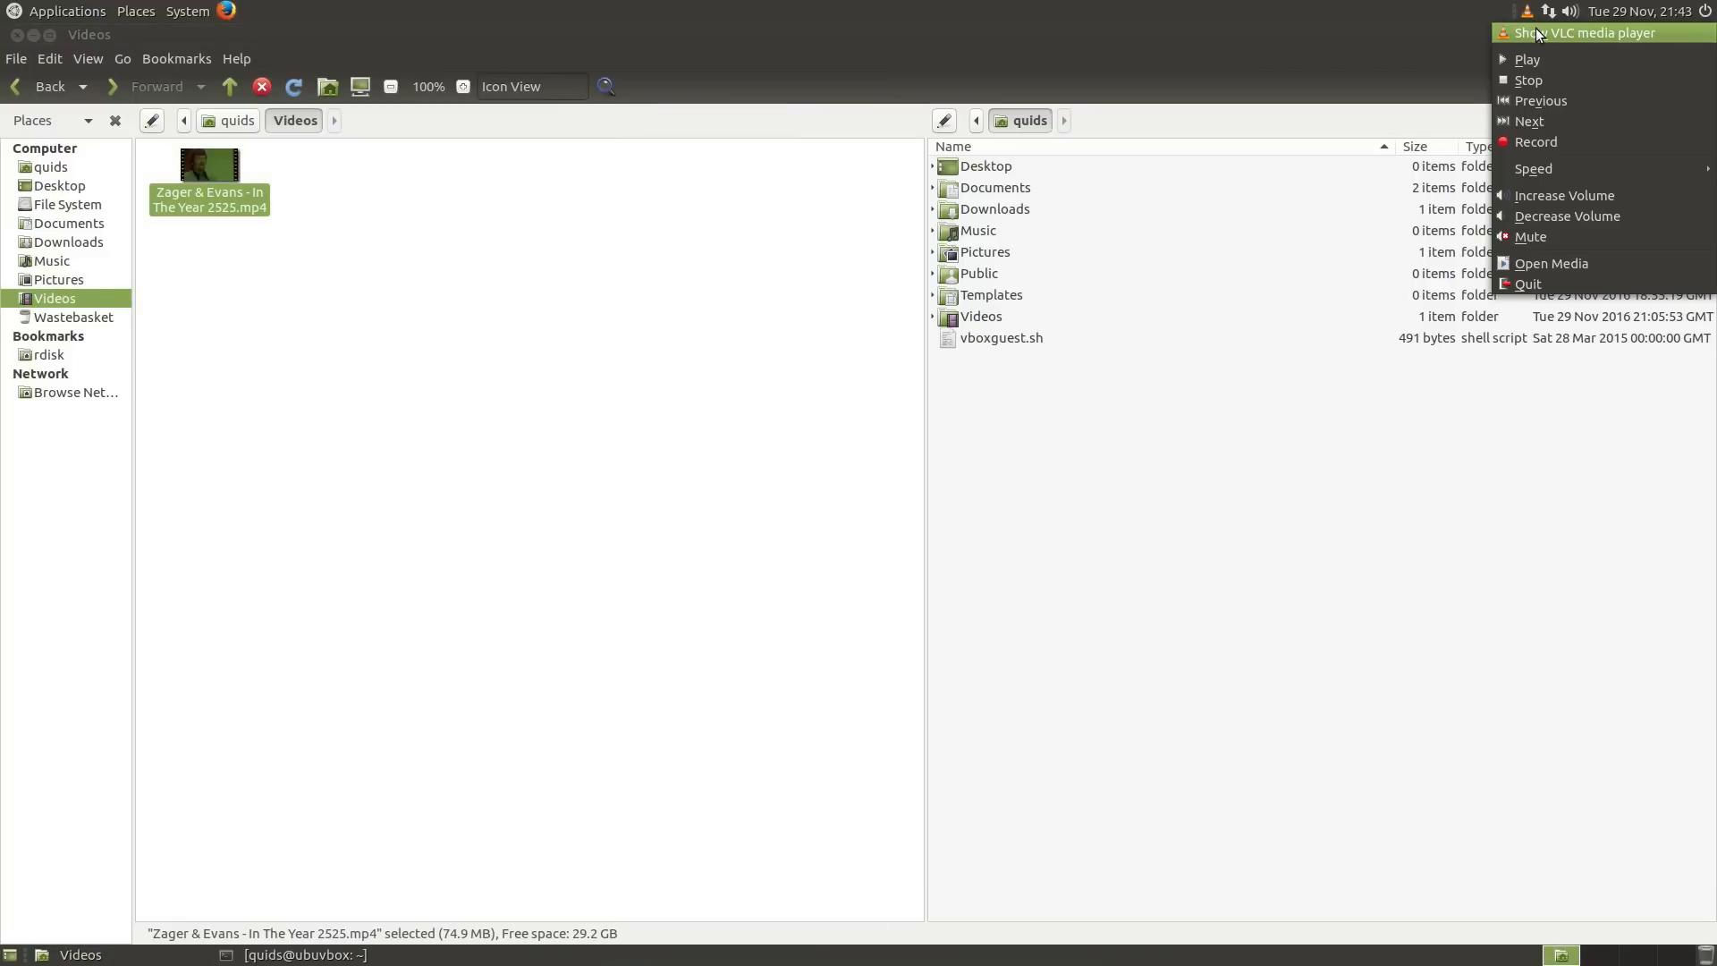
mouse_move(1540, 100)
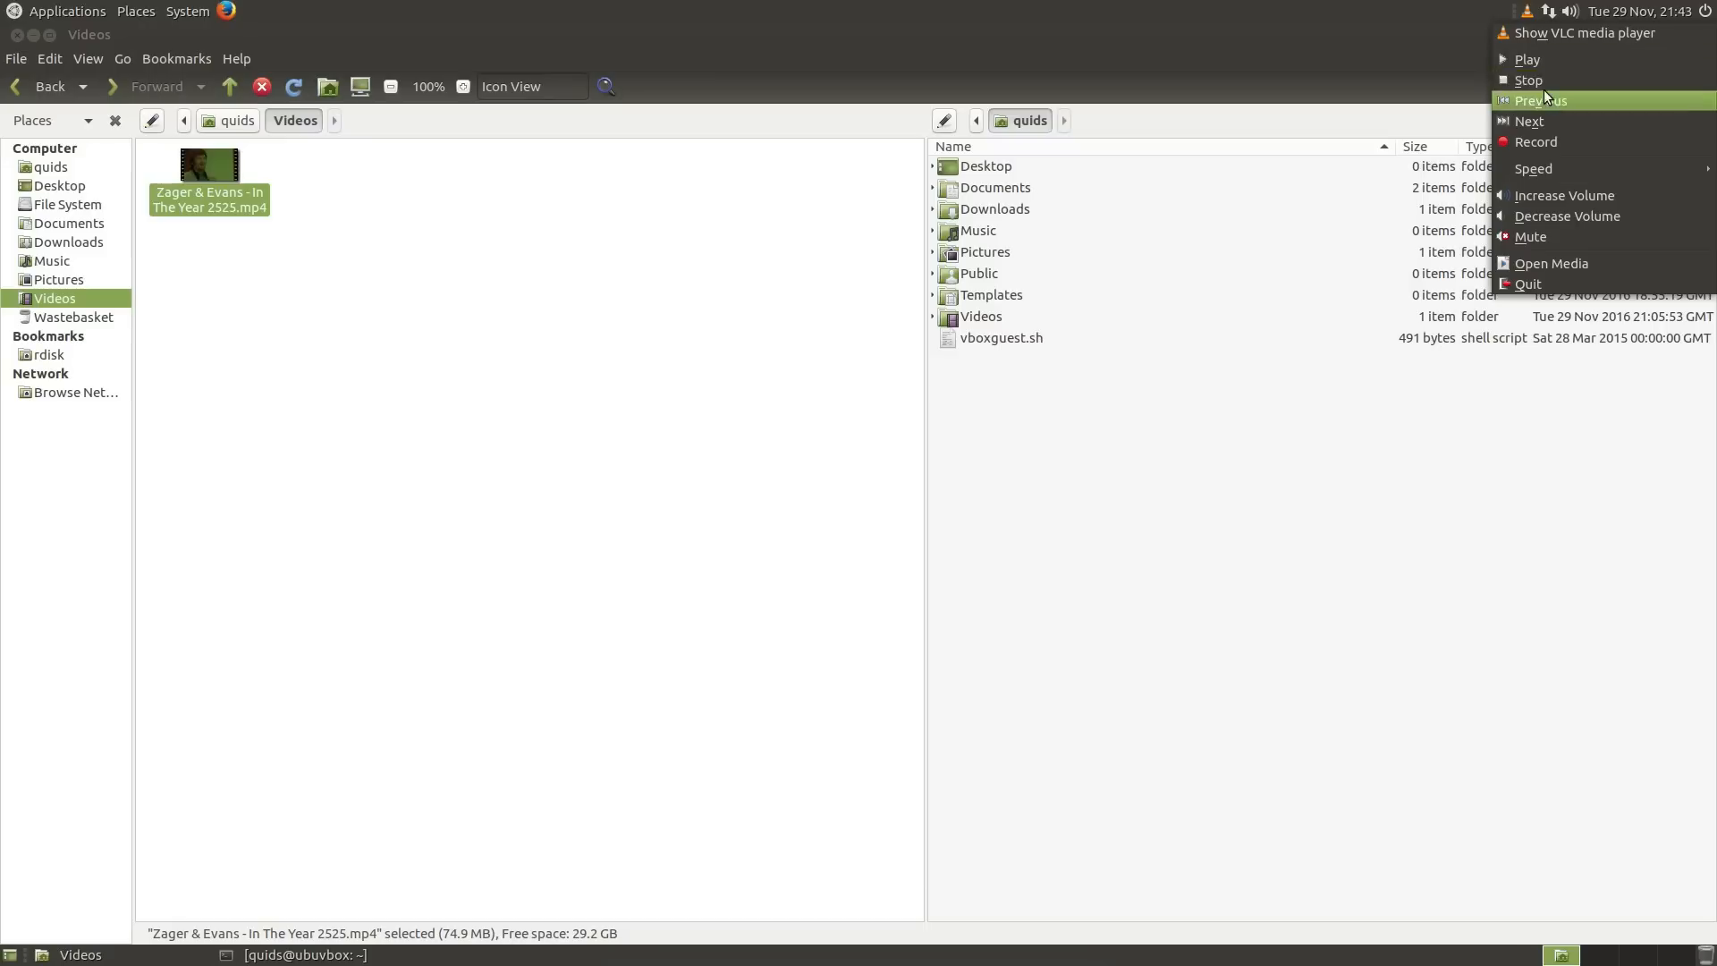
mouse_move(1541, 80)
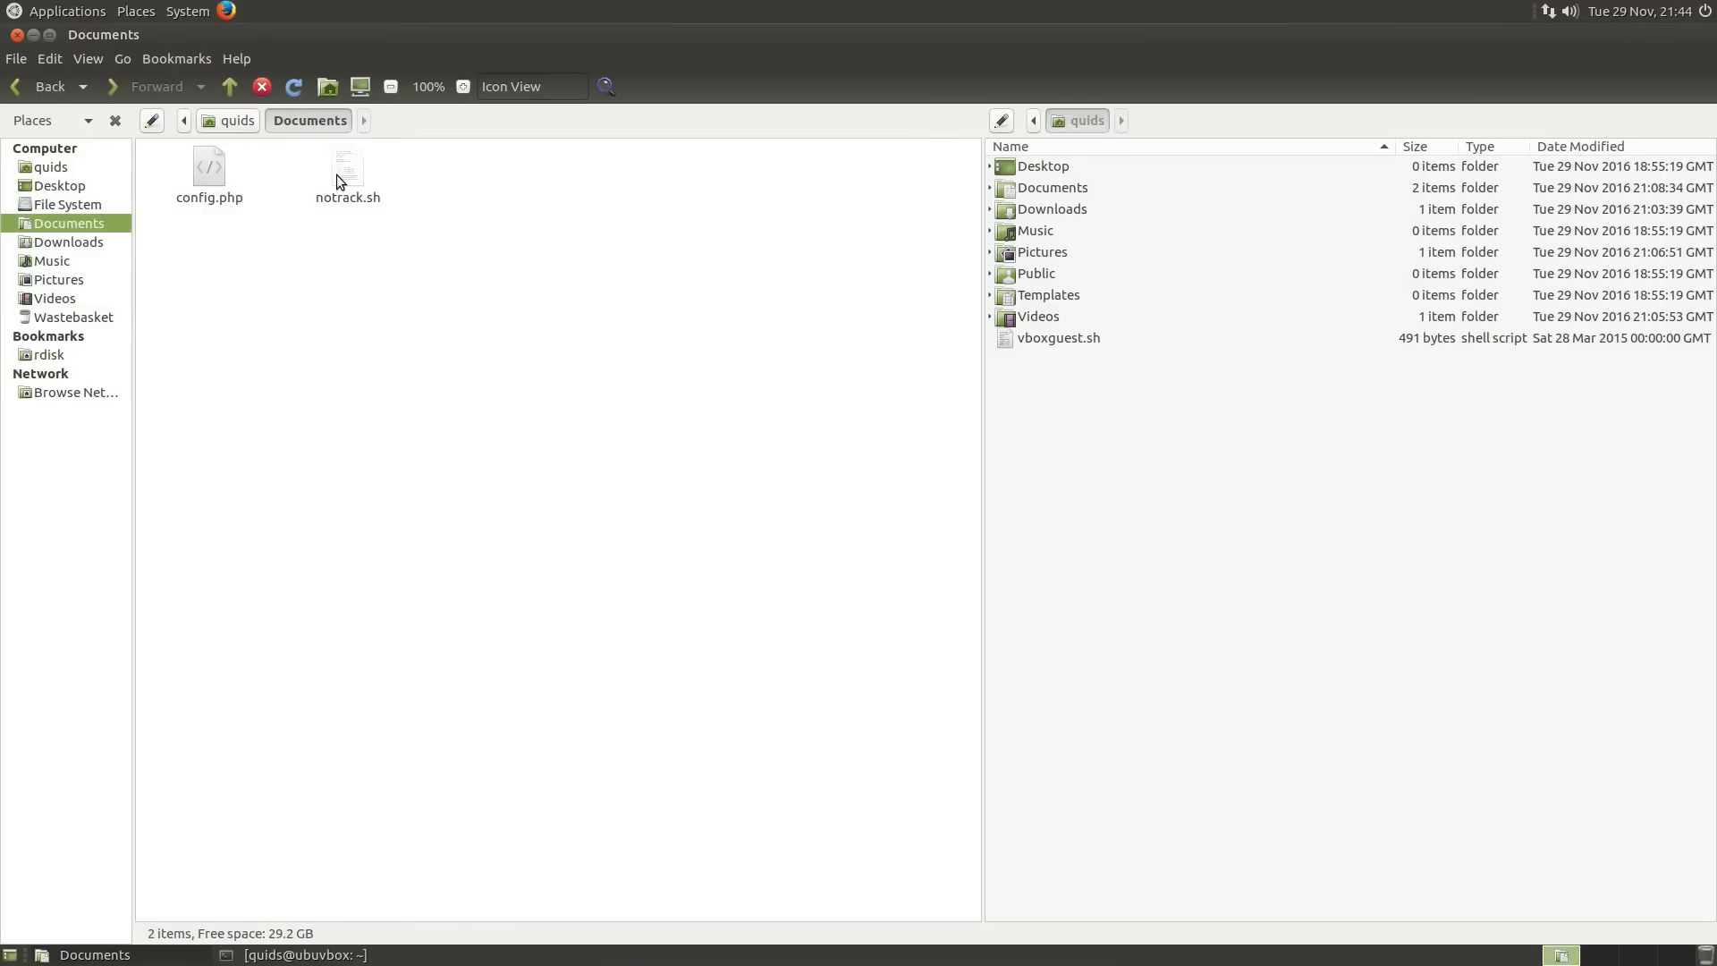
double_click(347, 170)
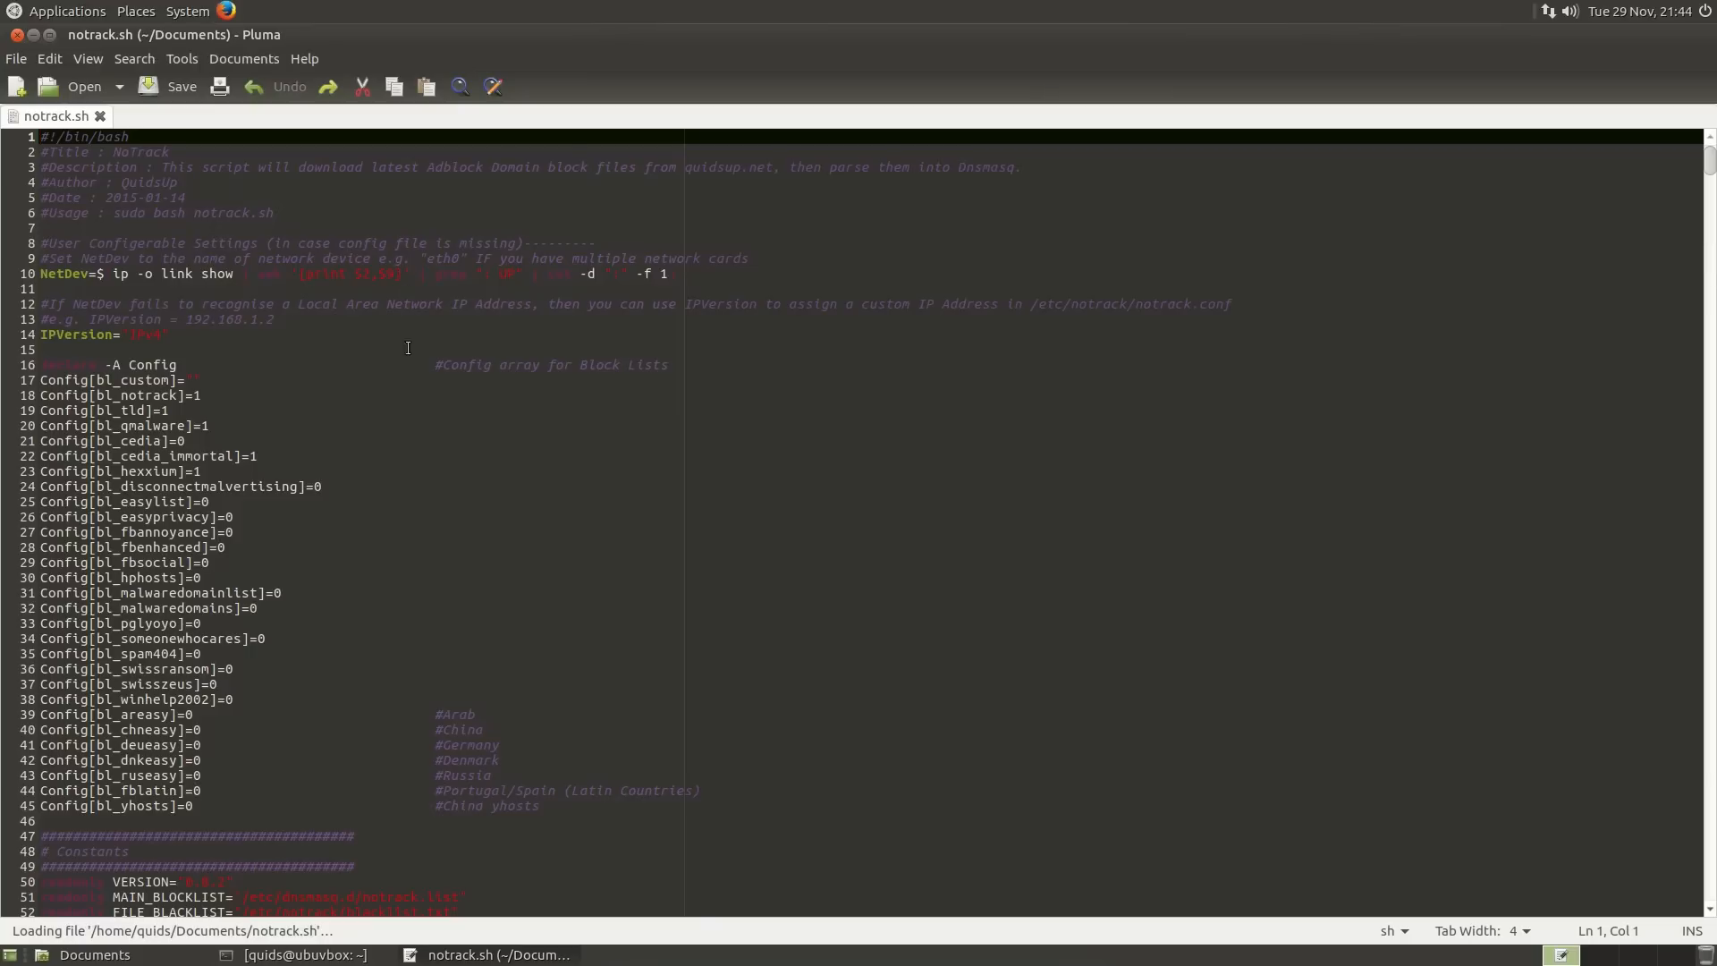
mouse_move(273, 433)
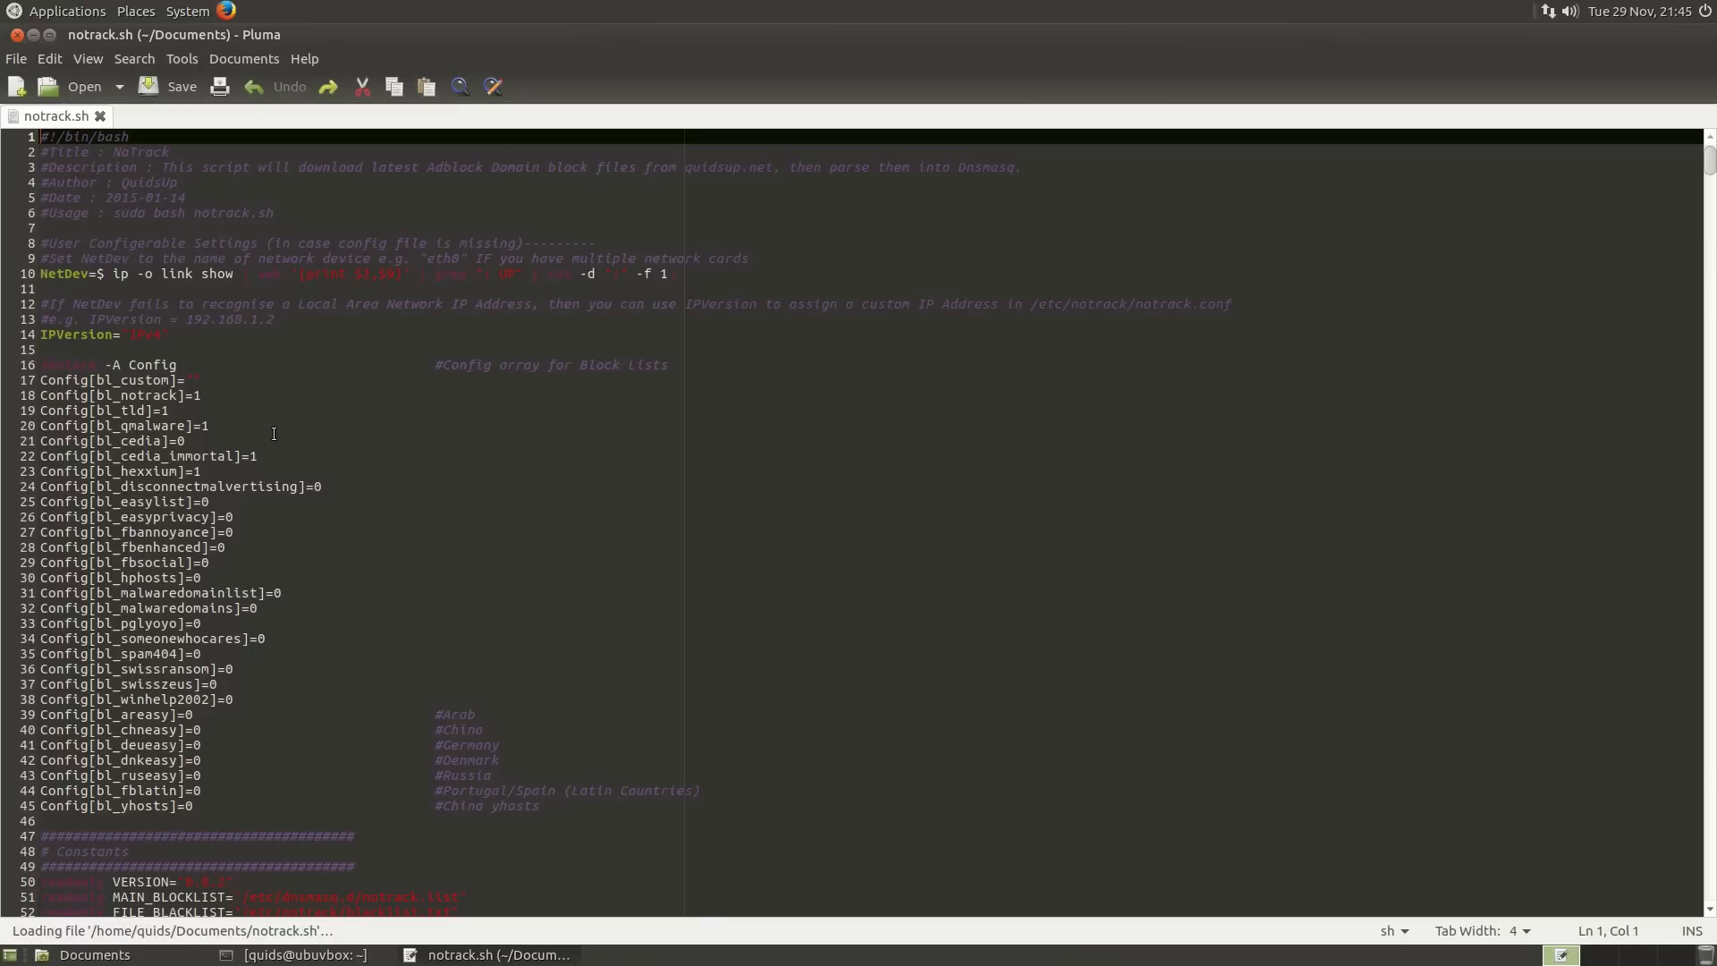
mouse_move(270, 401)
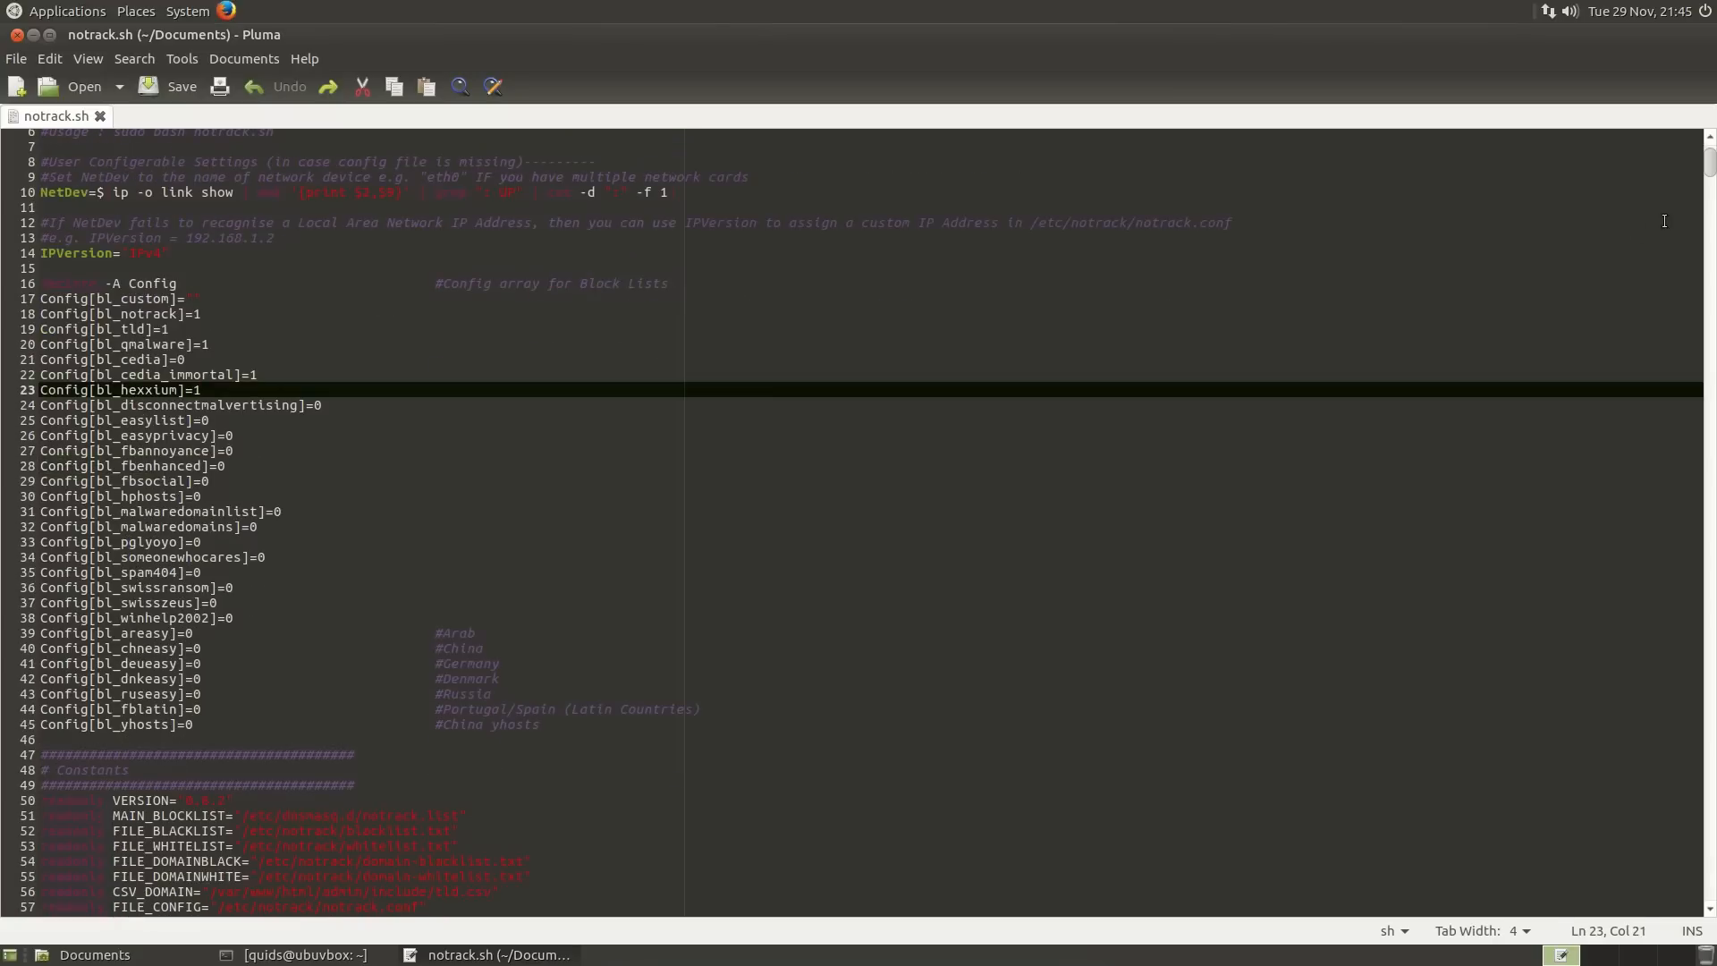
scroll("down", 3)
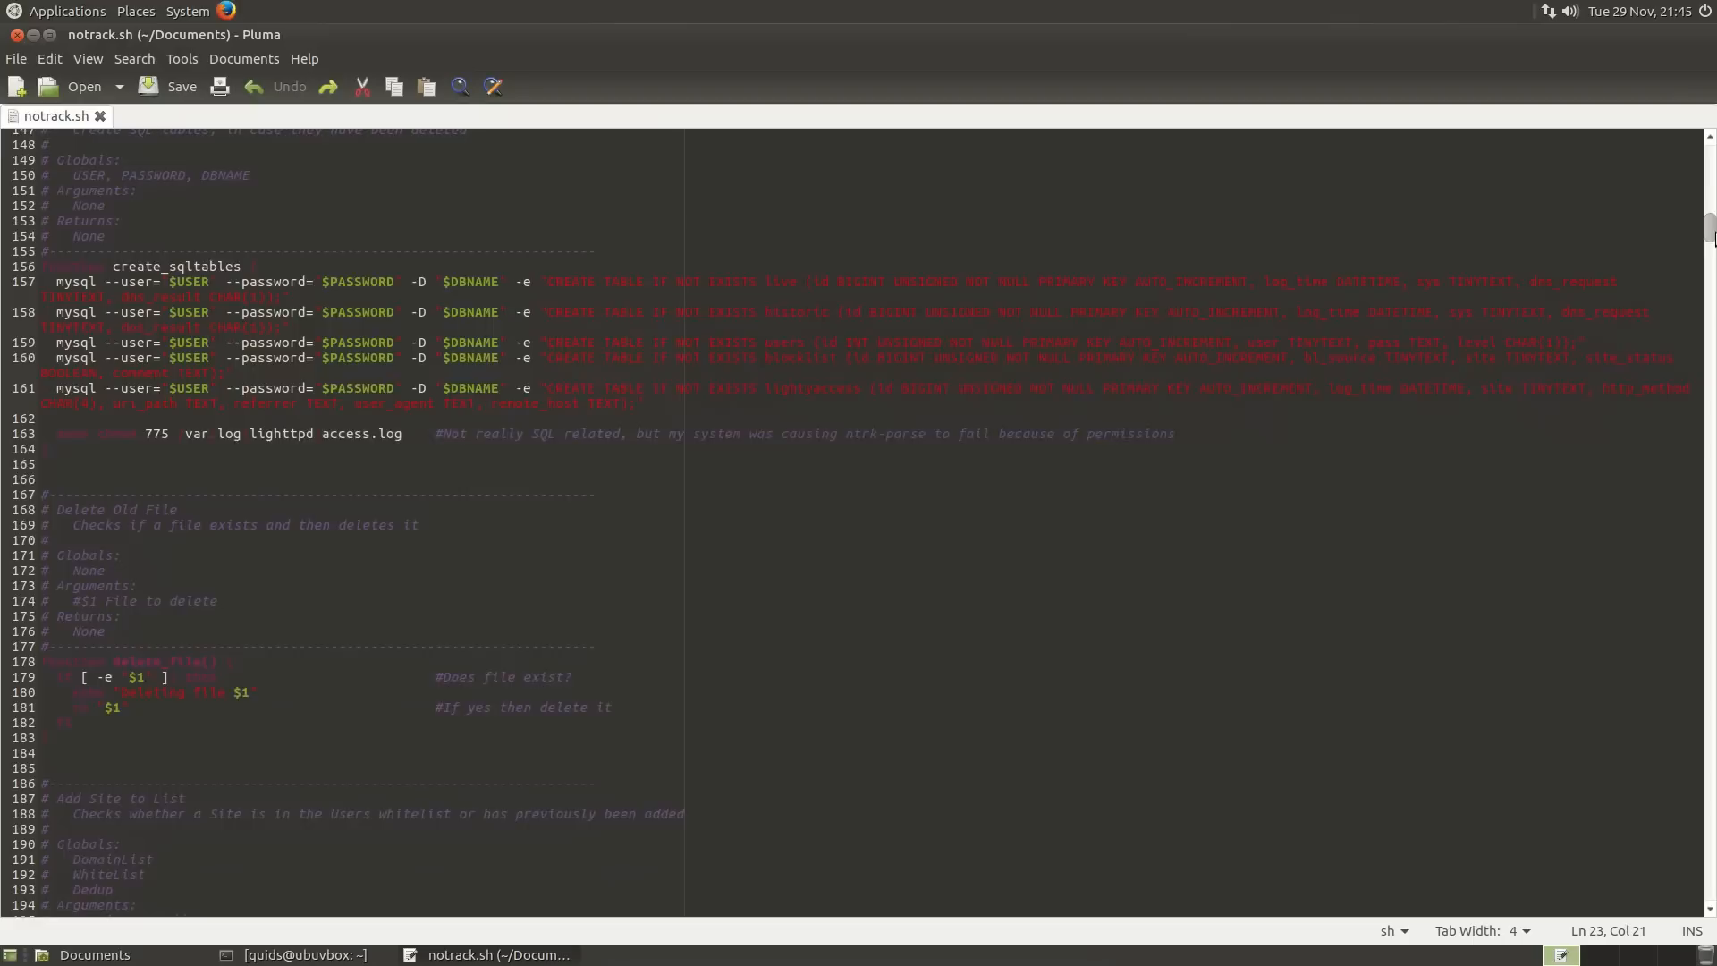
scroll("down", 3)
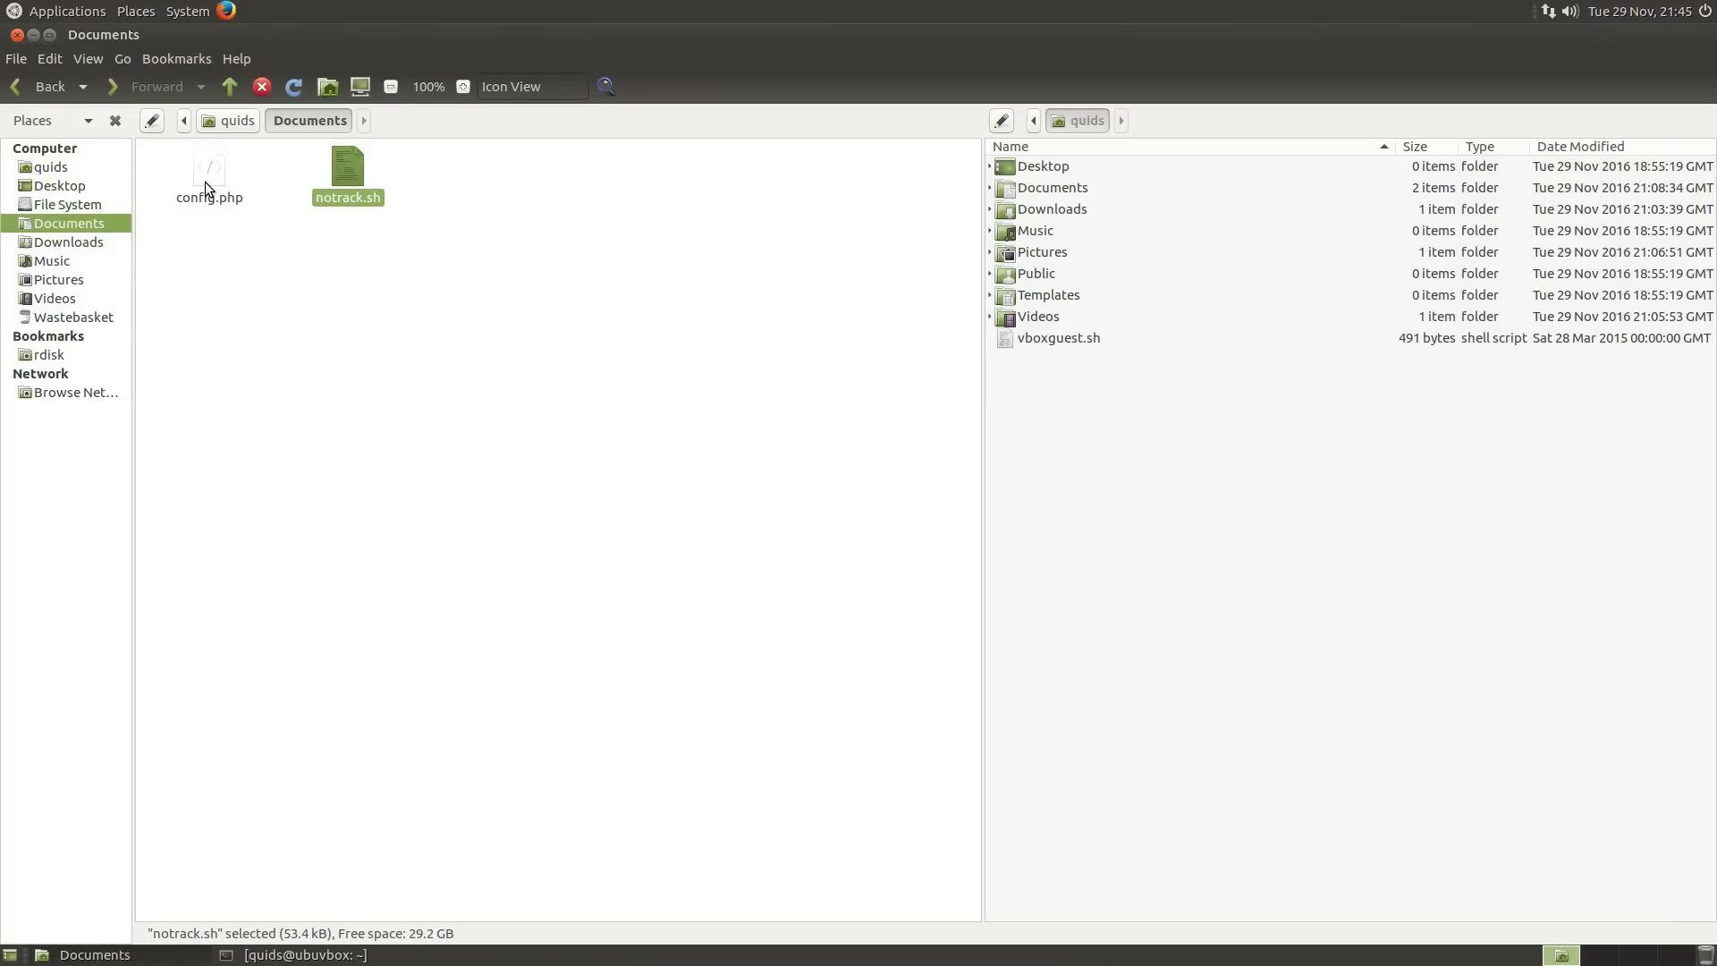
Open config.php in Pluma, then close the editor and the Documents window
double_click(210, 167)
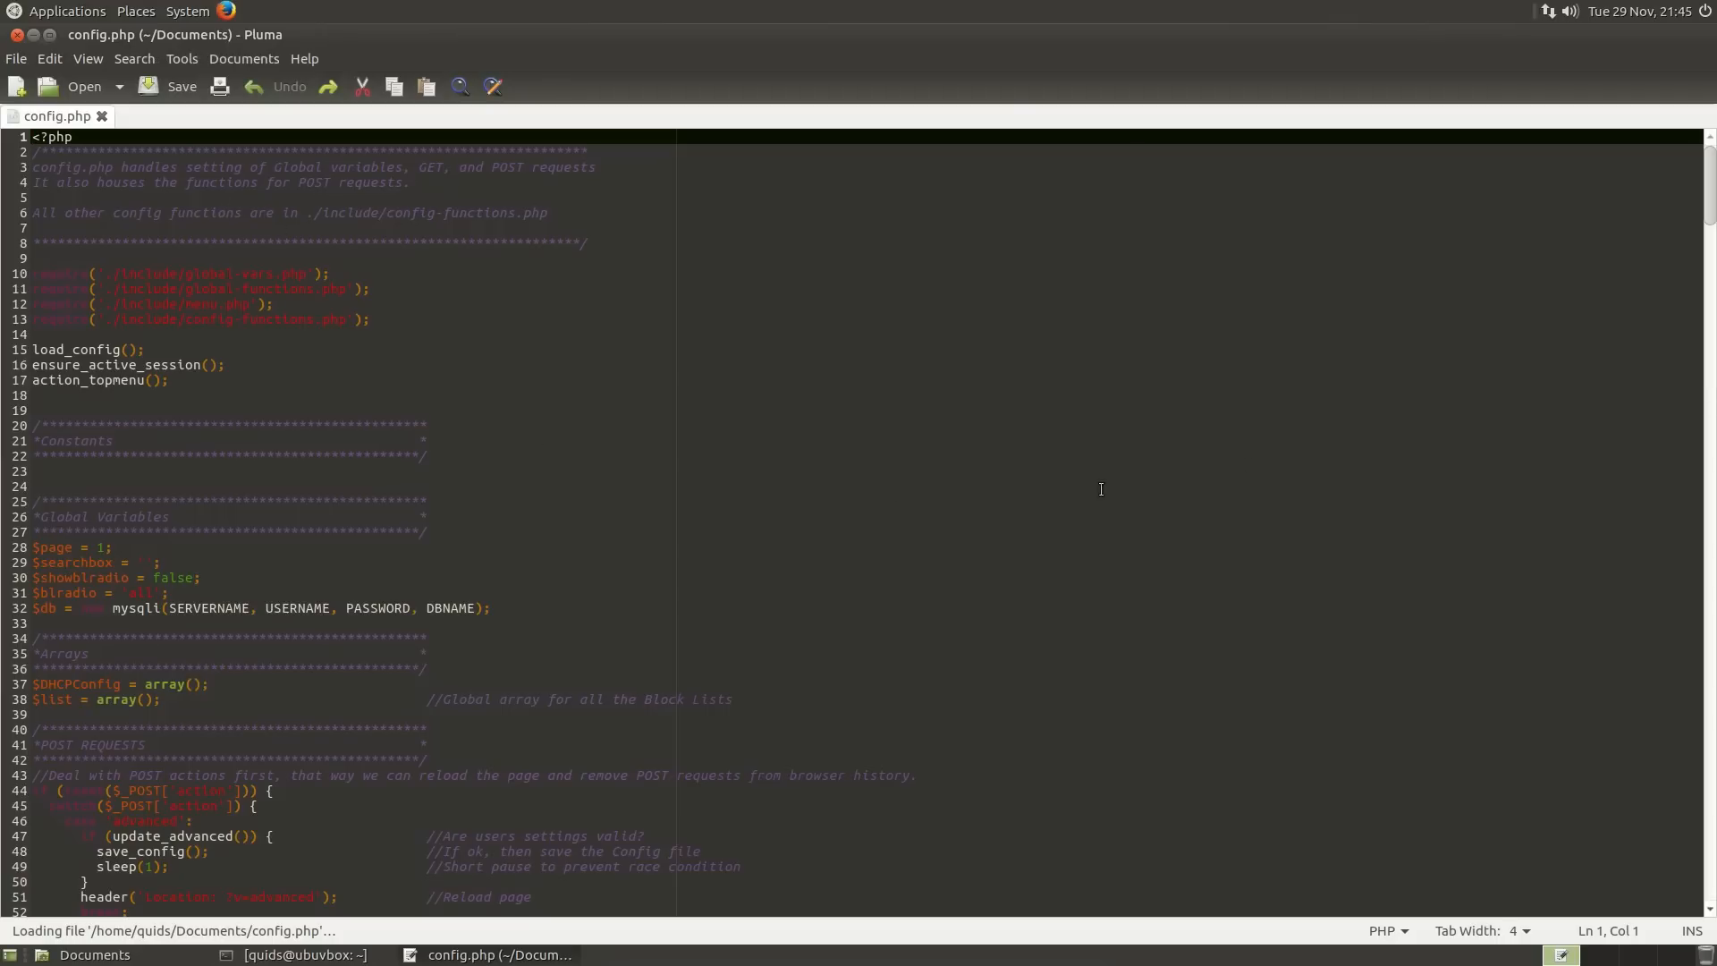
mouse_move(1244, 425)
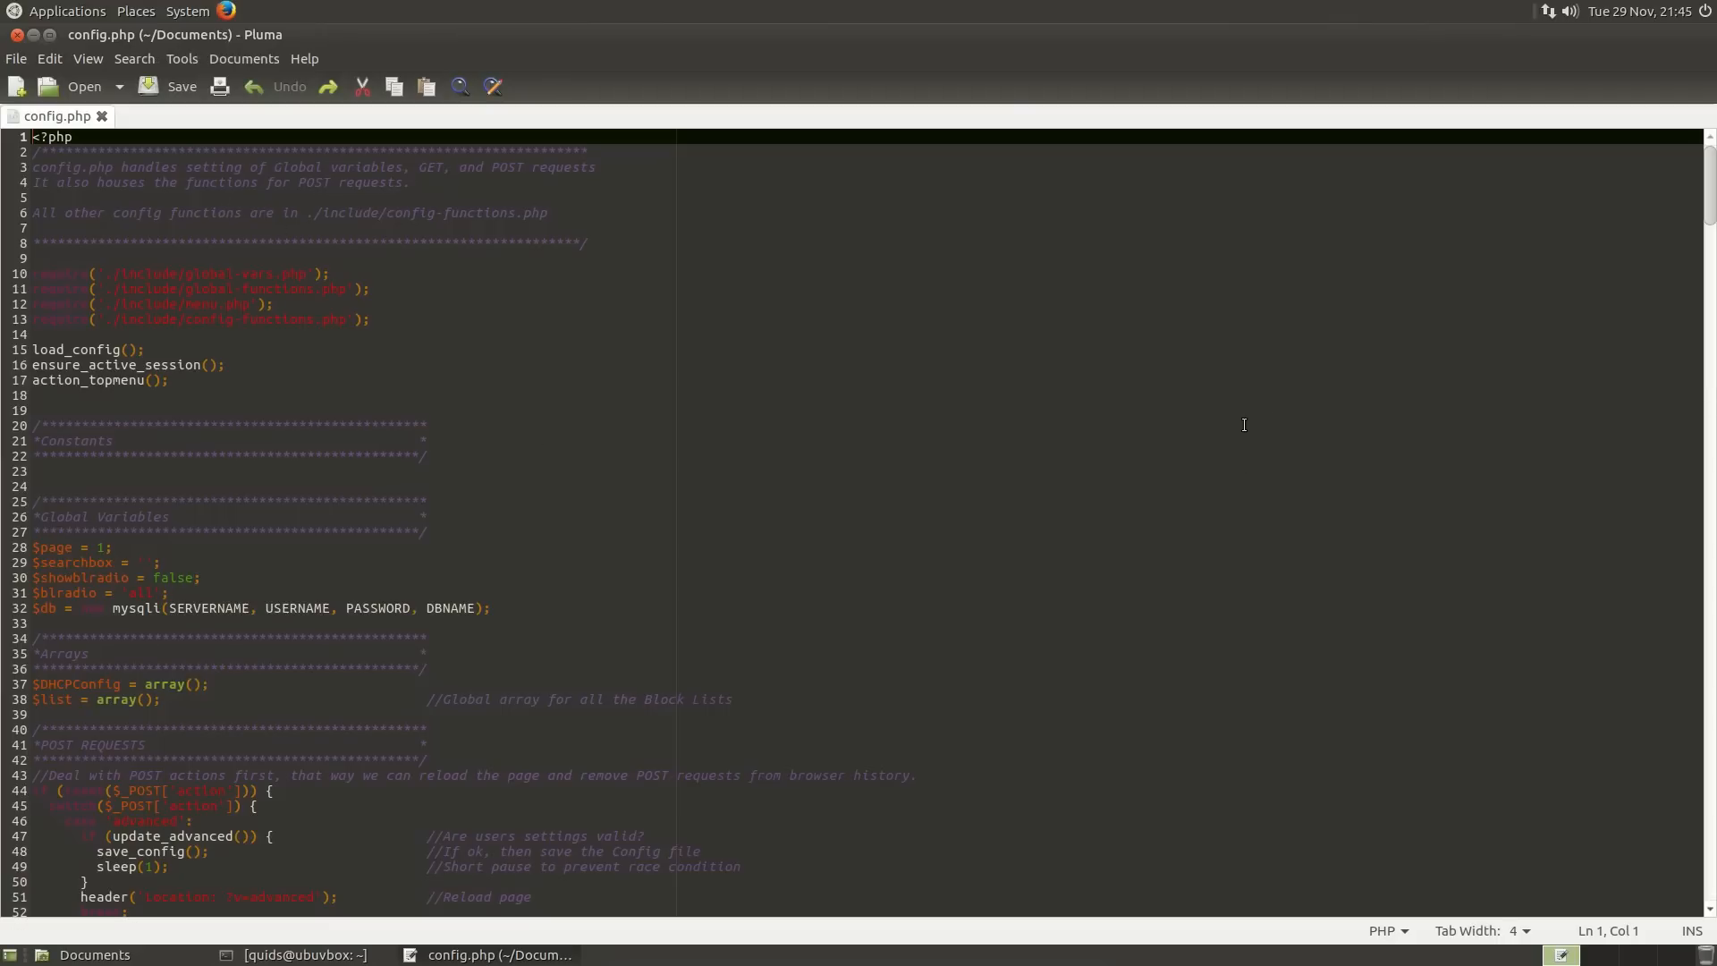
mouse_move(1707, 197)
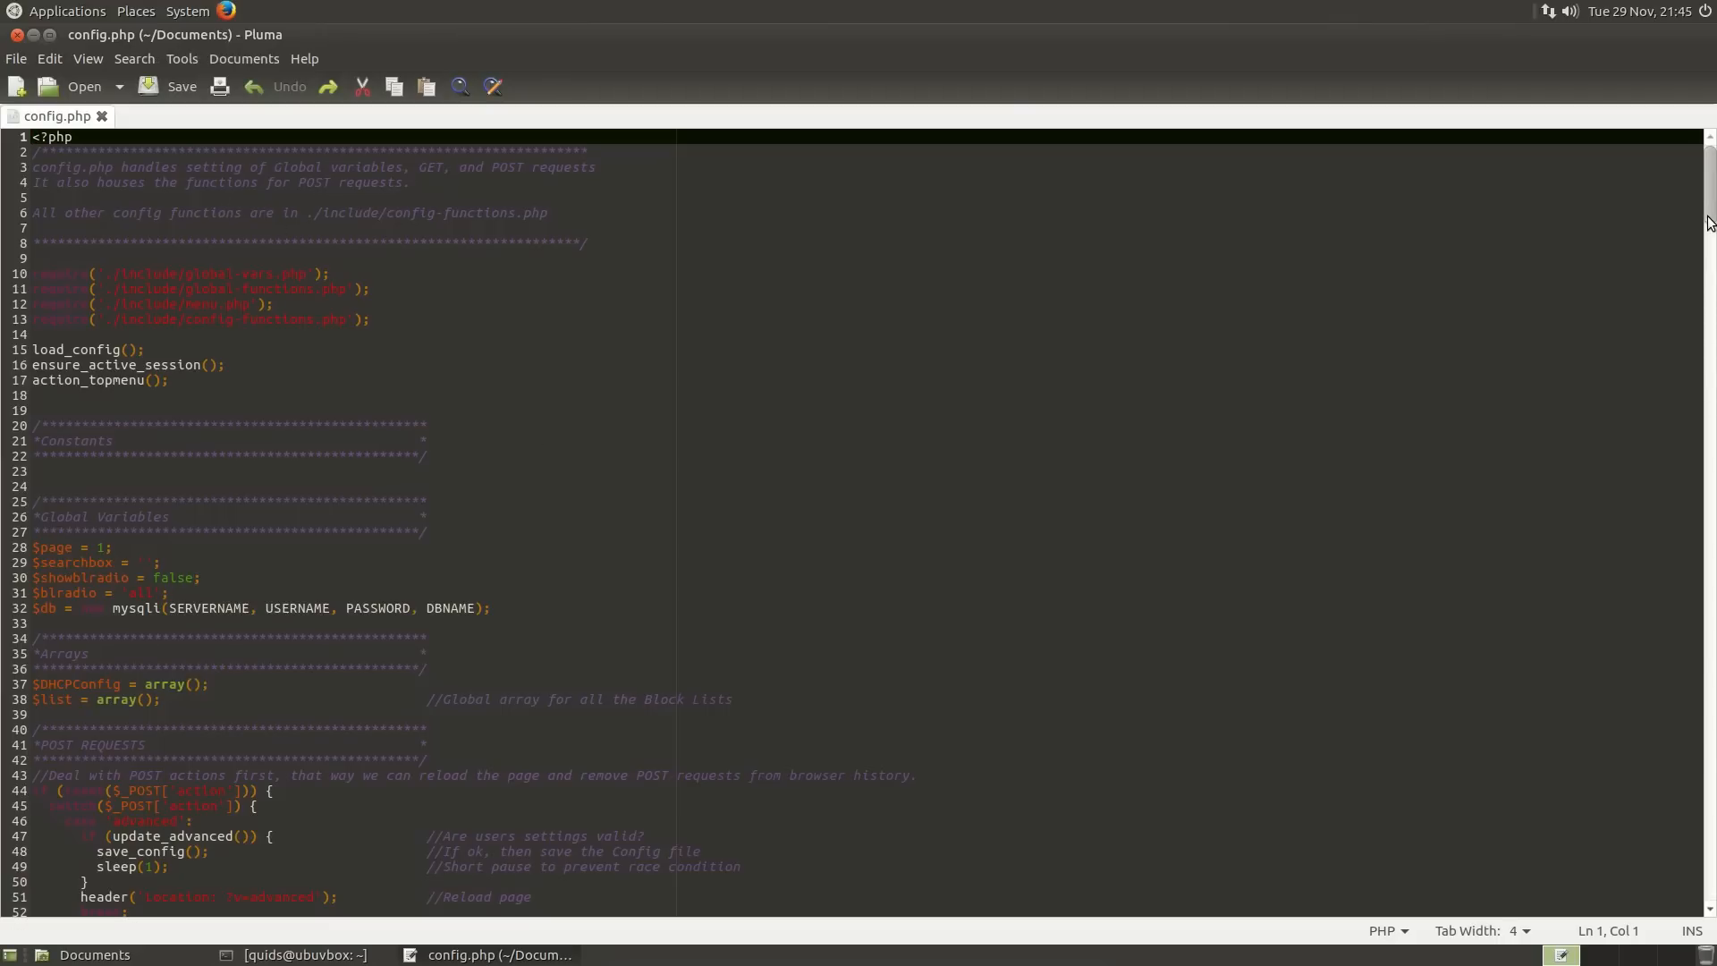
left_click(94, 955)
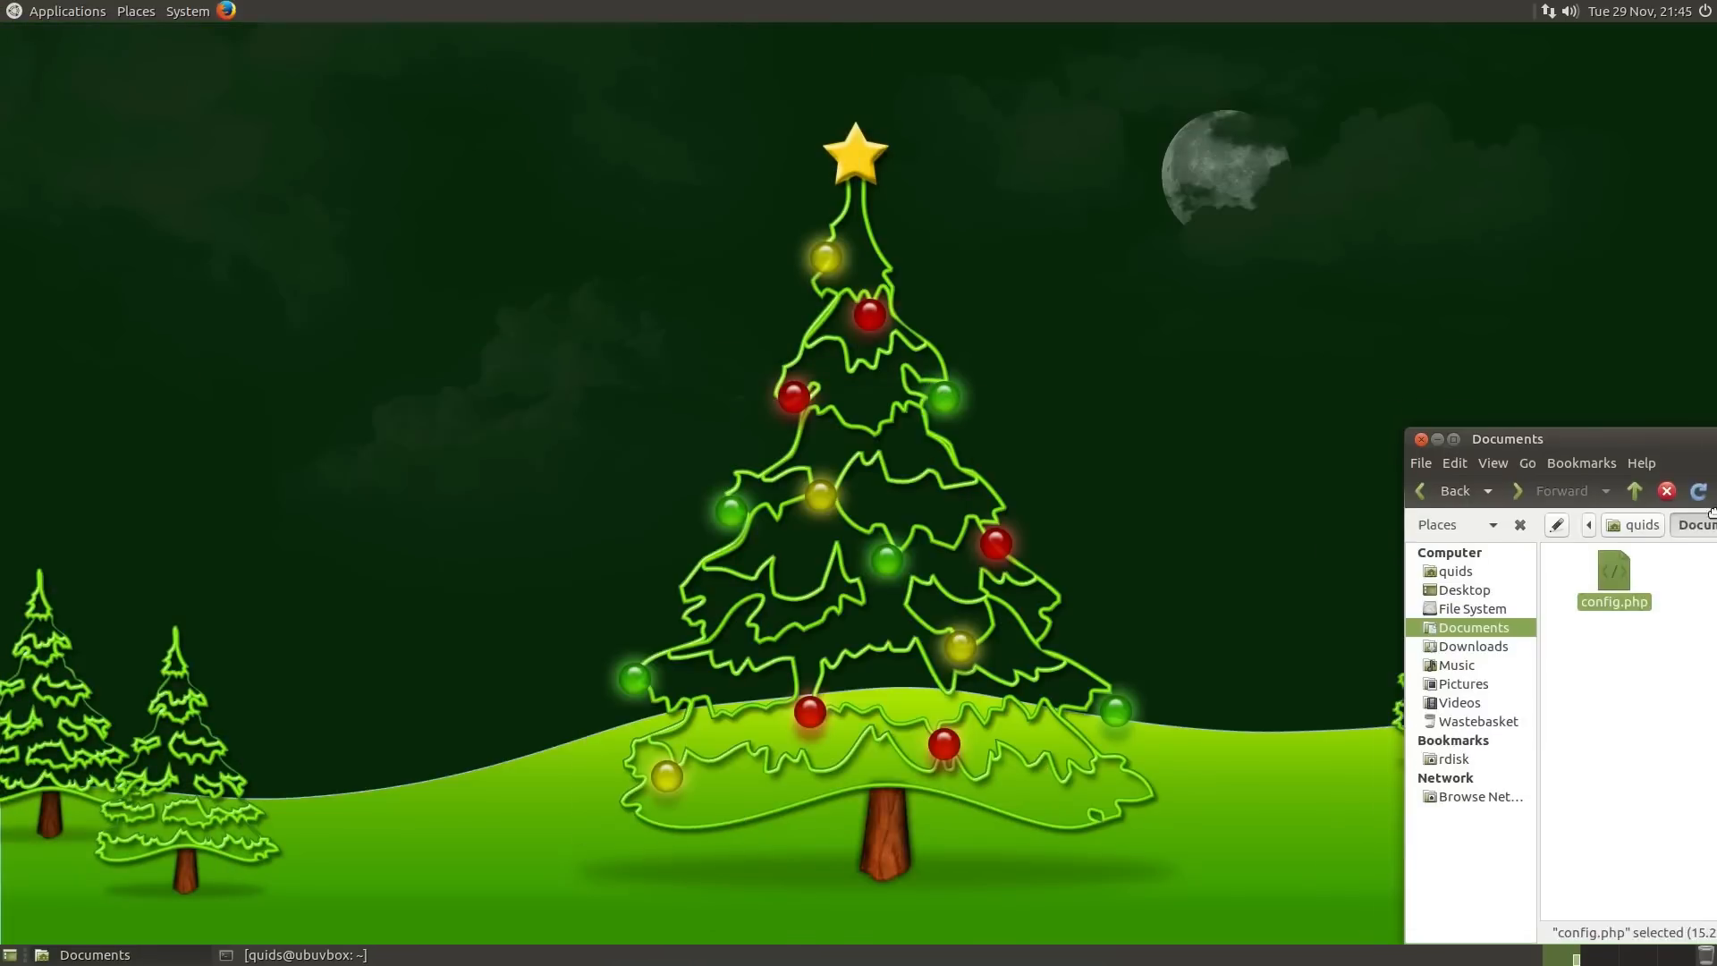
left_click(1437, 439)
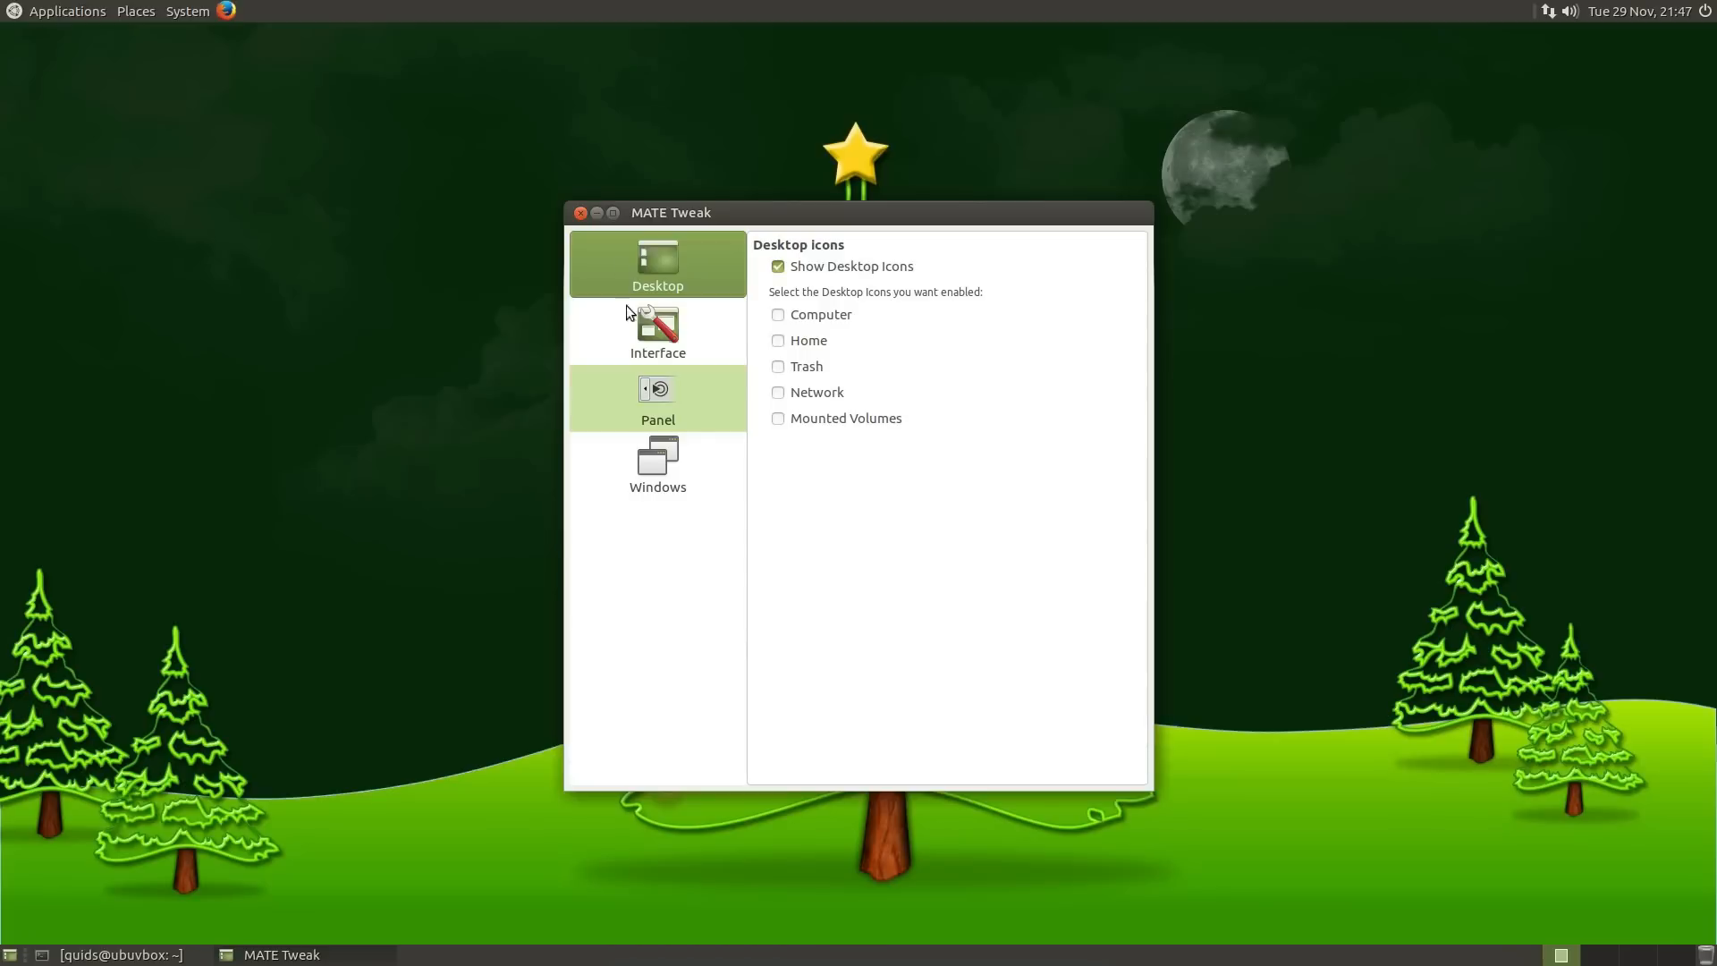
mouse_move(668, 257)
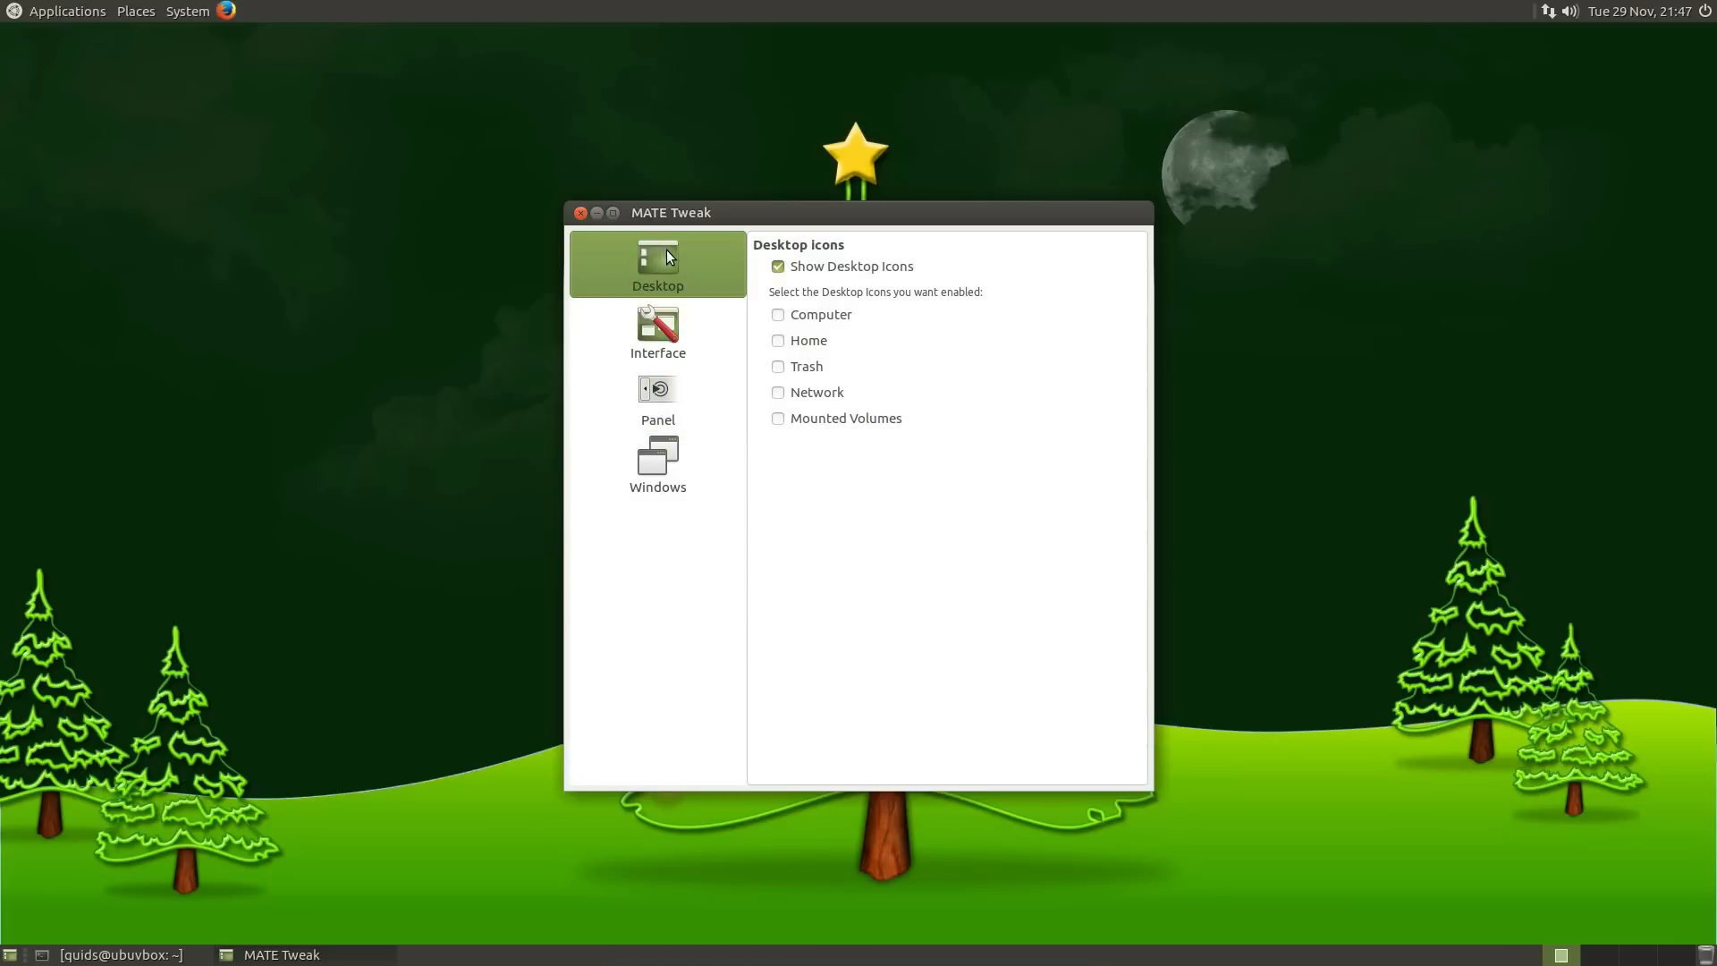
Try the Fedora, Cupertino and Mutiny panel layouts in MATE Tweak's Panel section
left_click(658, 397)
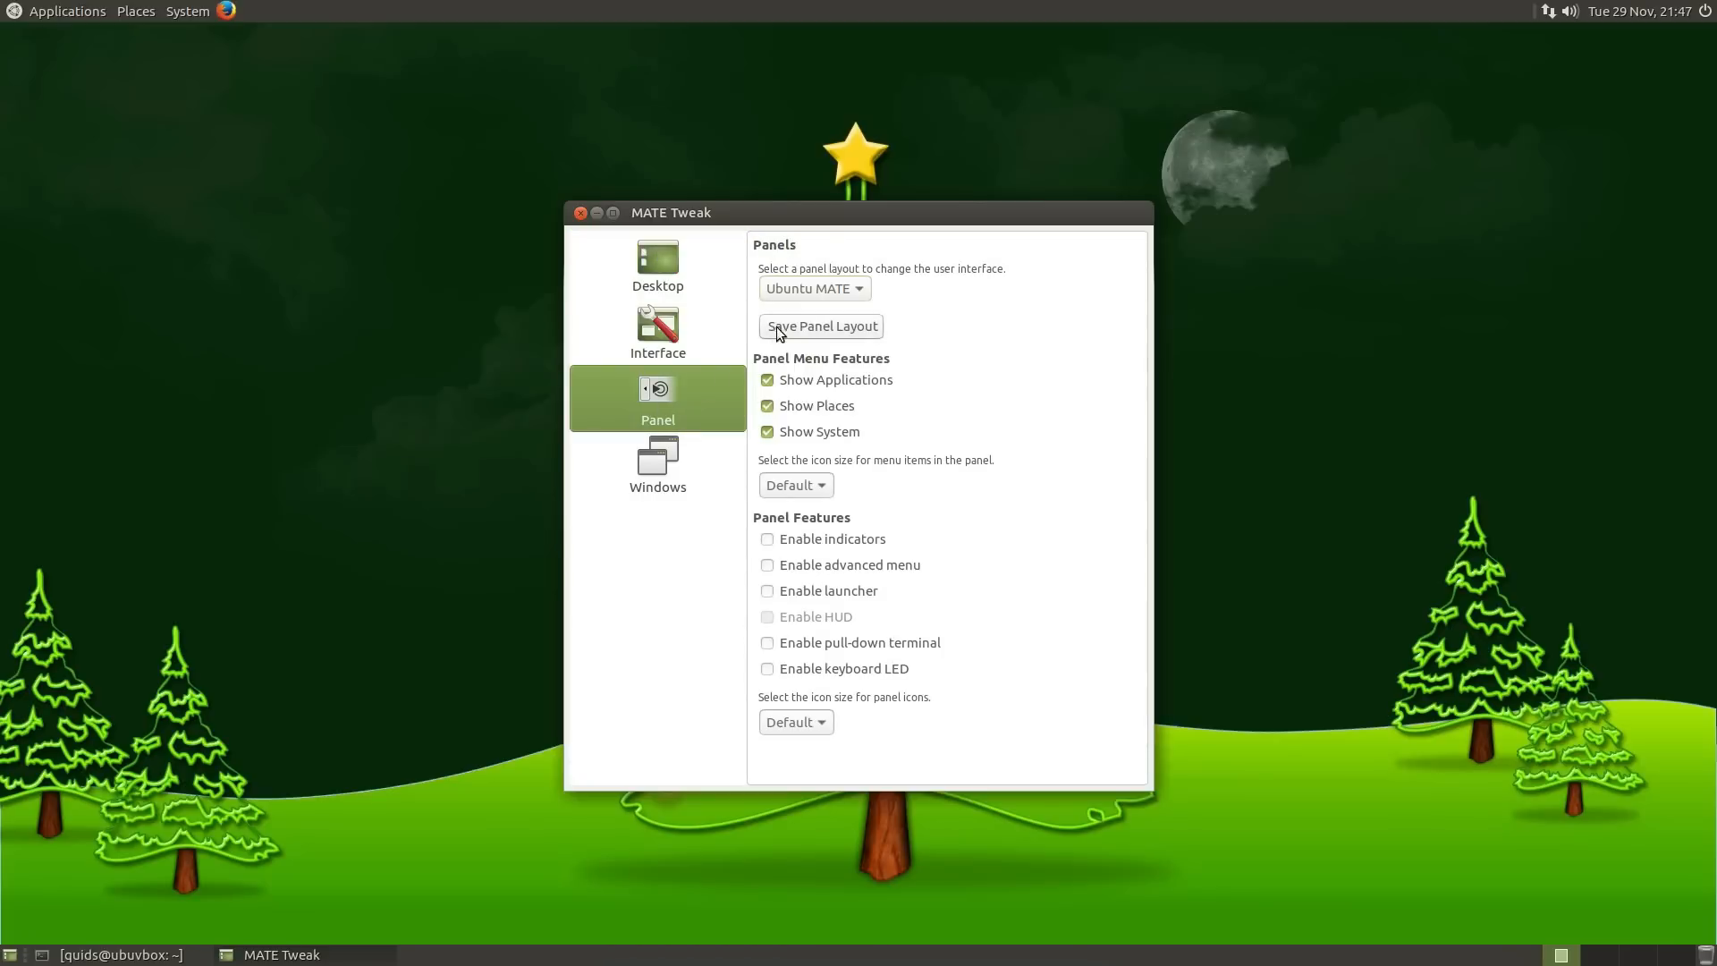
mouse_move(815, 288)
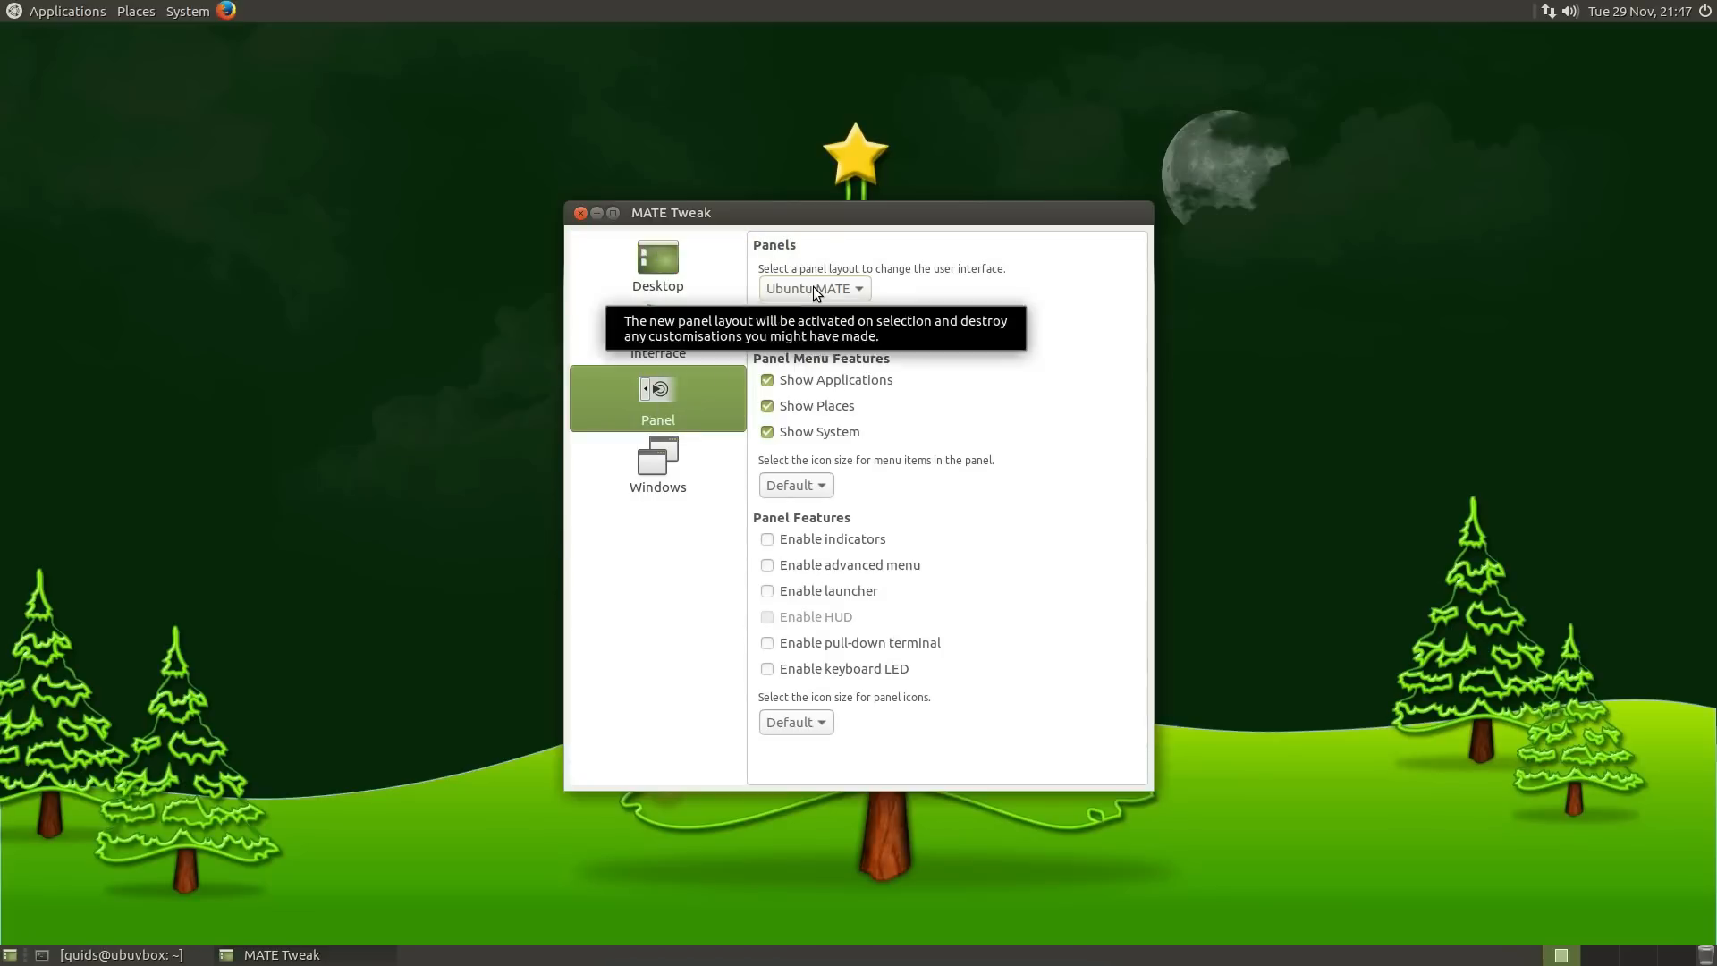
left_click(814, 288)
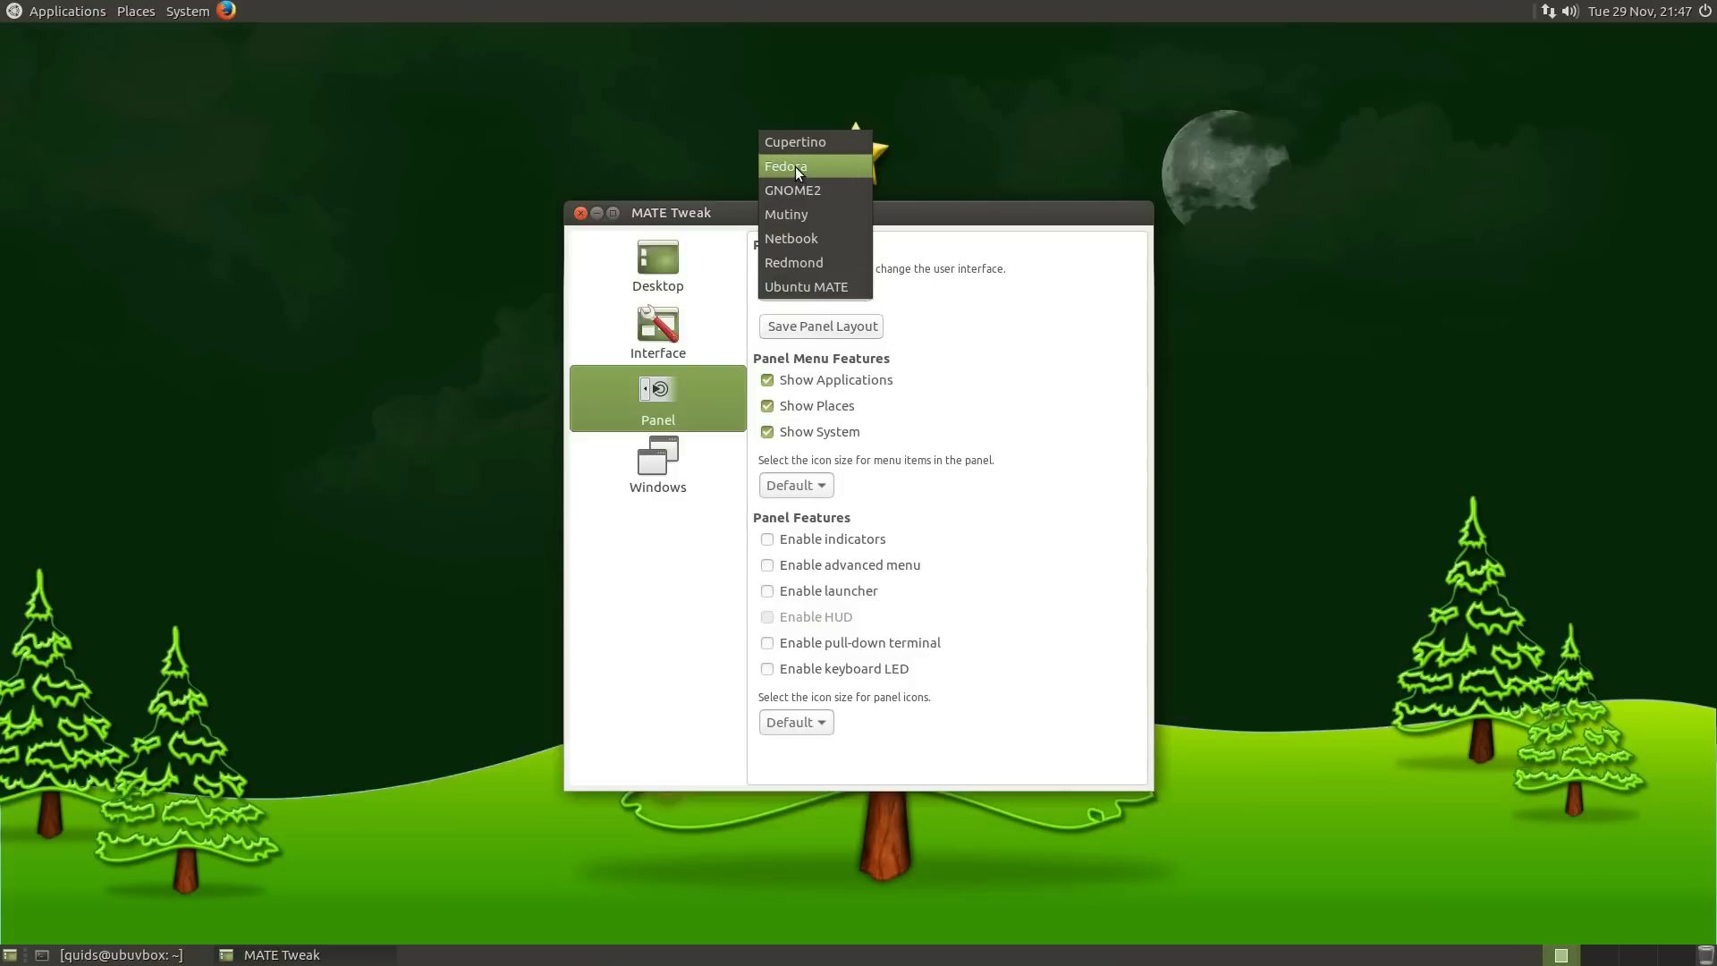
left_click(785, 166)
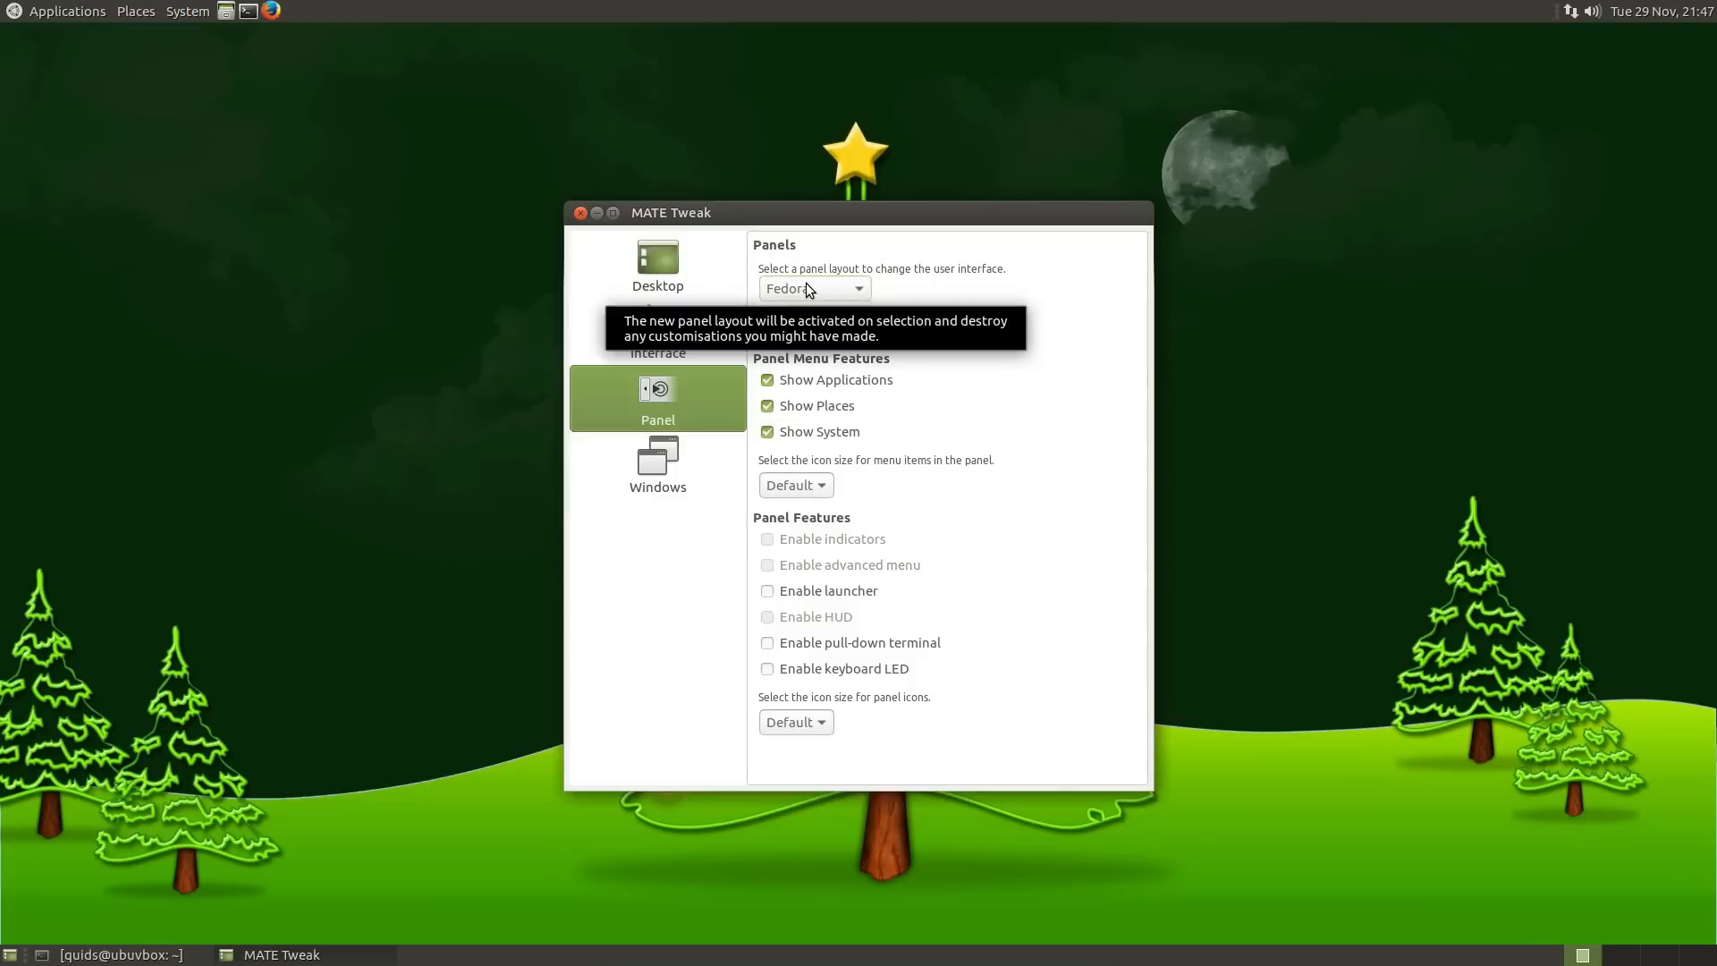
left_click(814, 263)
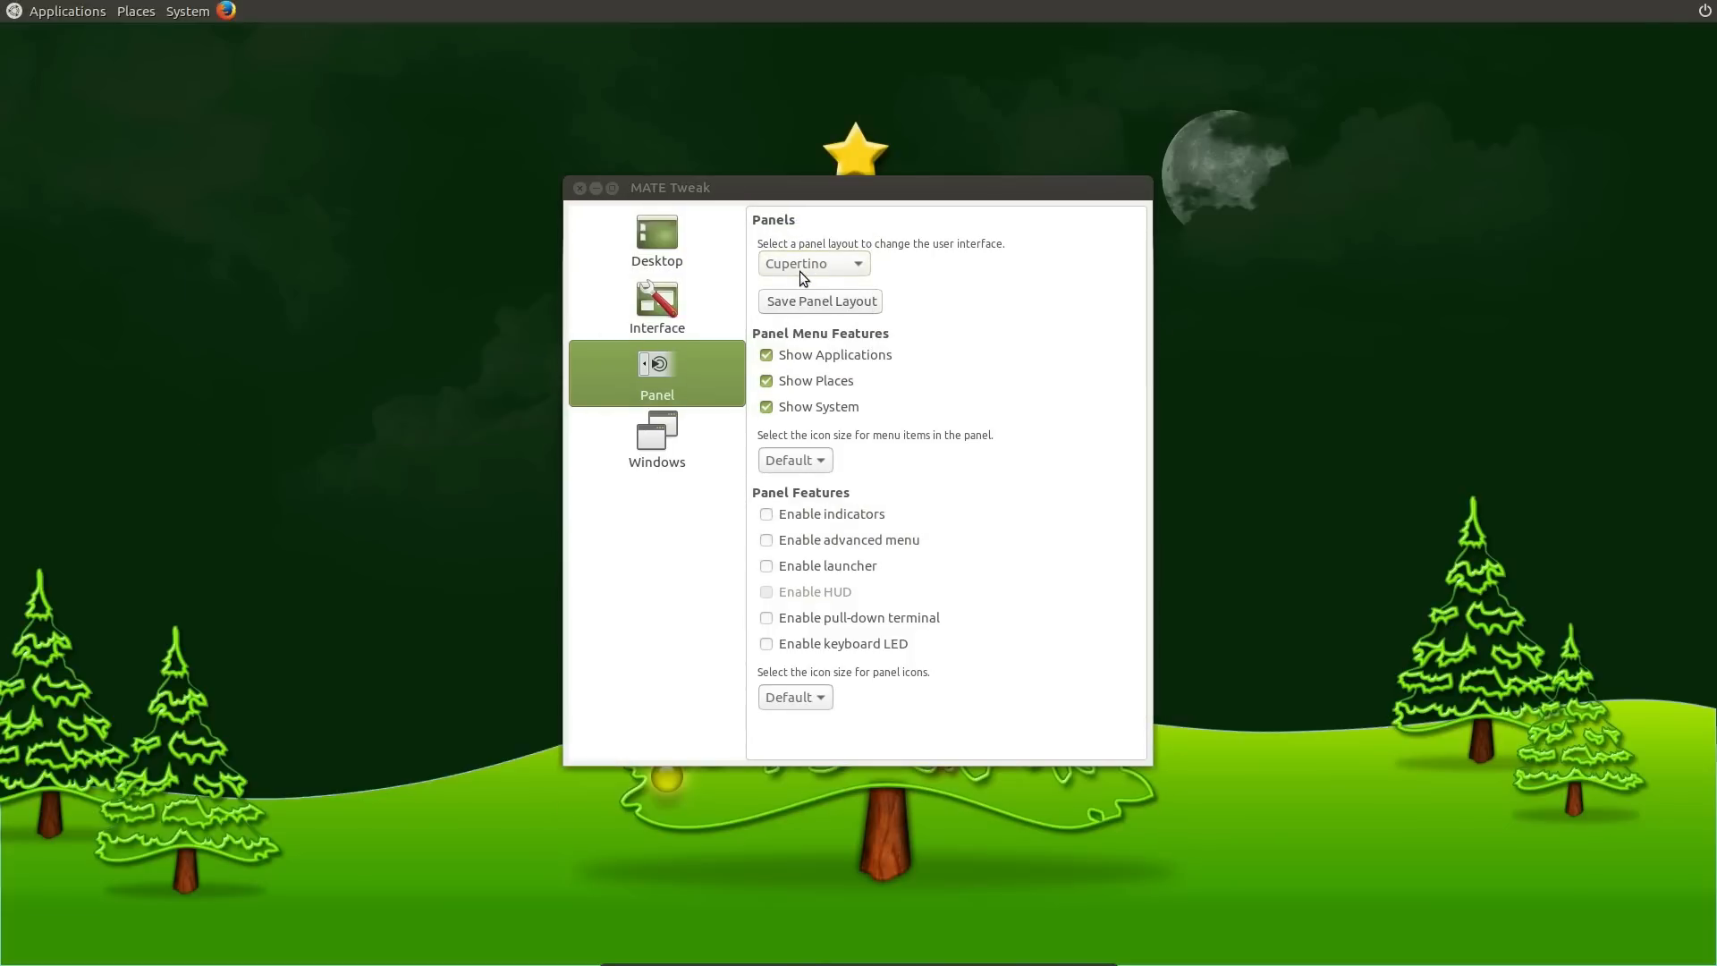
left_click(819, 302)
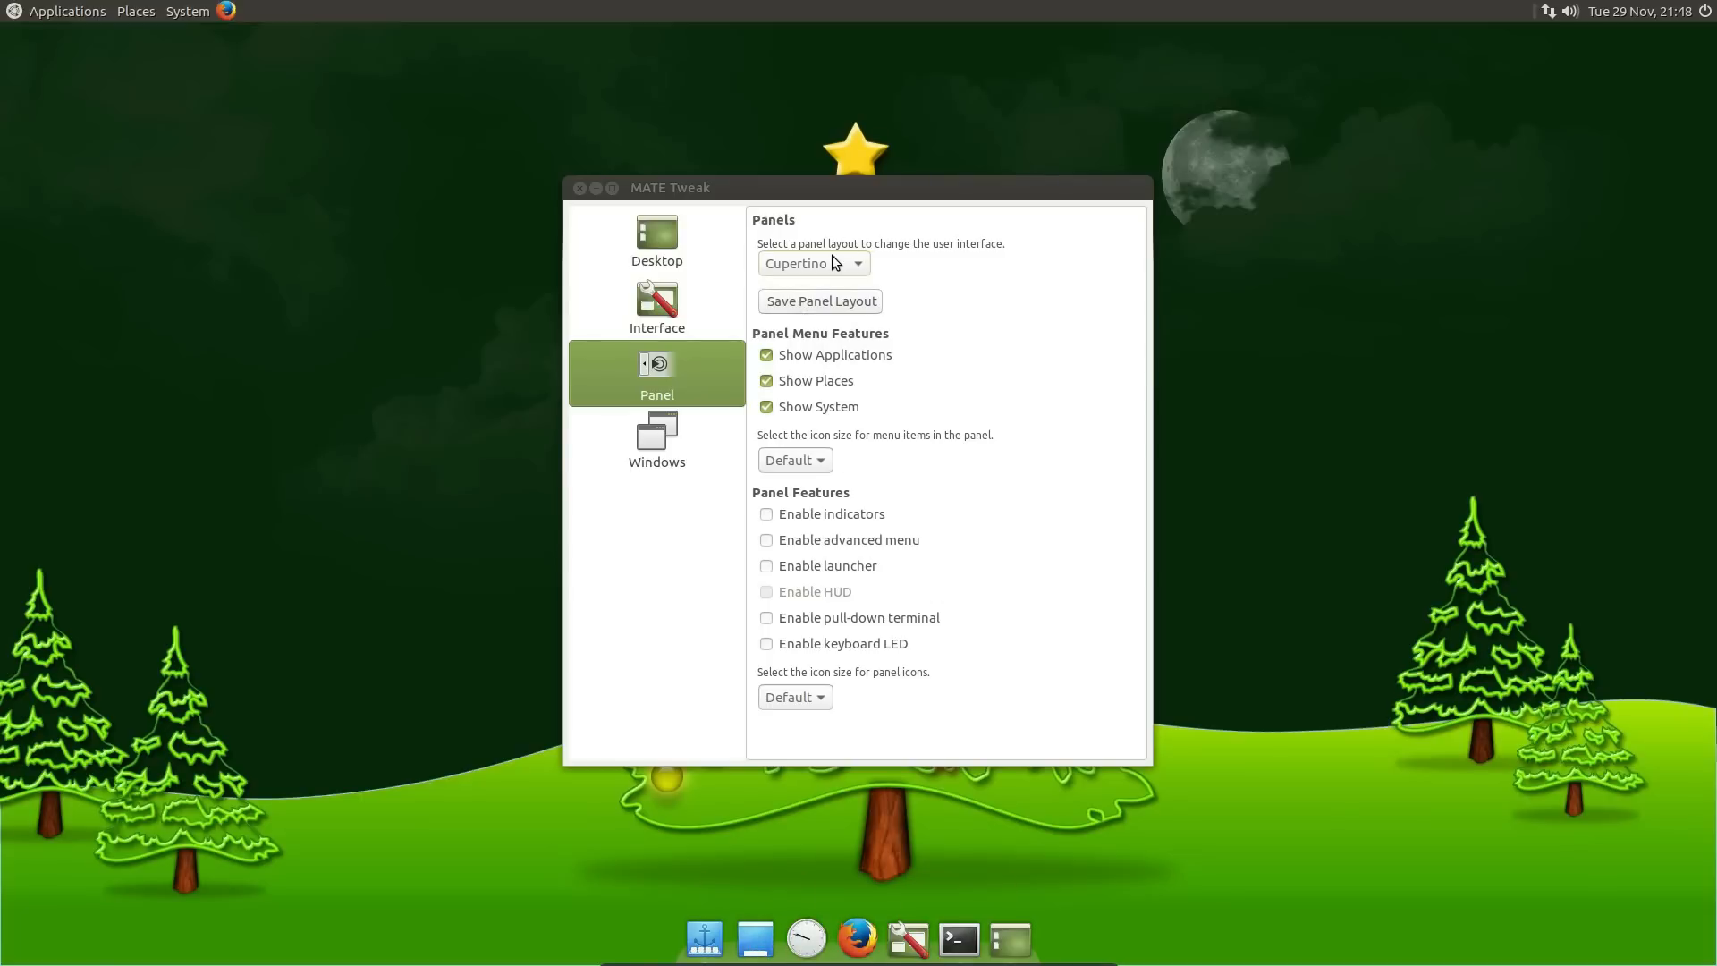
left_click(814, 263)
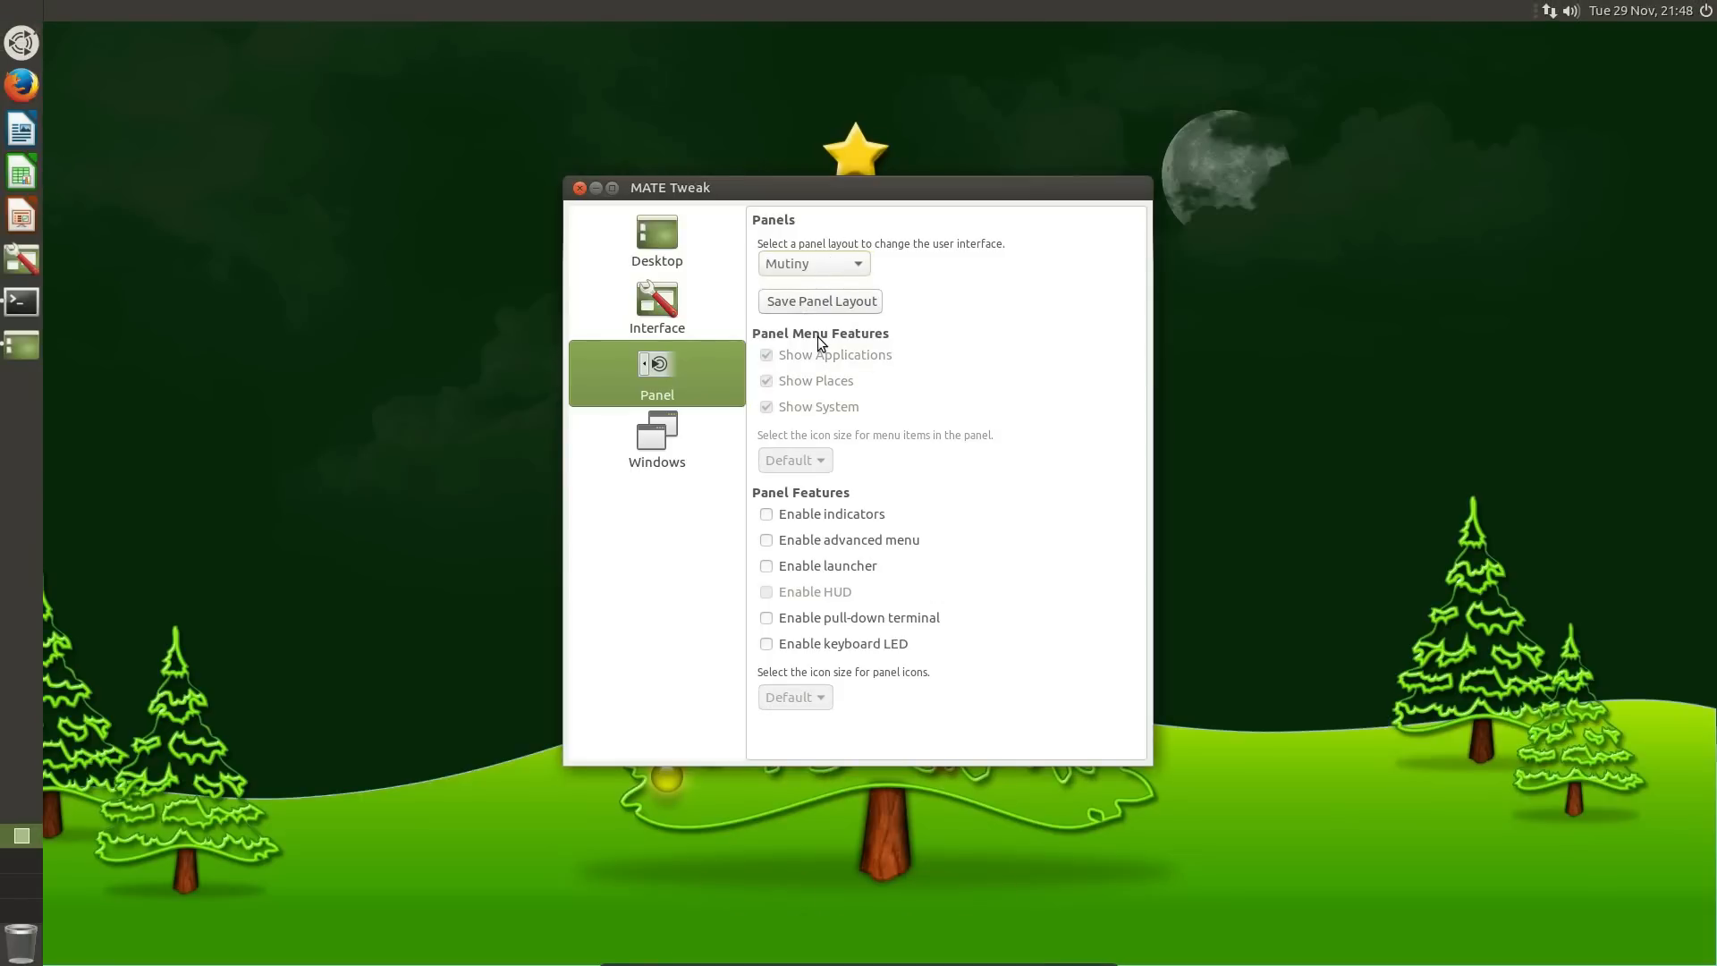
mouse_move(79, 30)
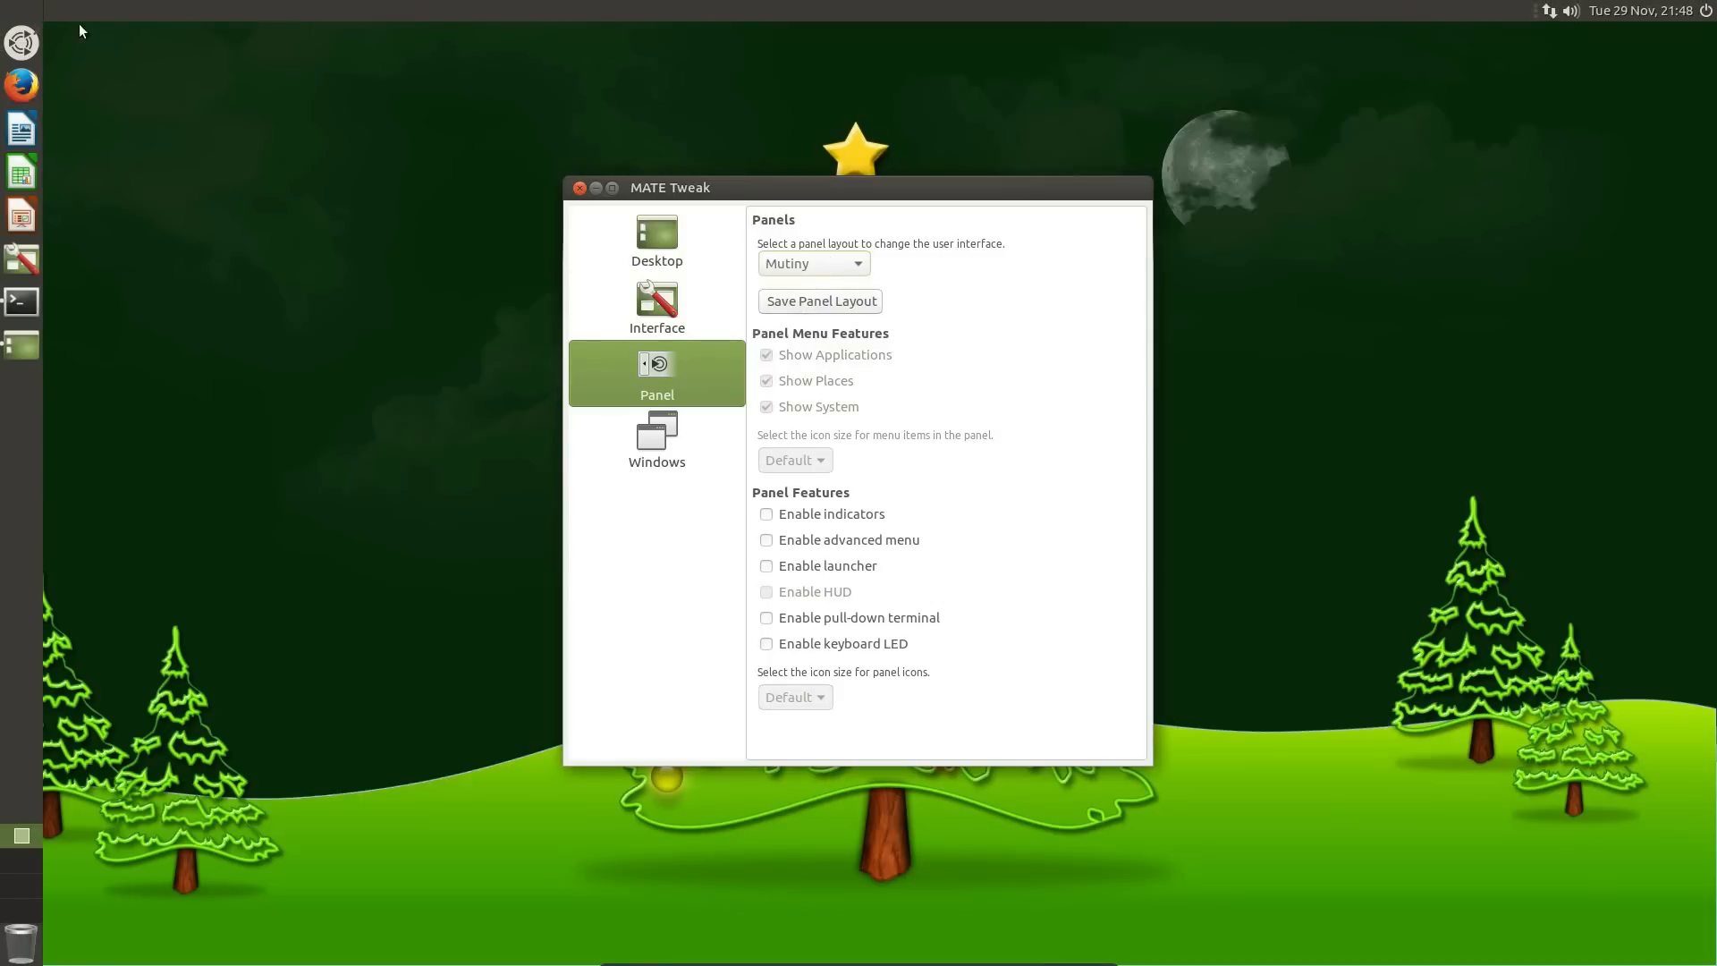
Switch to the Redmond layout, check its menu, then apply Ubuntu MATE
left_click(813, 263)
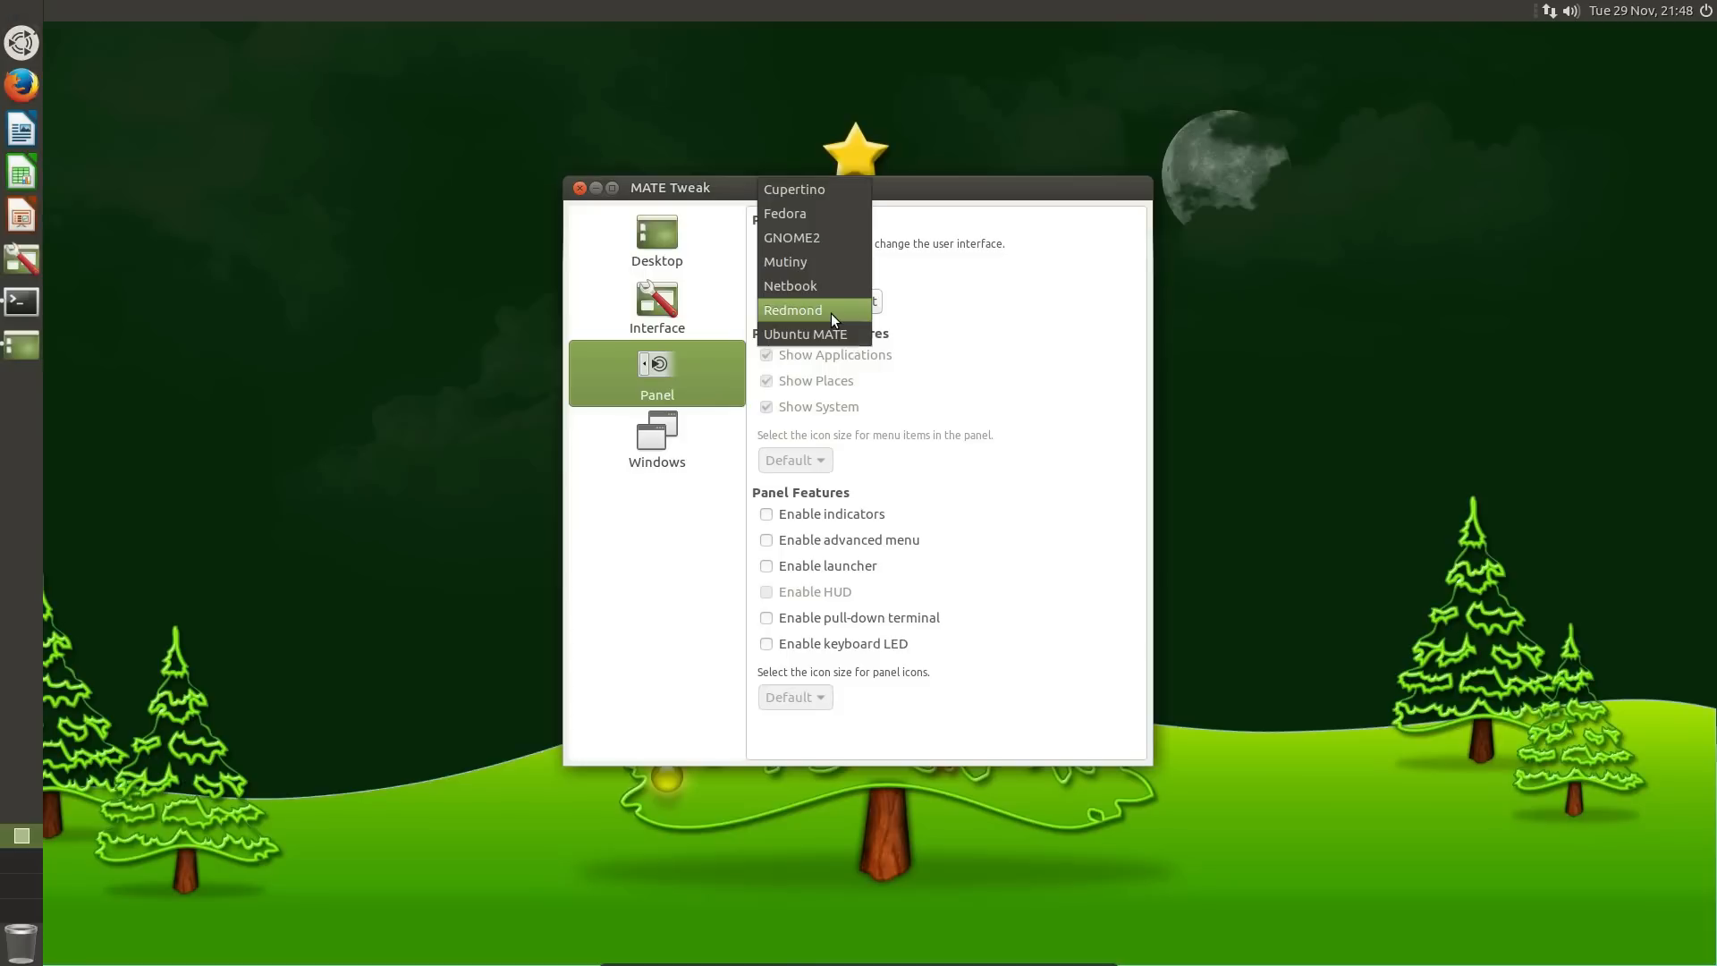
left_click(794, 310)
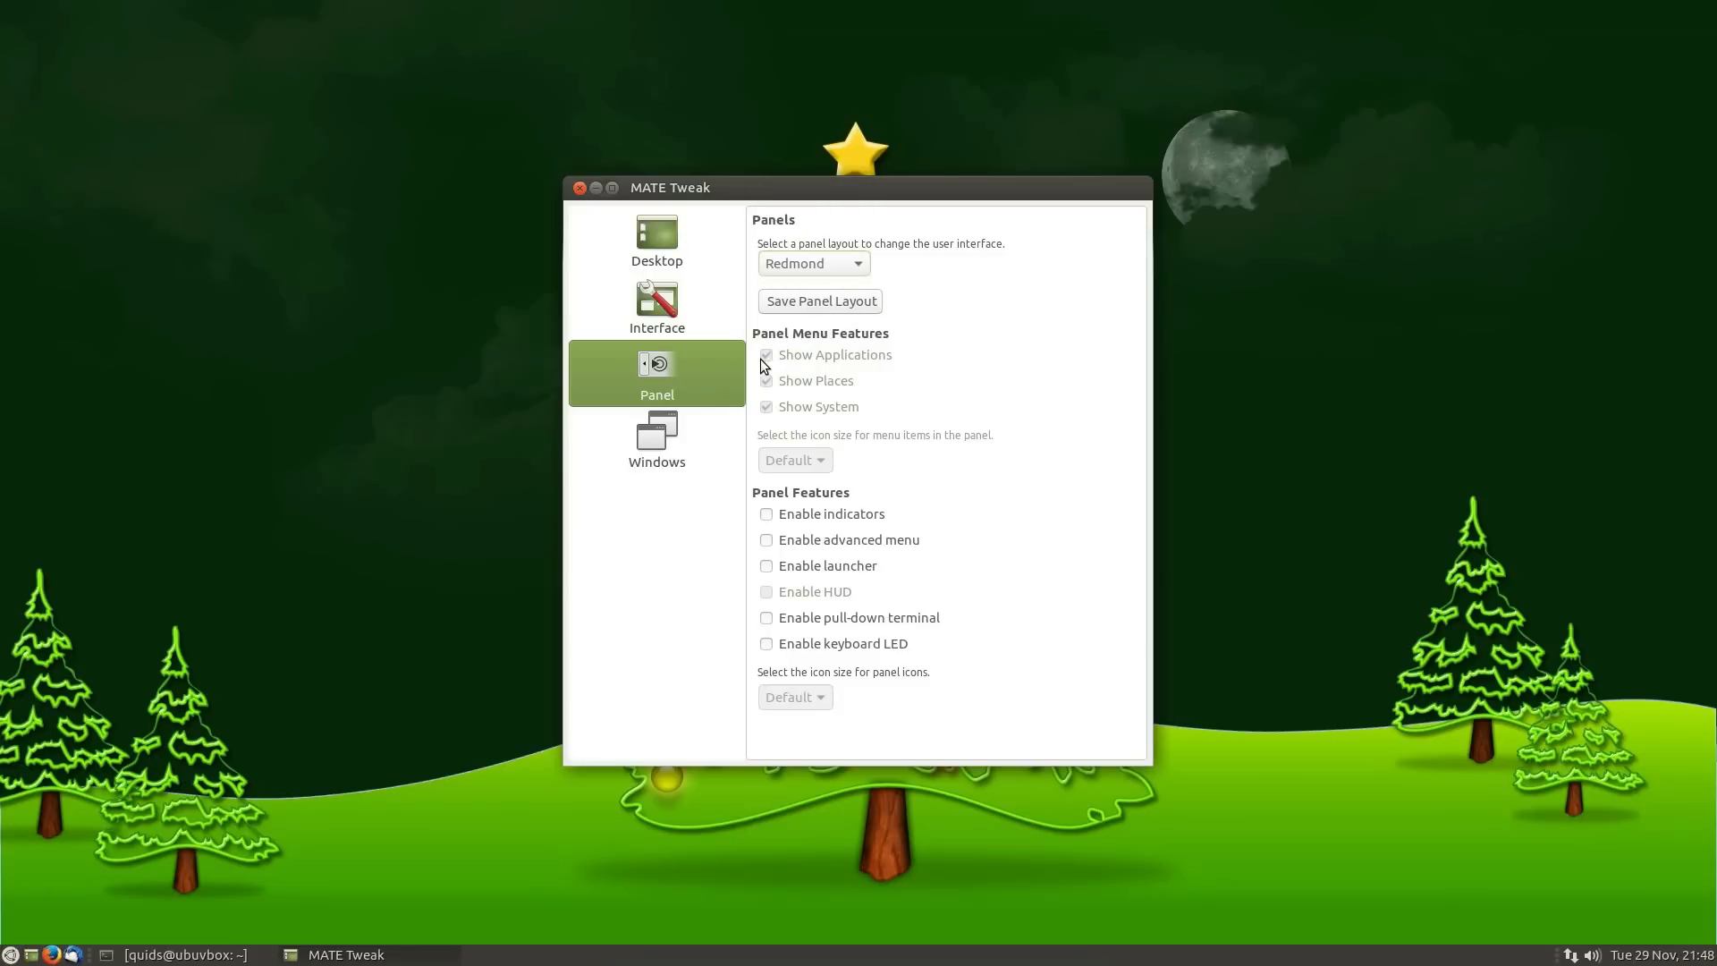
left_click(10, 954)
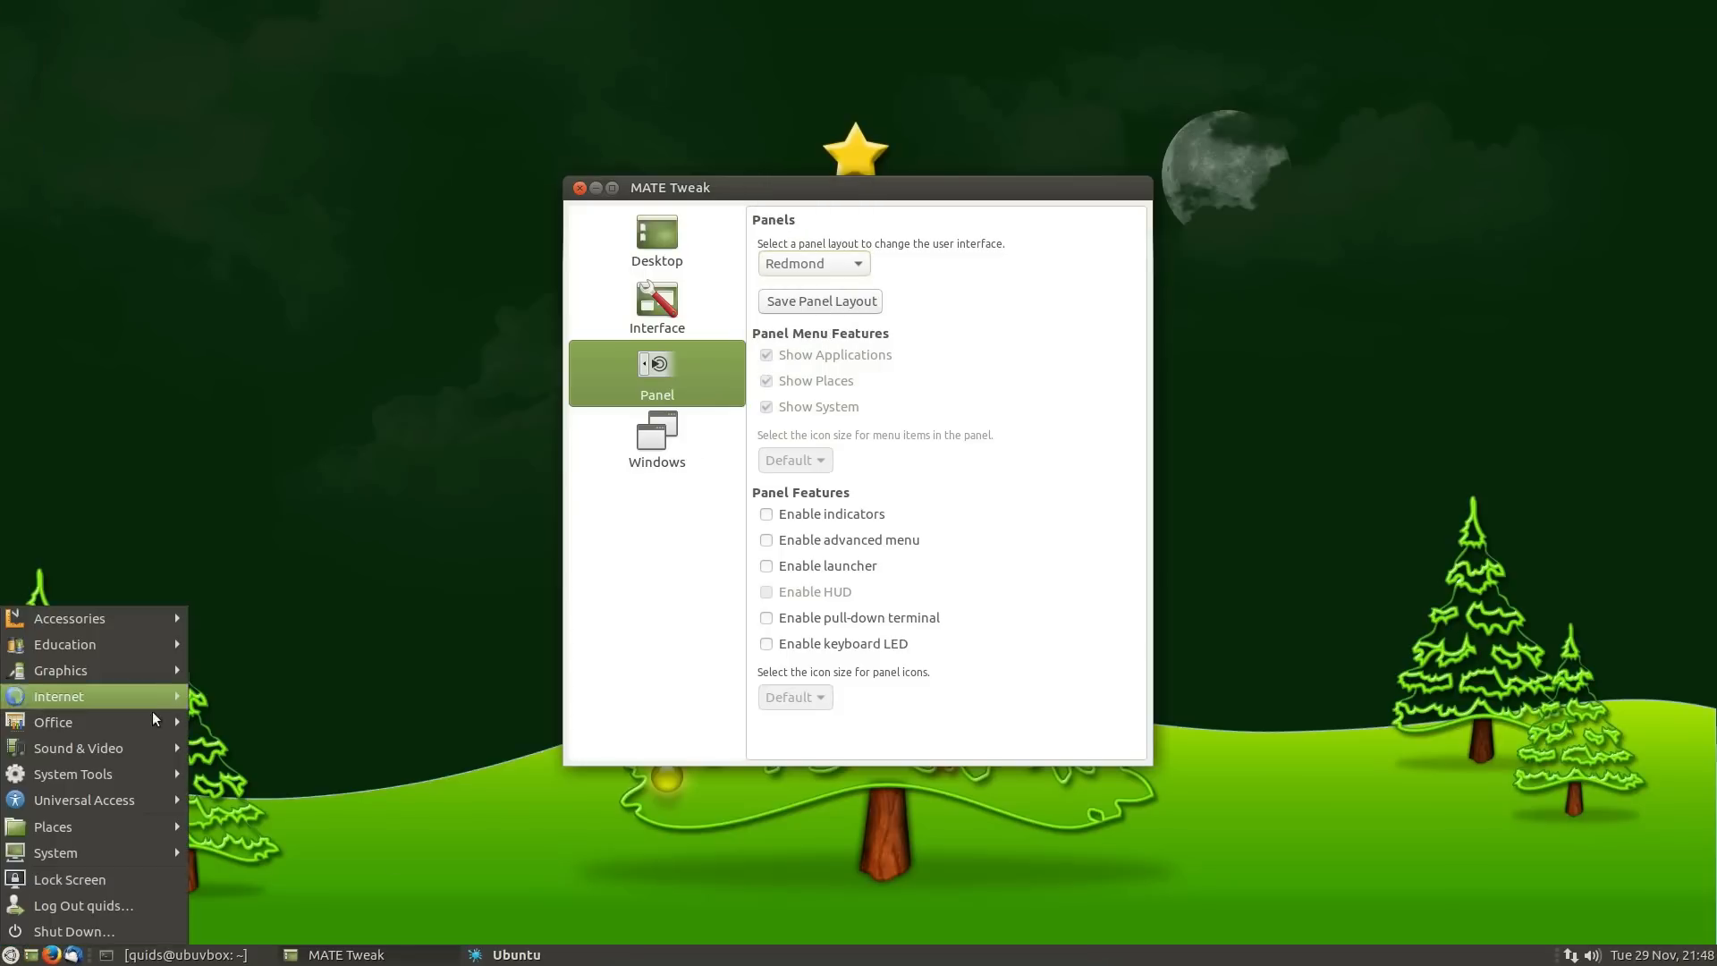
mouse_move(78, 748)
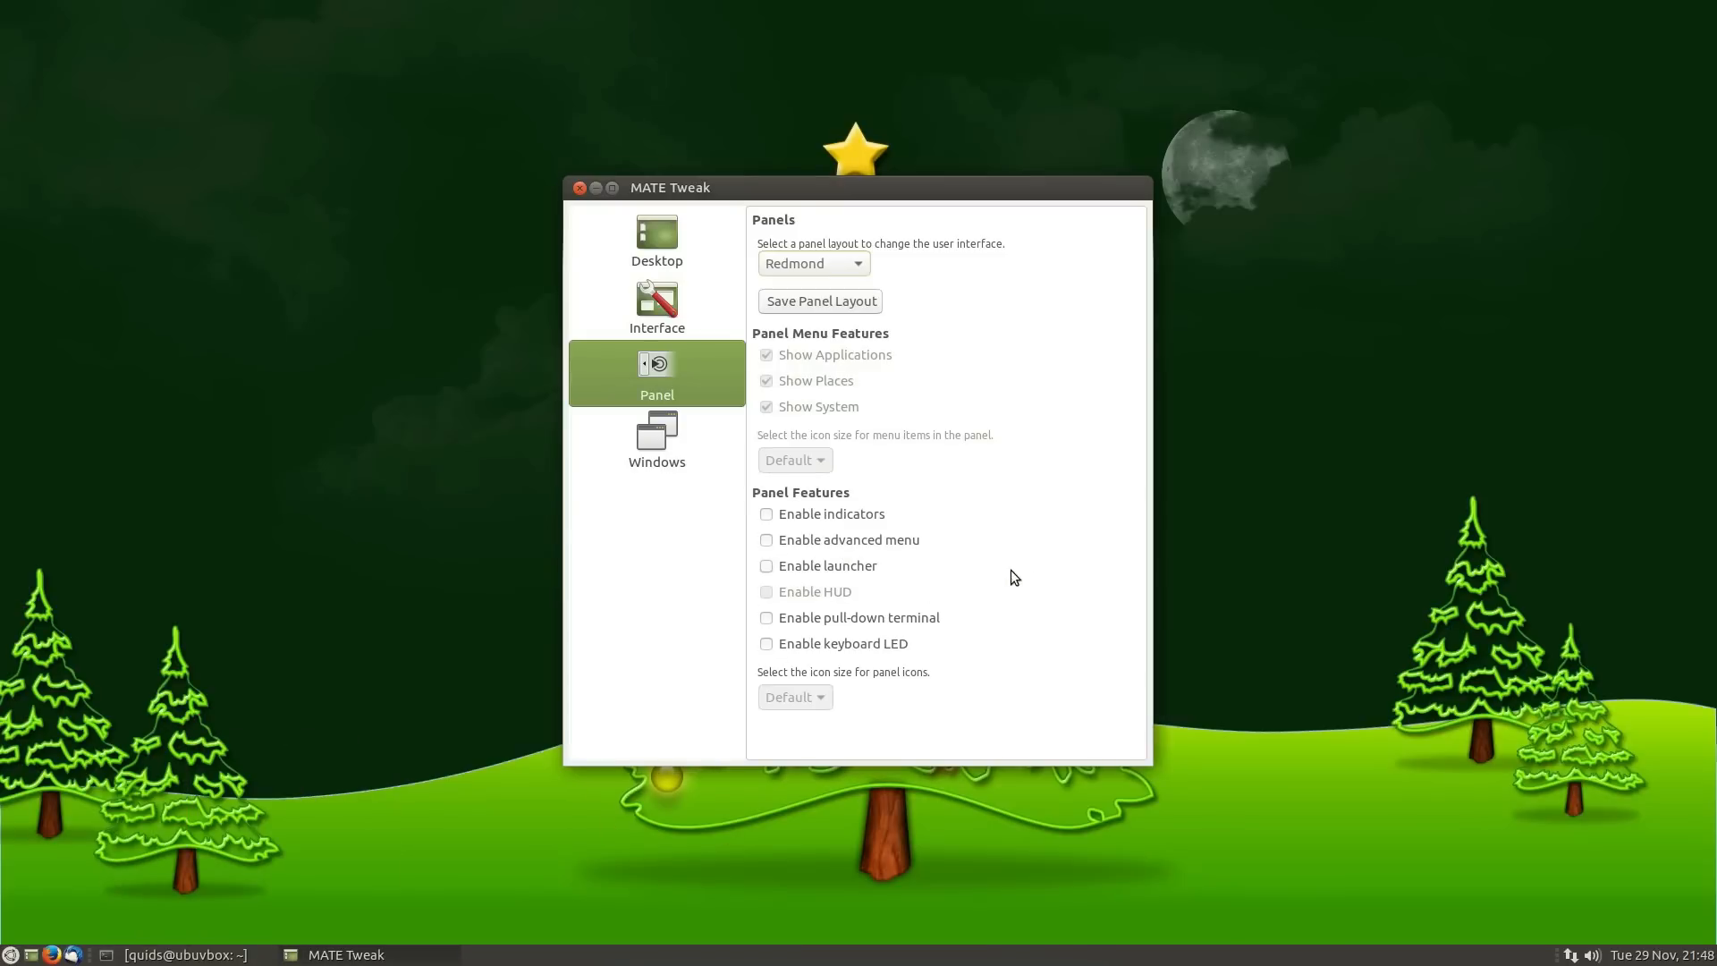
left_click(814, 263)
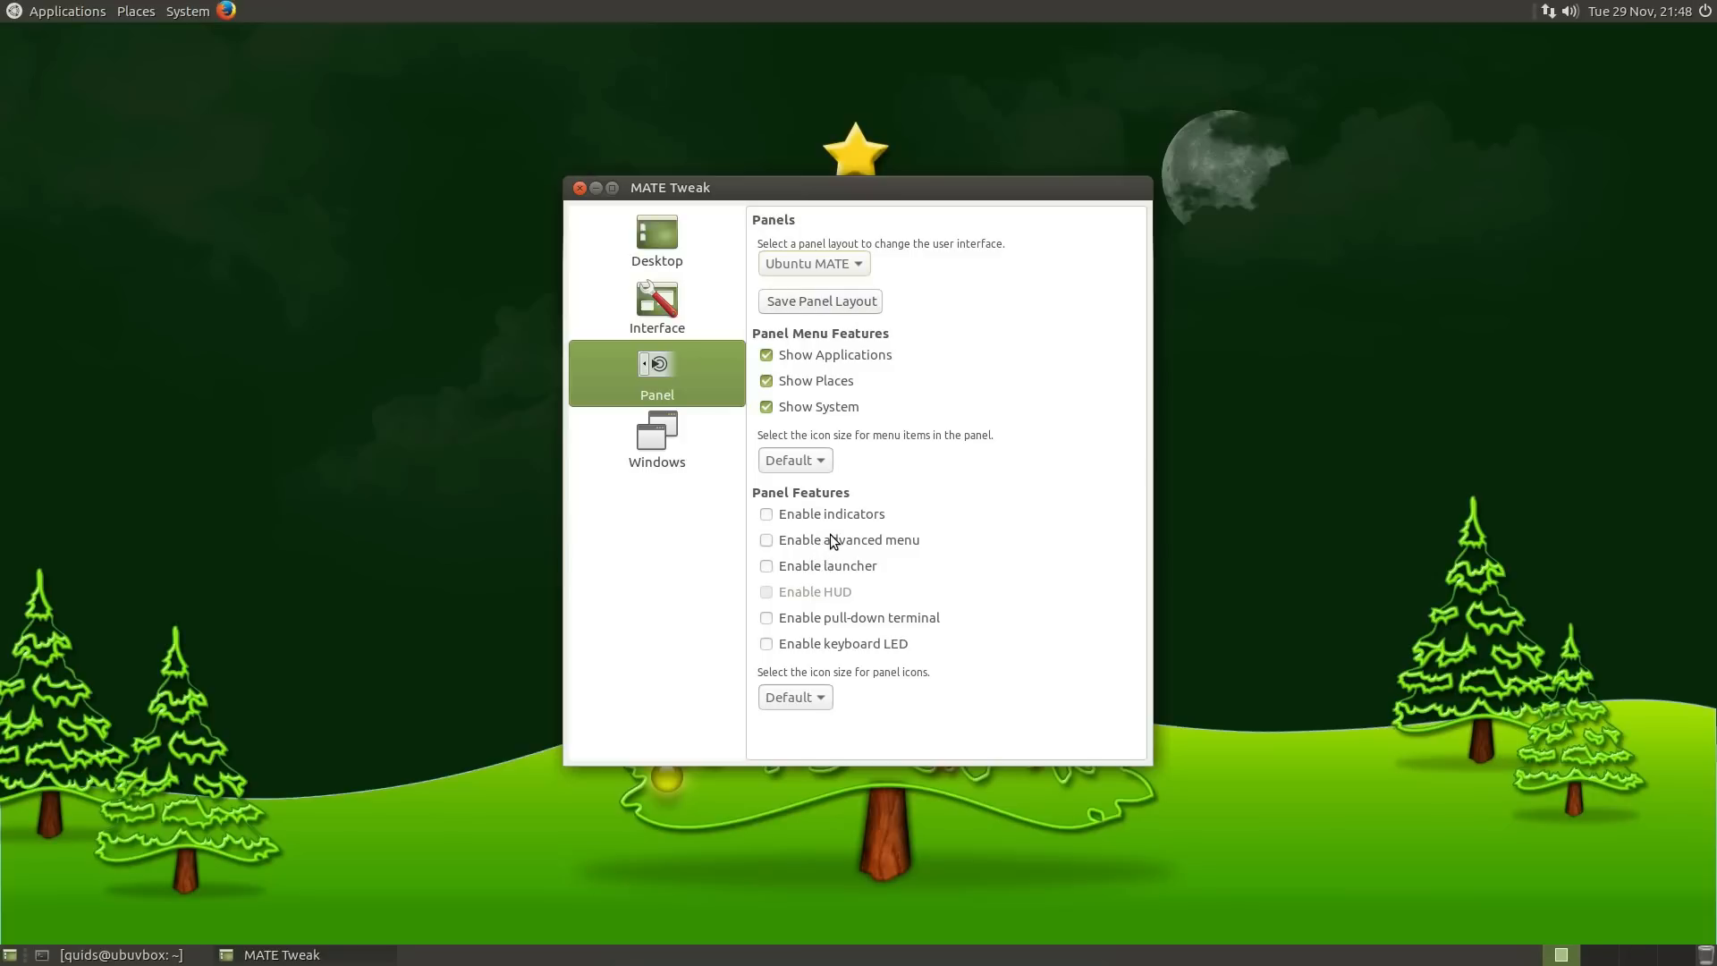
Enable the advanced menu, find and launch MATE System Monitor via 'syst', then close it
left_click(765, 540)
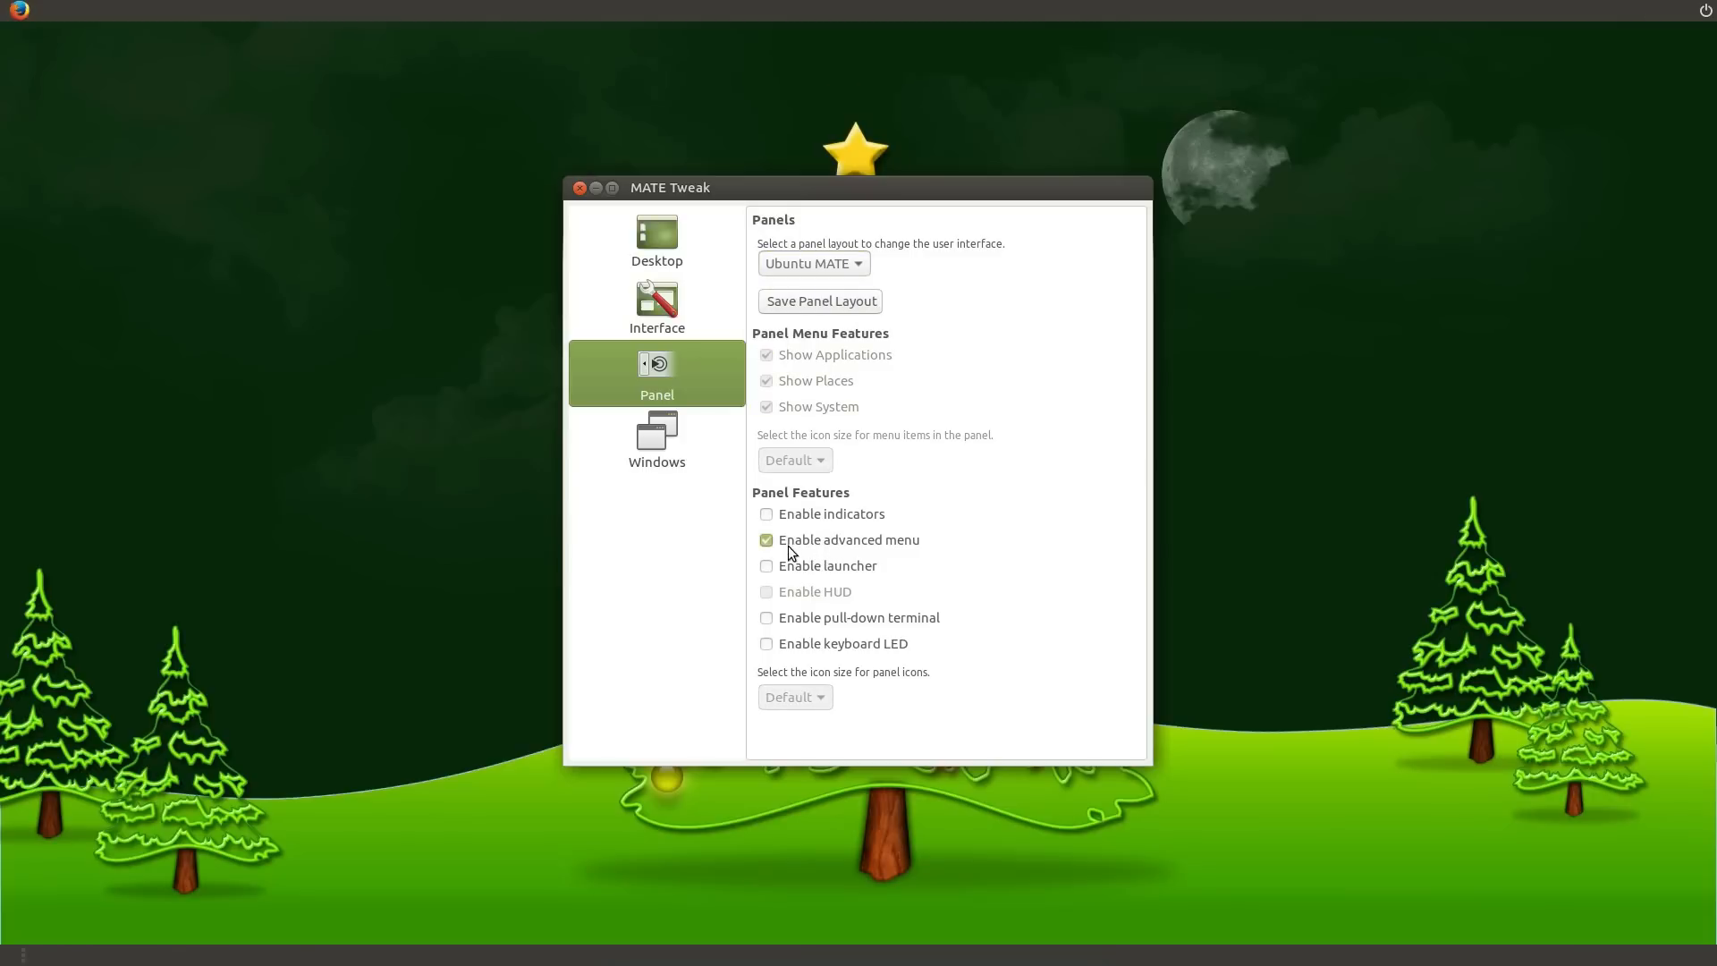
left_click(39, 10)
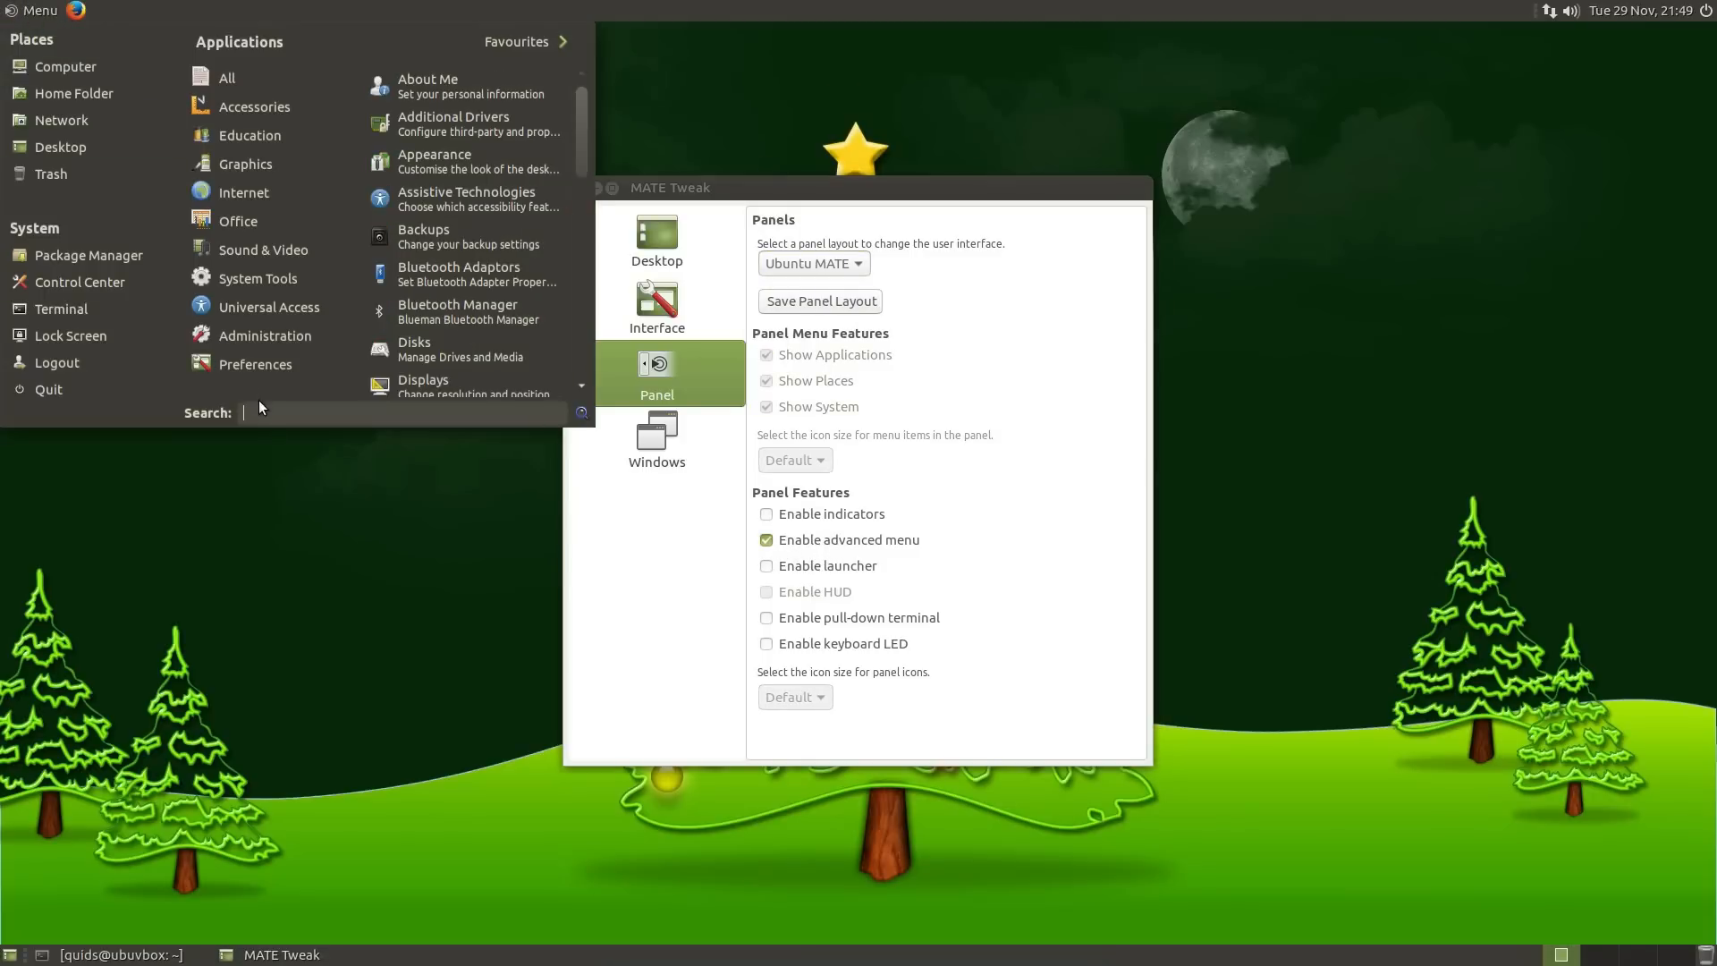
mouse_move(290, 413)
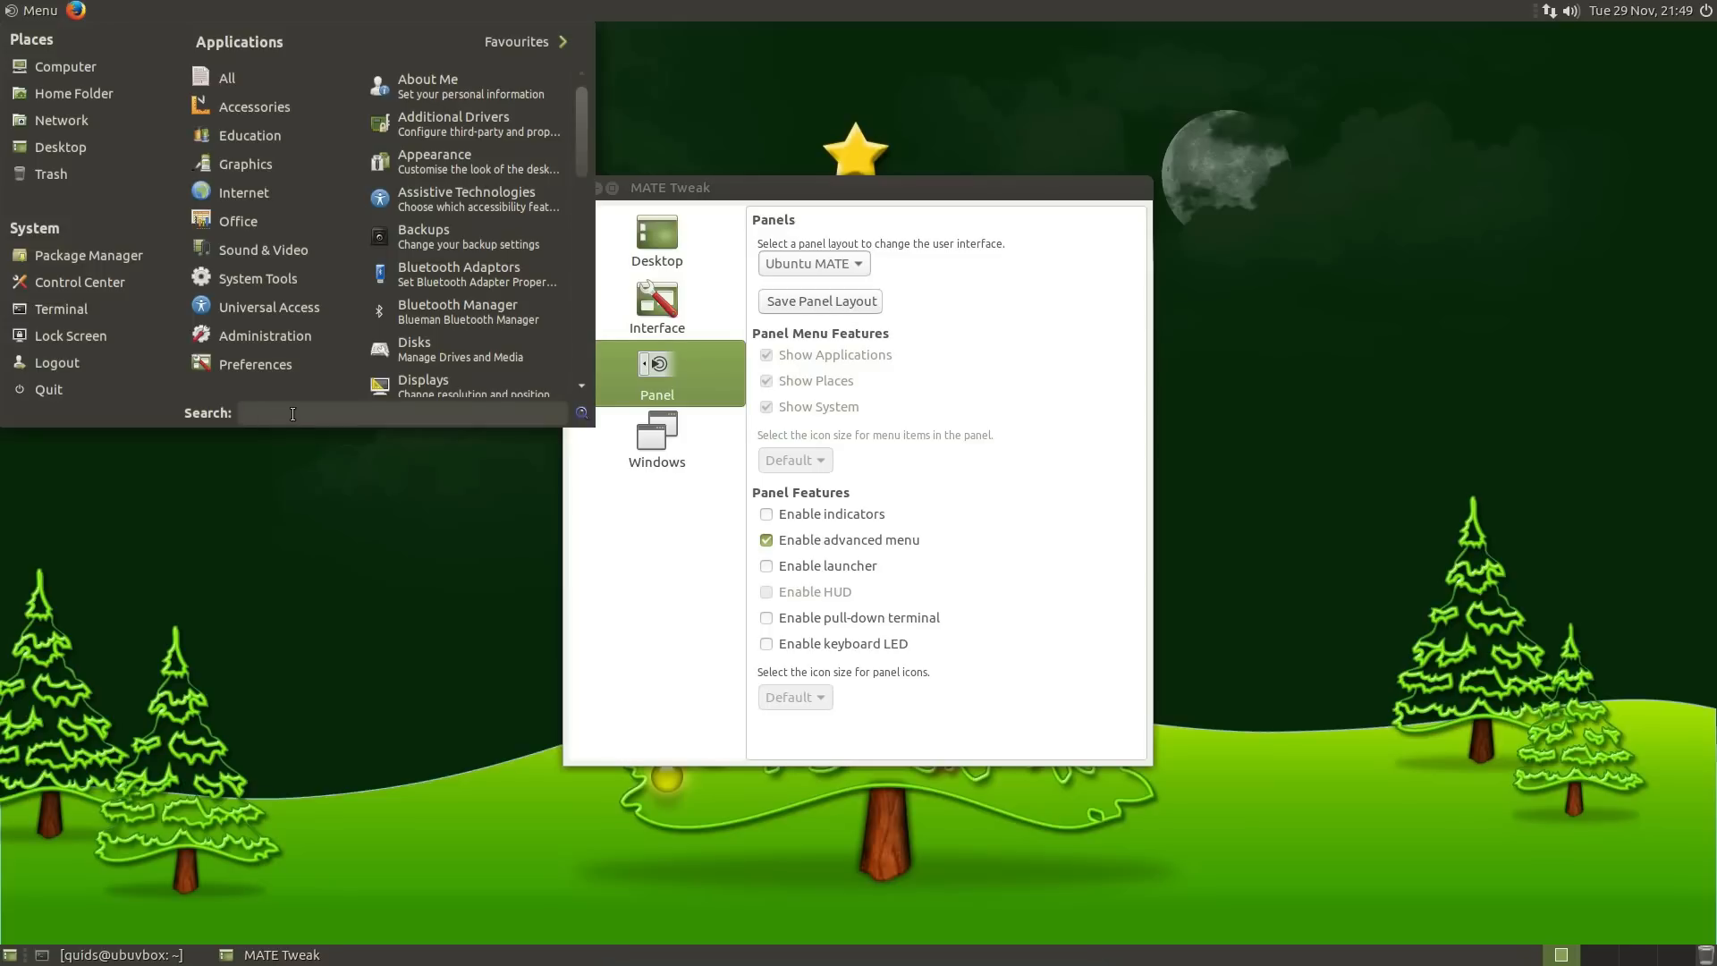
type("sy")
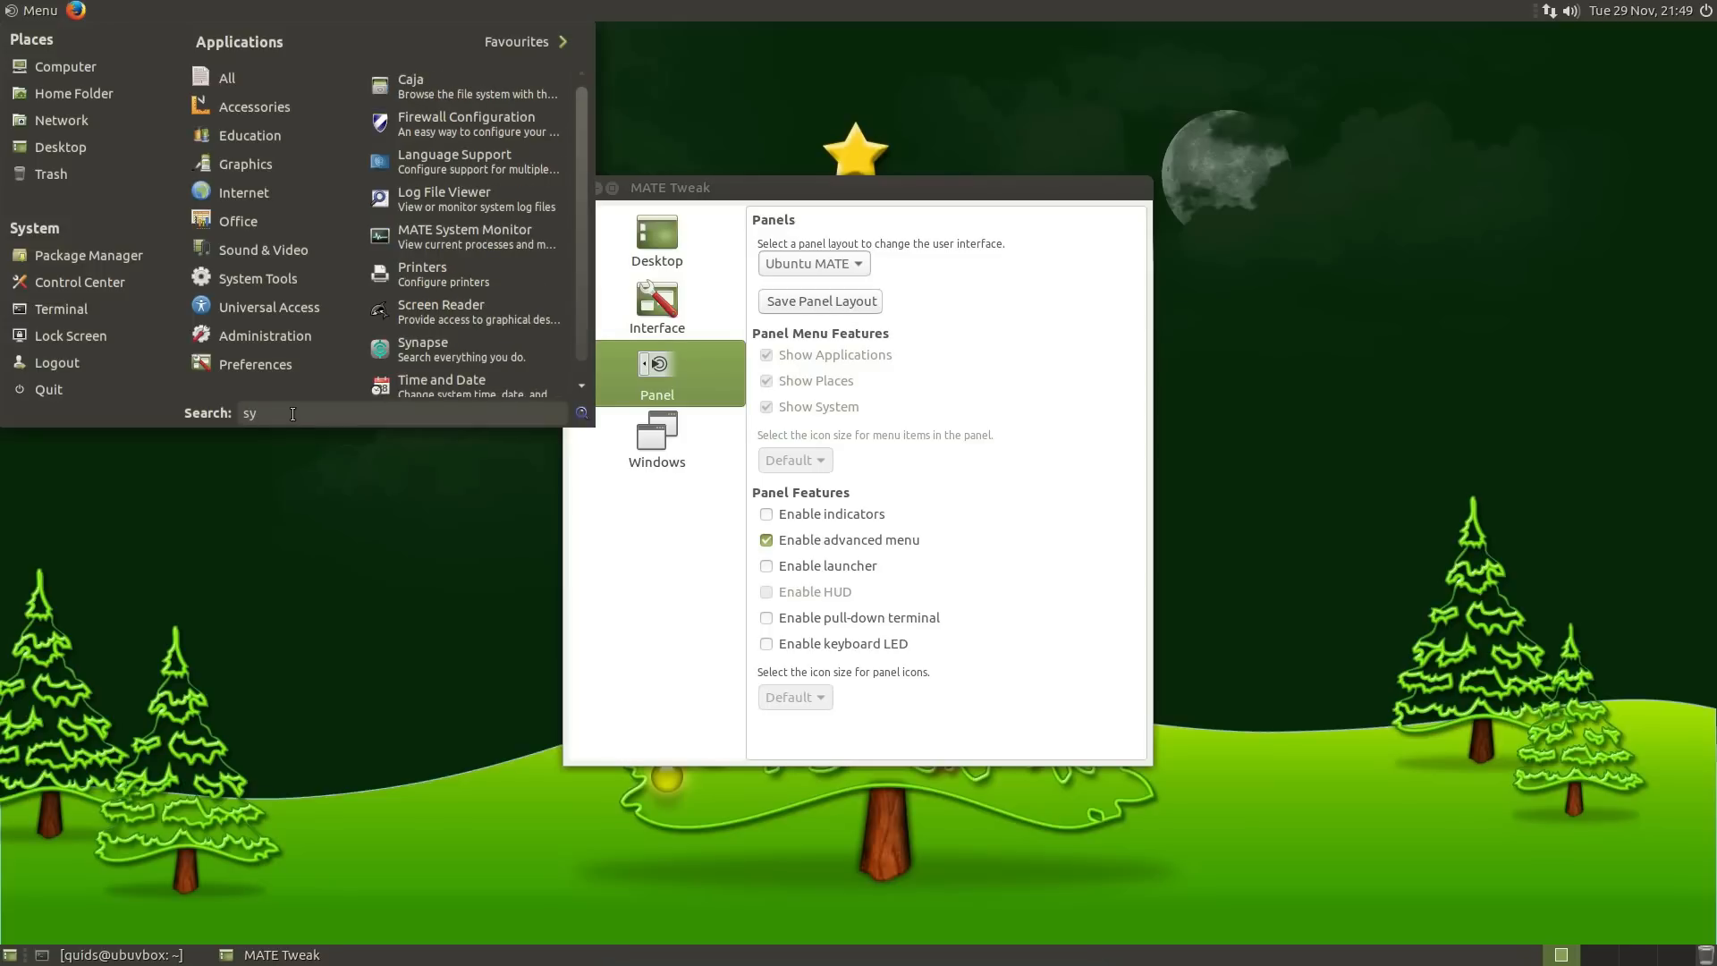
type("s")
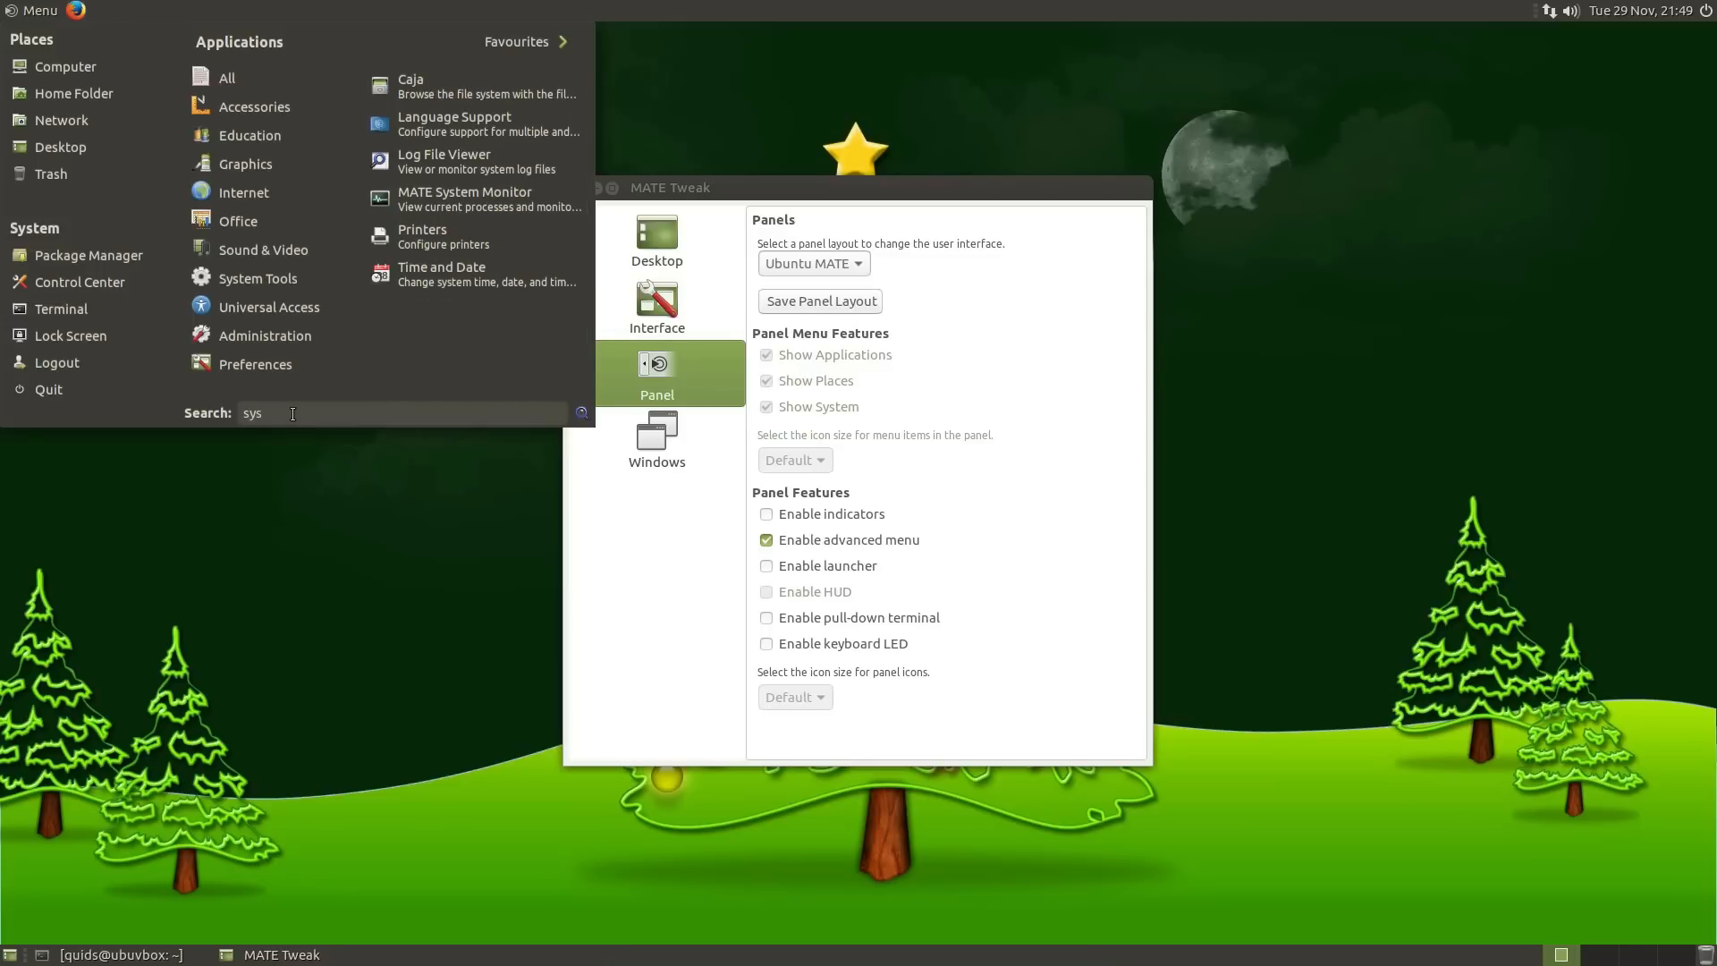
type("t")
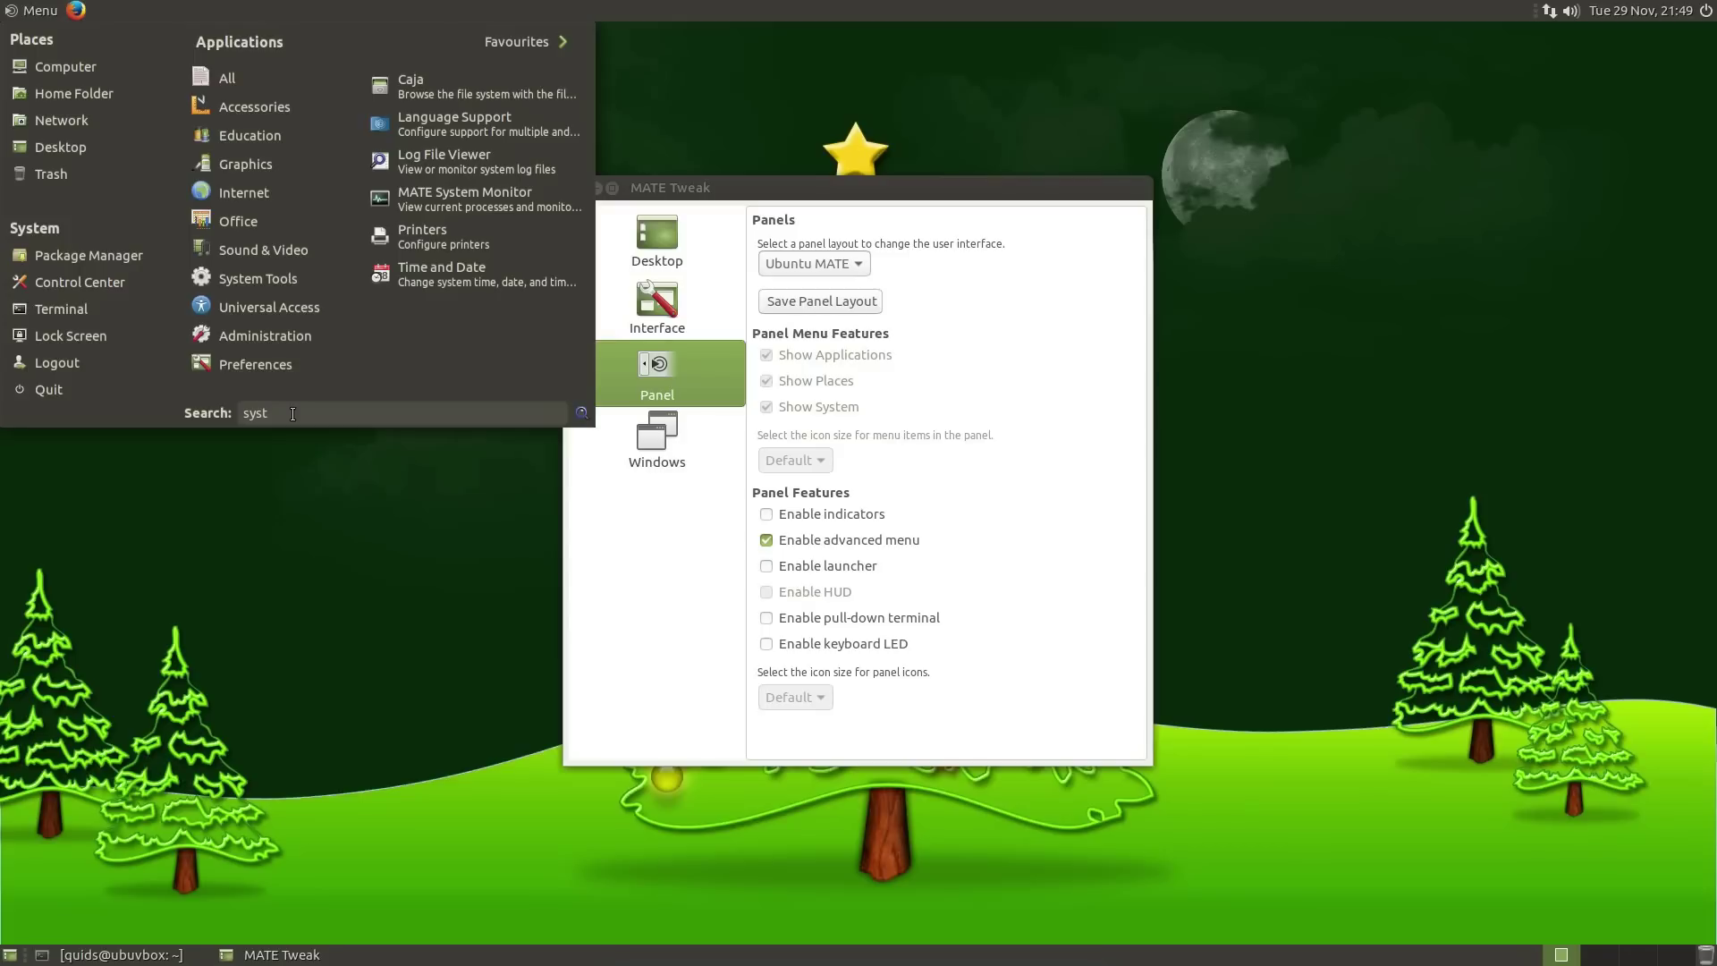
mouse_move(471, 274)
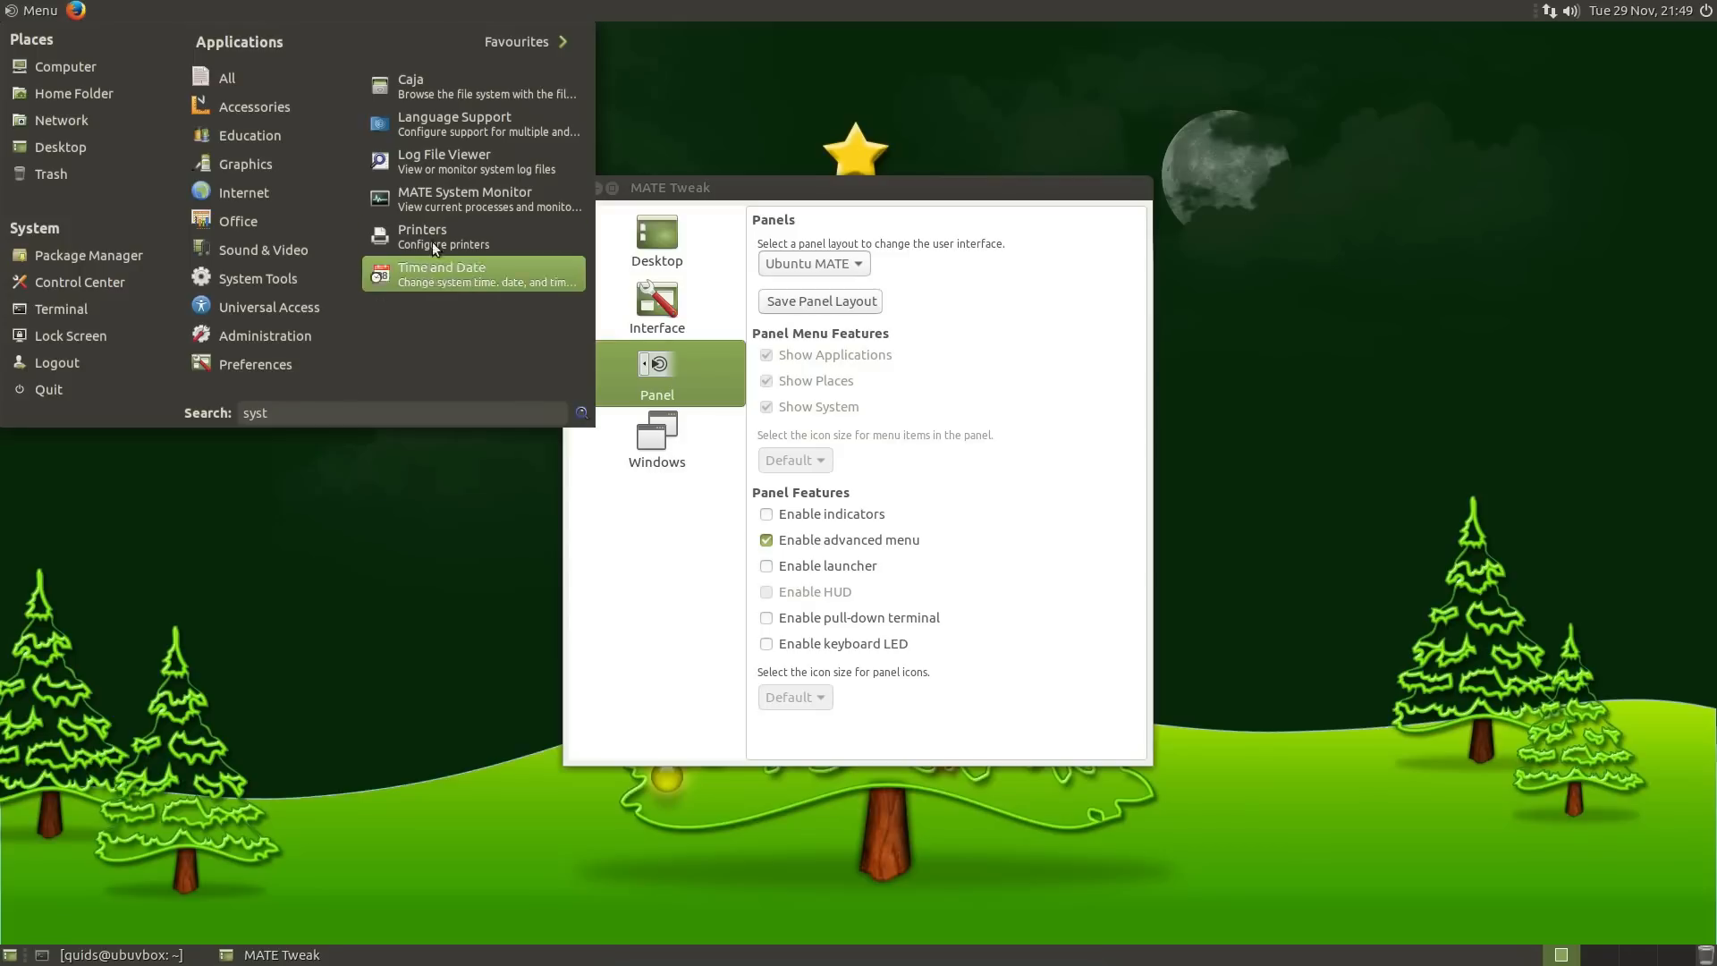
mouse_move(471, 200)
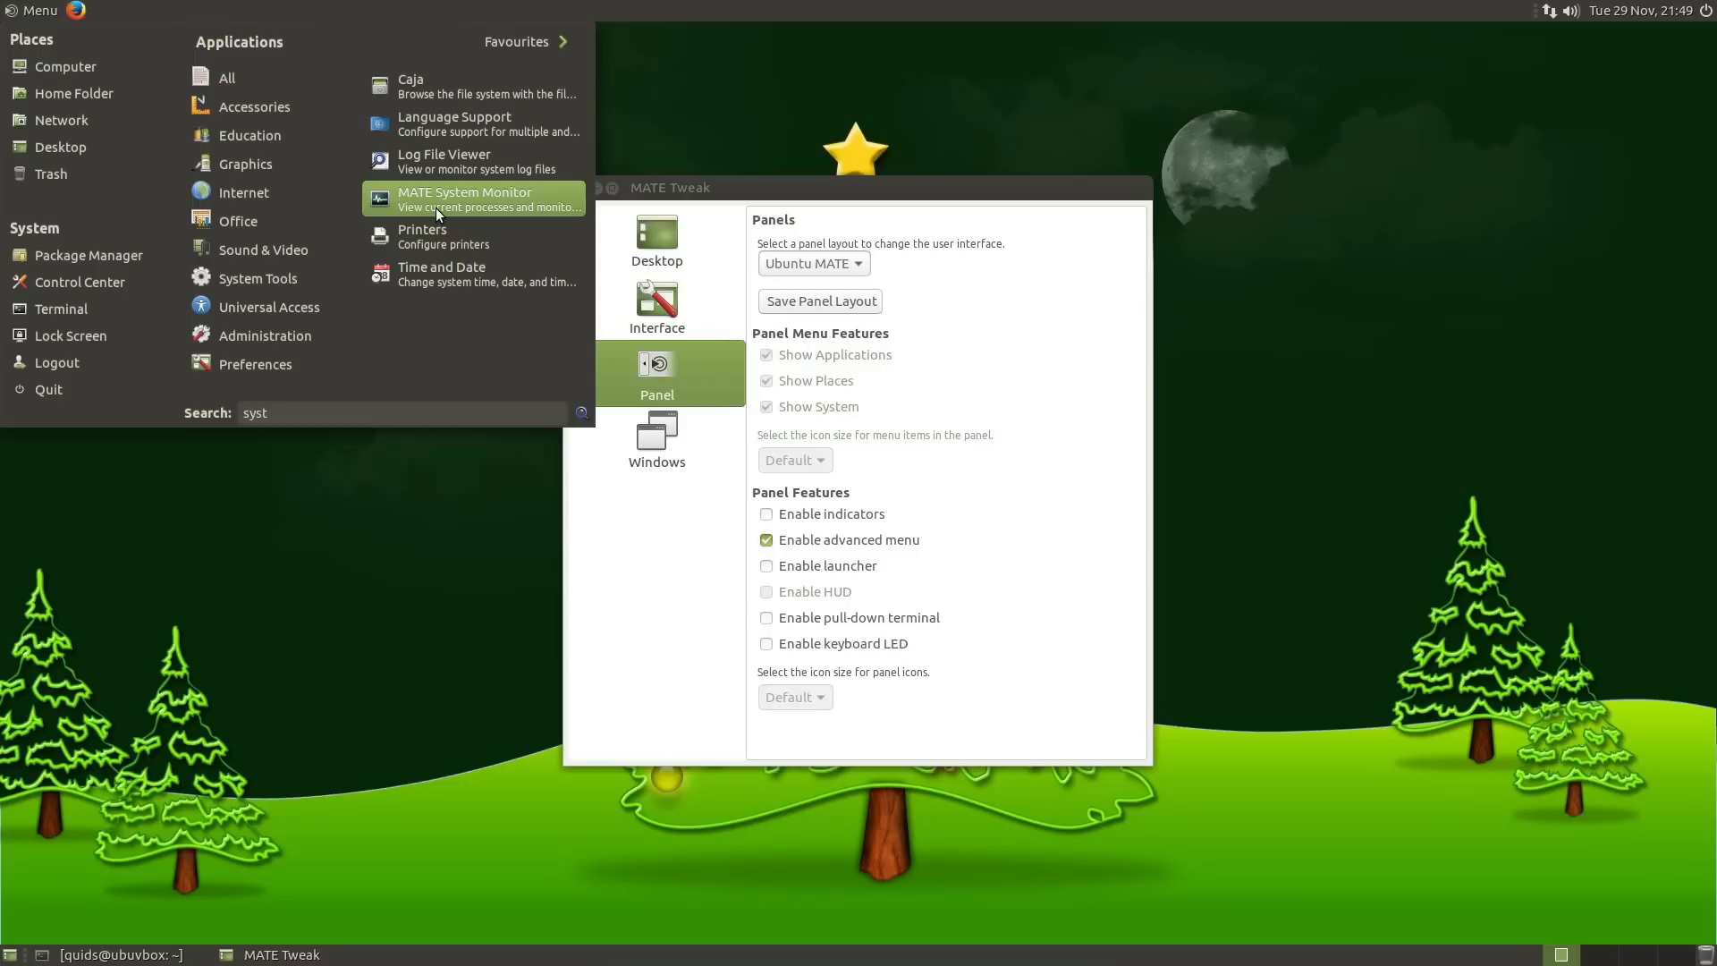
left_click(464, 200)
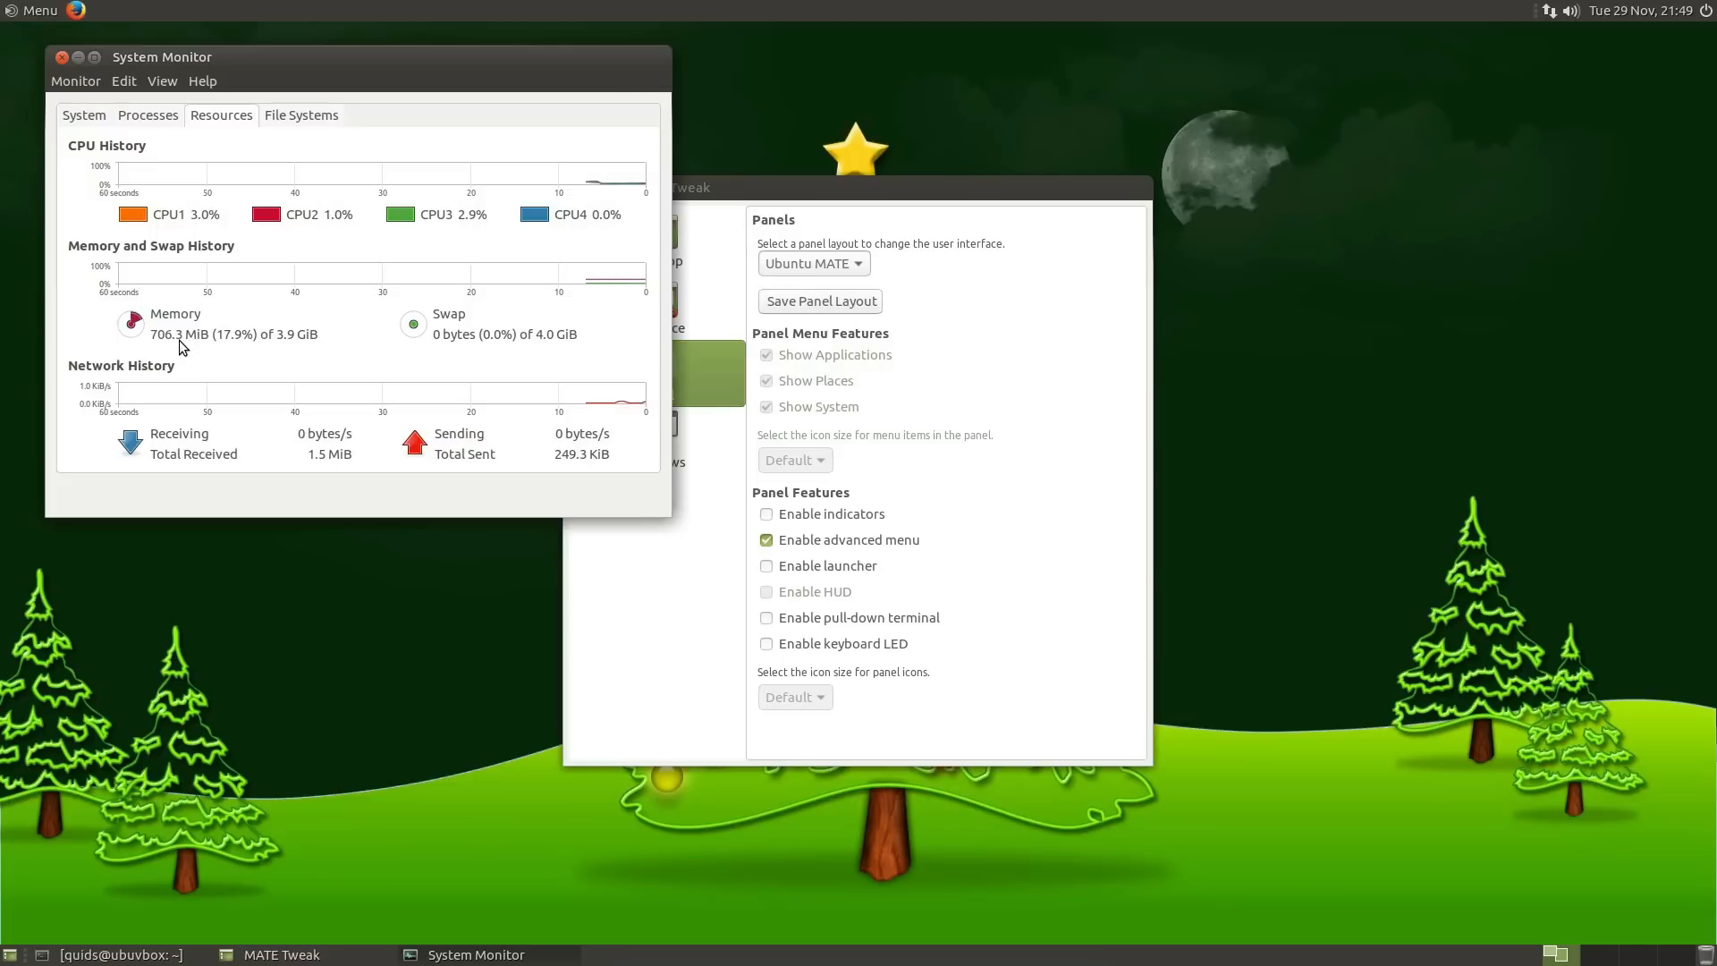
left_click(655, 440)
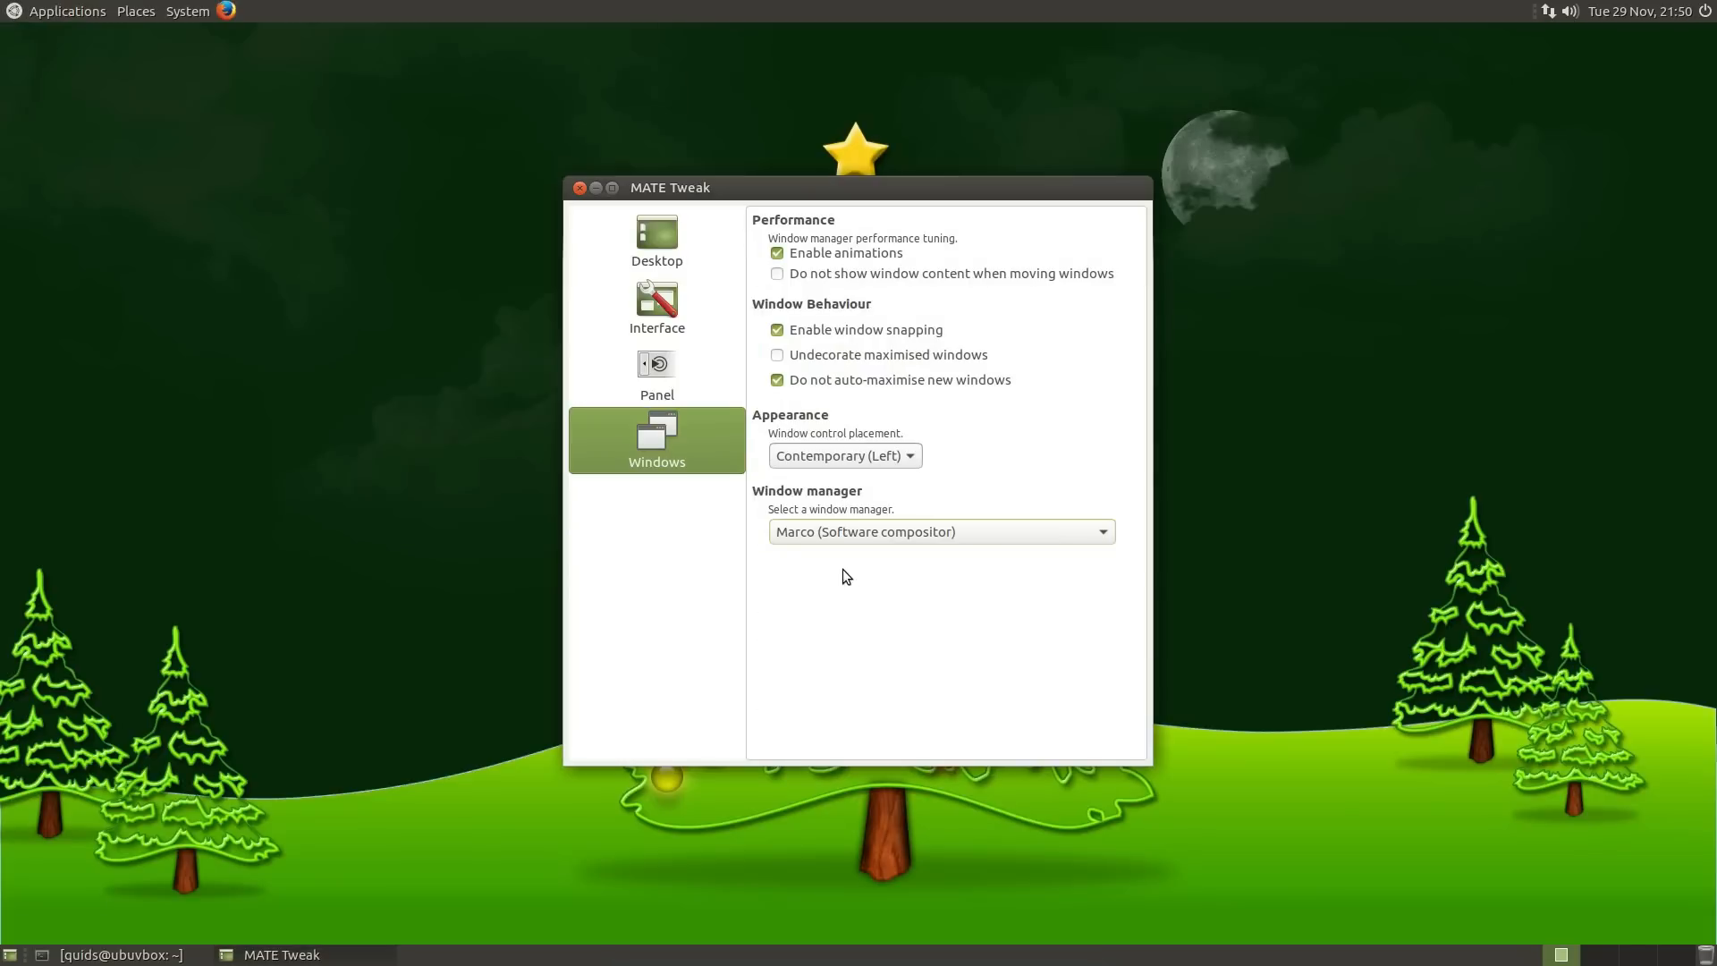
Show the window manager list with the Marco variants and Compiz
left_click(940, 531)
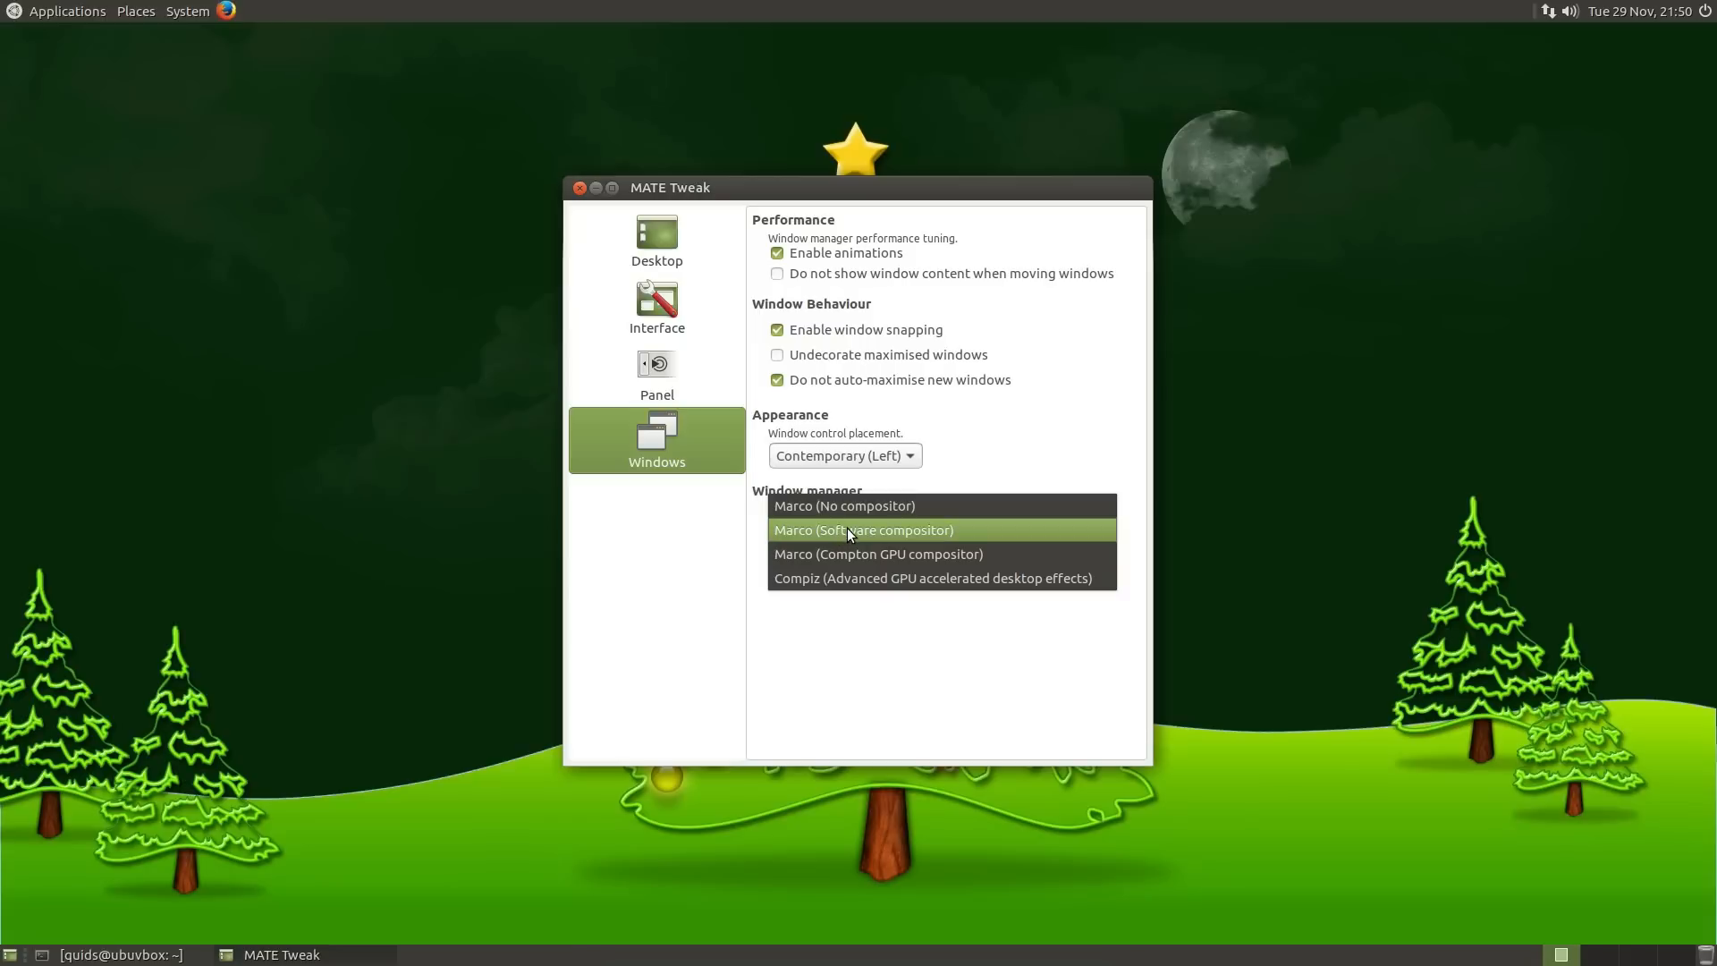
mouse_move(852, 542)
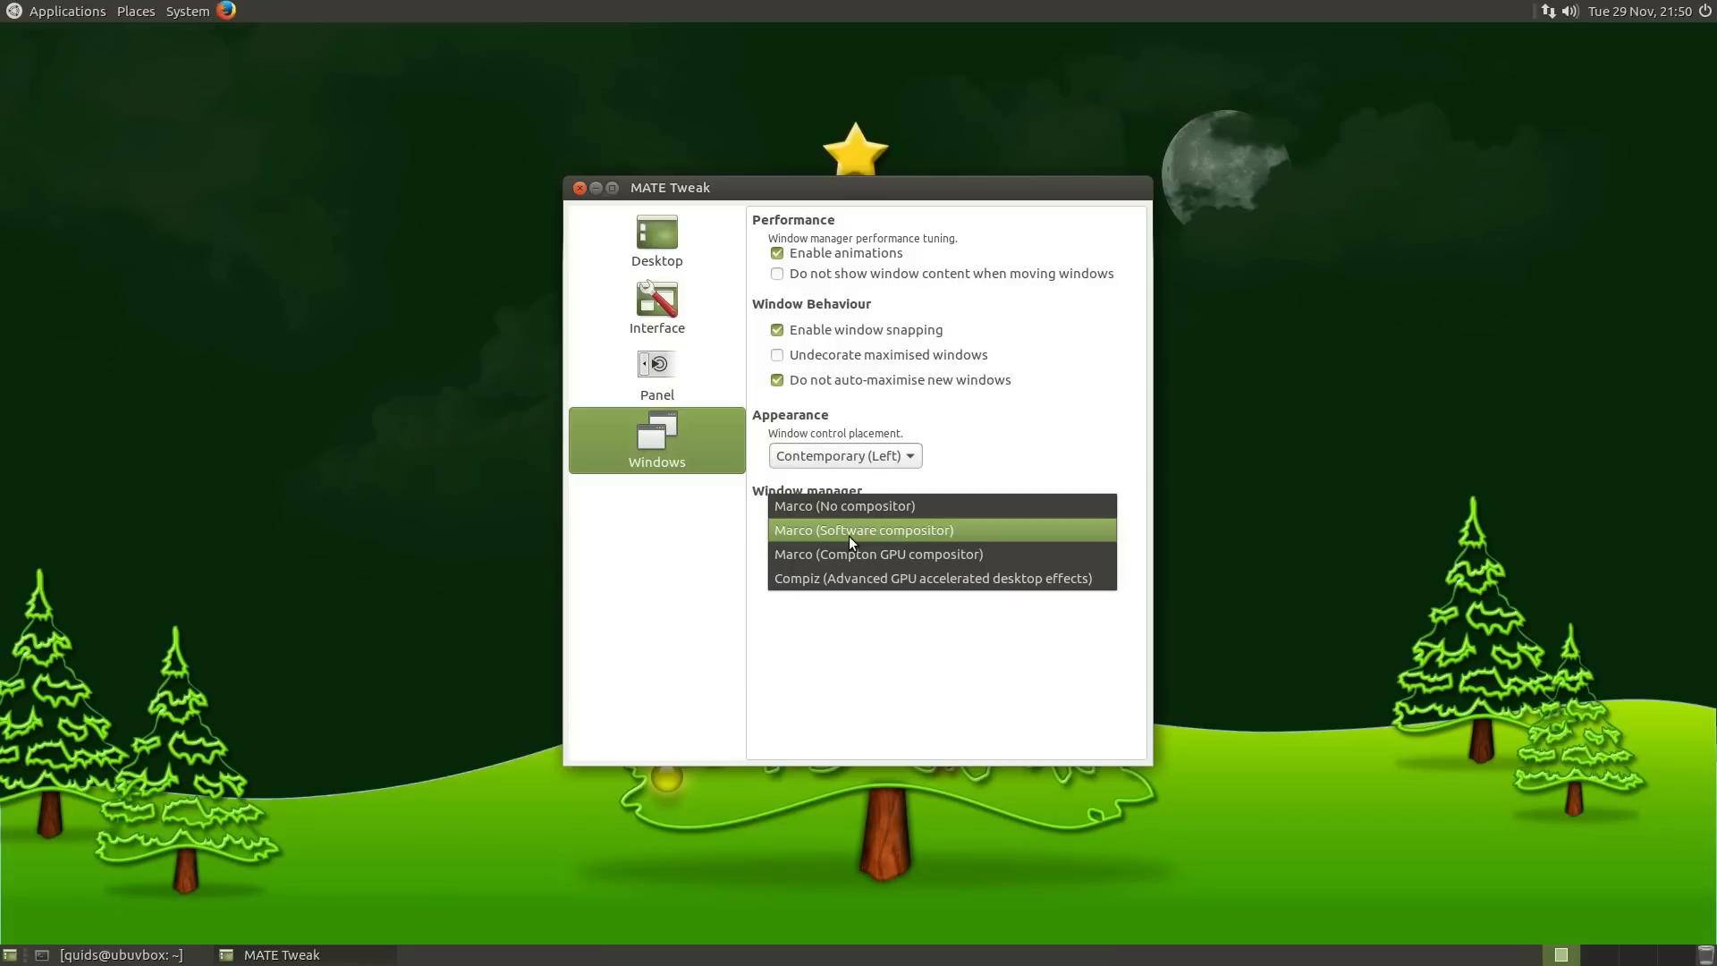
mouse_move(853, 547)
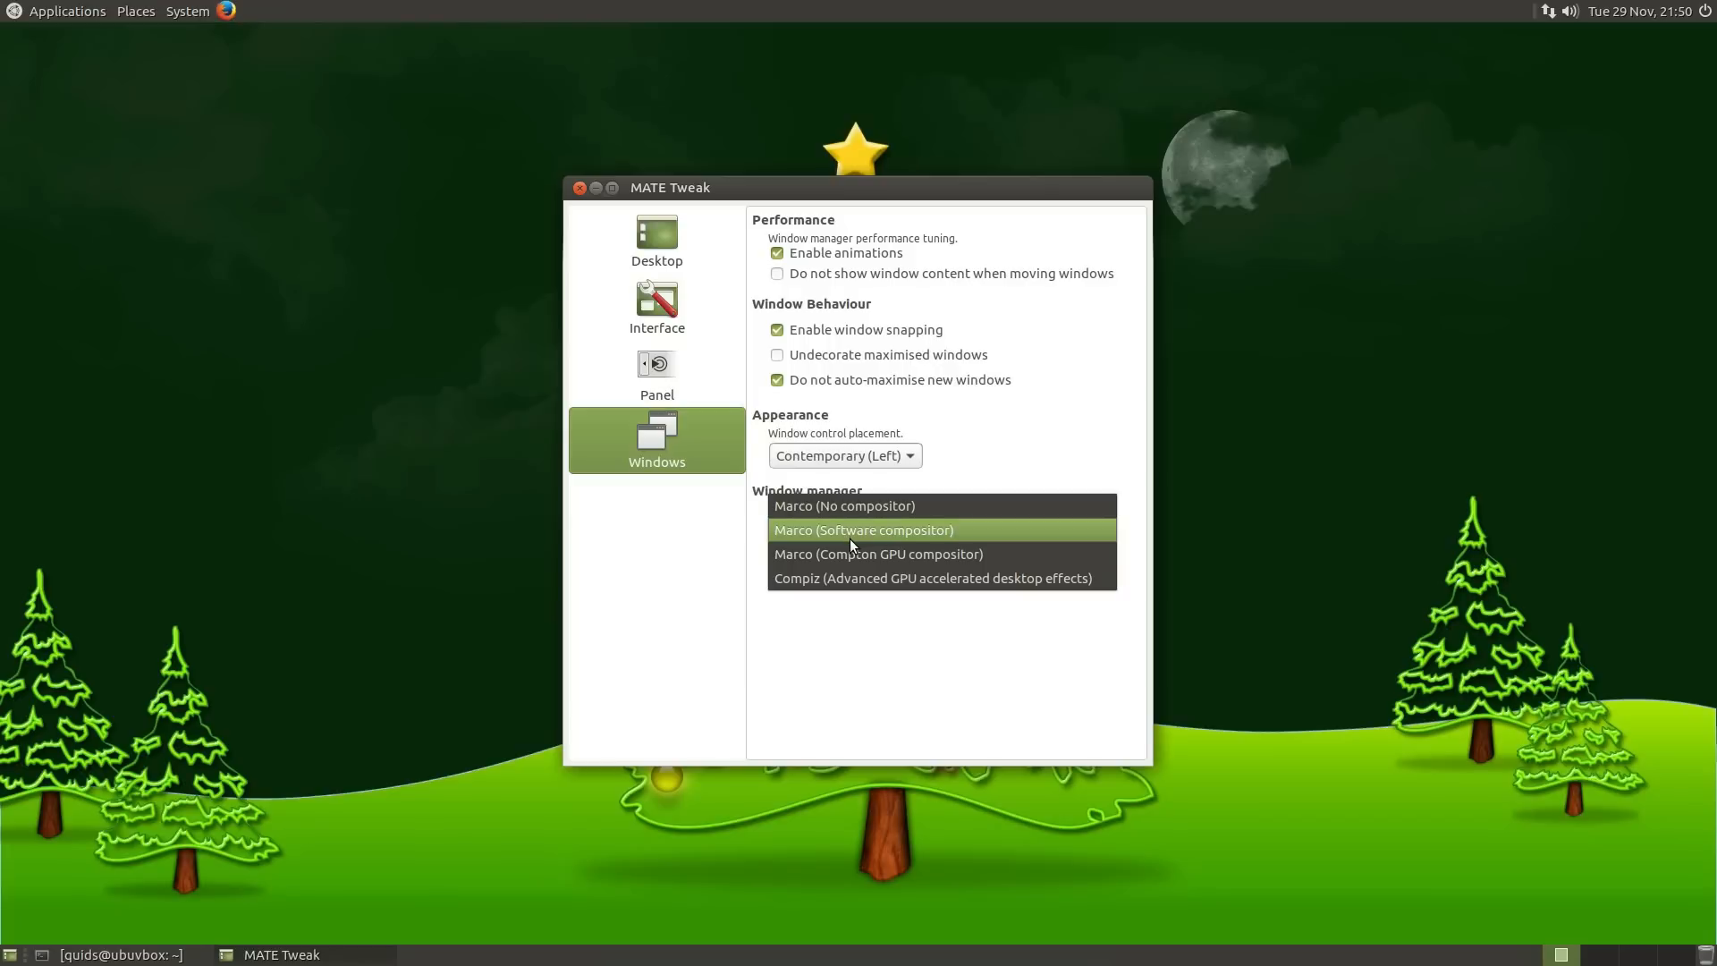
mouse_move(838, 584)
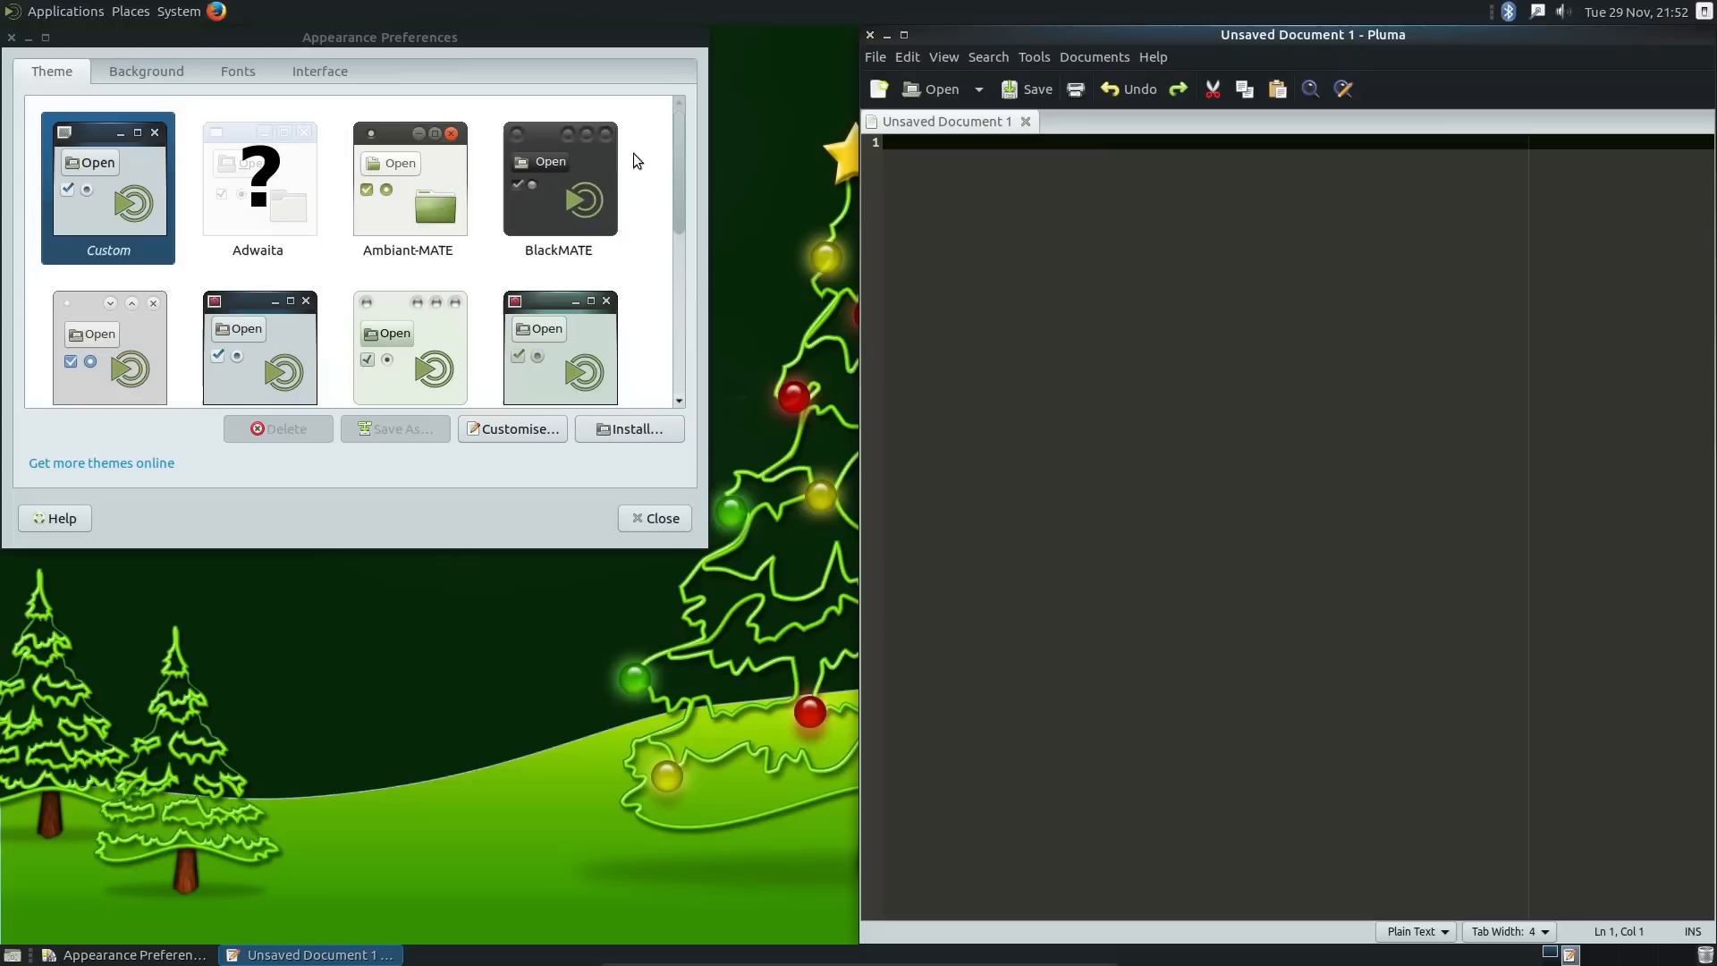
Preview BlackMATE, apply the Ambiant-MATE theme, and view the Background wallpapers
left_click(558, 186)
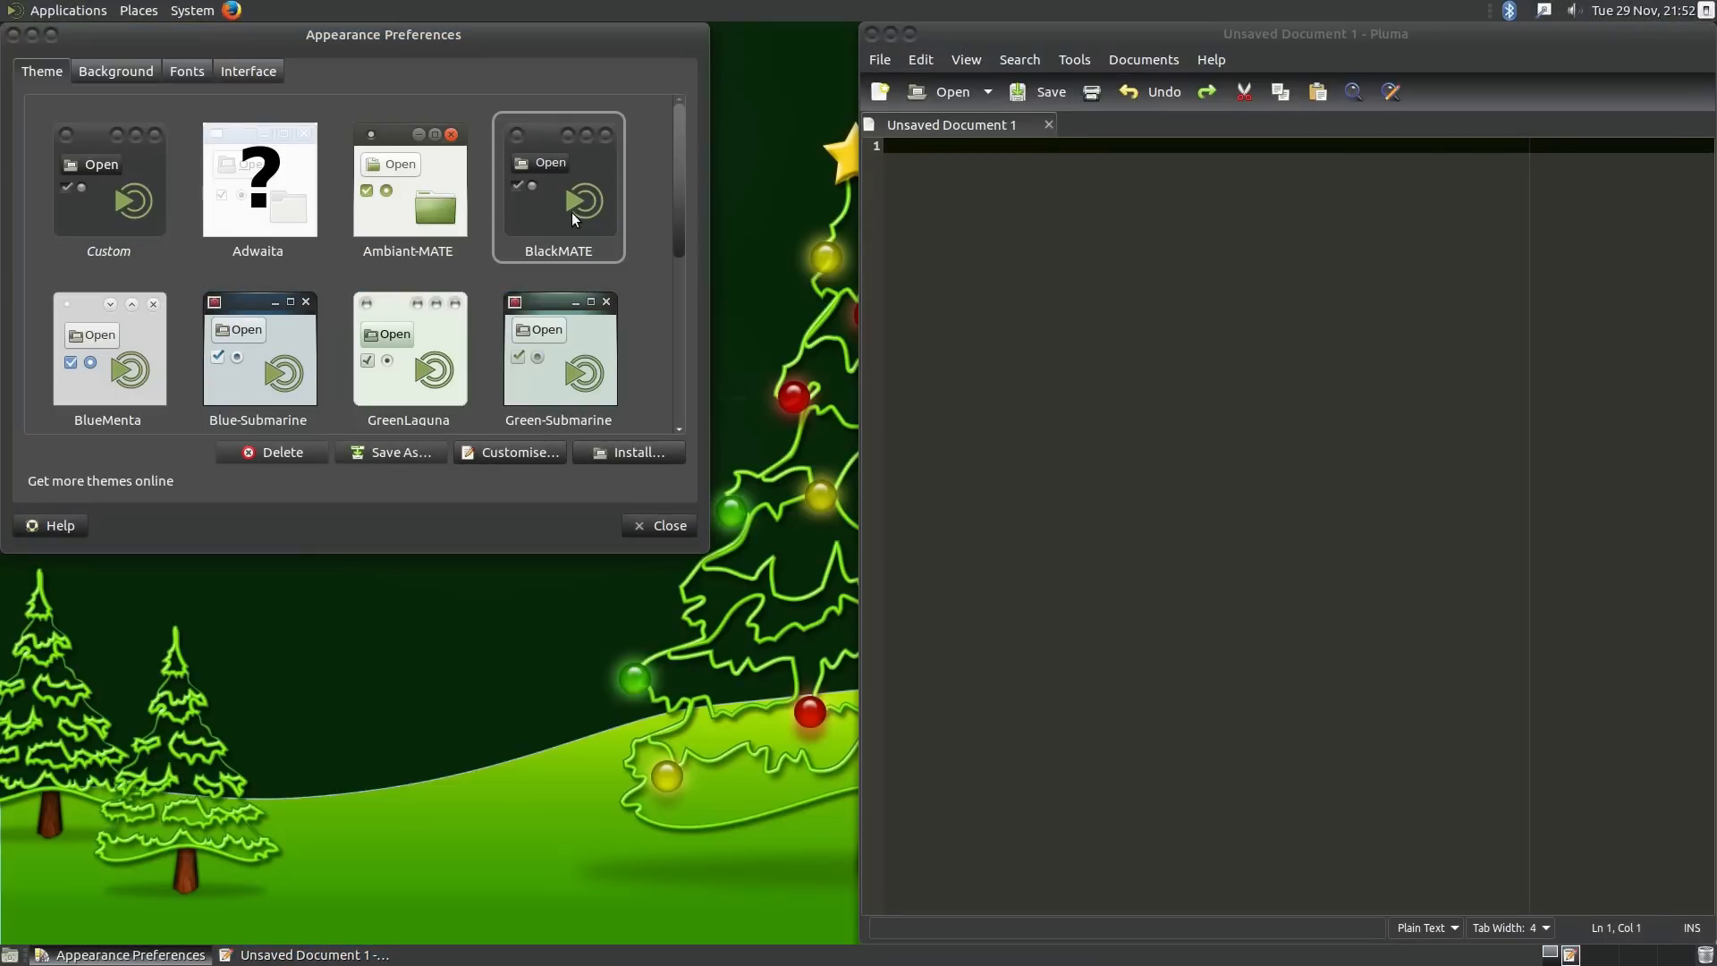
mouse_move(550, 375)
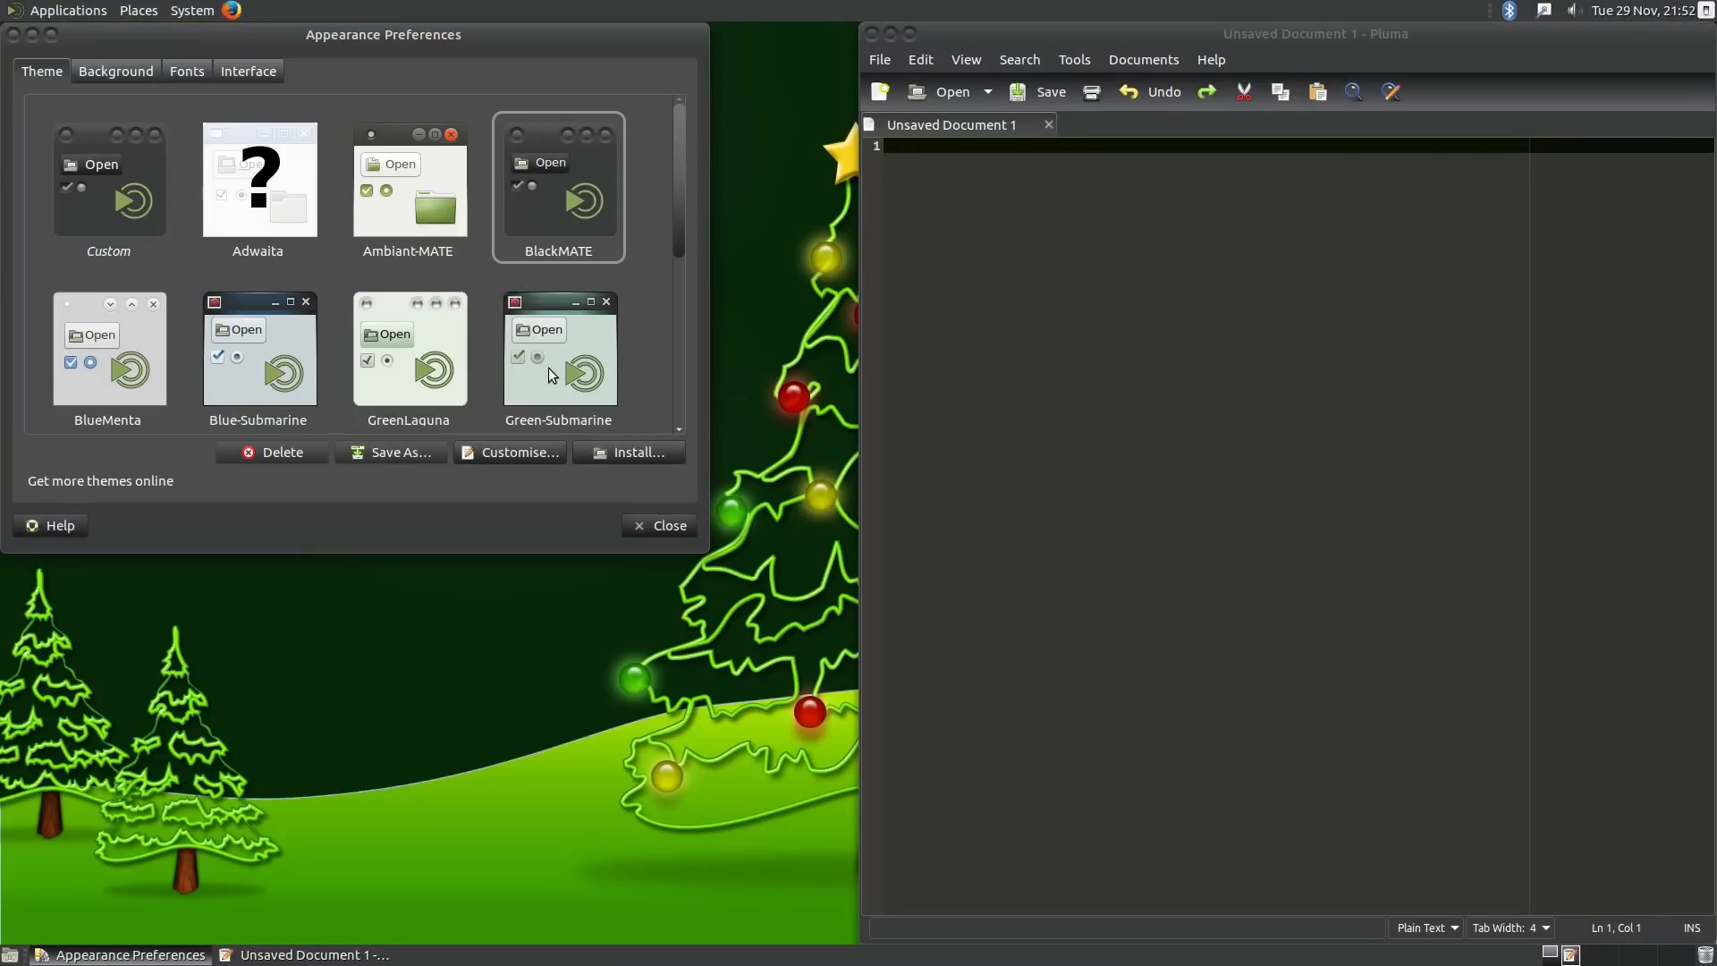
left_click(107, 180)
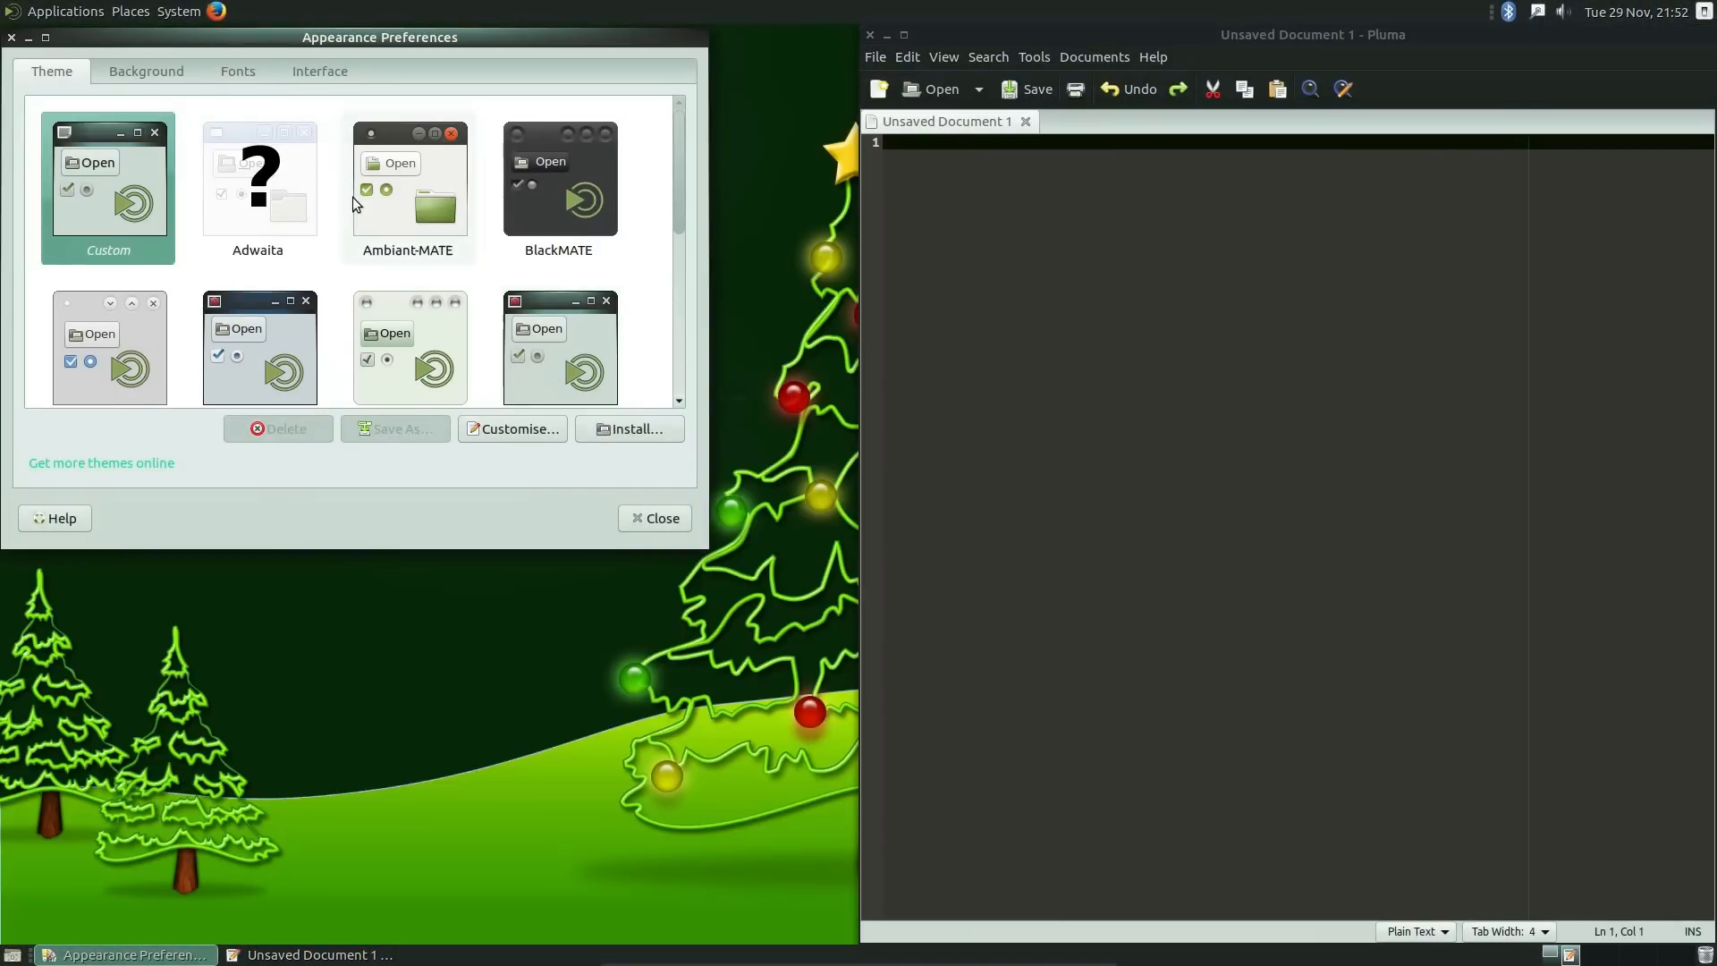
left_click(406, 181)
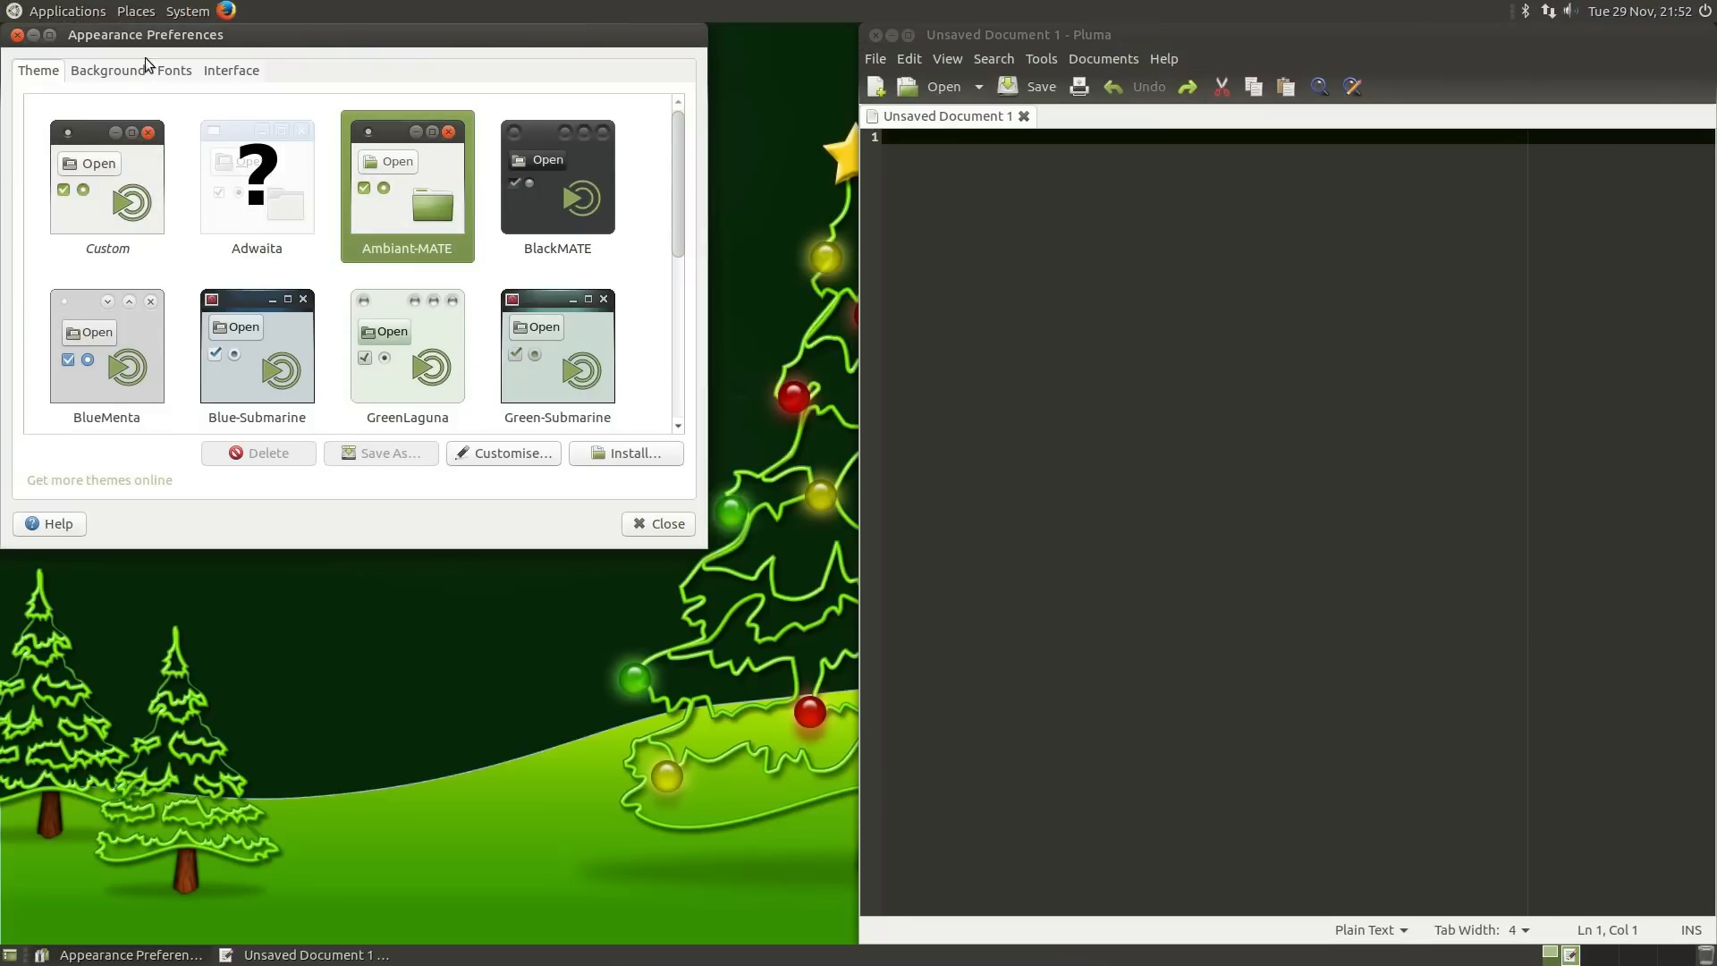
left_click(107, 70)
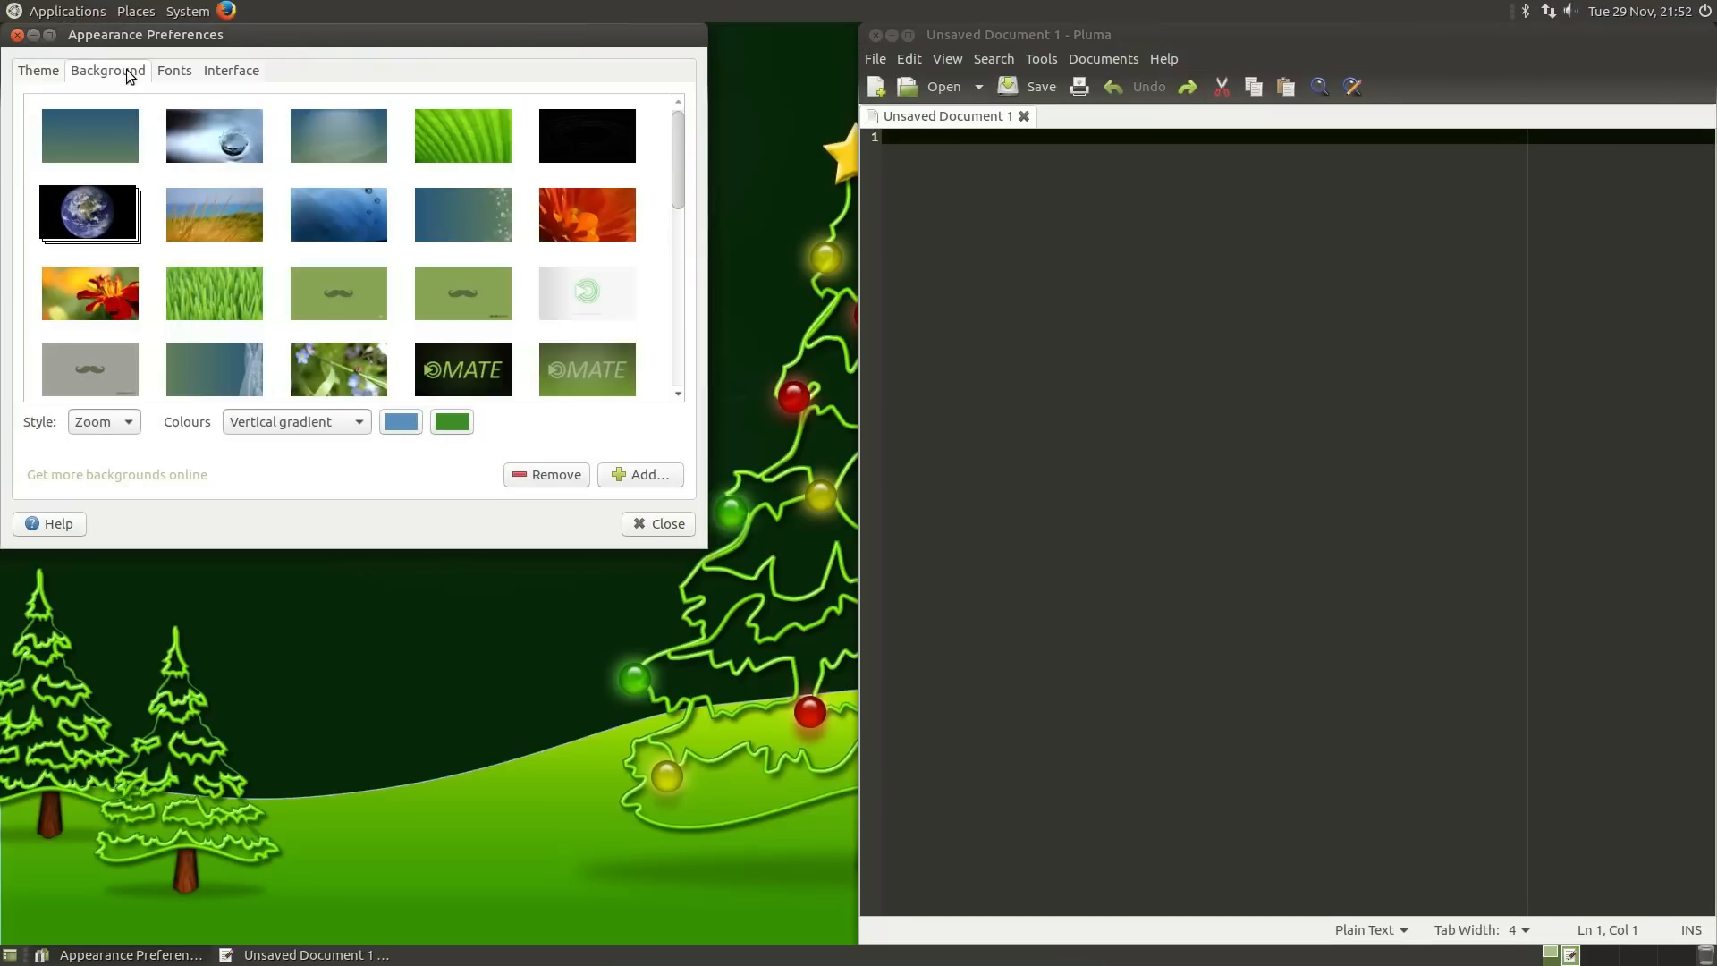
mouse_move(175, 58)
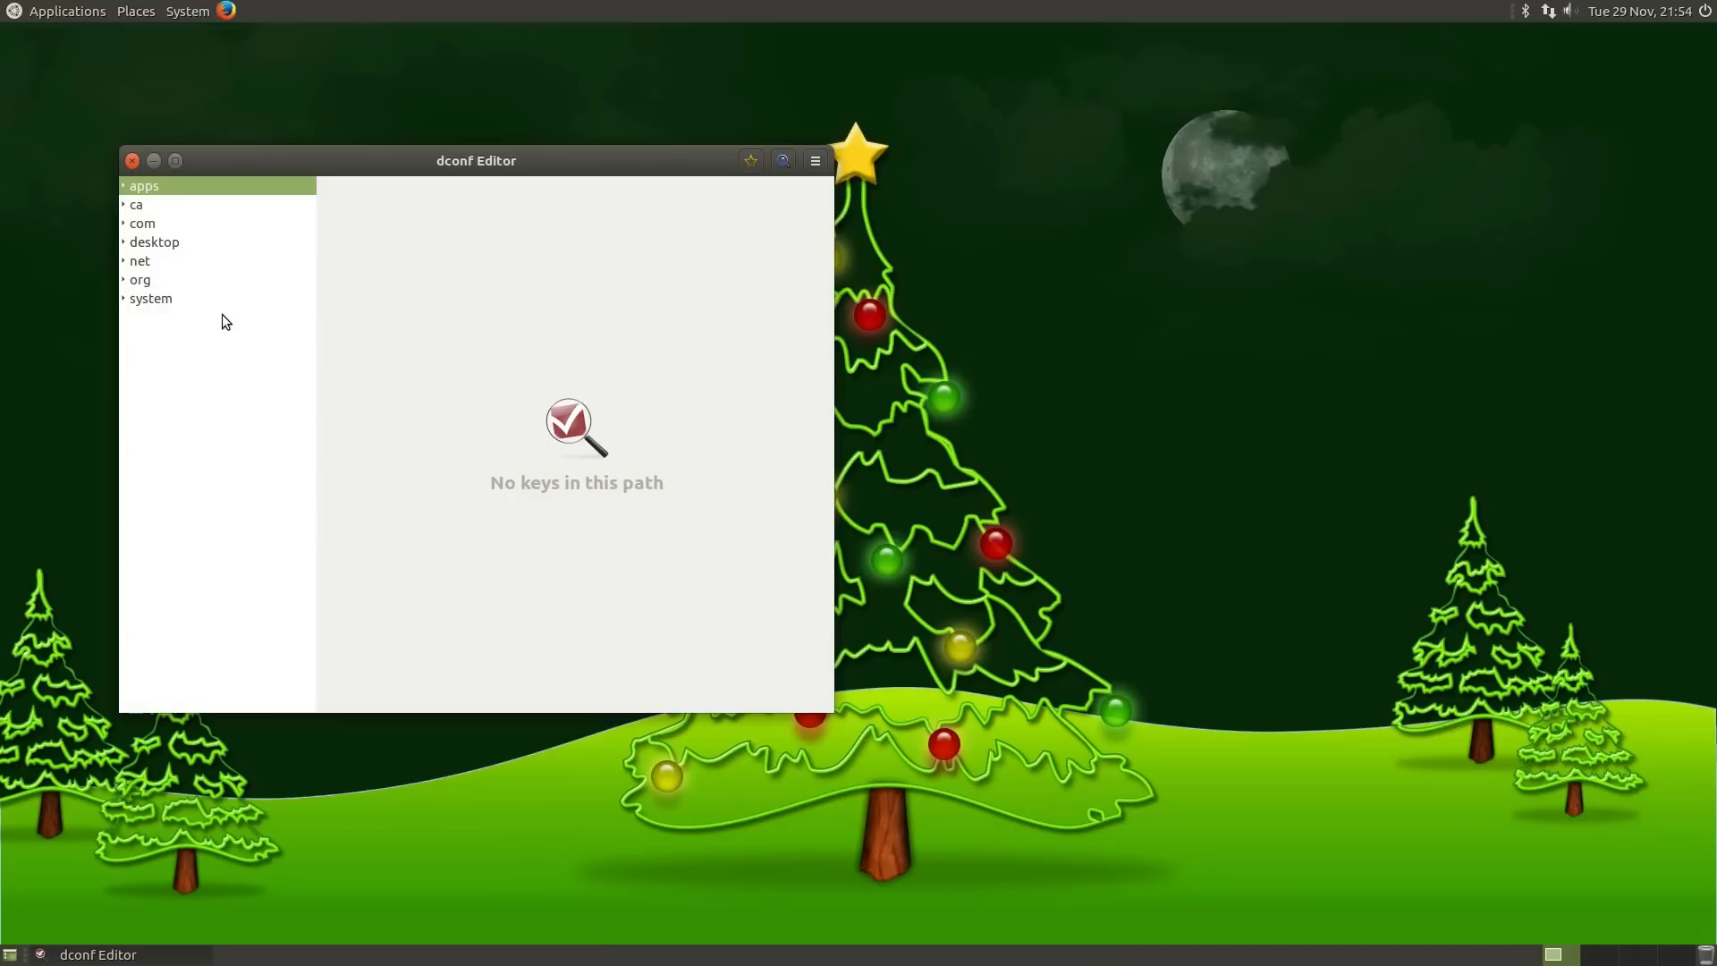
Browse dconf Editor's top-level settings folders, then close the editor
left_click(140, 280)
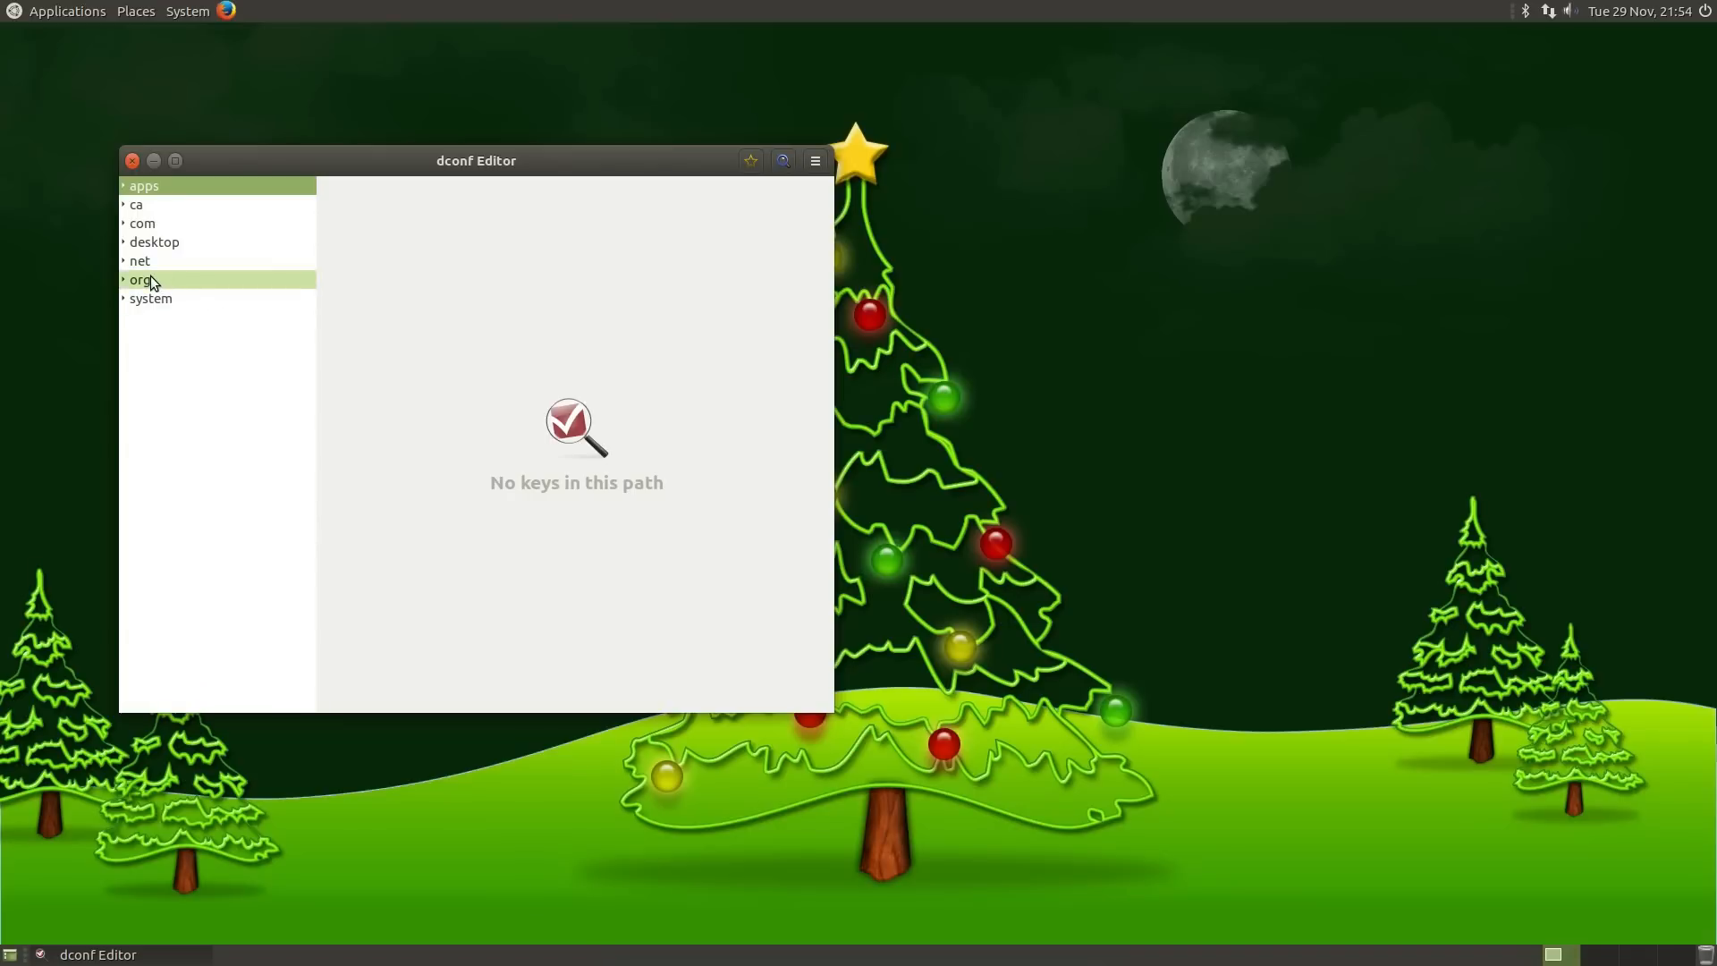
left_click(141, 223)
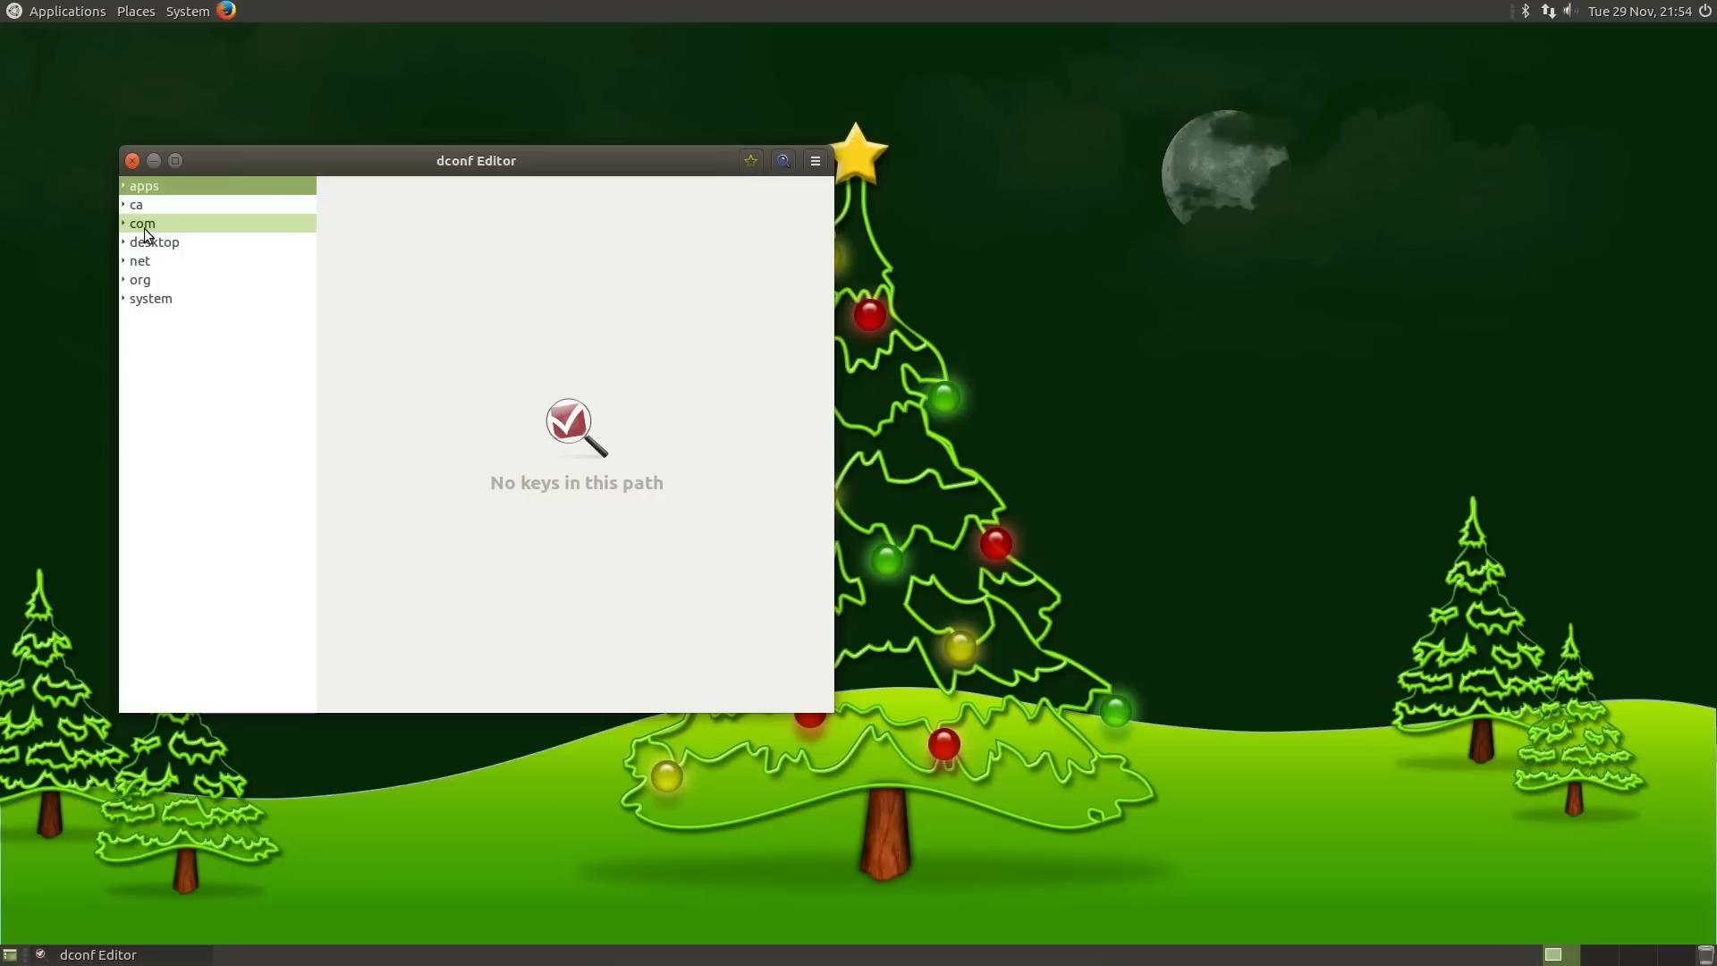
left_click(144, 185)
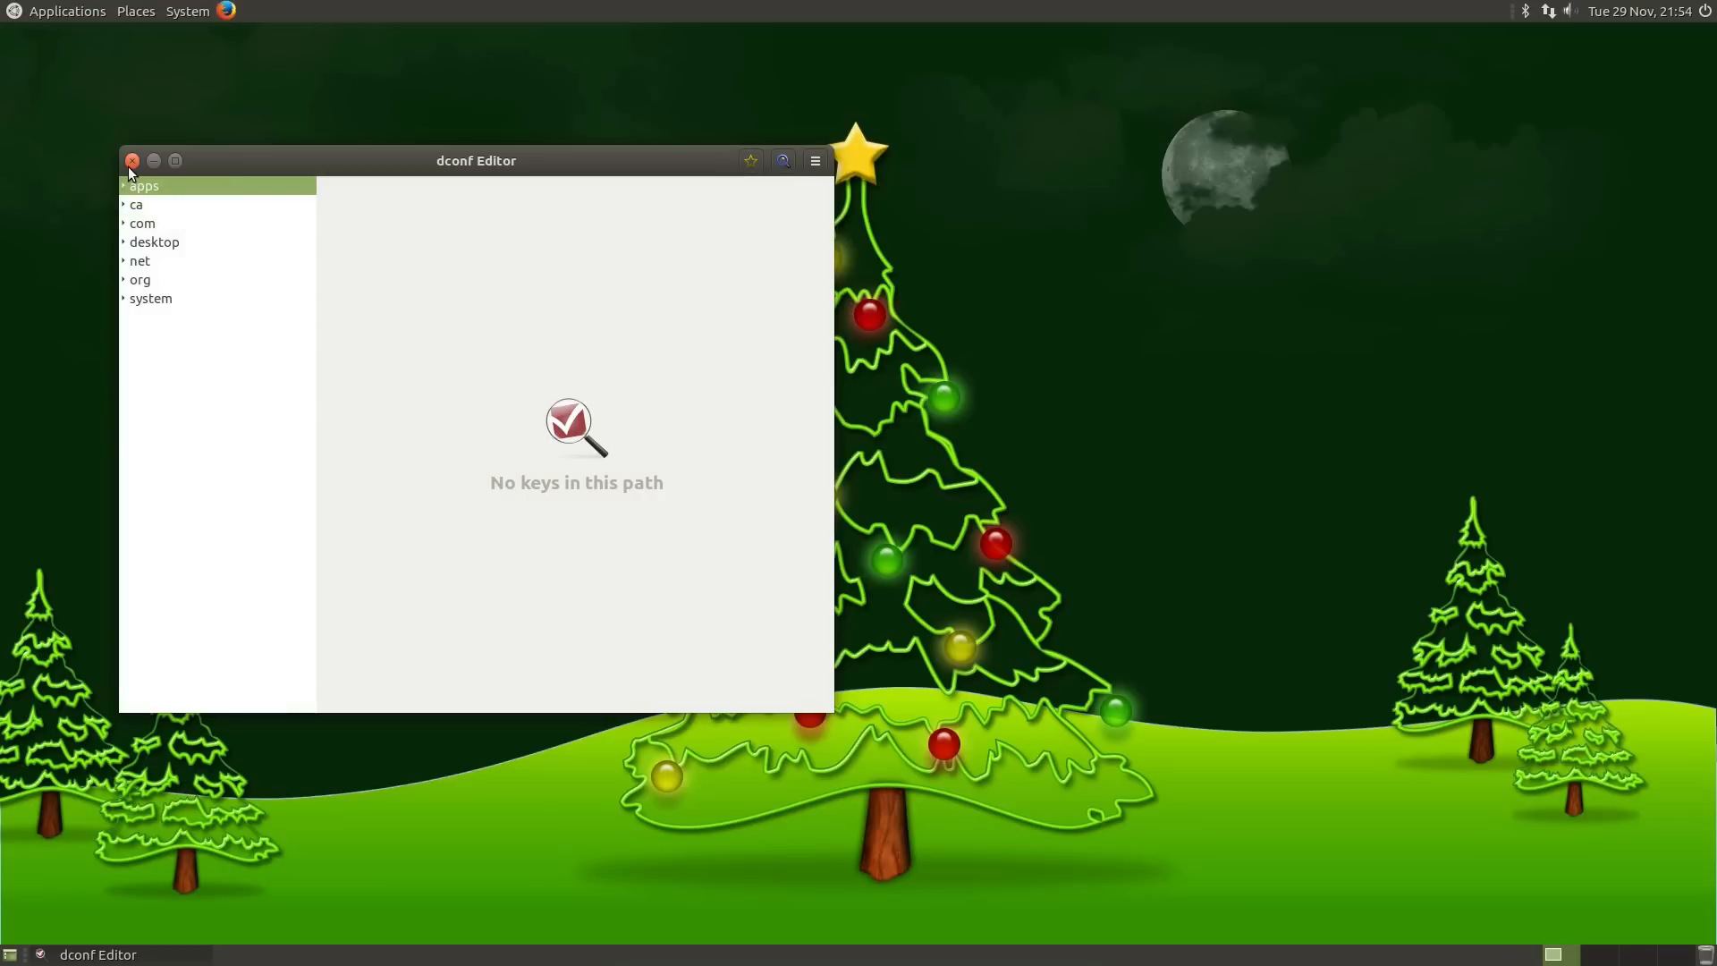
left_click(131, 161)
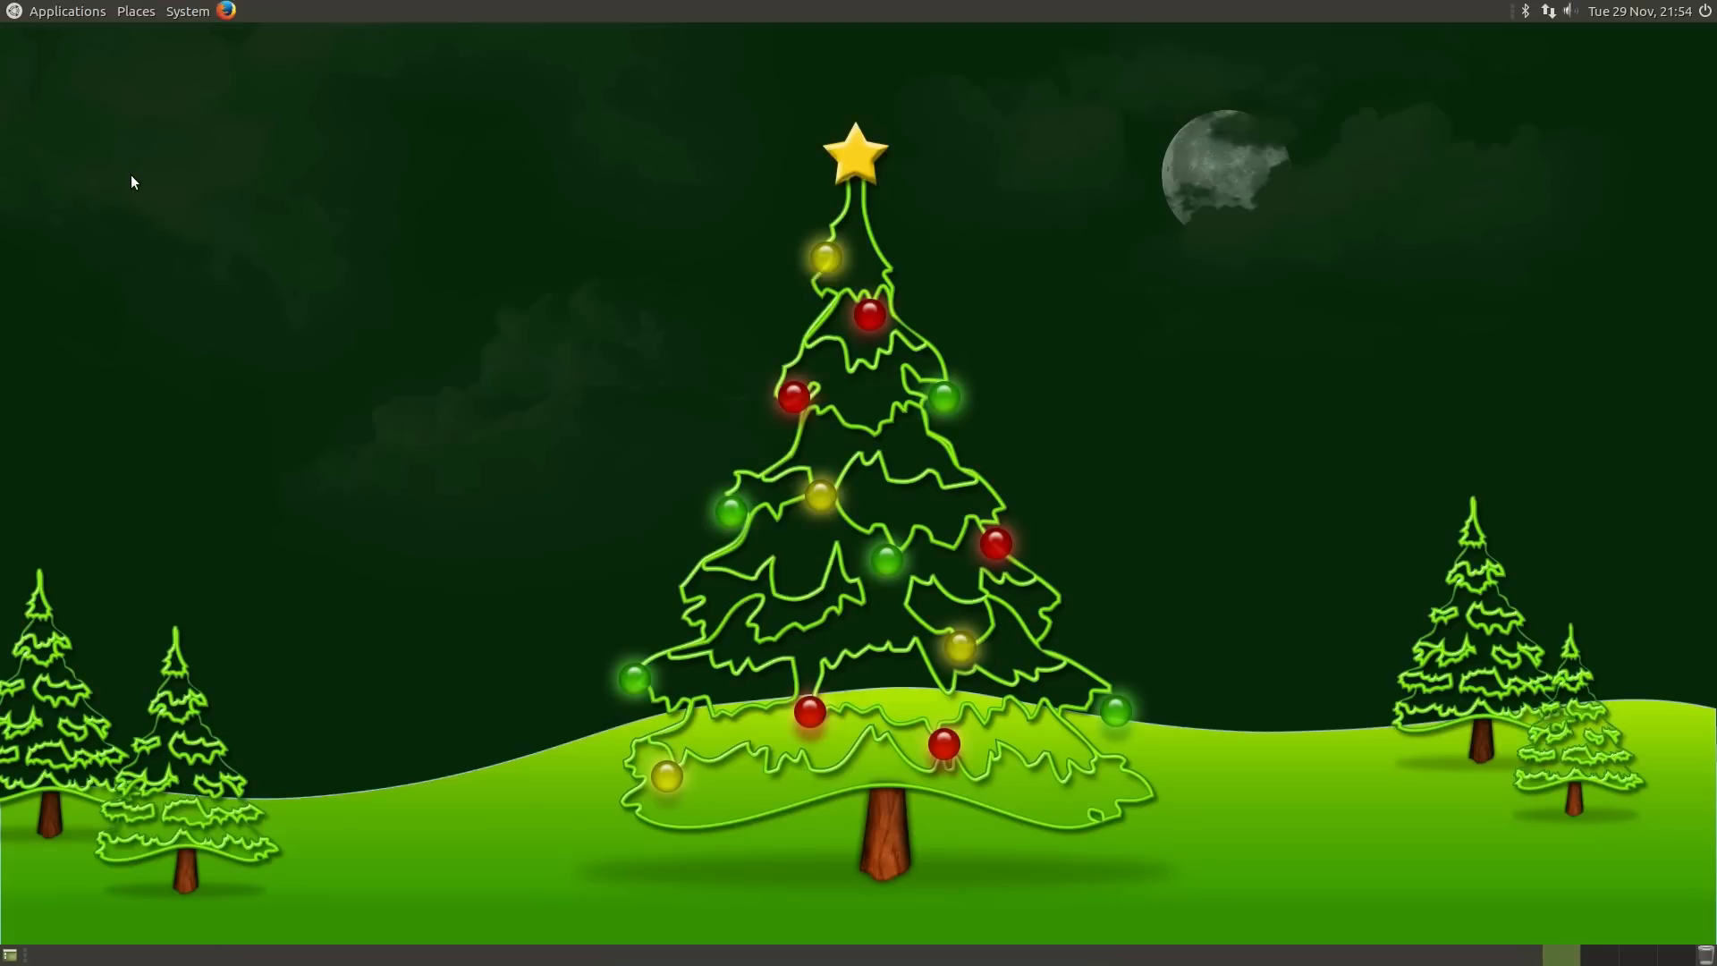